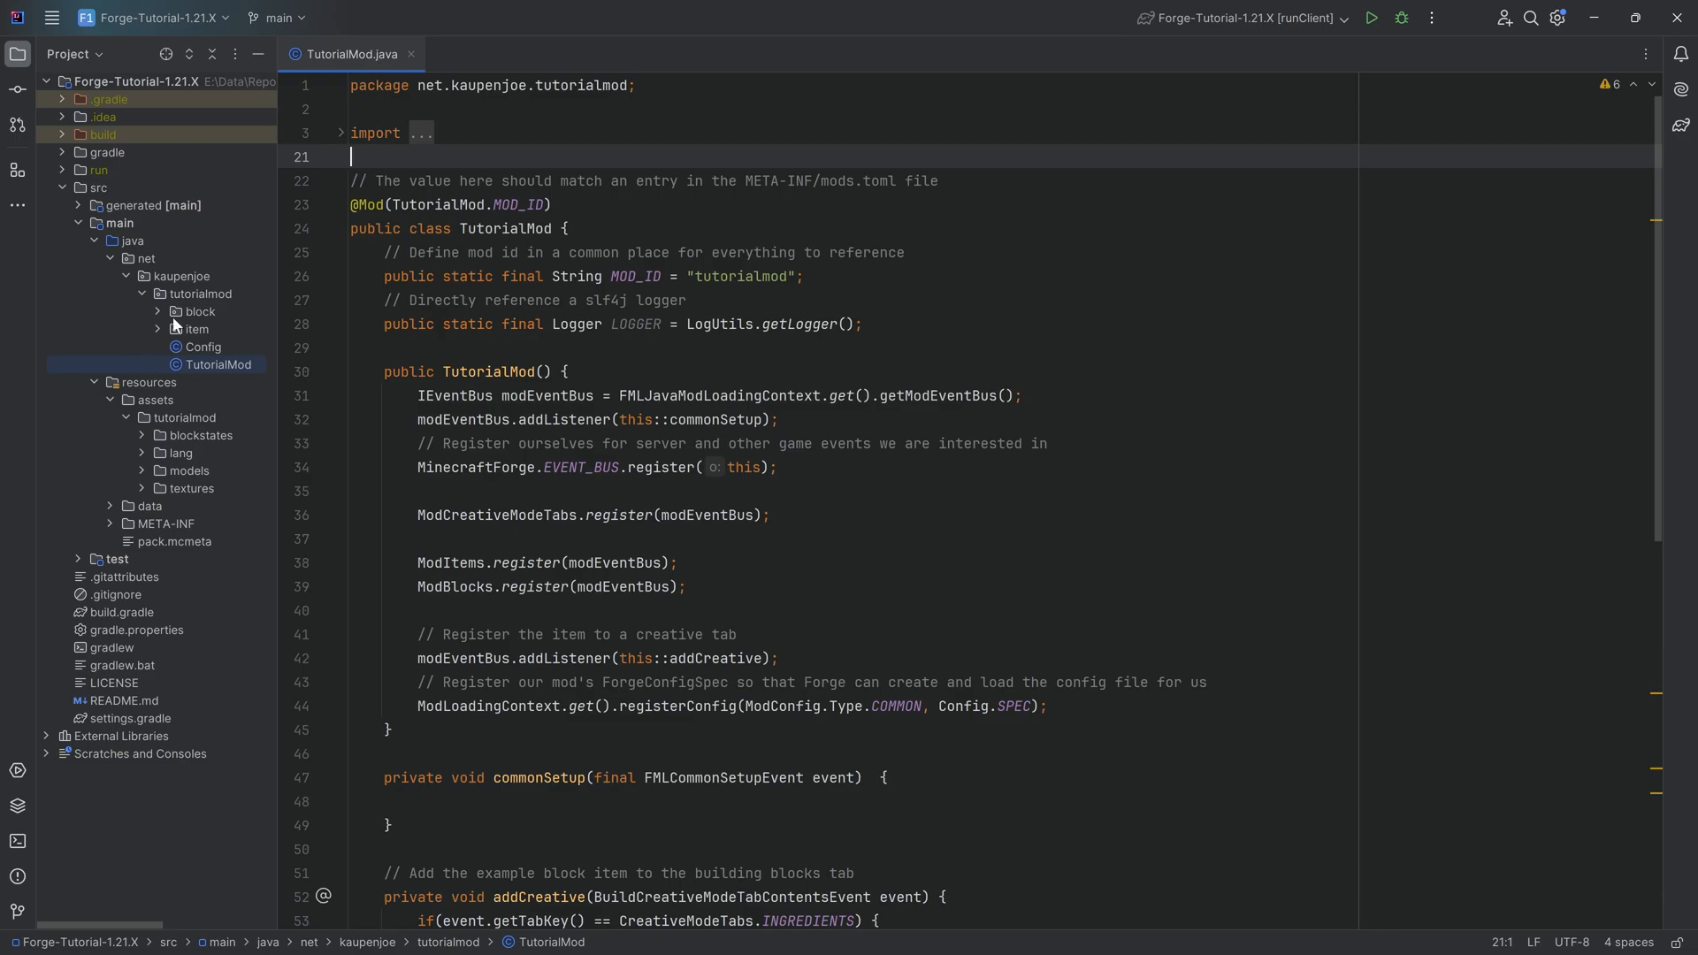
Step: Expand and select the item package under net/kaupenjoe/tutorialmod in the Project tree
{"action": "left_click", "coordinate": [198, 329]}
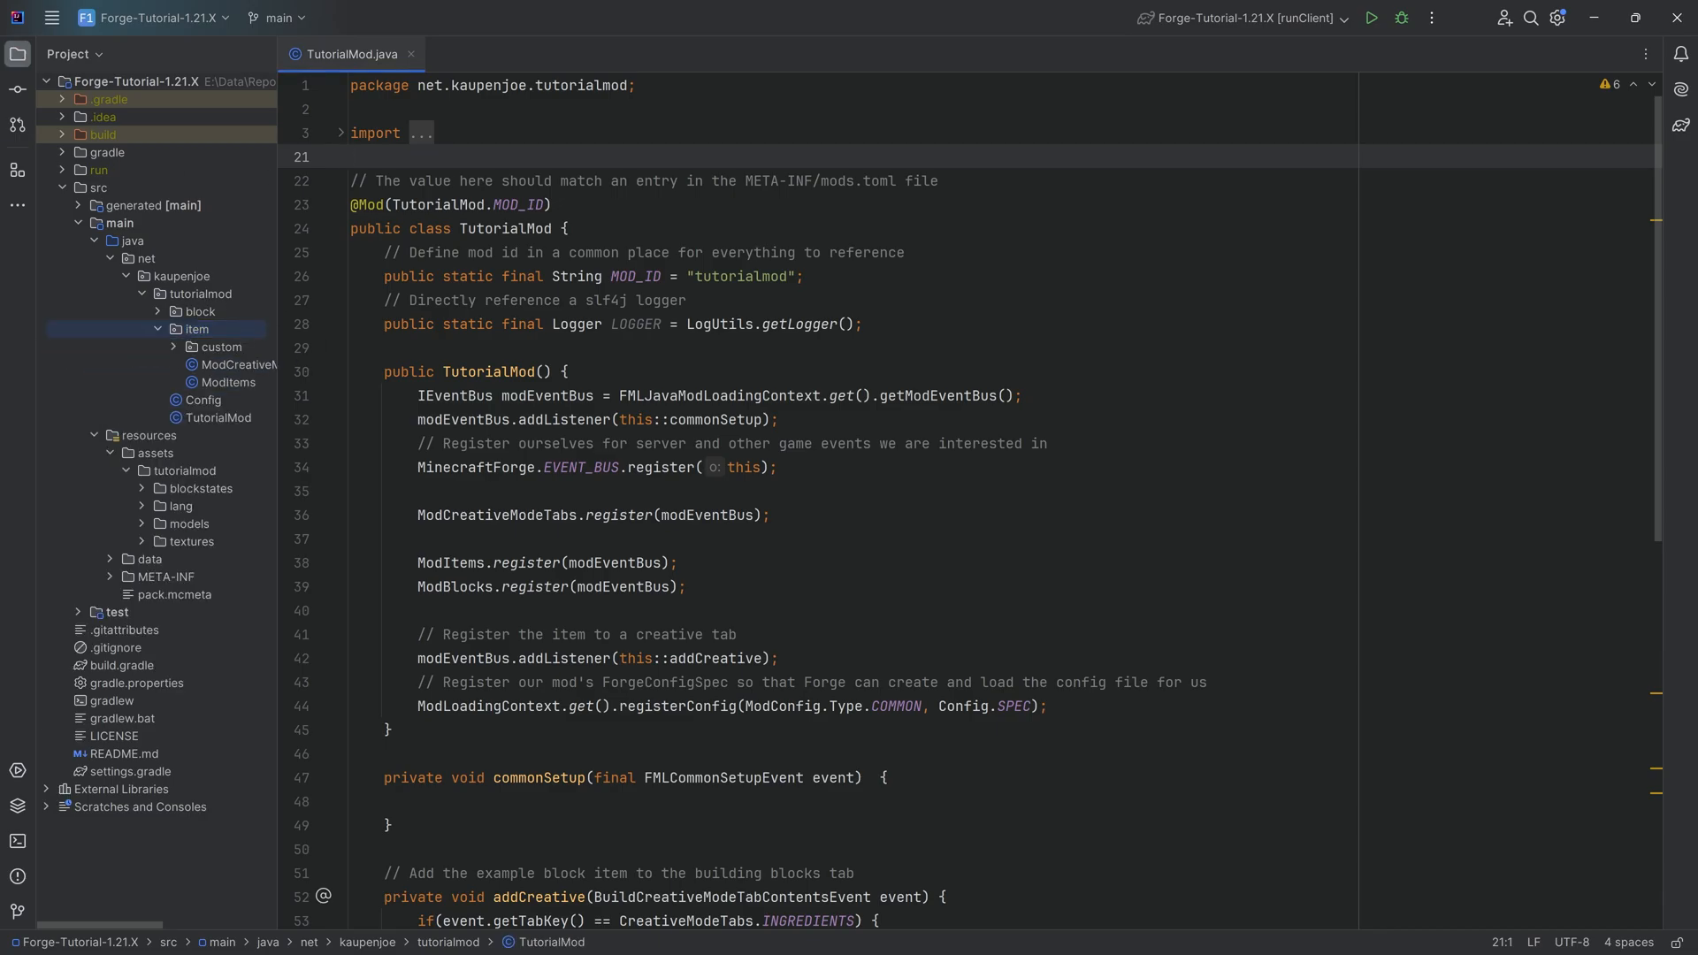
{"action": "left_click", "coordinate": [352, 155]}
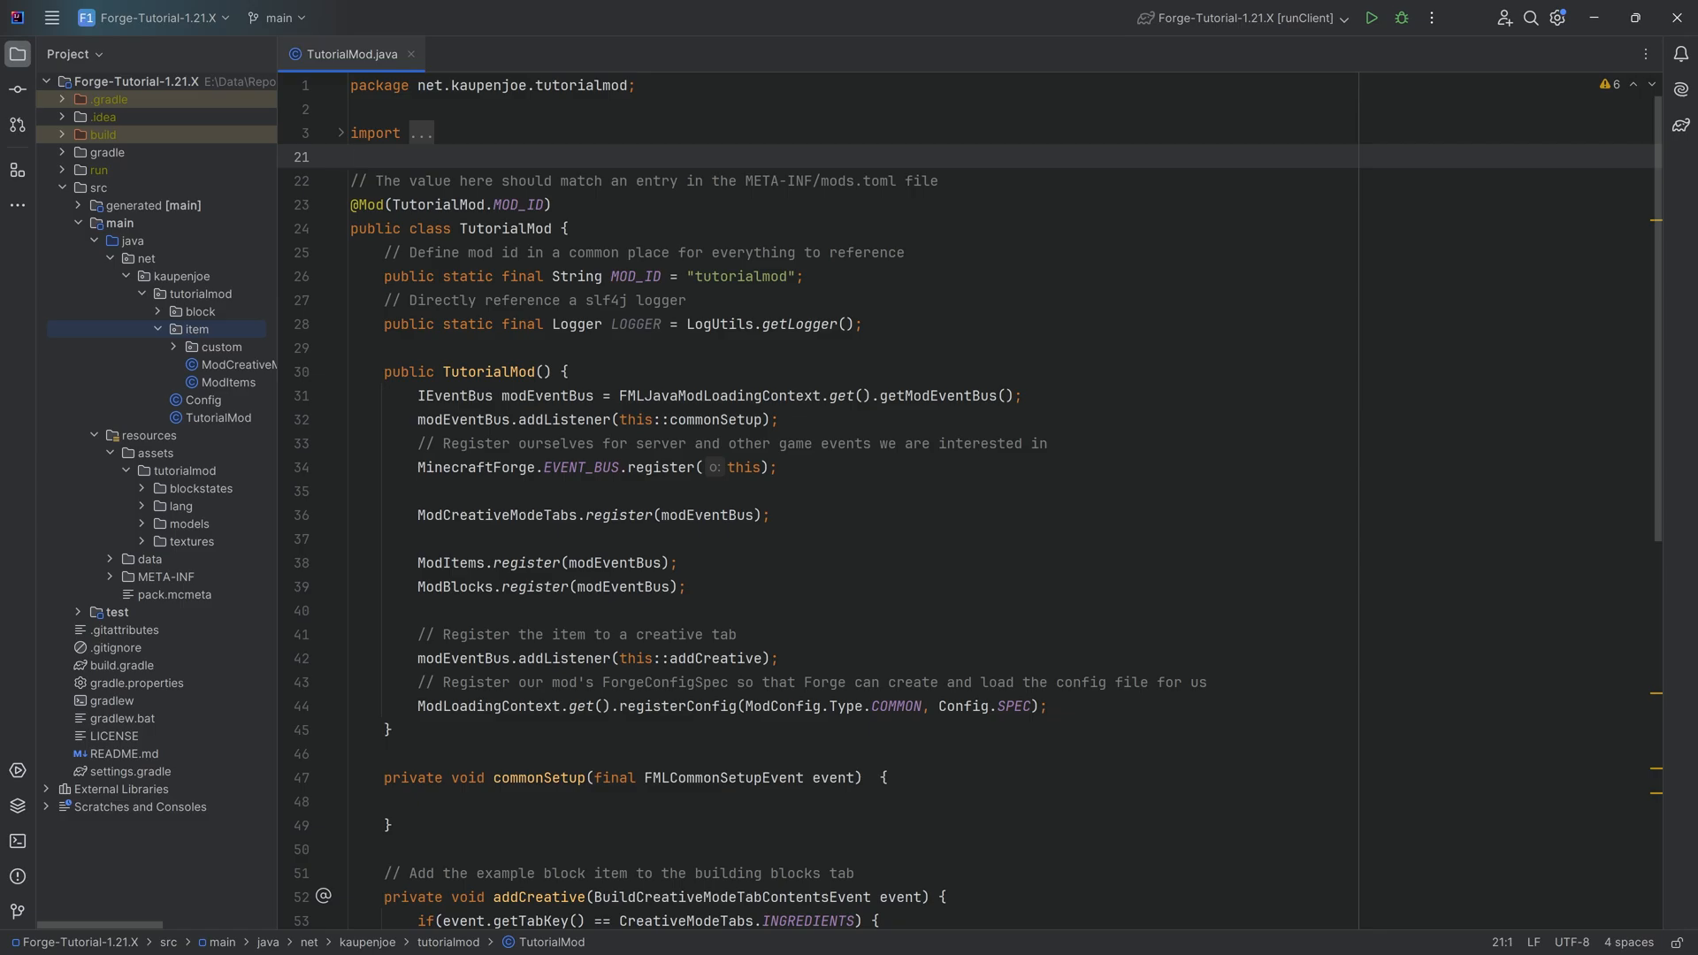
{"action": "left_click", "coordinate": [196, 329]}
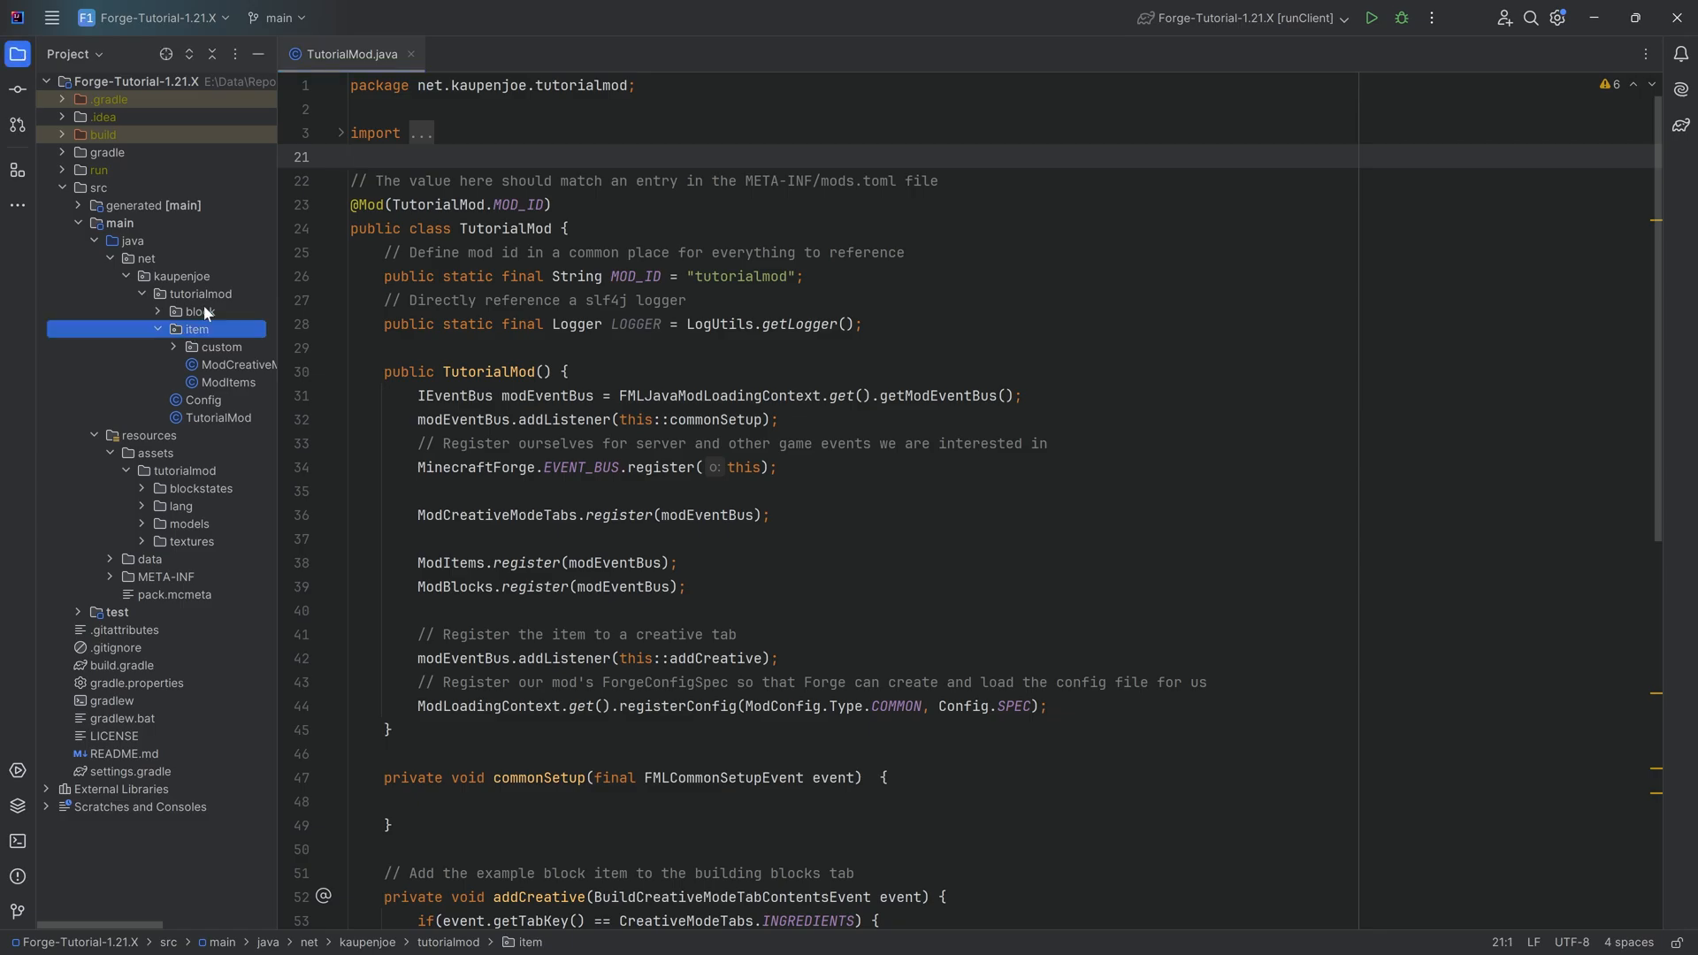
Step: Create a new Java class named ModFoodProperties in the item package
{"action": "right_click", "coordinate": [197, 329]}
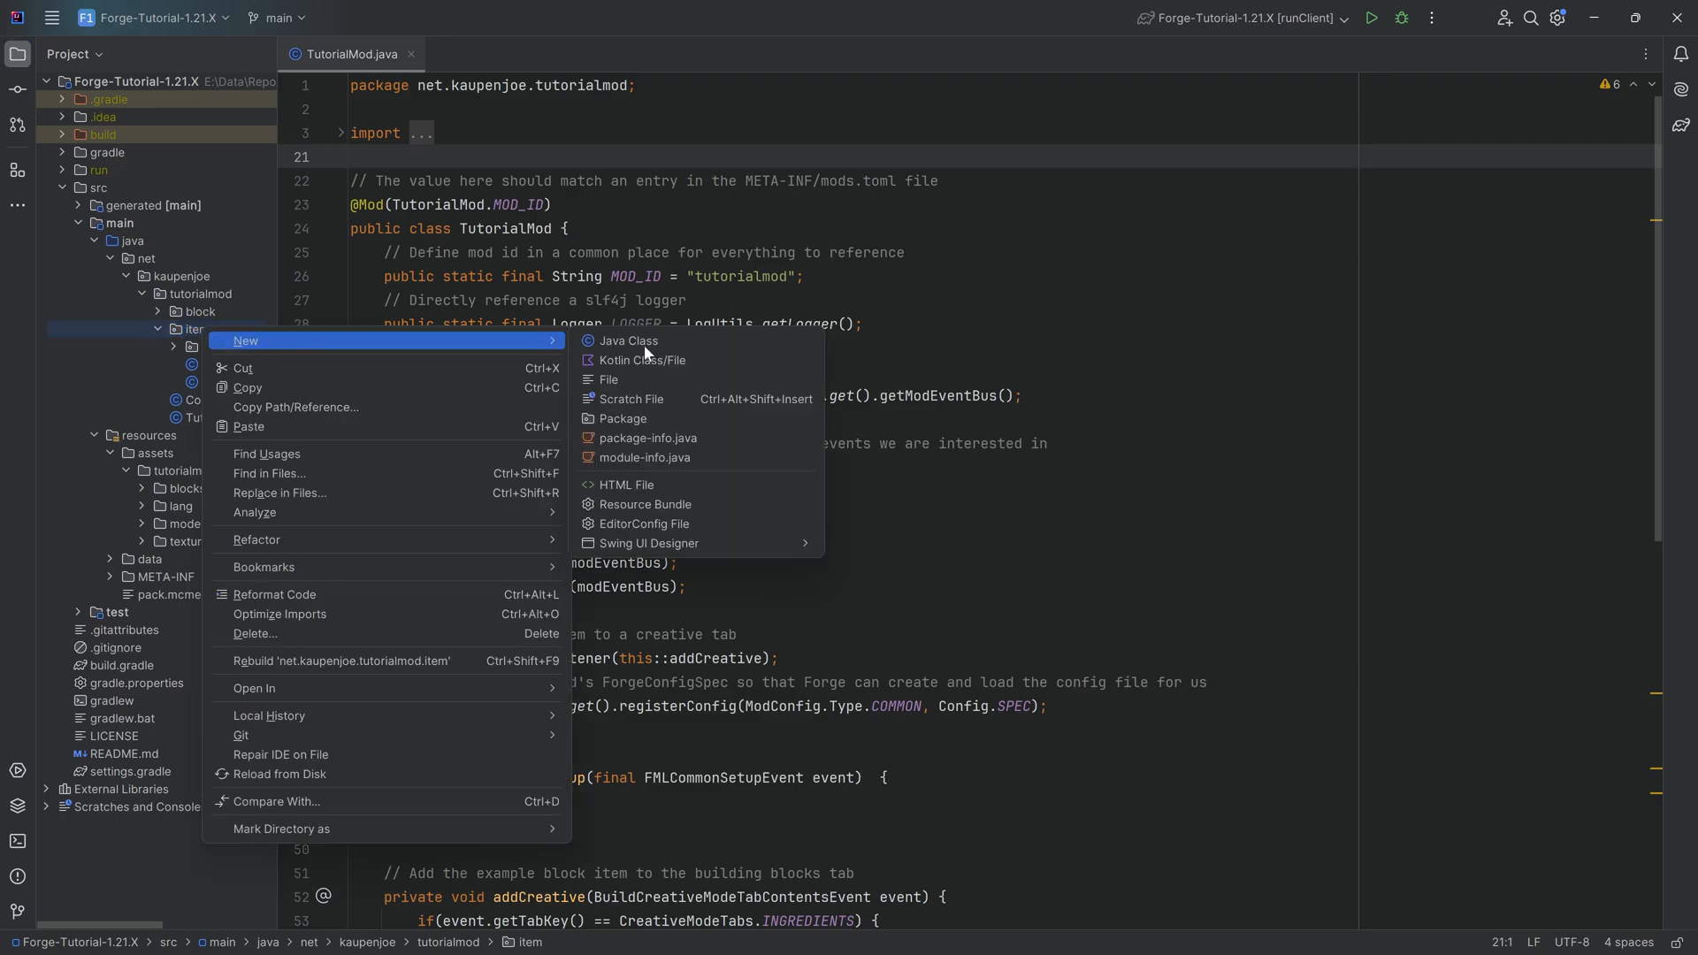
{"action": "left_click", "coordinate": [630, 342]}
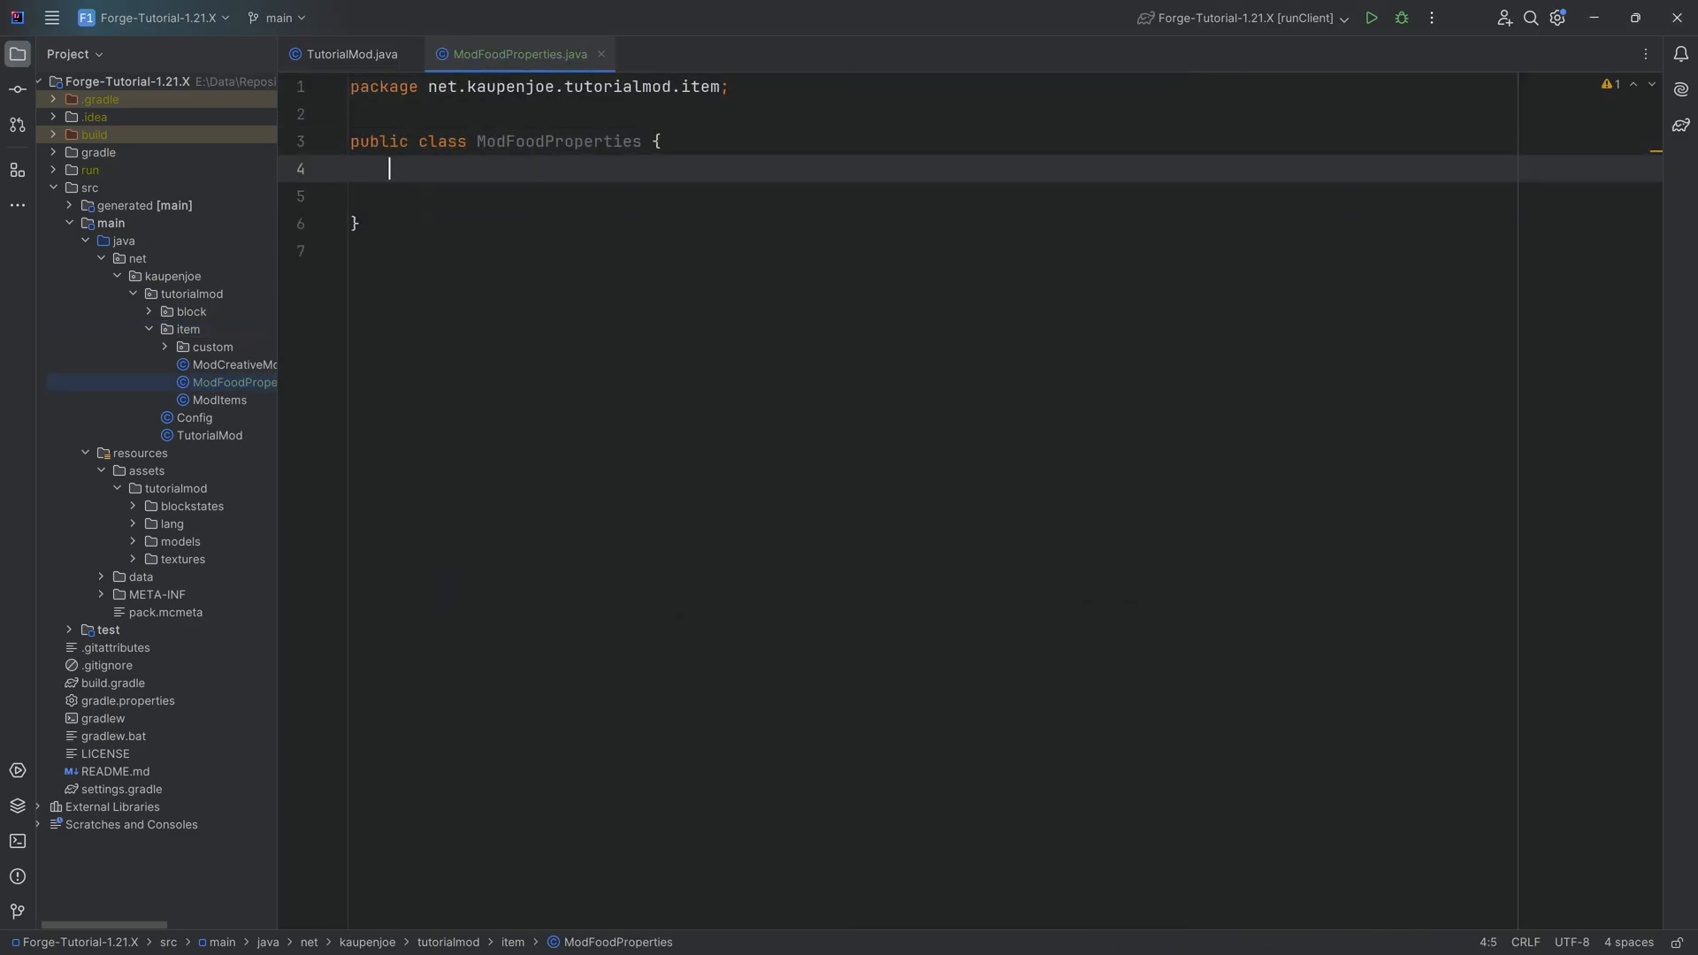
Step: Declare public static final FoodProperties KOHLRABI as a new FoodProperties builder
{"action": "type", "text": "public"}
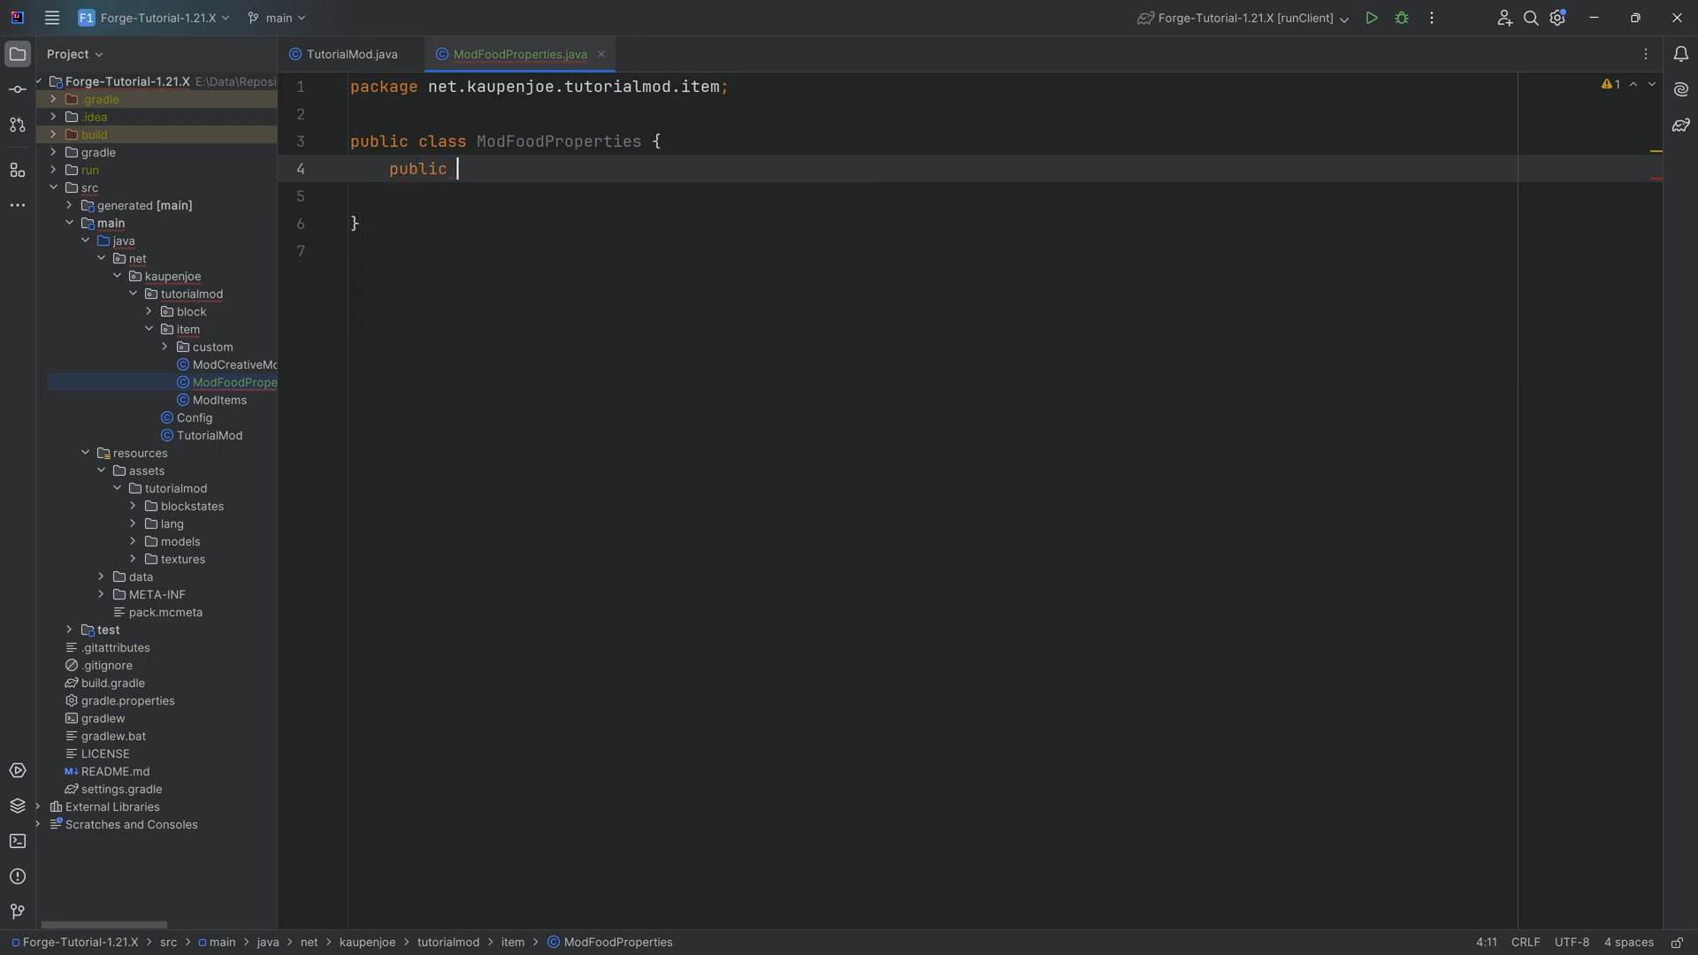
{"action": "type", "text": "static final"}
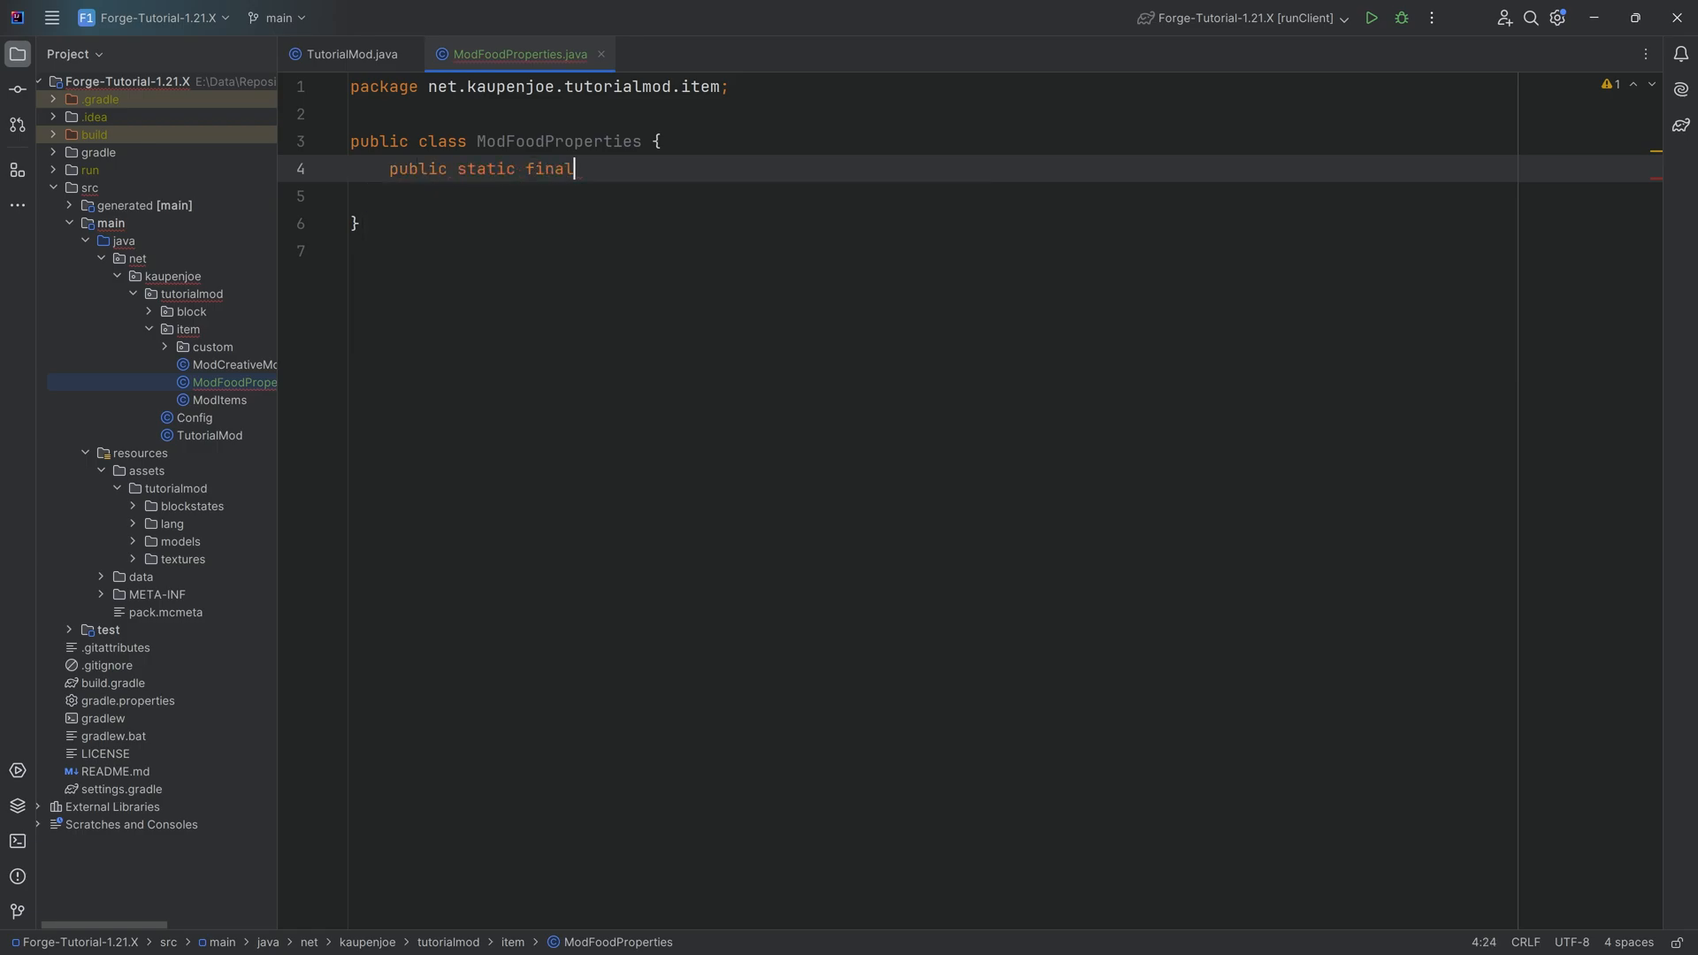
{"action": "type", "text": "FoodPr"}
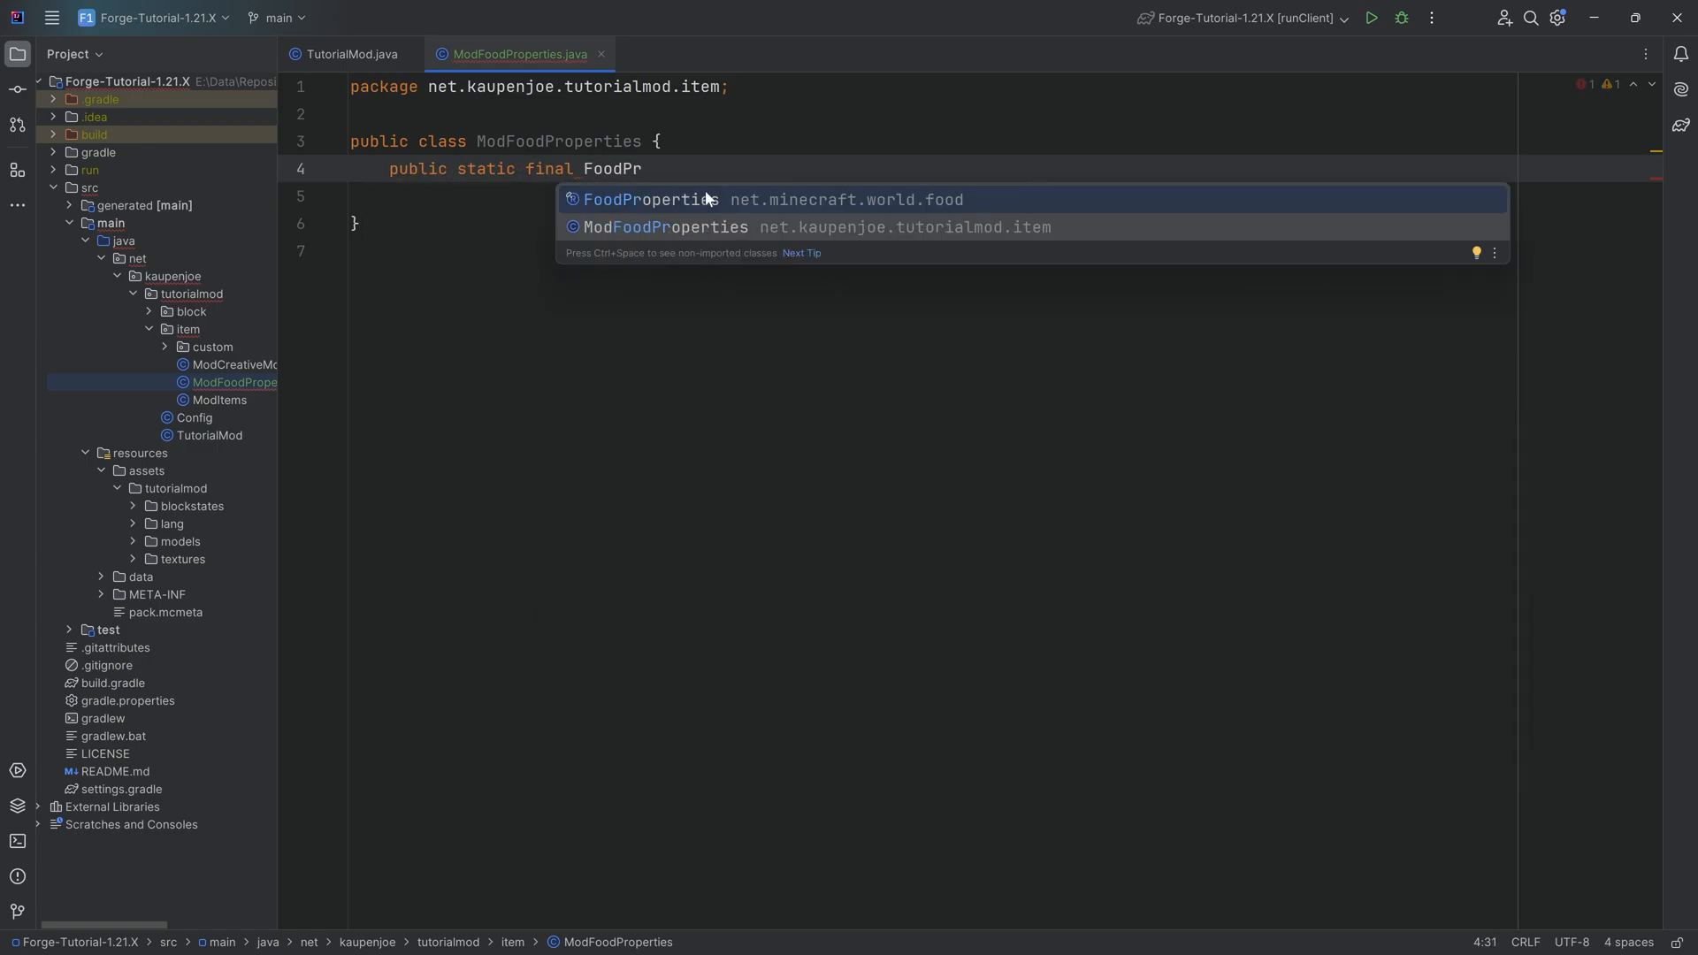
{"action": "left_click", "coordinate": [644, 198]}
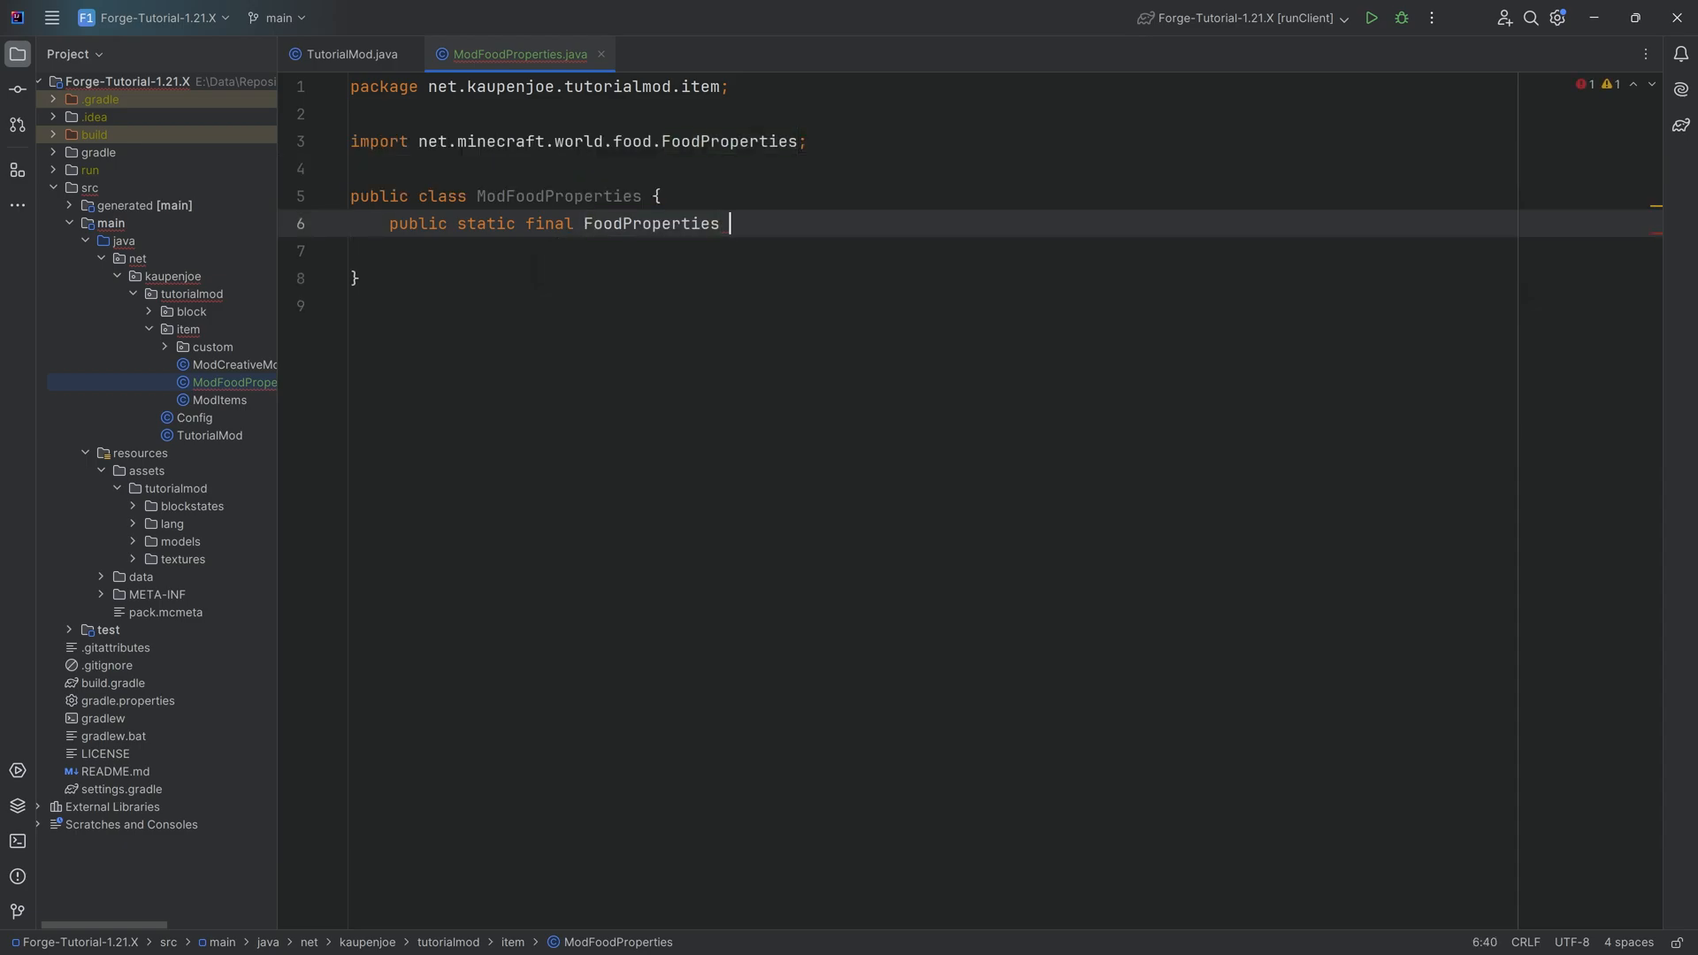
{"action": "type", "text": "KOHLRABI ="}
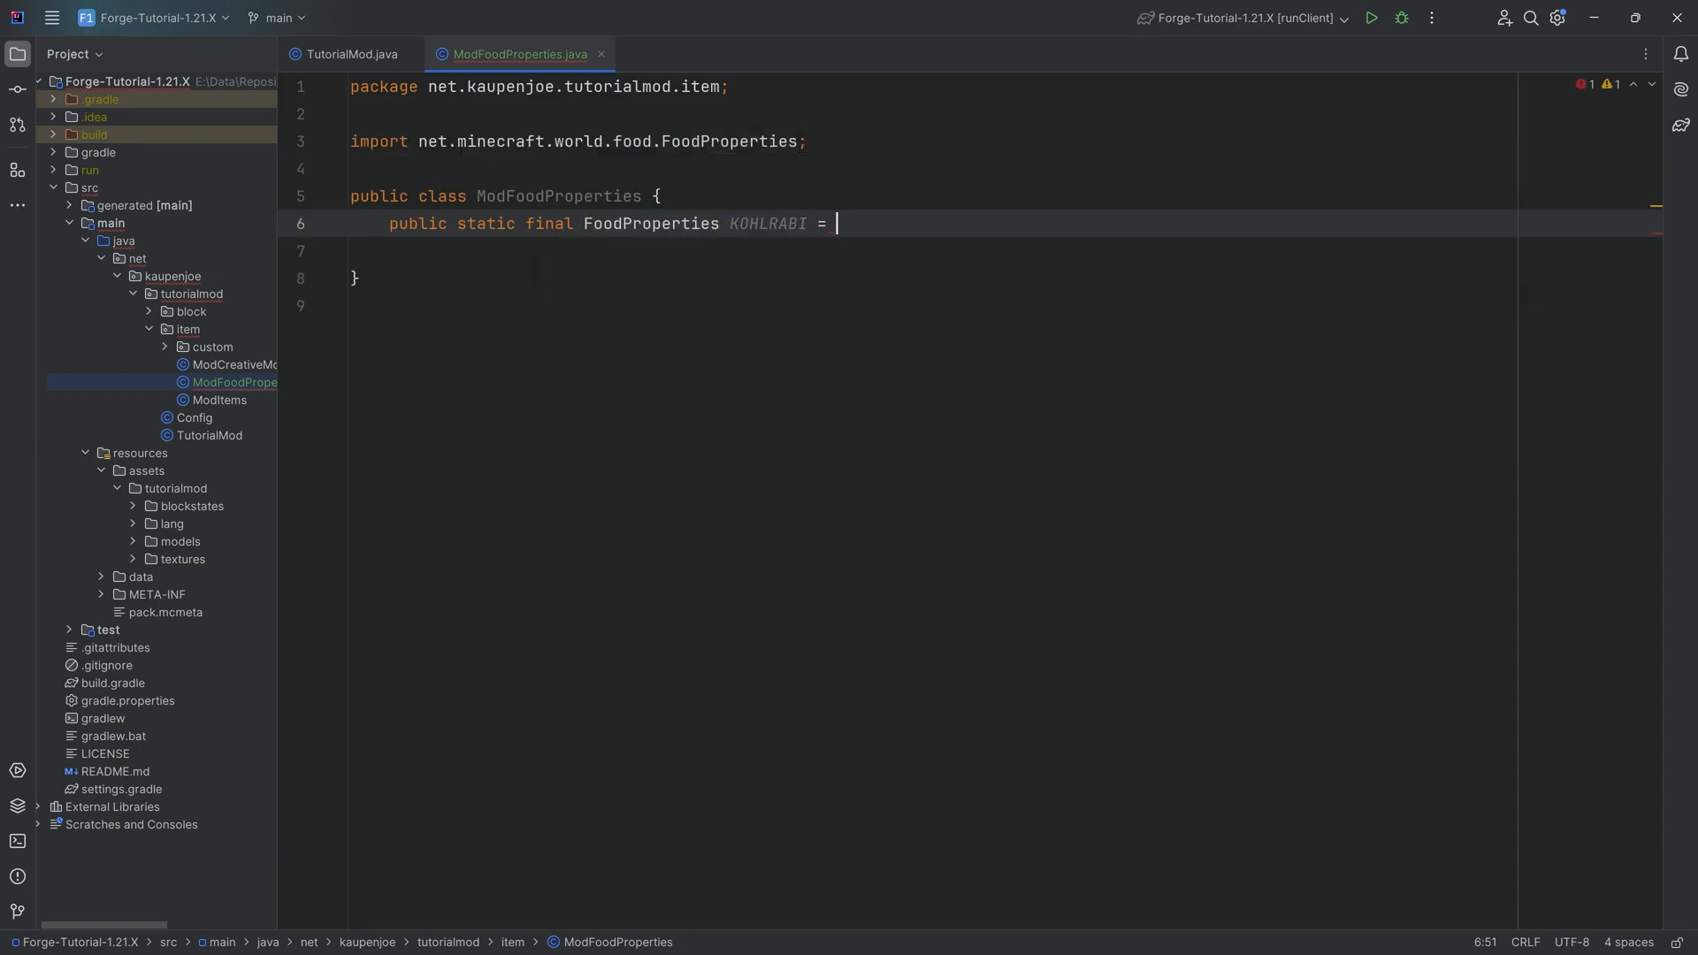
{"action": "type", "text": "new FoodProperties.Builder("}
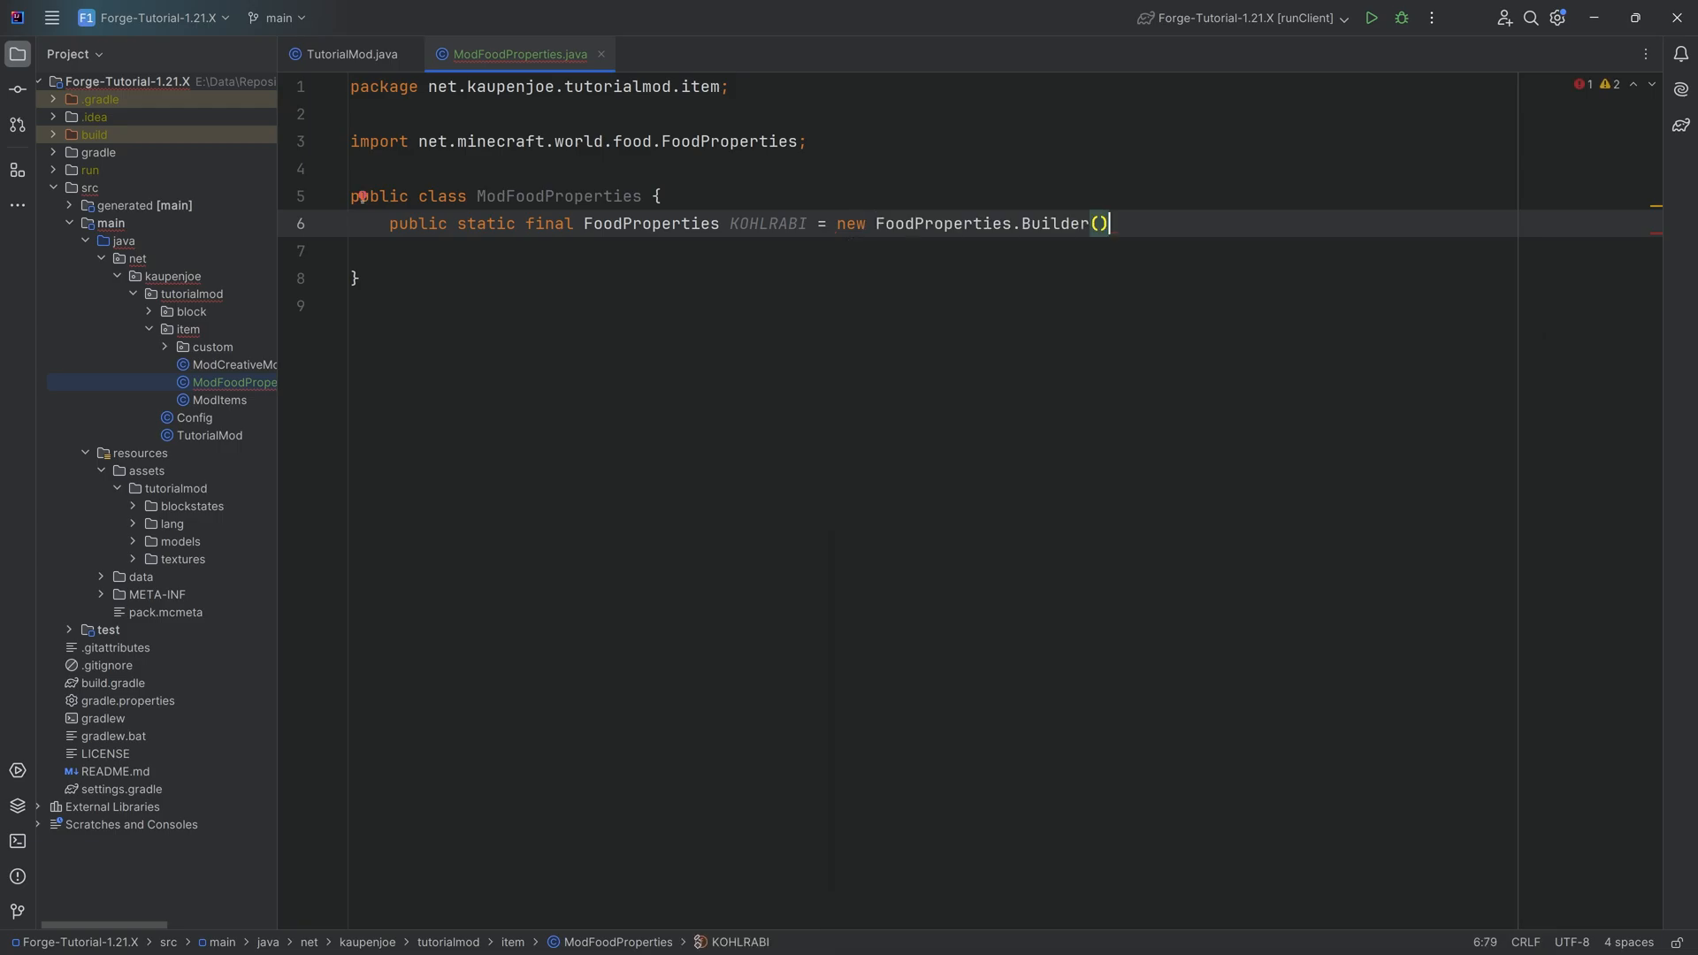
Step: Chain nutrition(3) and saturationModifier(0.25f) onto the KOHLRABI builder
{"action": "type", "text": ".nut"}
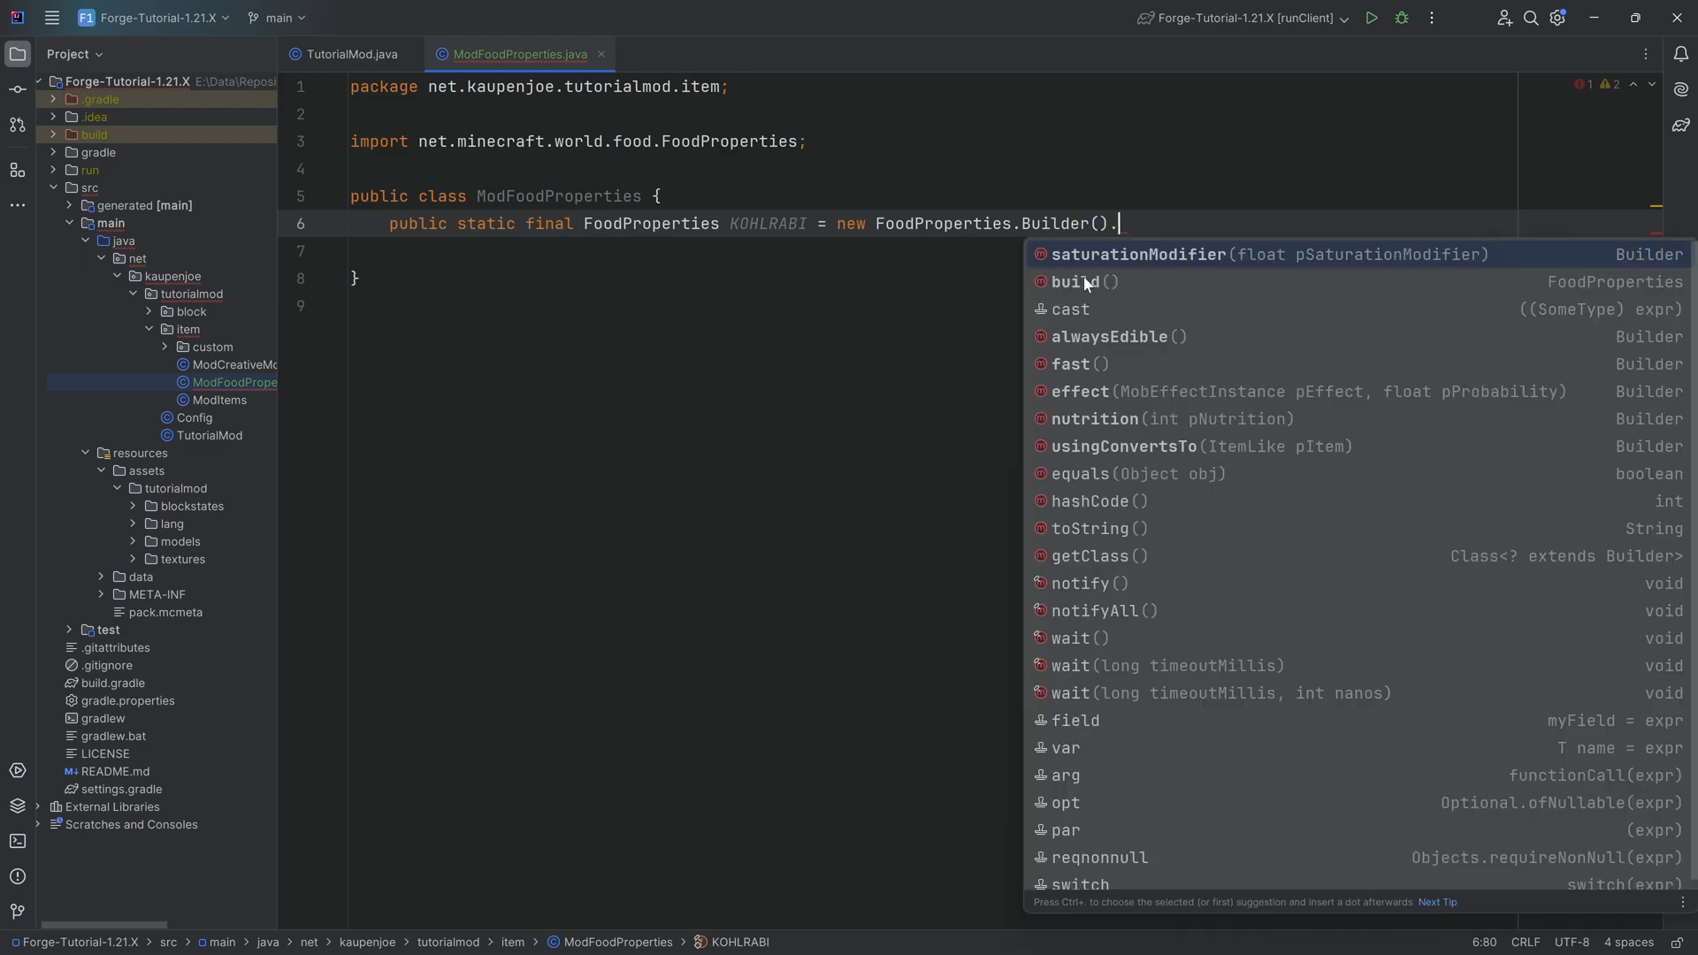
{"action": "left_click", "coordinate": [1093, 419]}
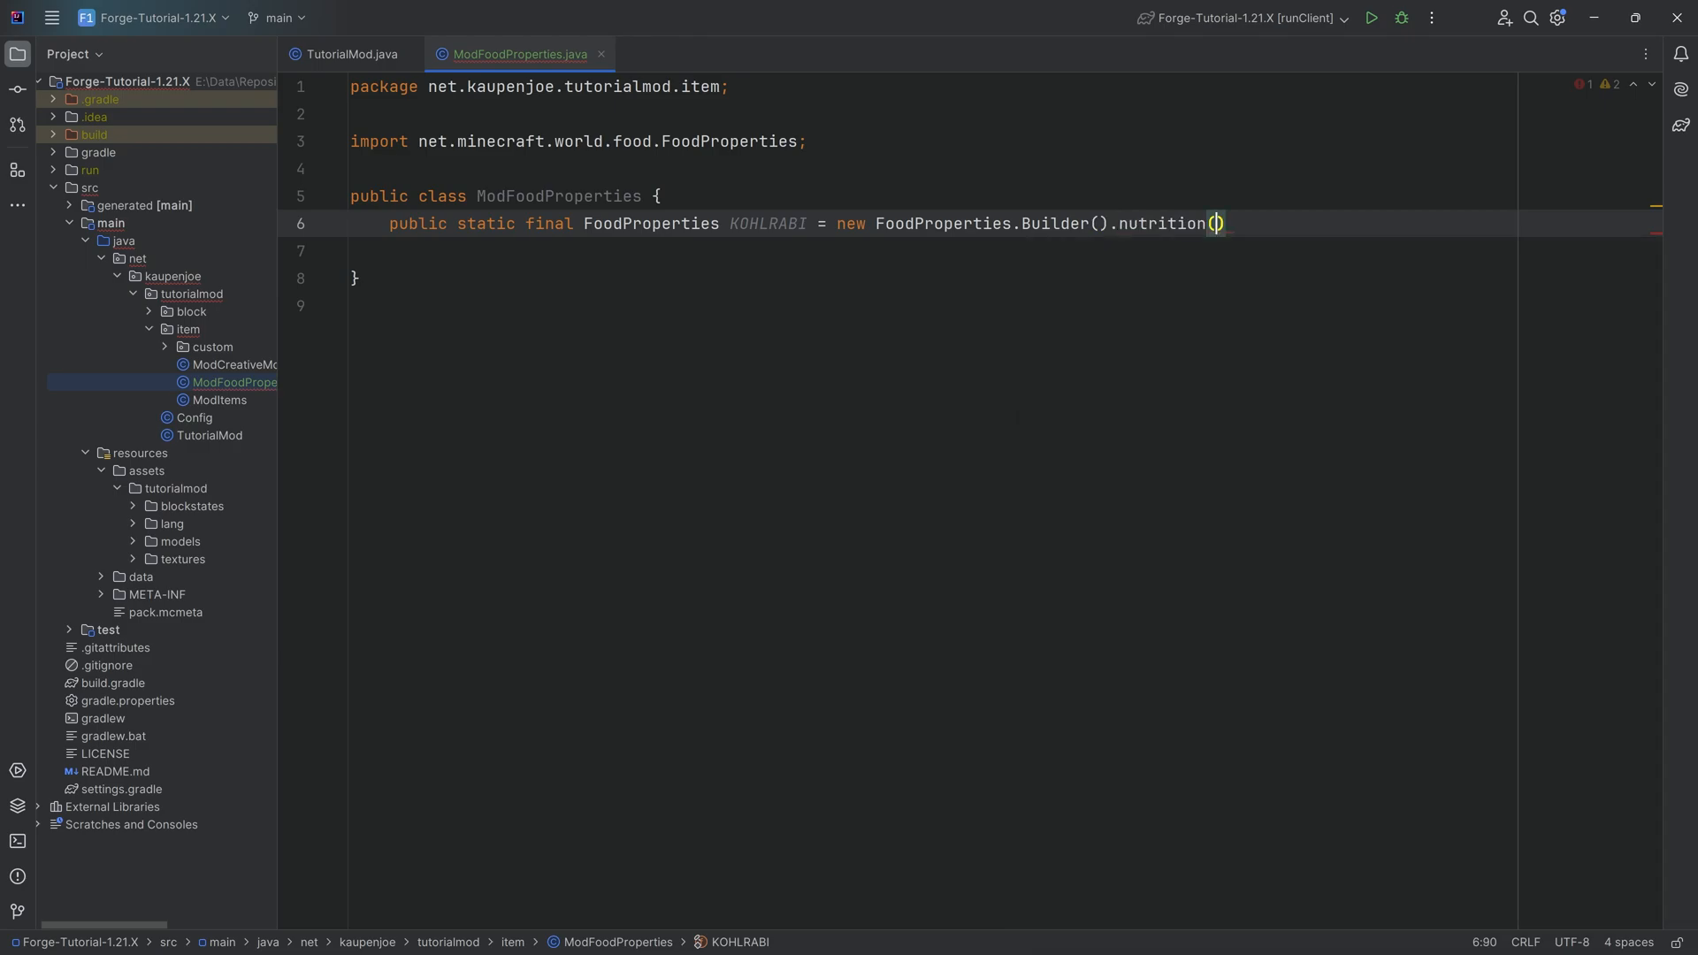
{"action": "type", "text": "3"}
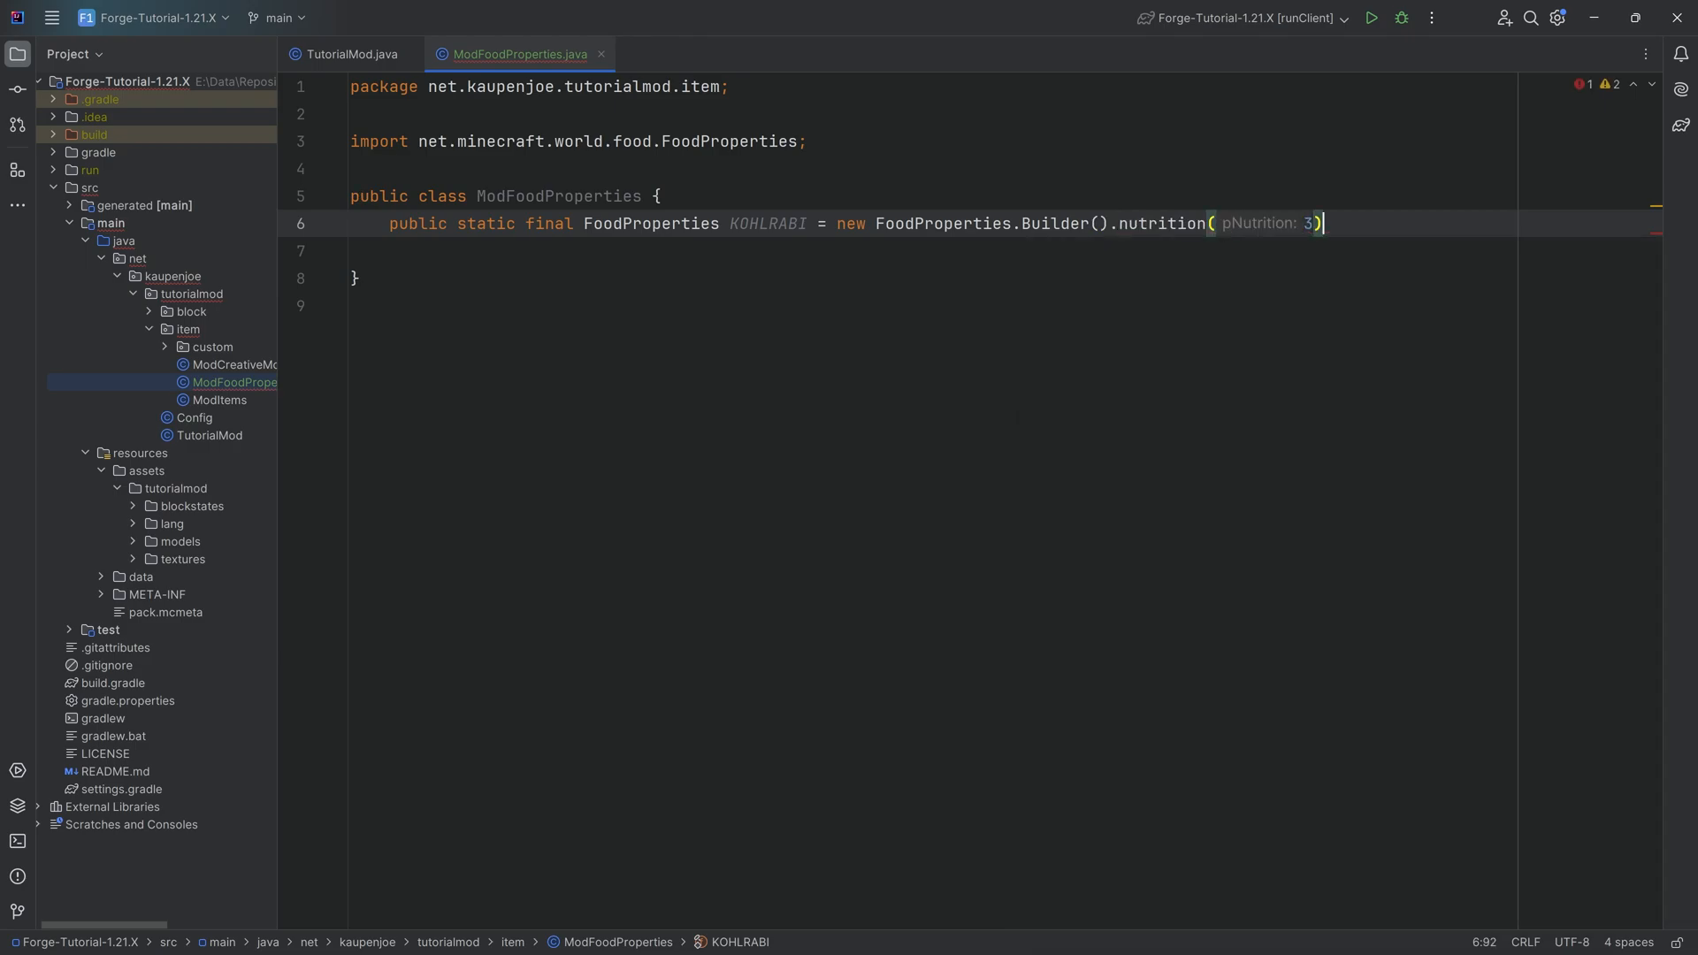
{"action": "type", "text": ".saturationModifier(0."}
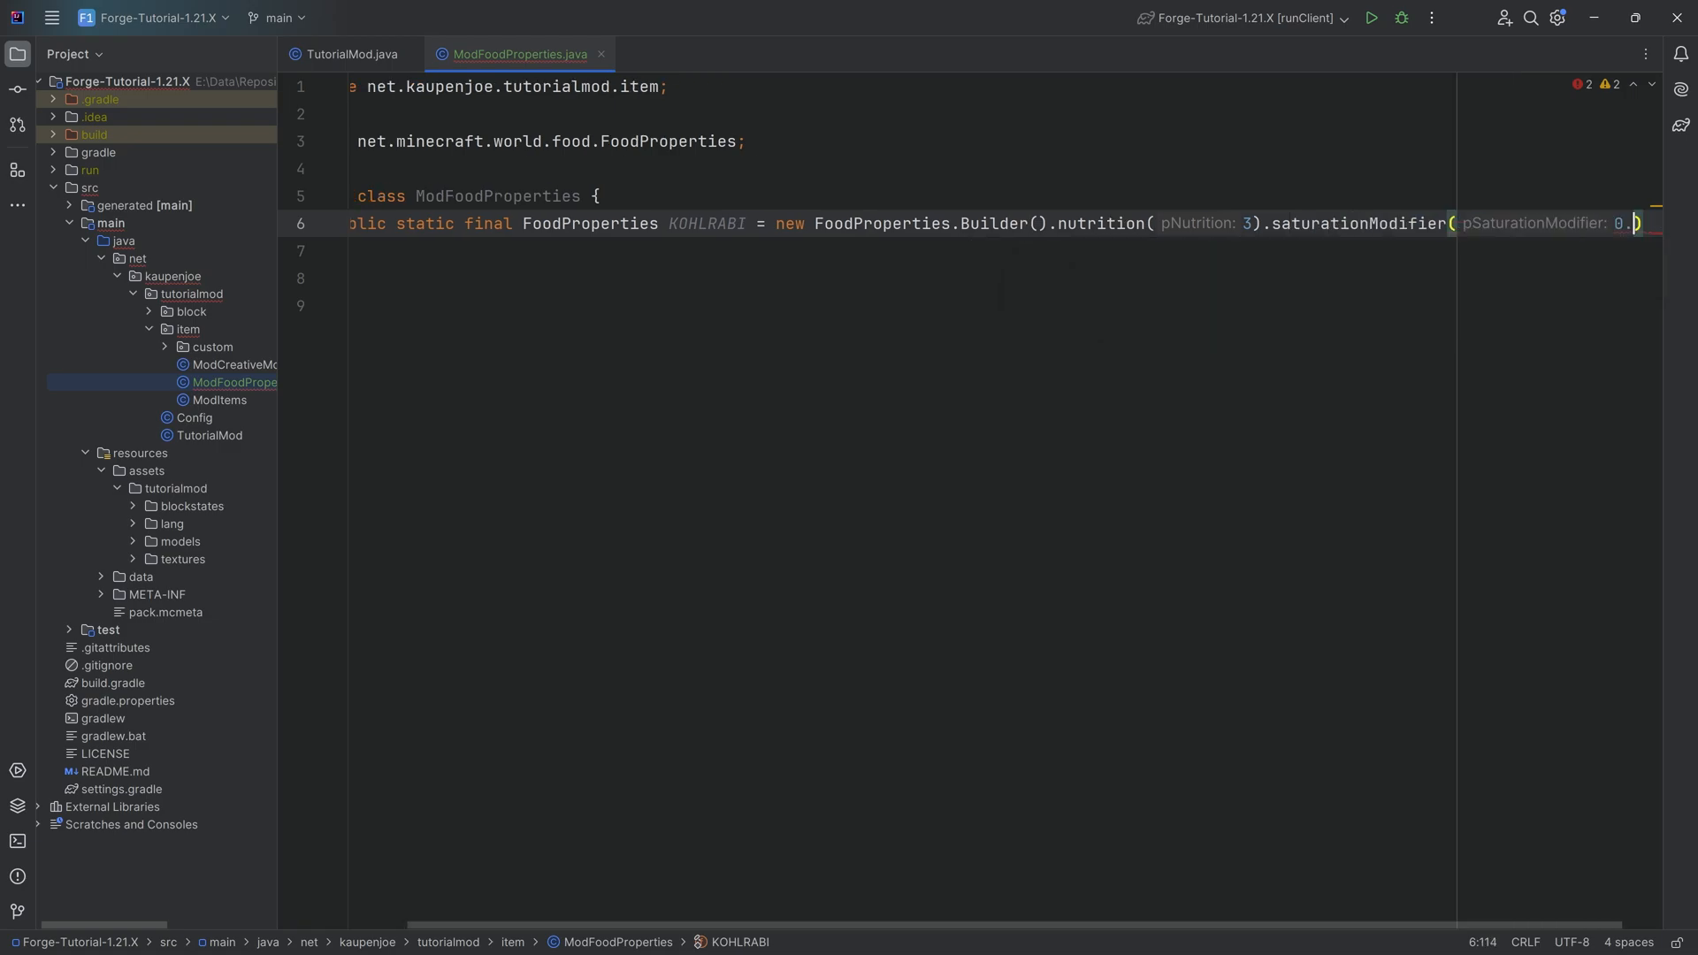
{"action": "type", "text": ".25f"}
{"action": "left_click", "coordinate": [902, 249]}
{"action": "type", "text": ".effect("}
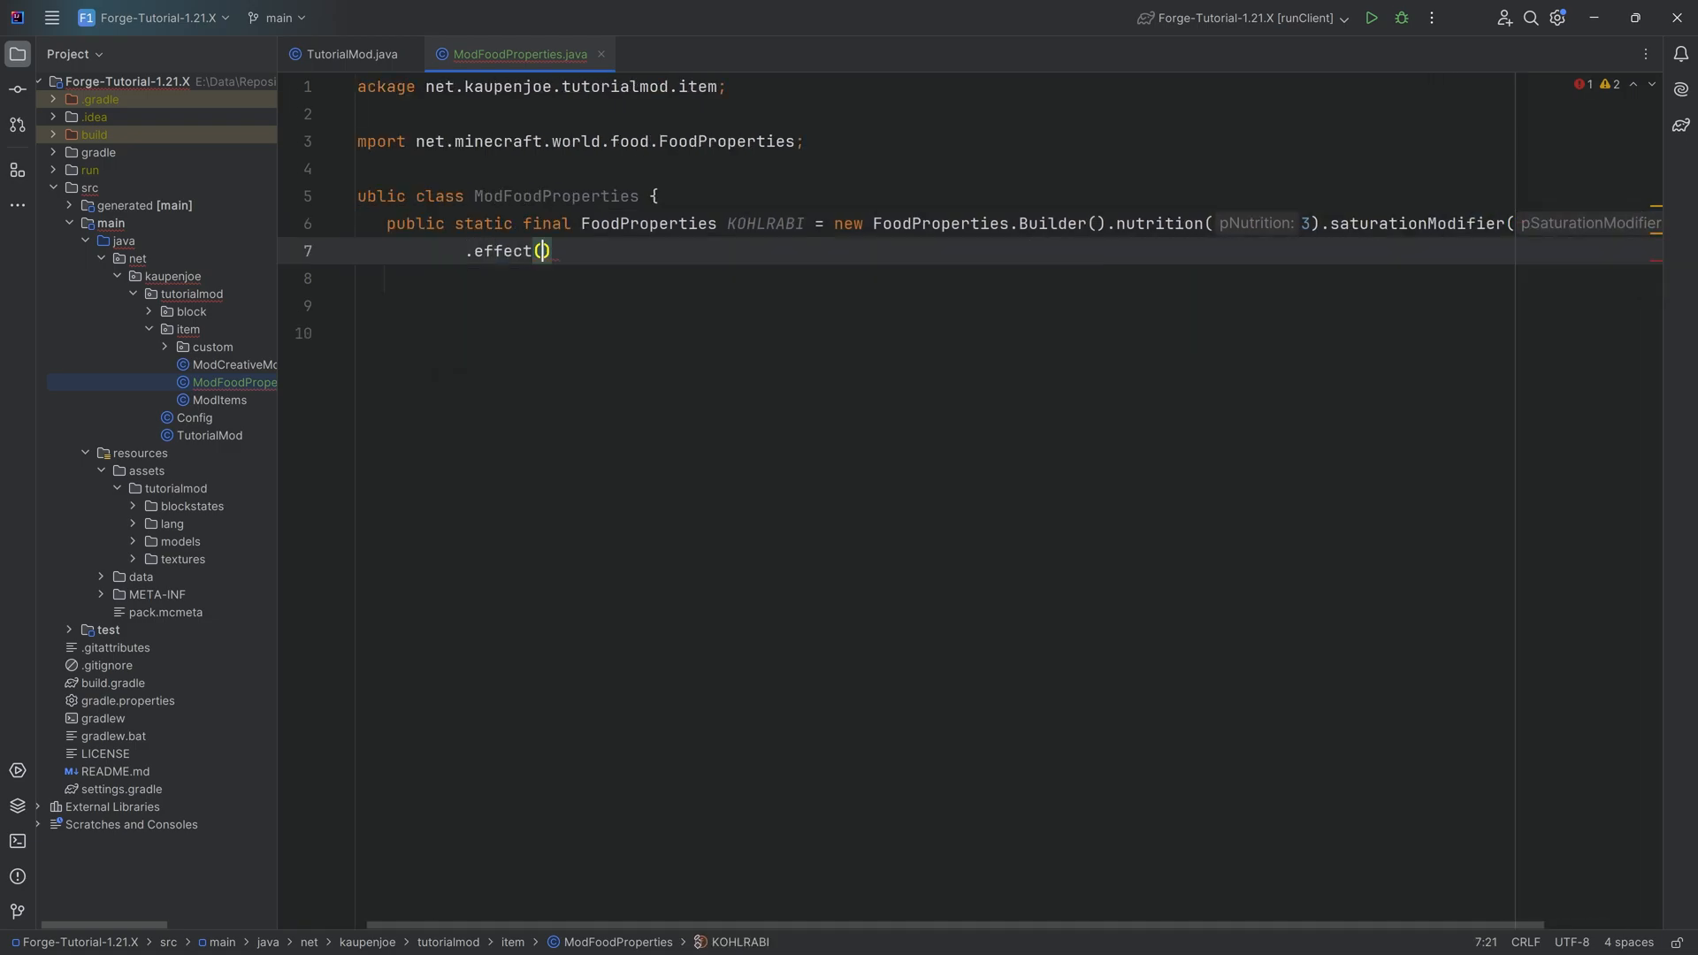
Step: Add an INVISIBILITY MobEffectInstance of duration 400 at 0.20f probability and end with build()
{"action": "type", "text": "new MobEffectInstance("}
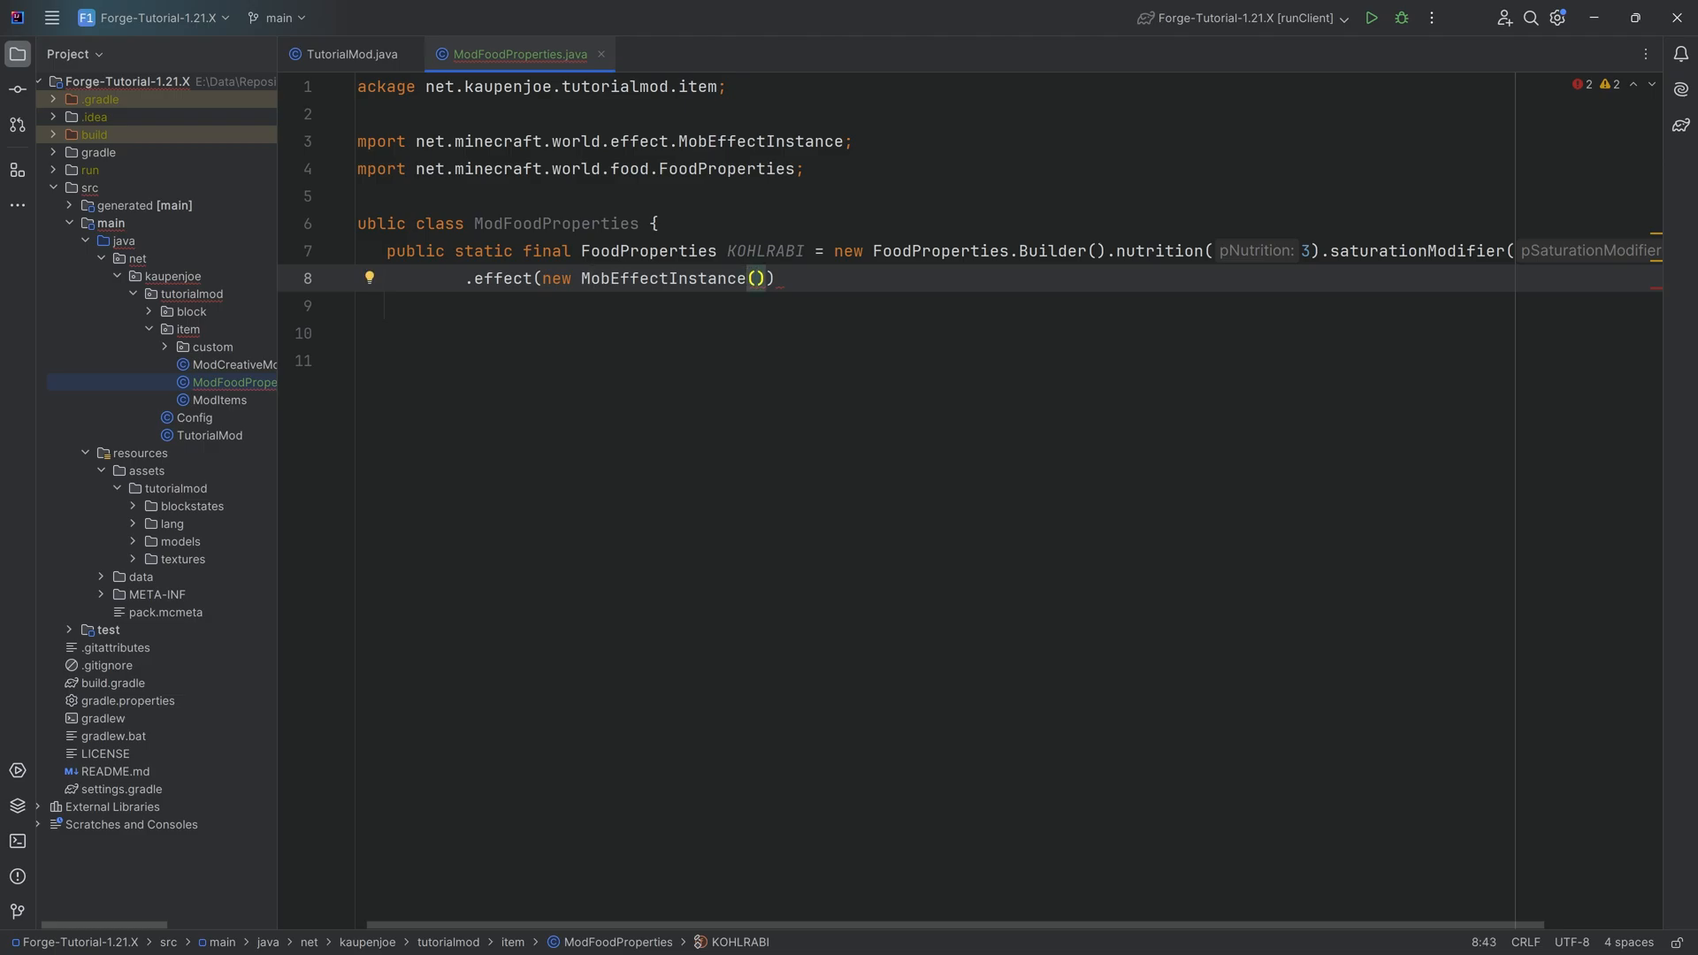
{"action": "type", "text": "MobJ"}
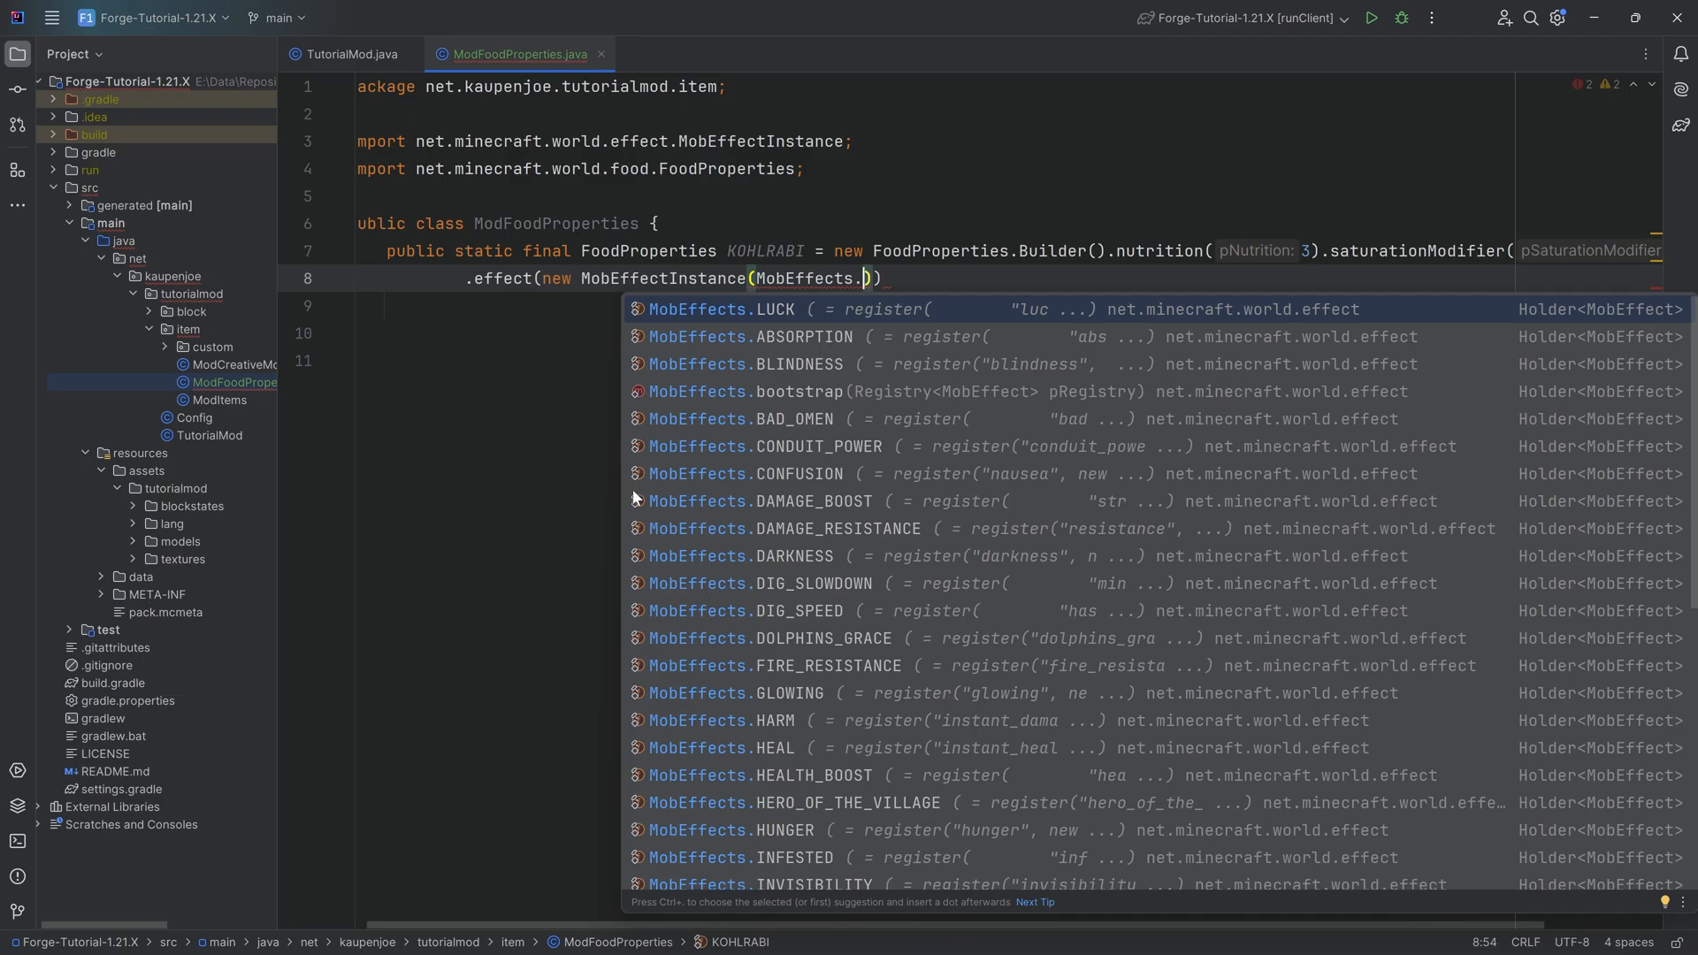
{"action": "scroll", "scroll_direction": "down", "scroll_amount": 3}
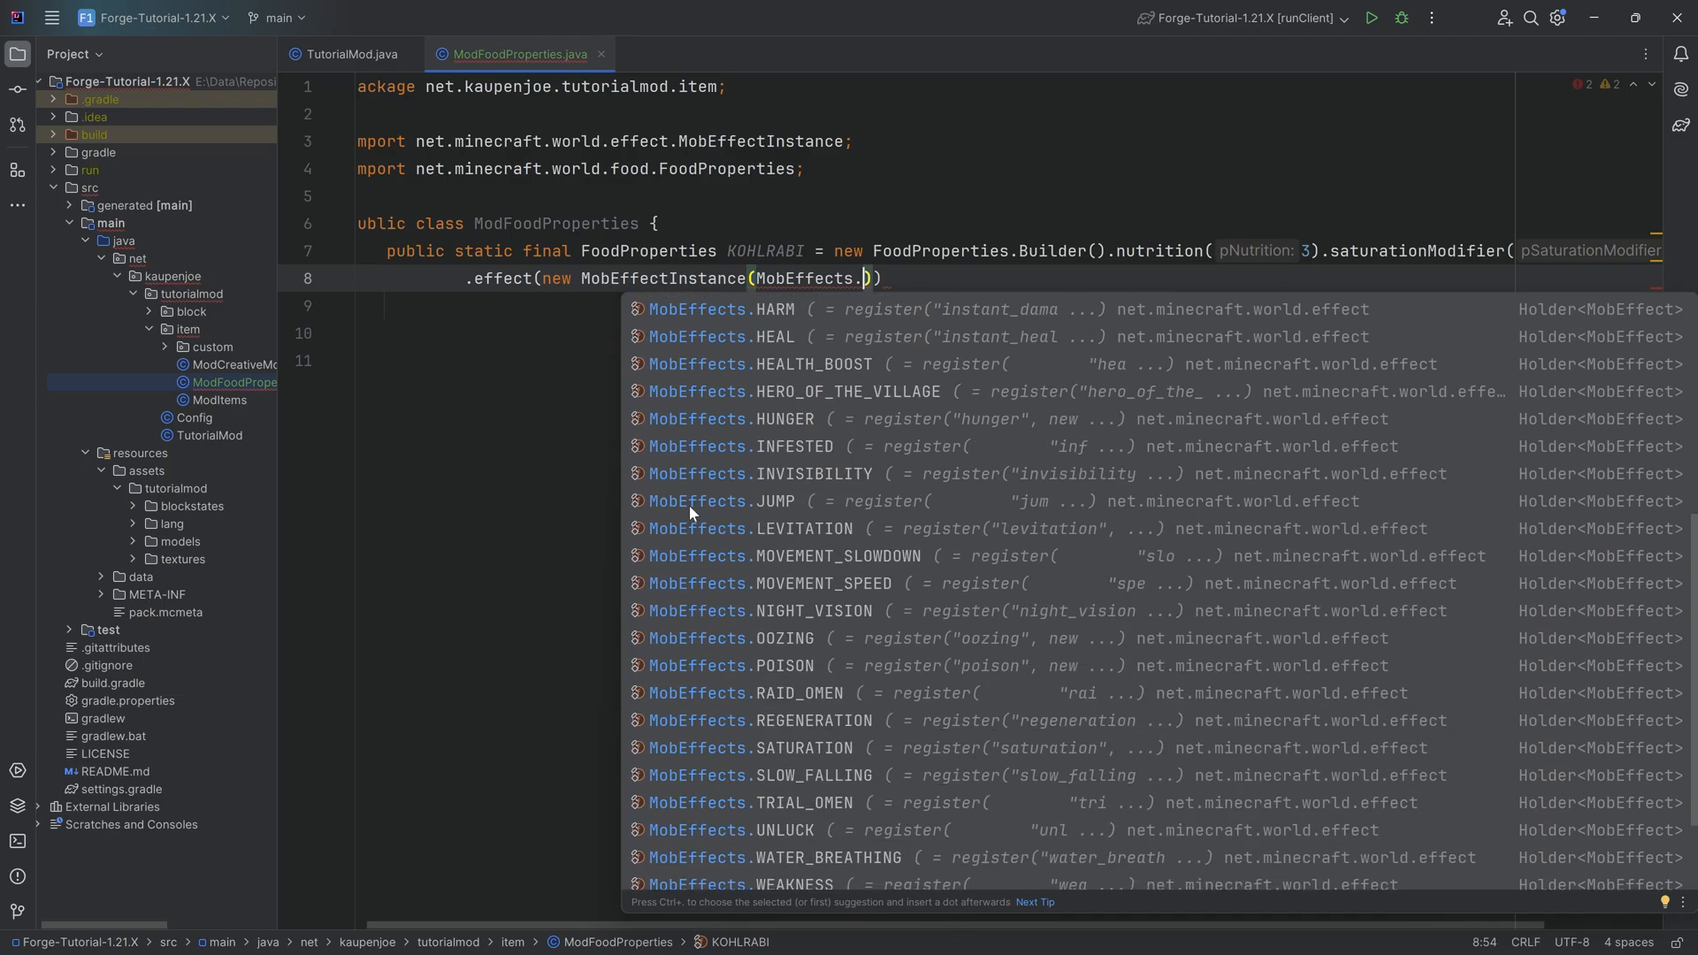
{"action": "left_click", "coordinate": [758, 474]}
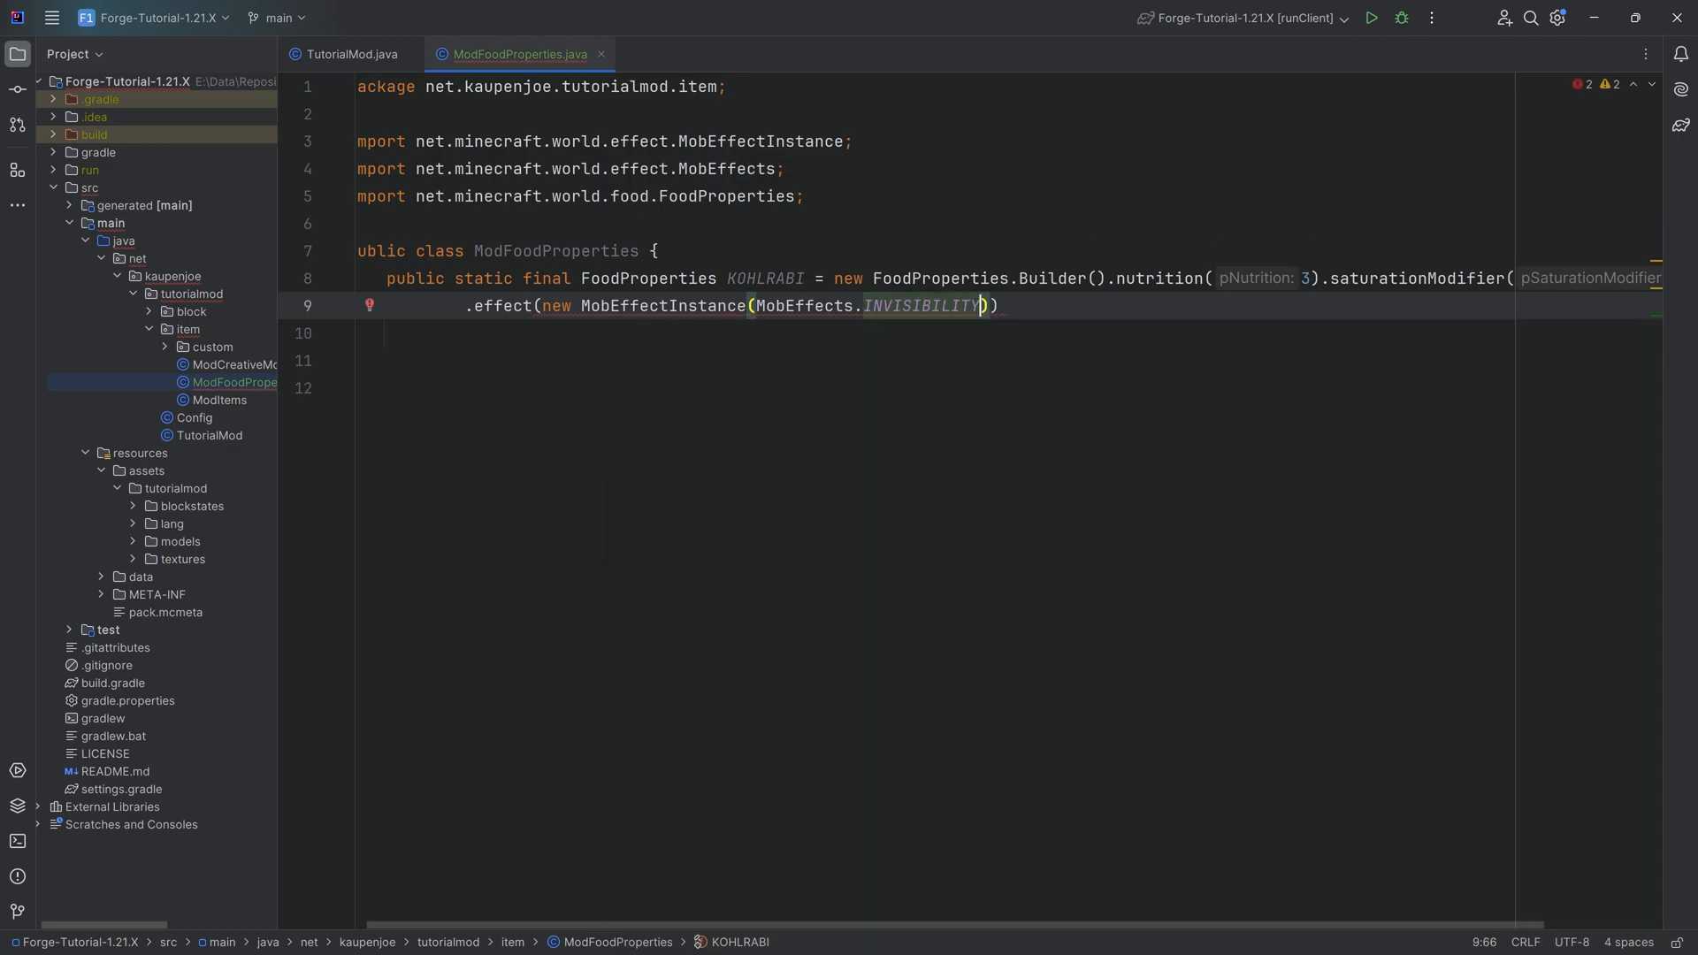
{"action": "type", "text": ", 400"}
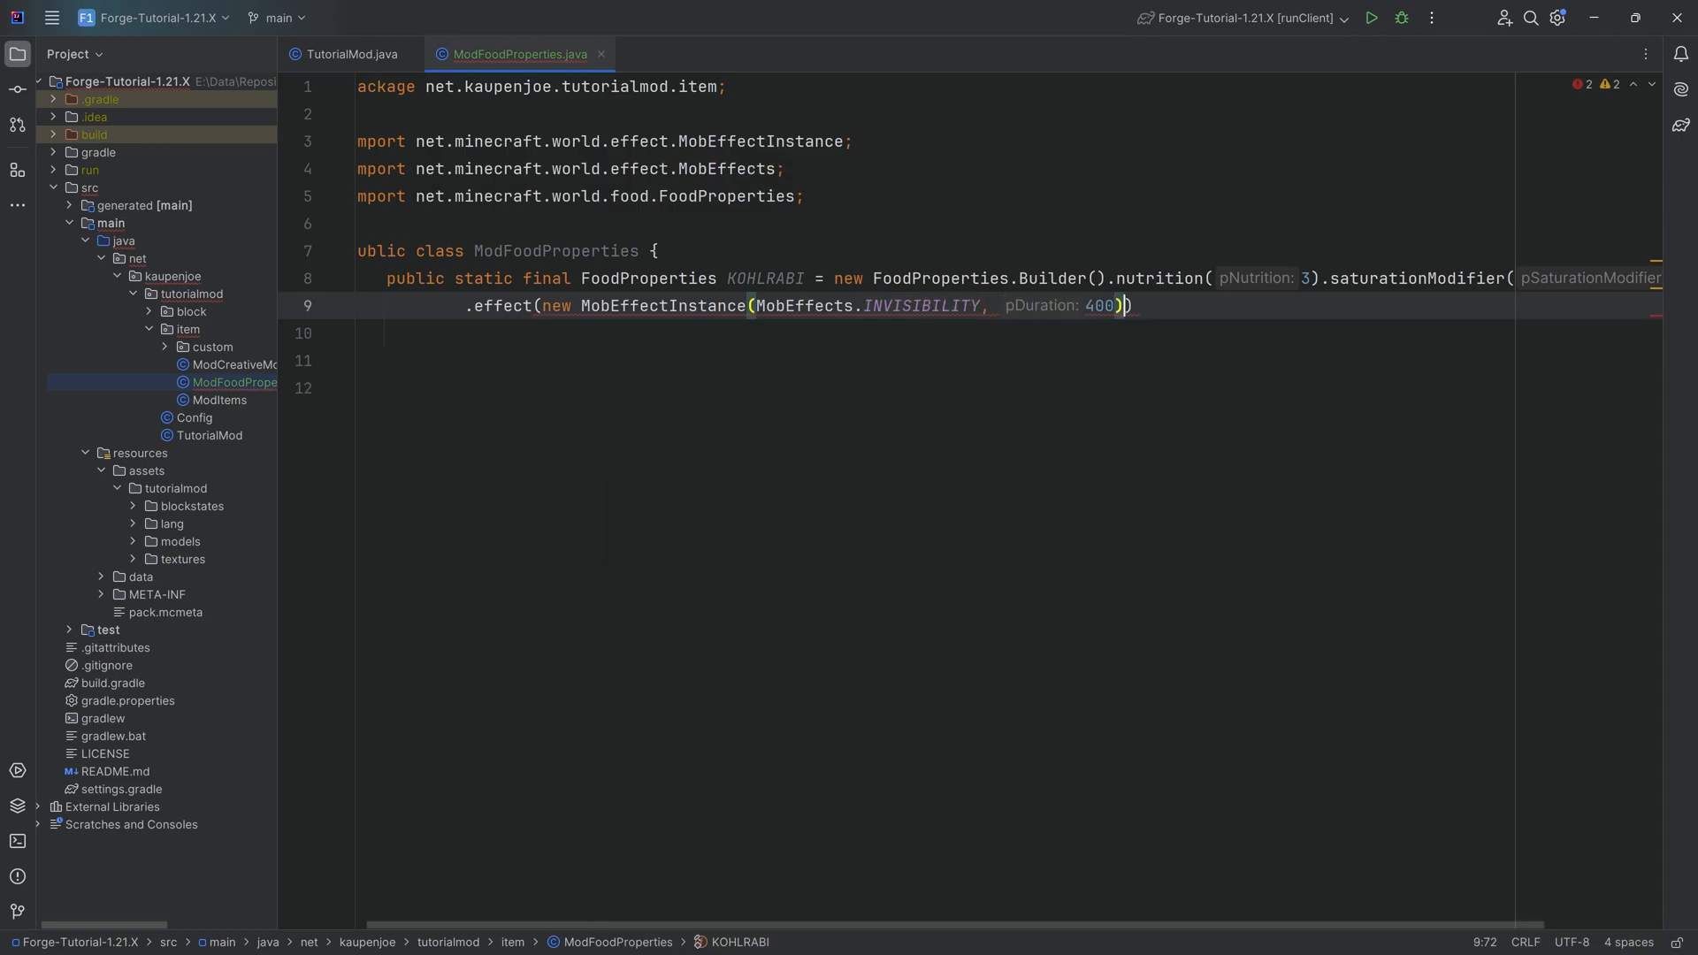
{"action": "type", "text": ", 0.2)"}
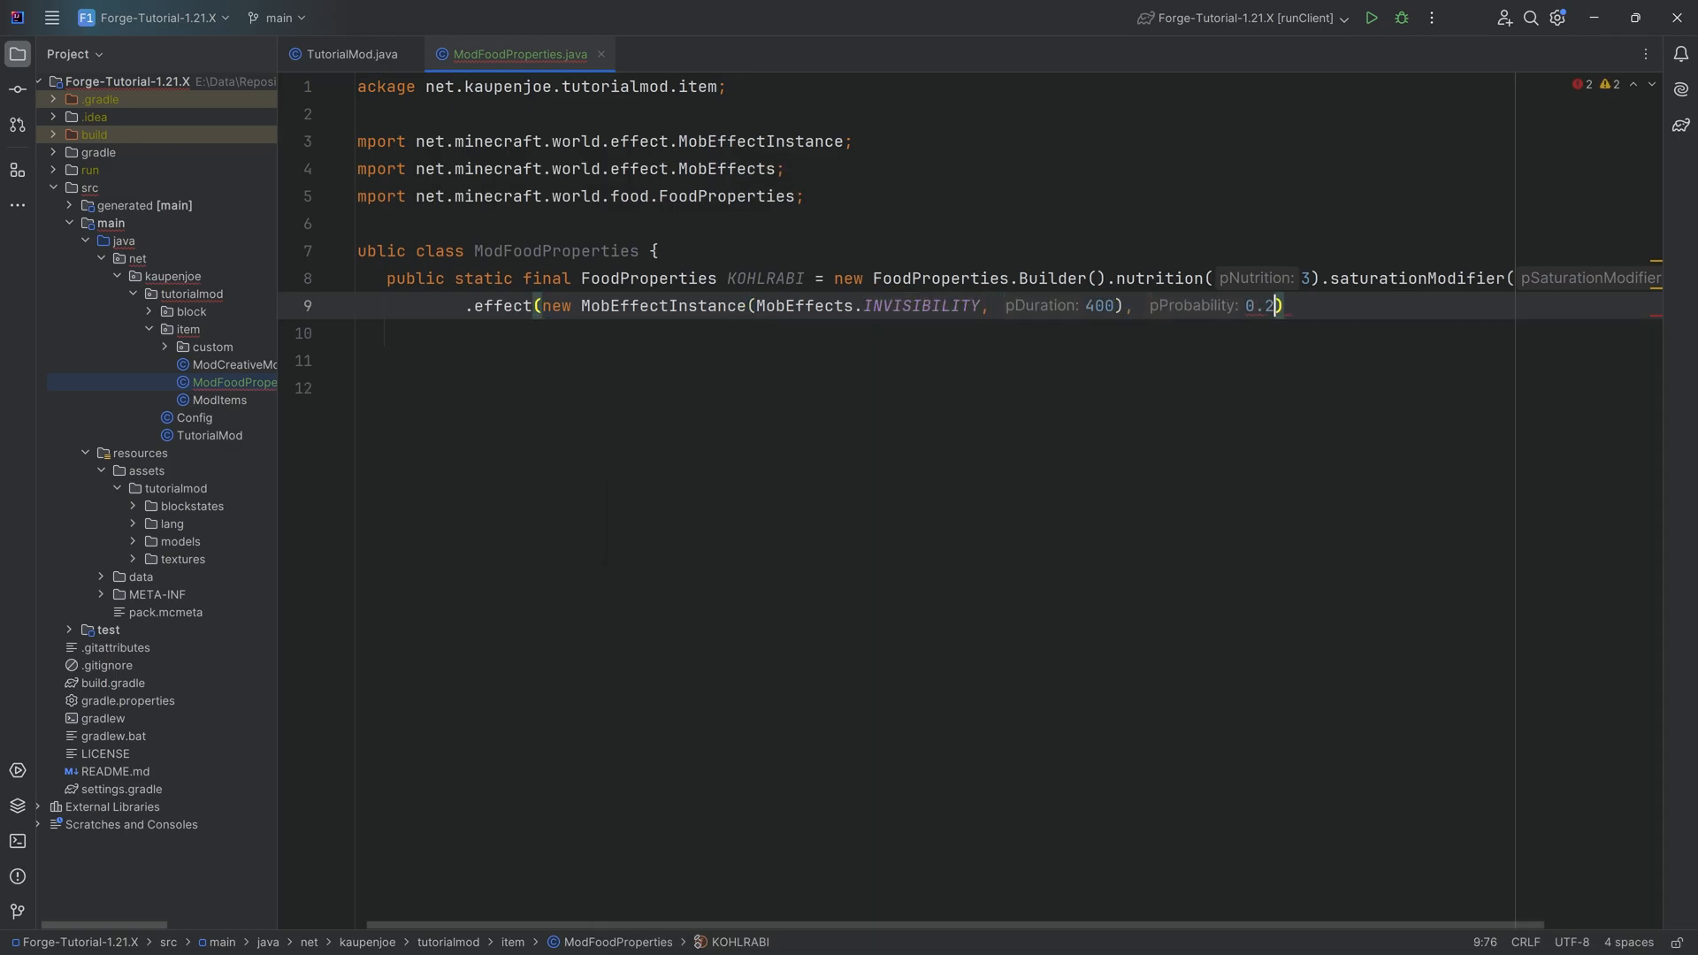
{"action": "type", "text": "0f"}
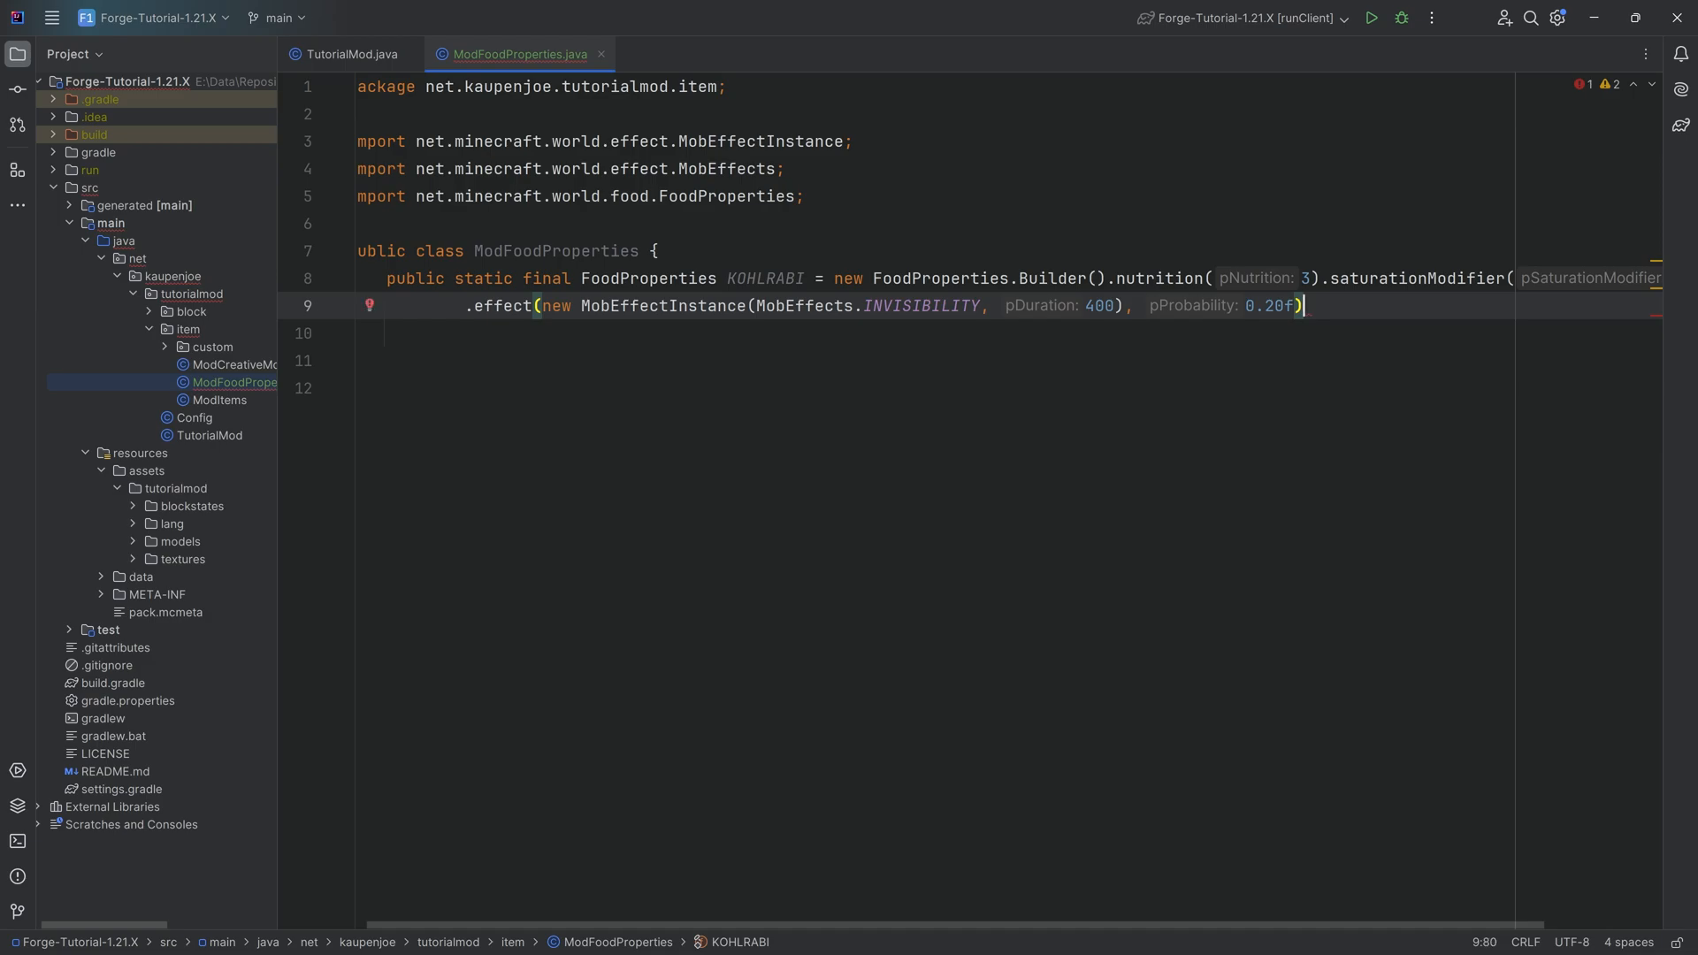
{"action": "type", "text": ".build();"}
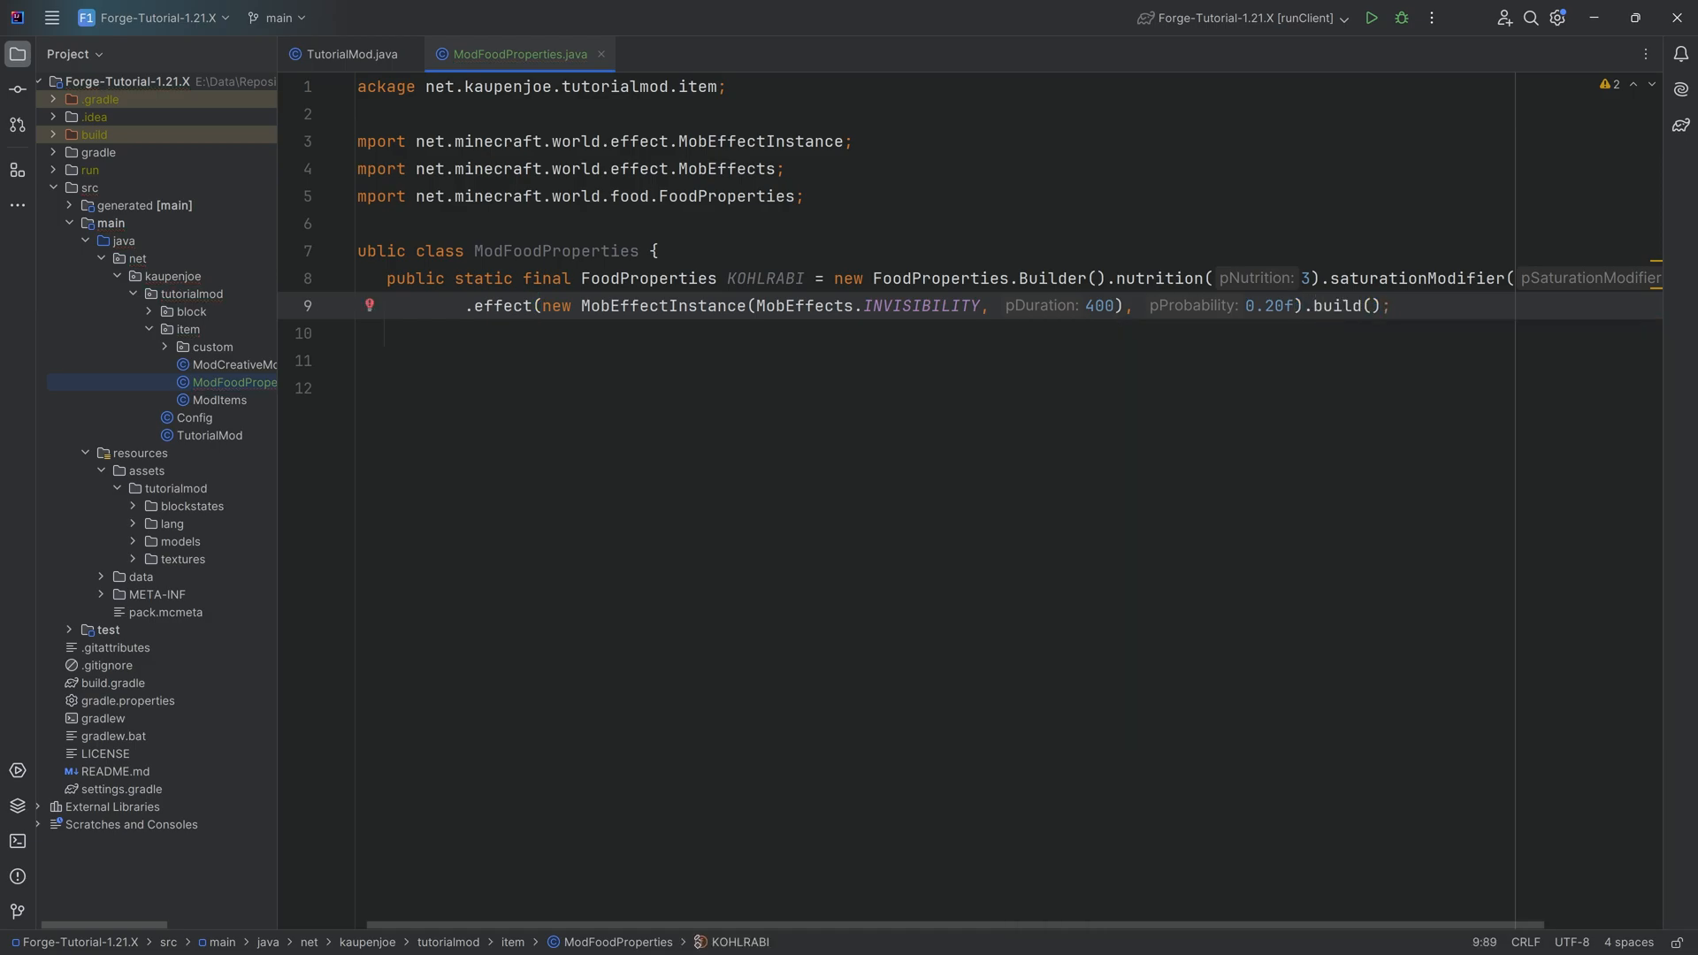
Step: Start chaining another builder call between the invisibility effect and build()
{"action": "type", "text": "."}
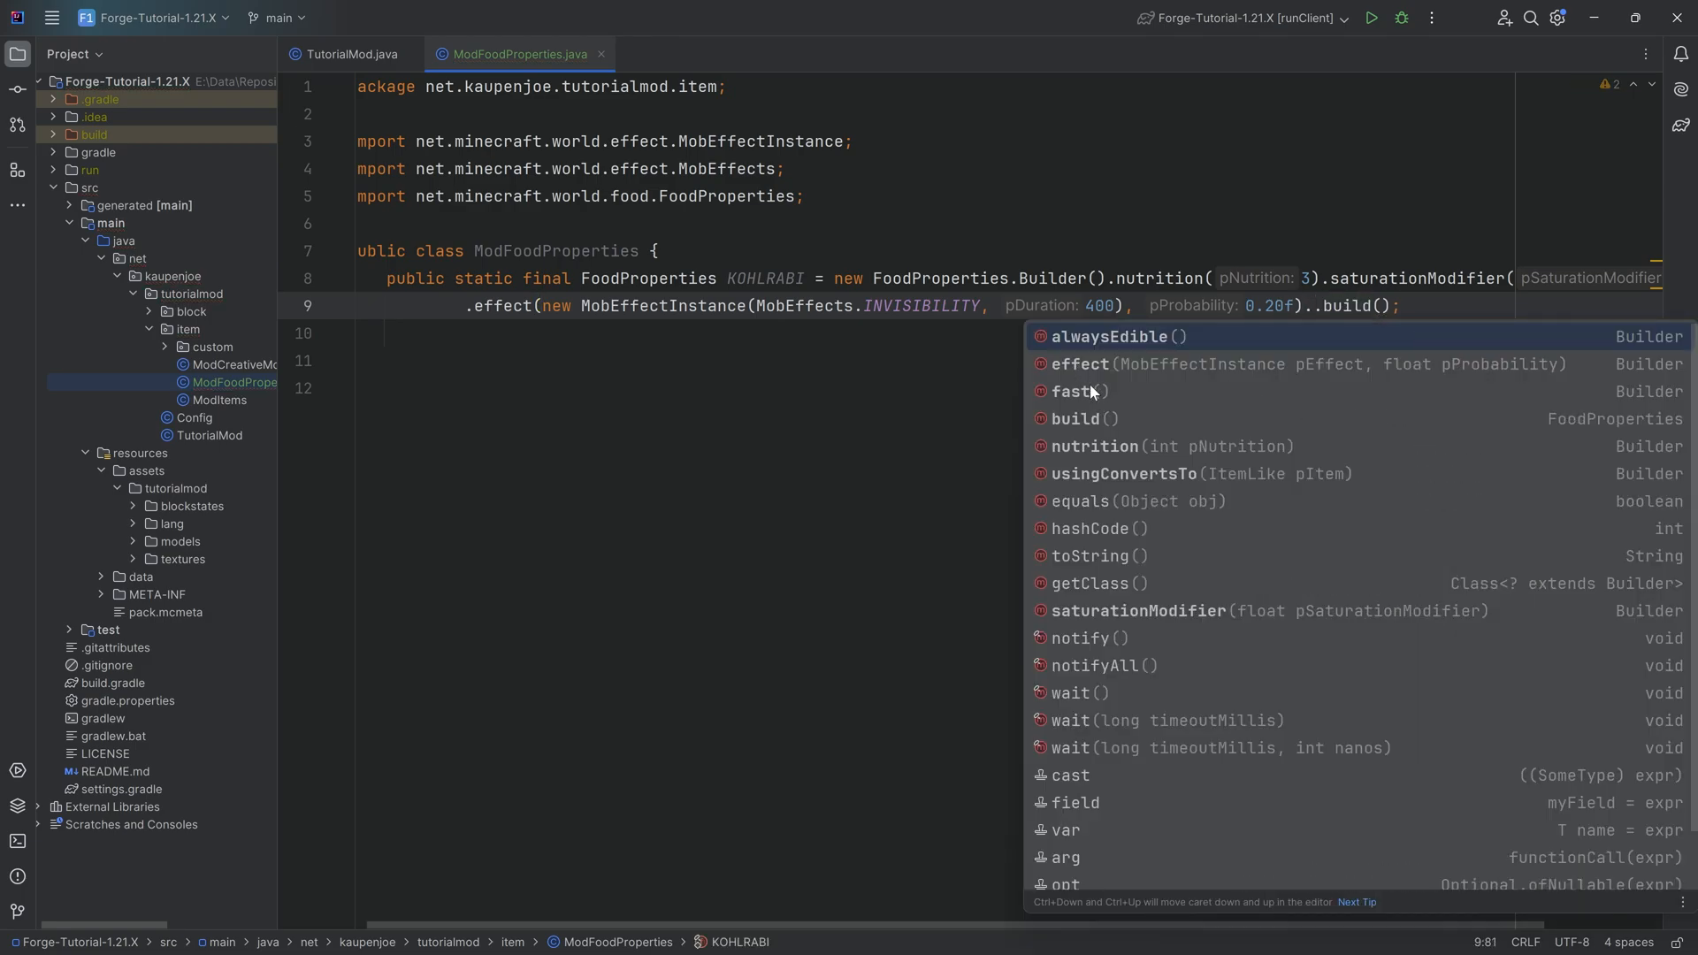
{"action": "mouse_move", "coordinate": [1118, 389]}
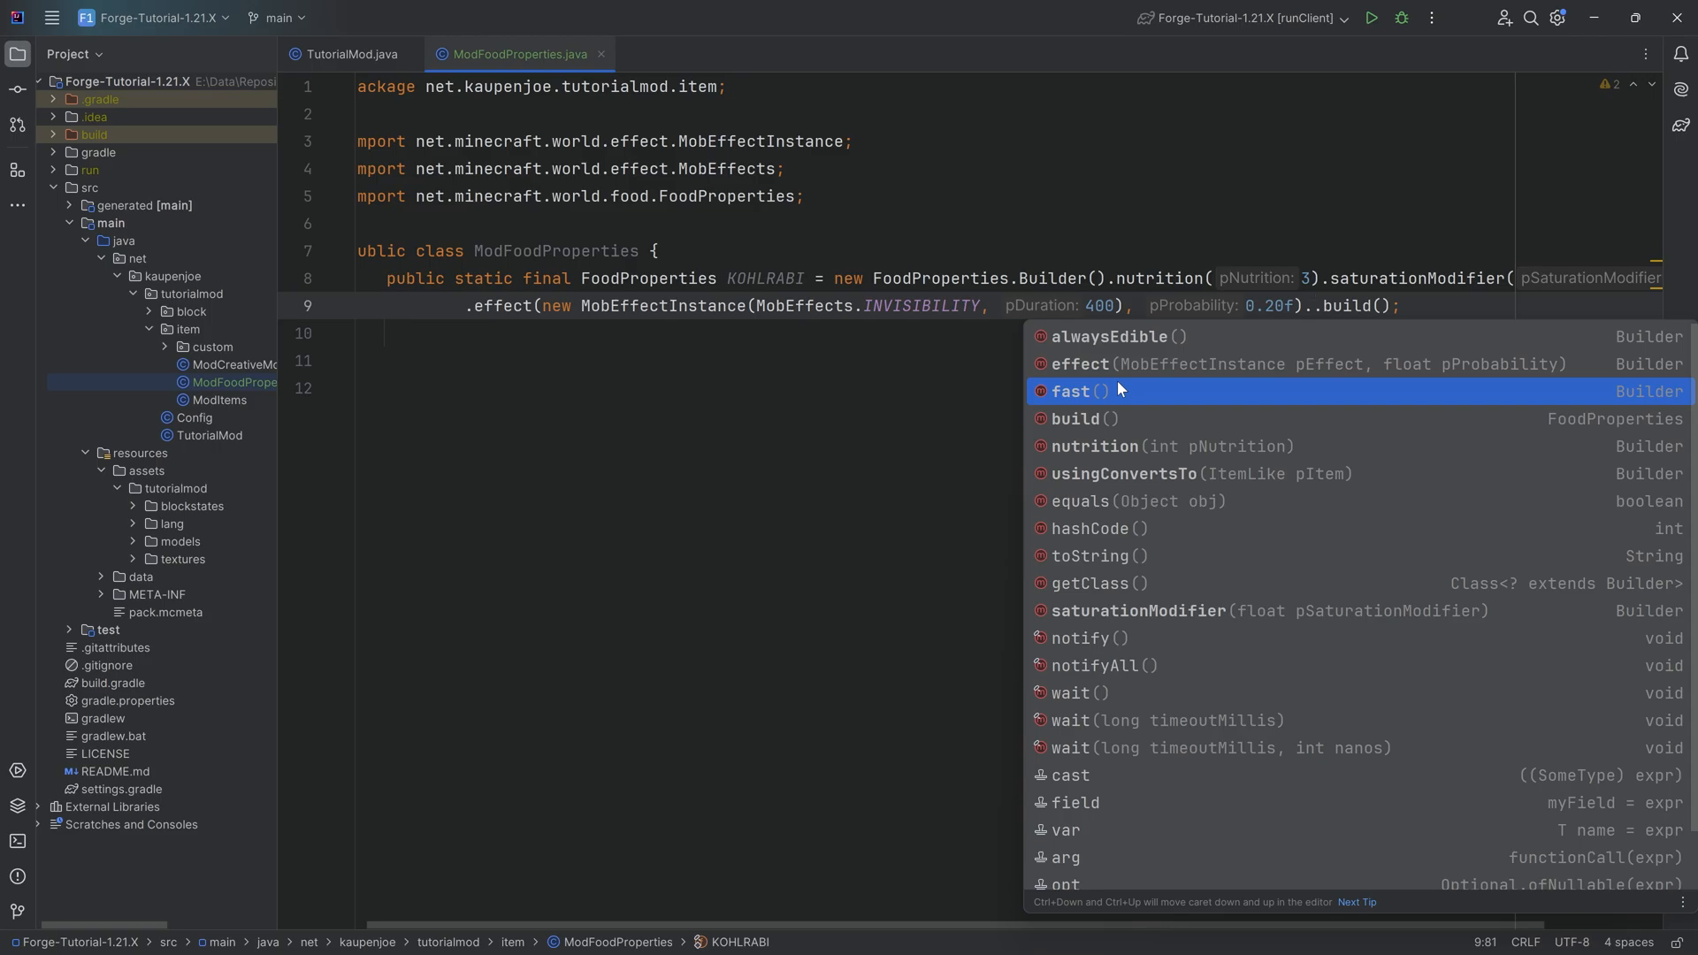
{"action": "mouse_move", "coordinate": [1228, 479]}
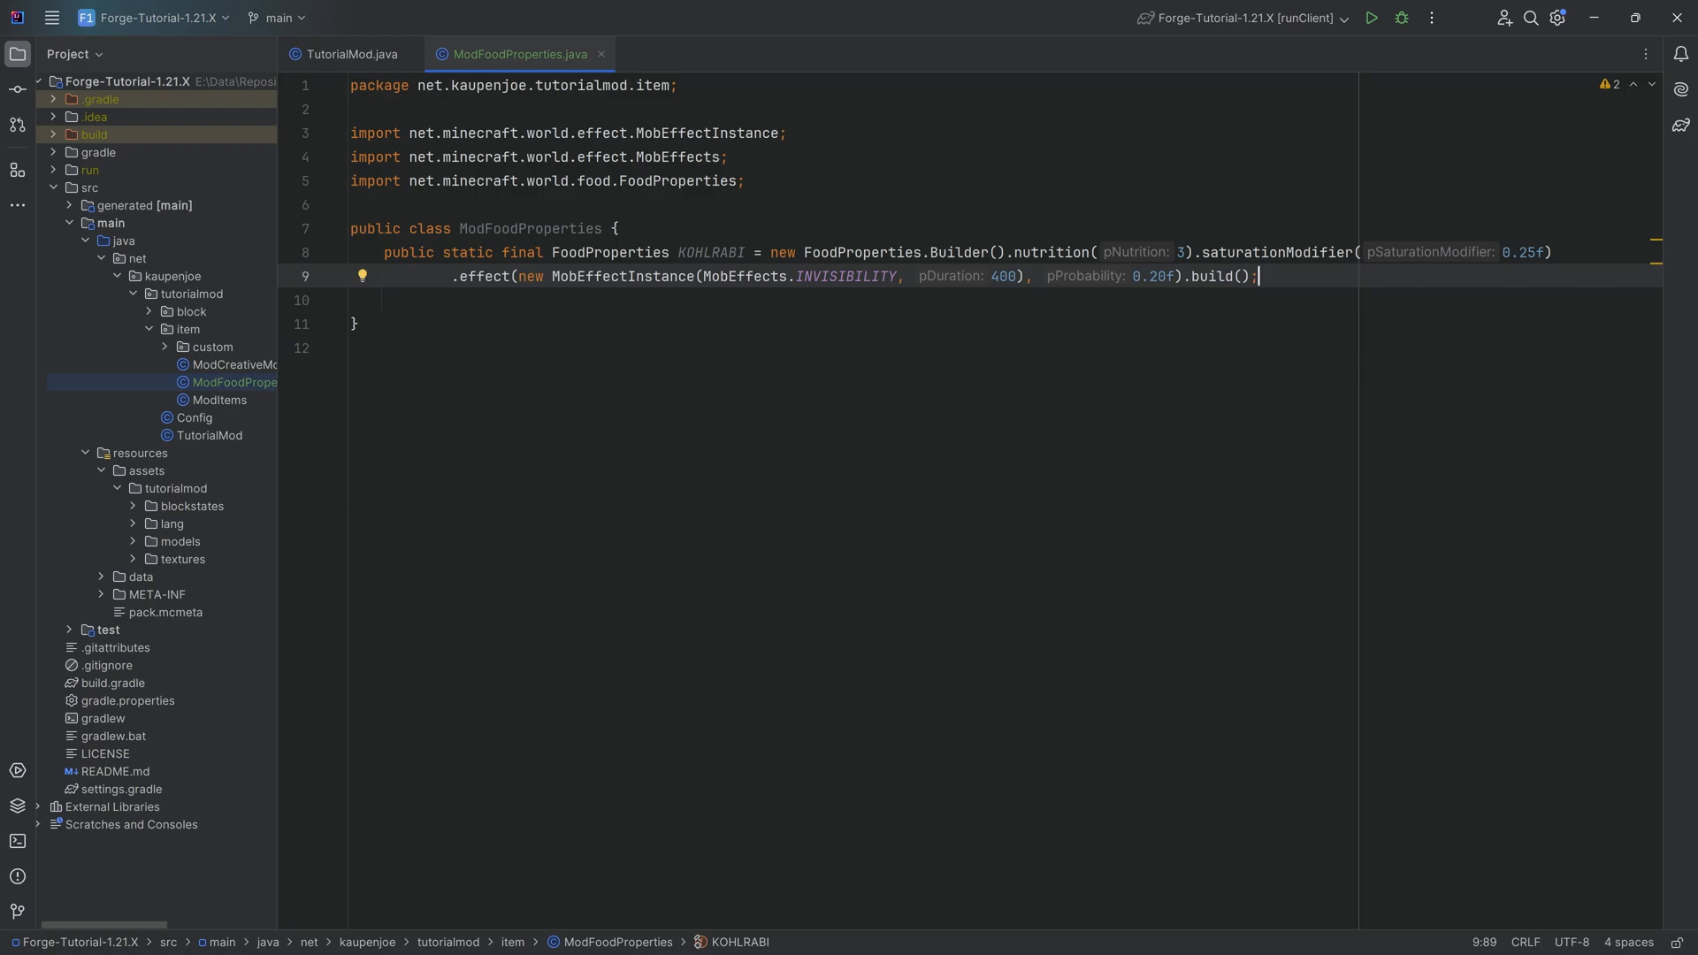
Step: Search Everywhere for the vanilla Foods class and review the enchanted golden apple's effects
{"action": "key", "text": "shift shift"}
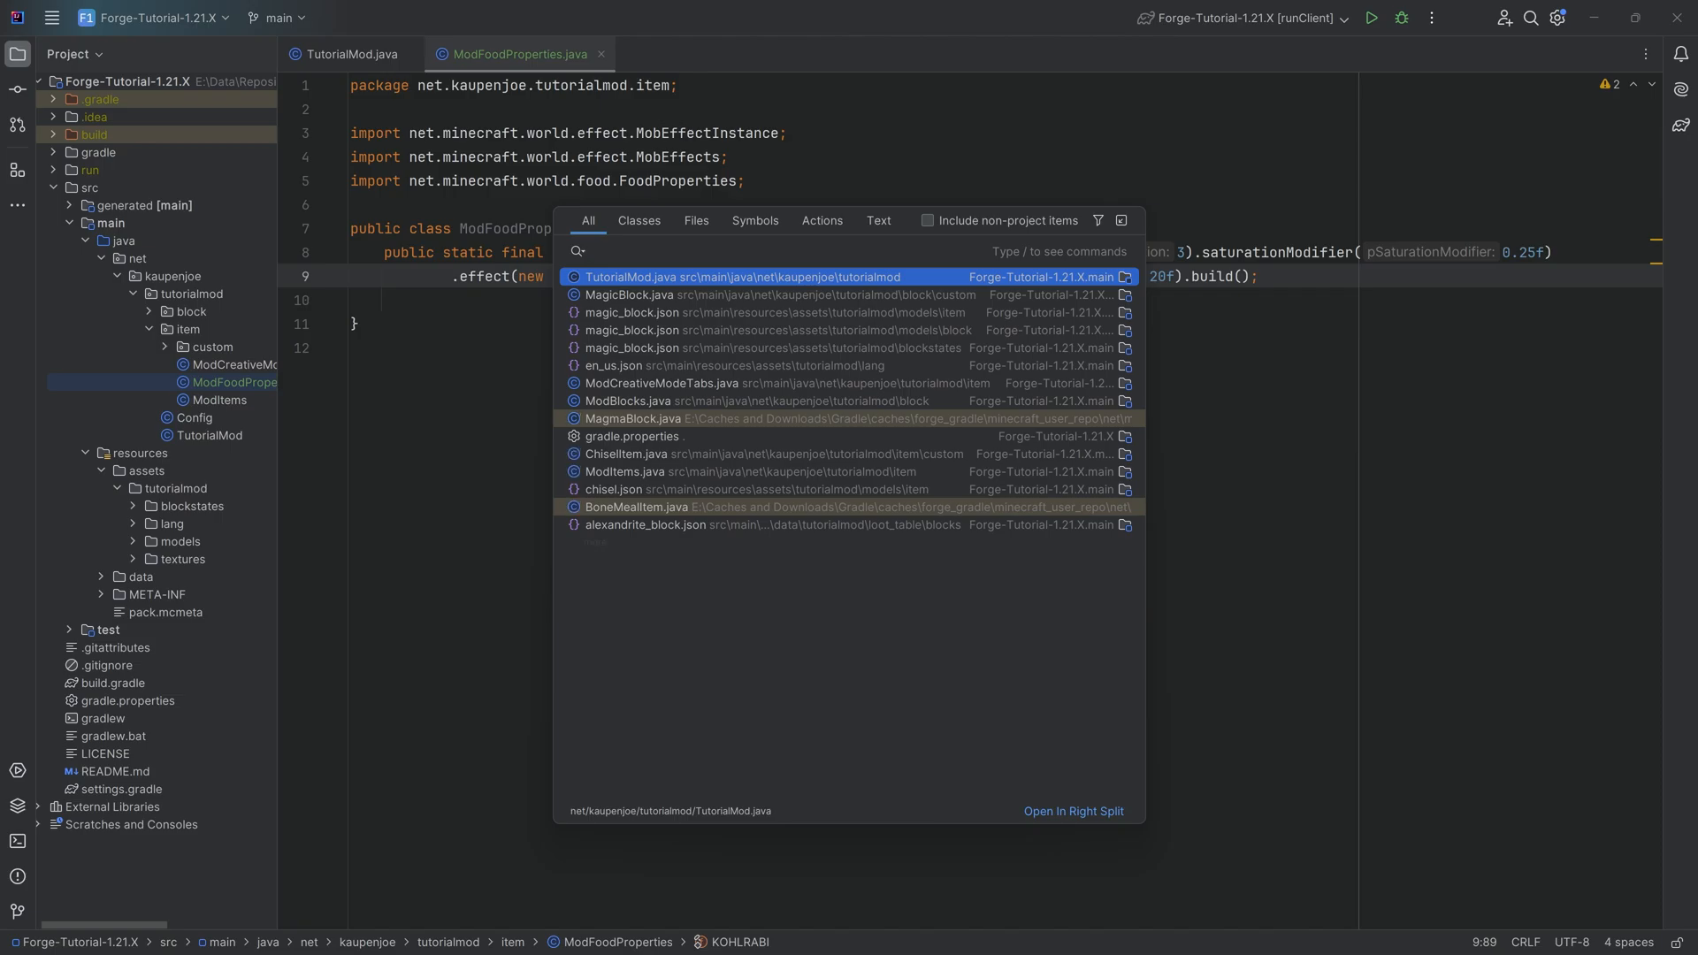
{"action": "type", "text": "Foods"}
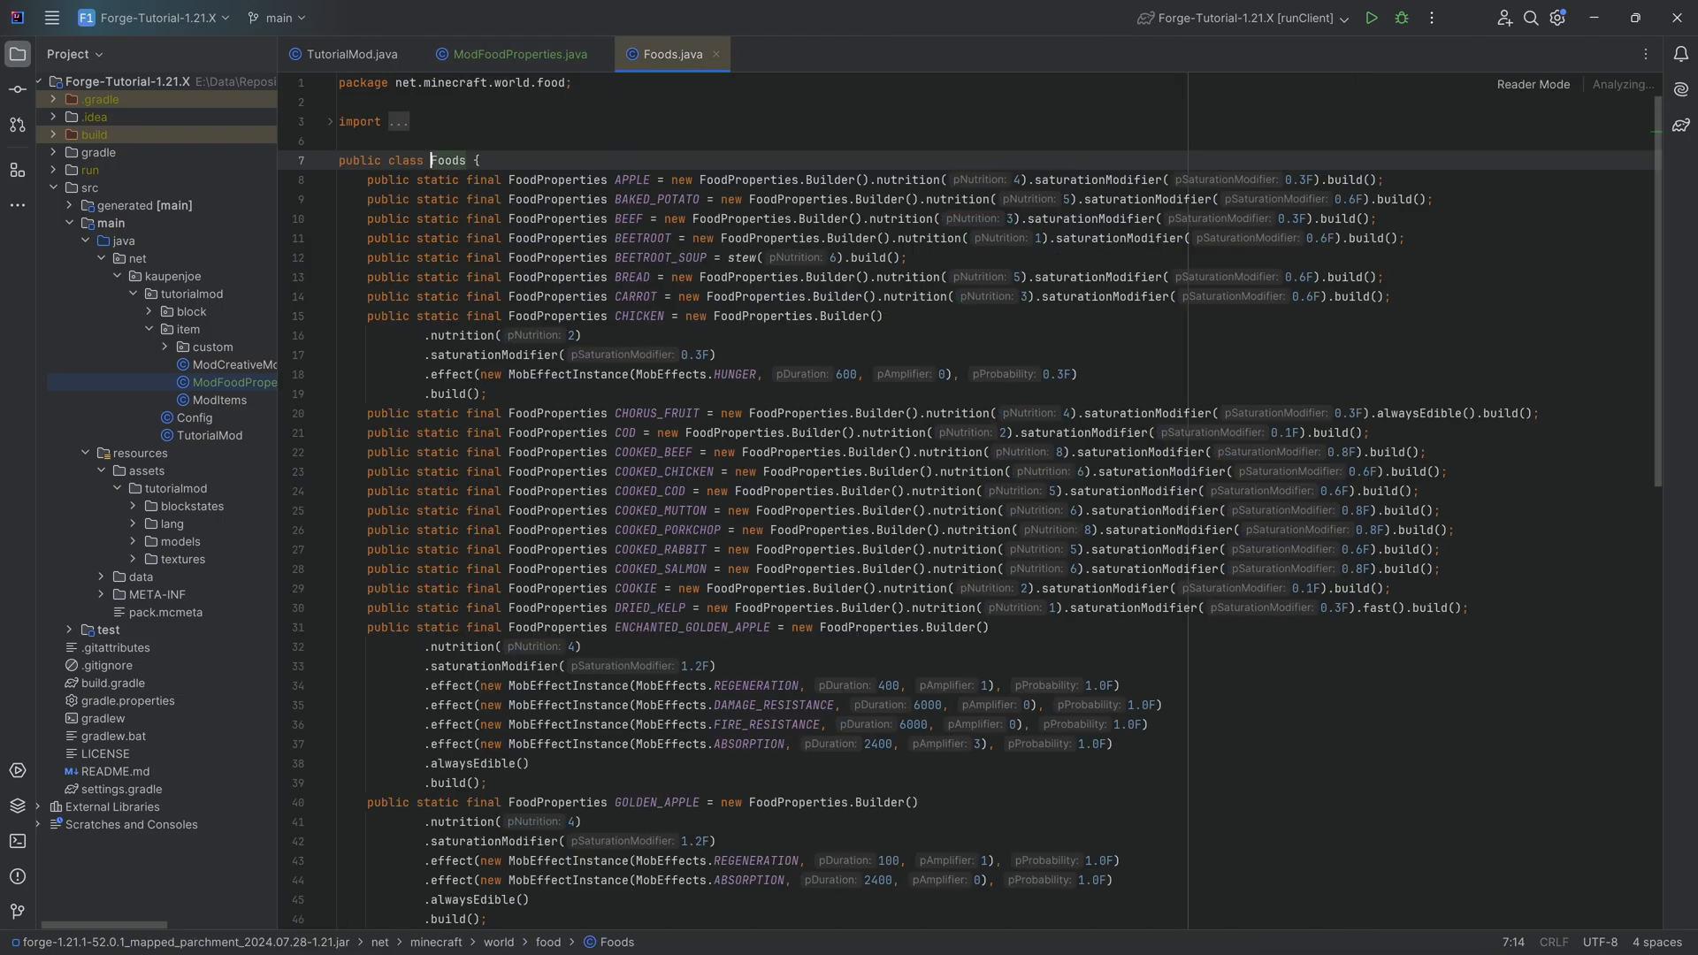
{"action": "scroll", "scroll_direction": "down", "scroll_amount": 3}
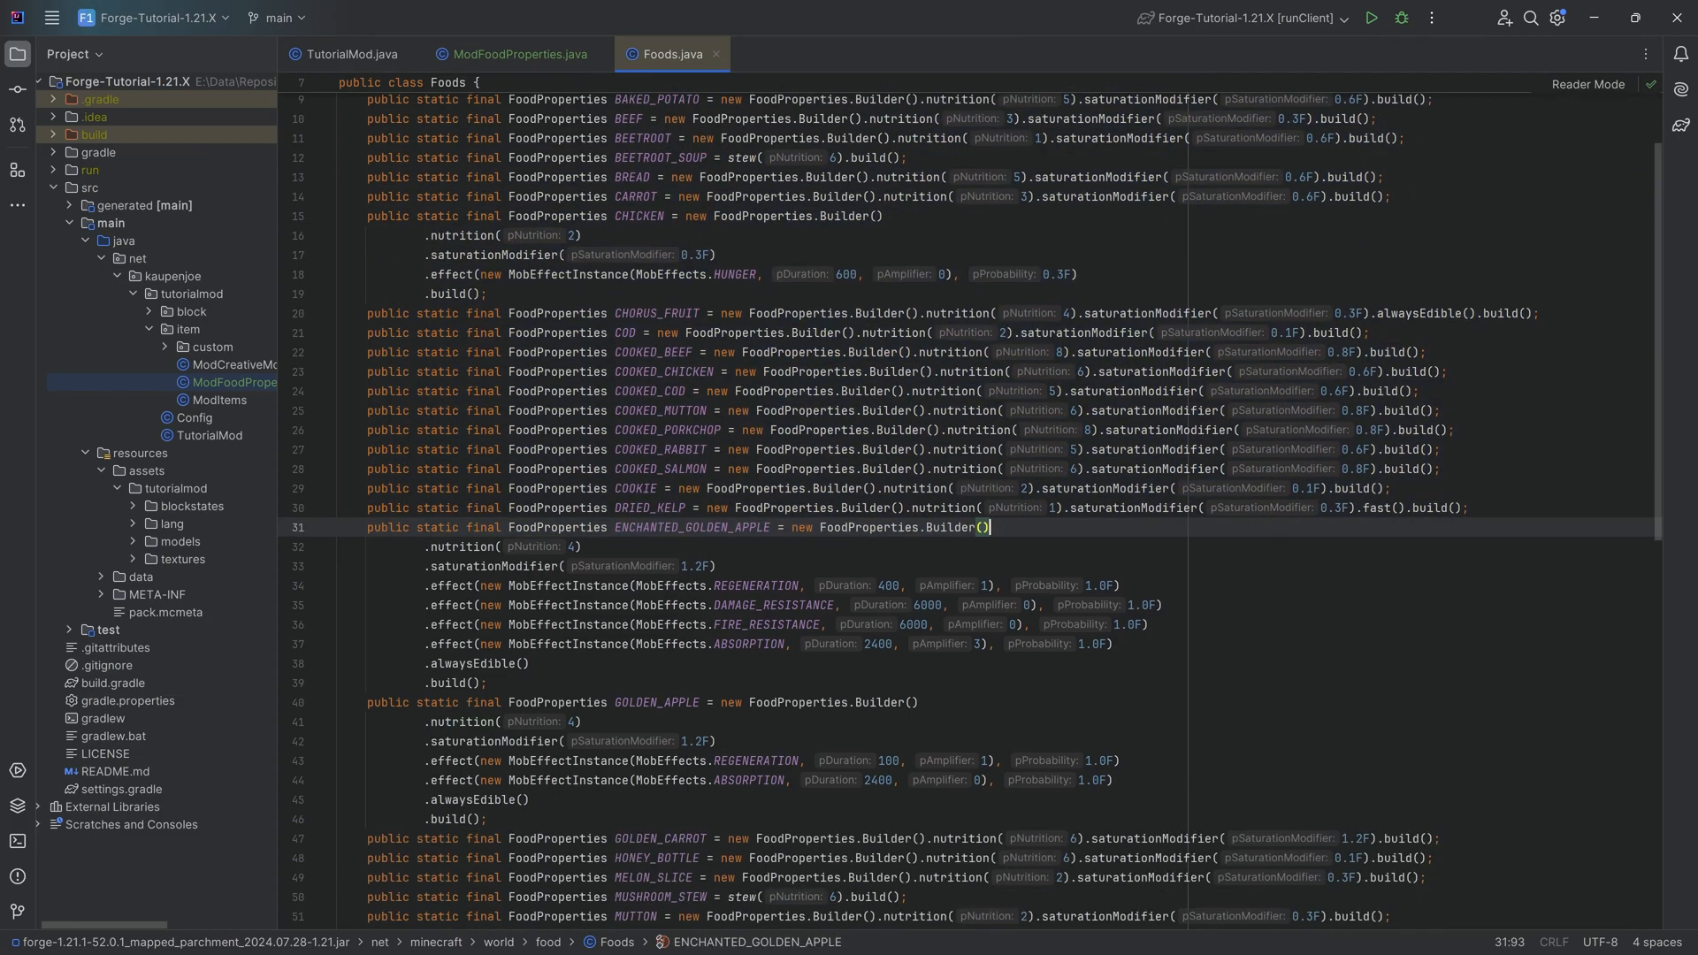
{"action": "scroll", "scroll_direction": "down", "scroll_amount": 3}
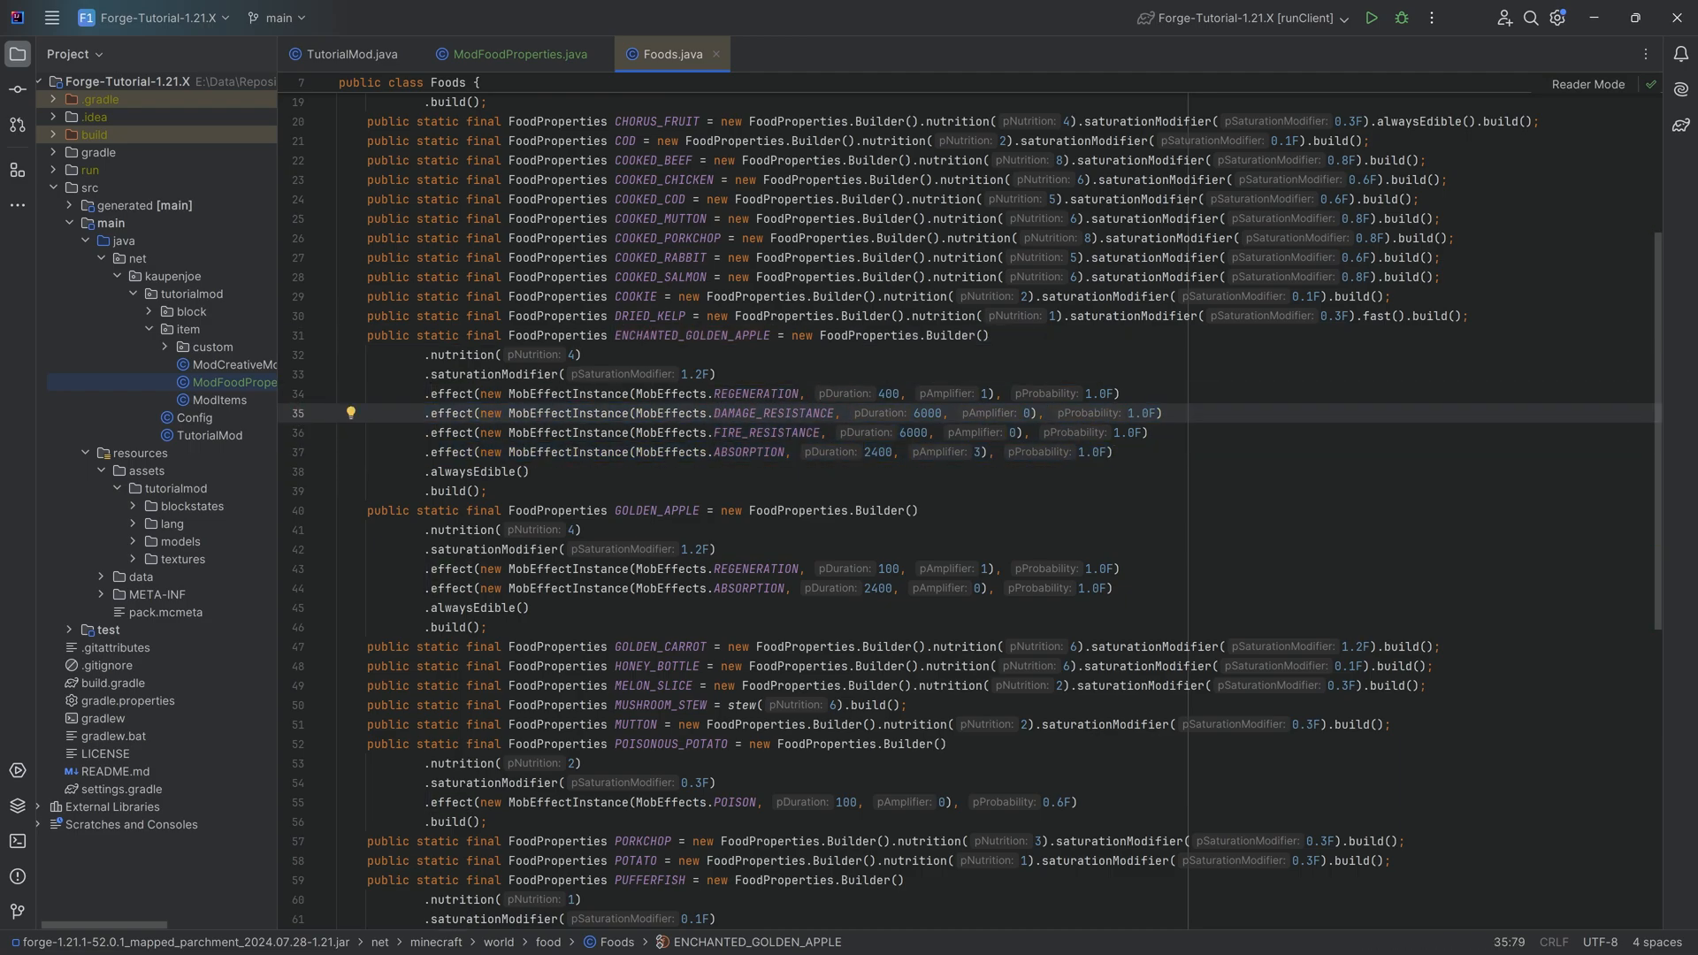
{"action": "left_click", "coordinate": [513, 53]}
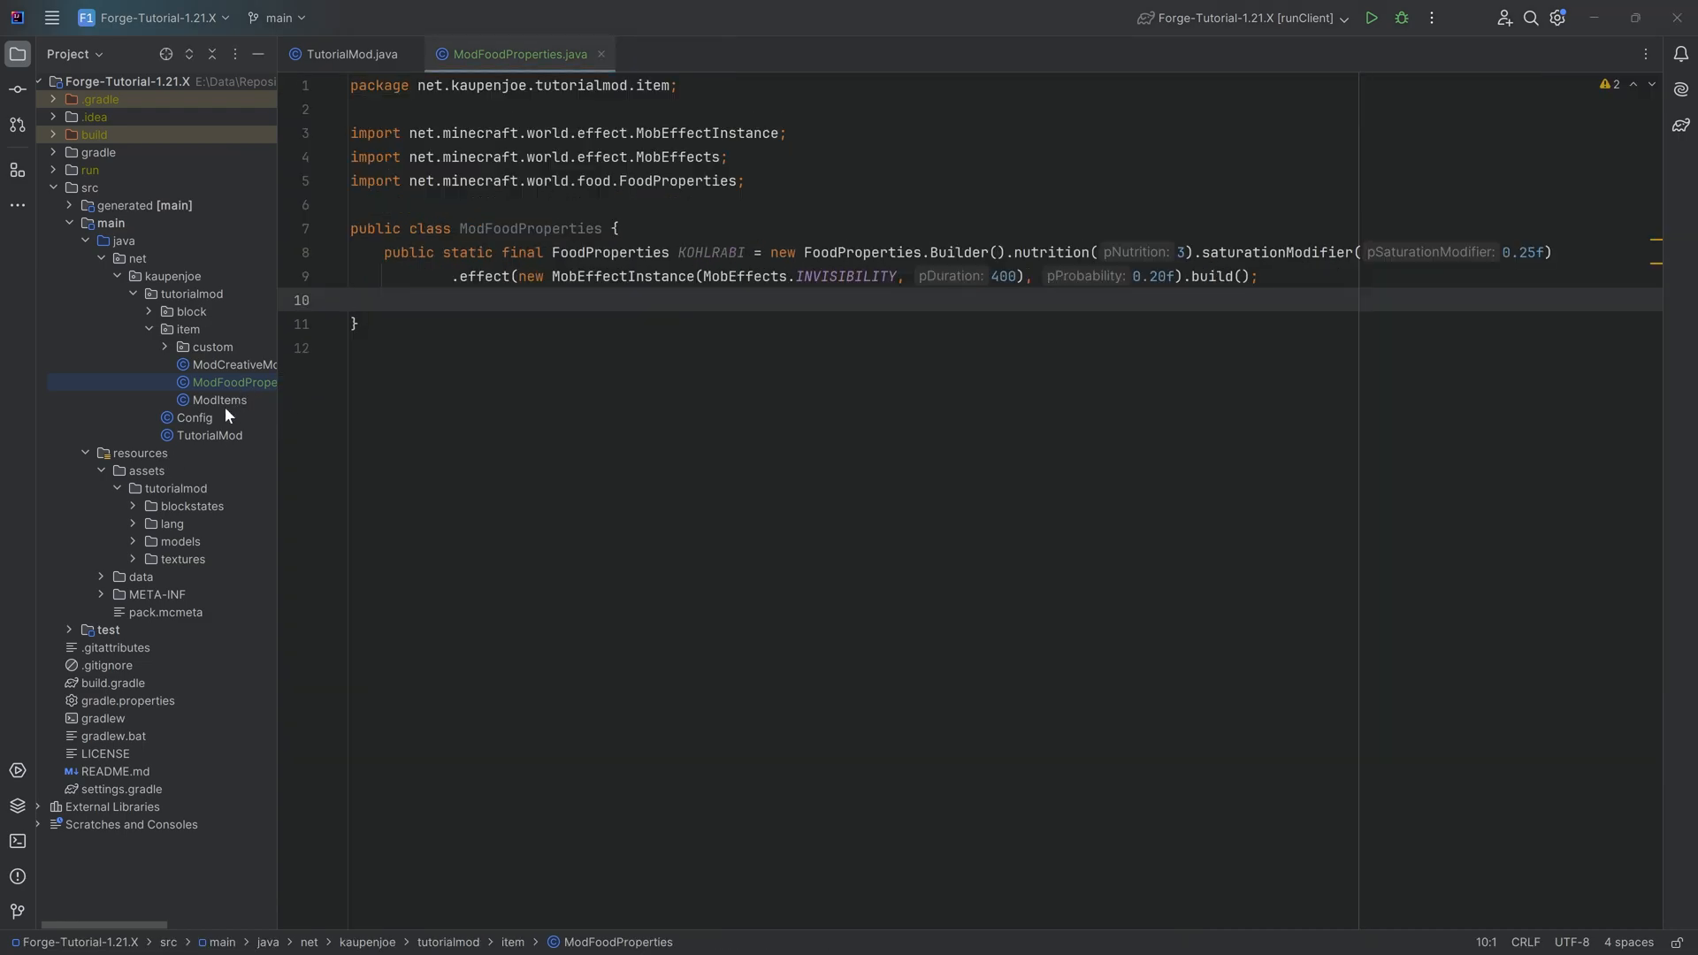
Step: In ModItems, declare RegistryObject<Item> KOHLRABI registered as "kohlrabi"
{"action": "left_click", "coordinate": [219, 400]}
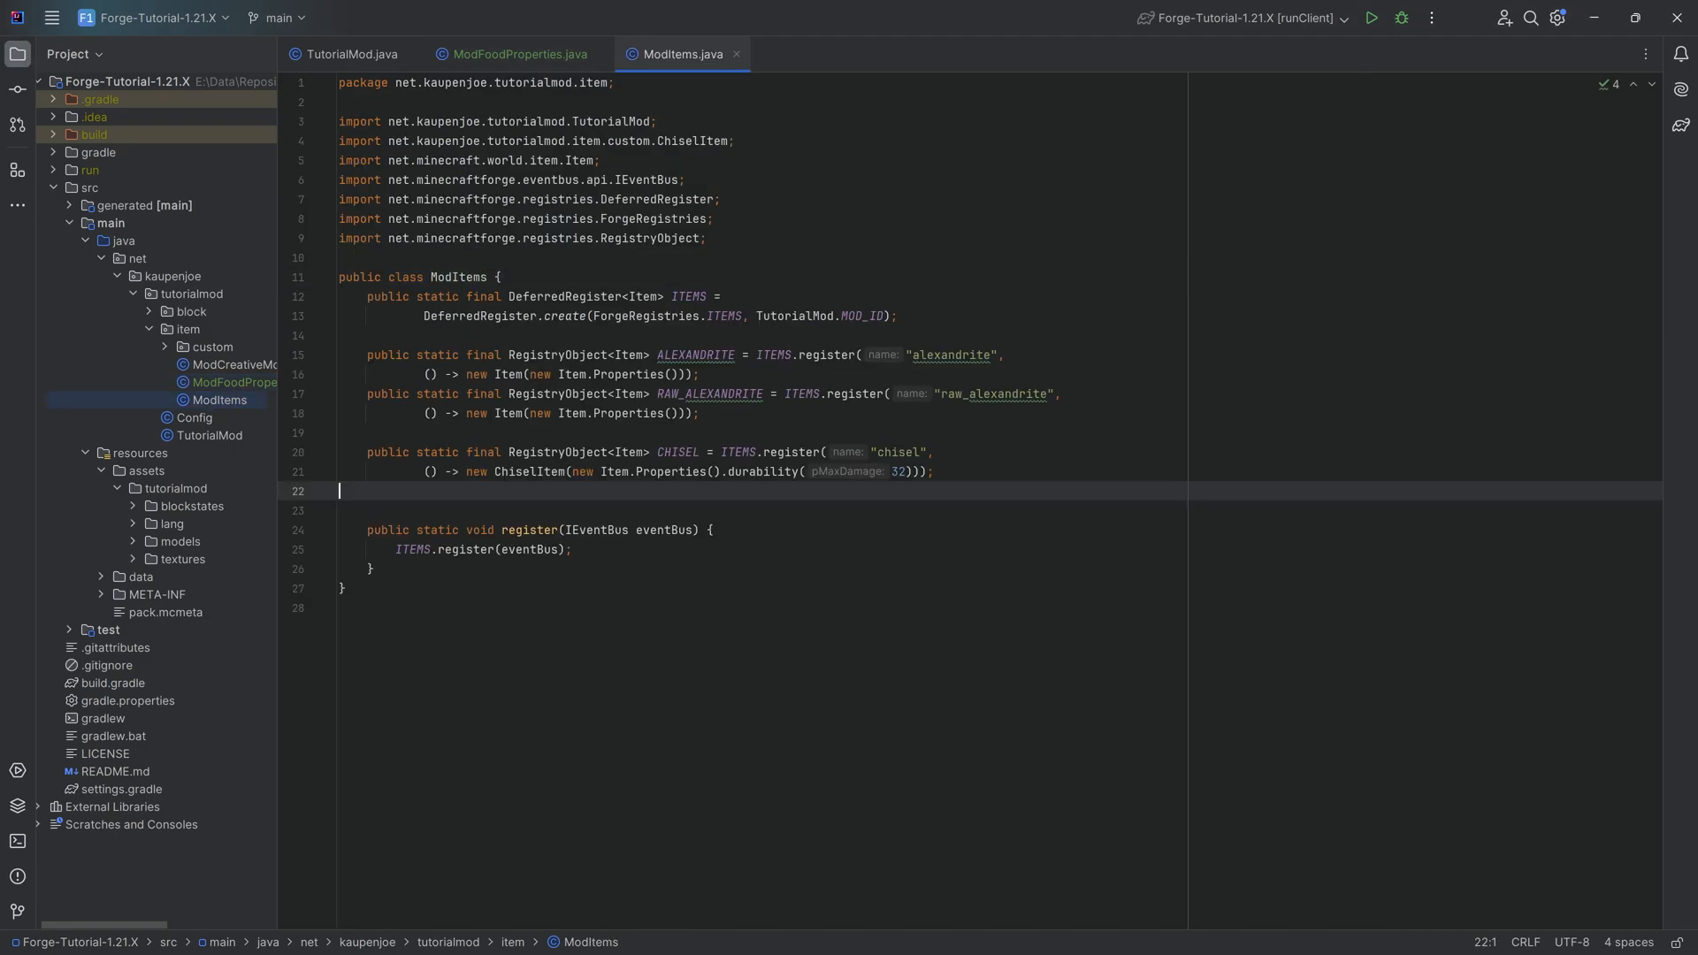
{"action": "type", "text": "public static final"}
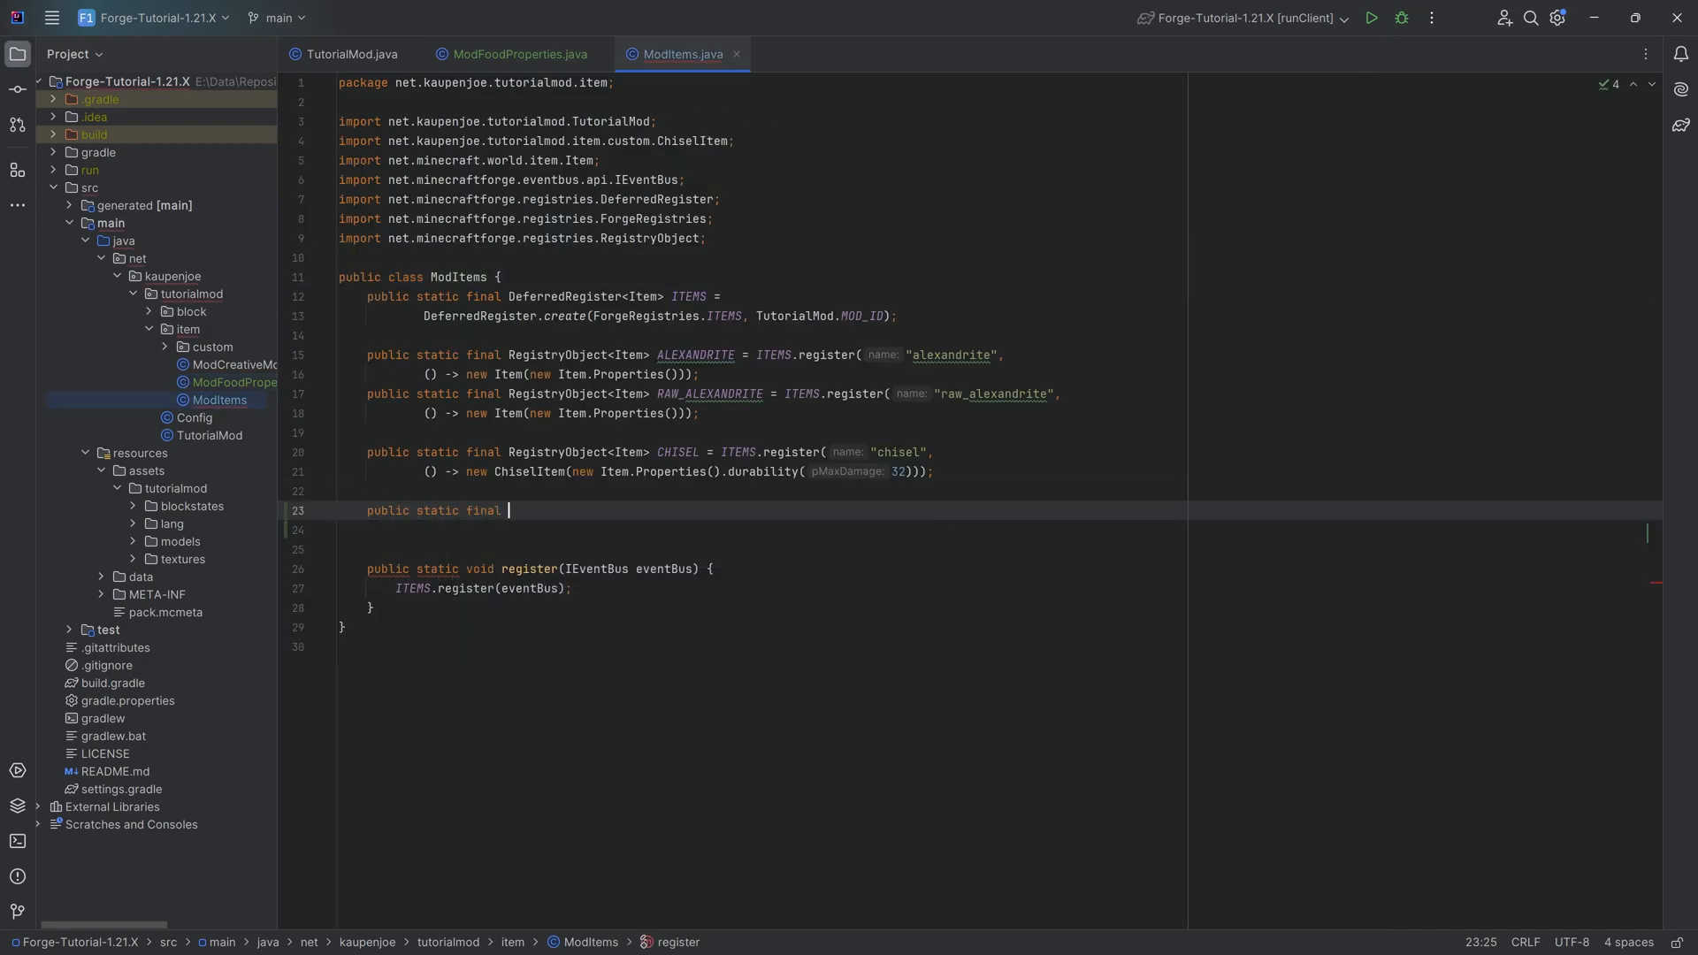
{"action": "type", "text": "RegistryObject<>"}
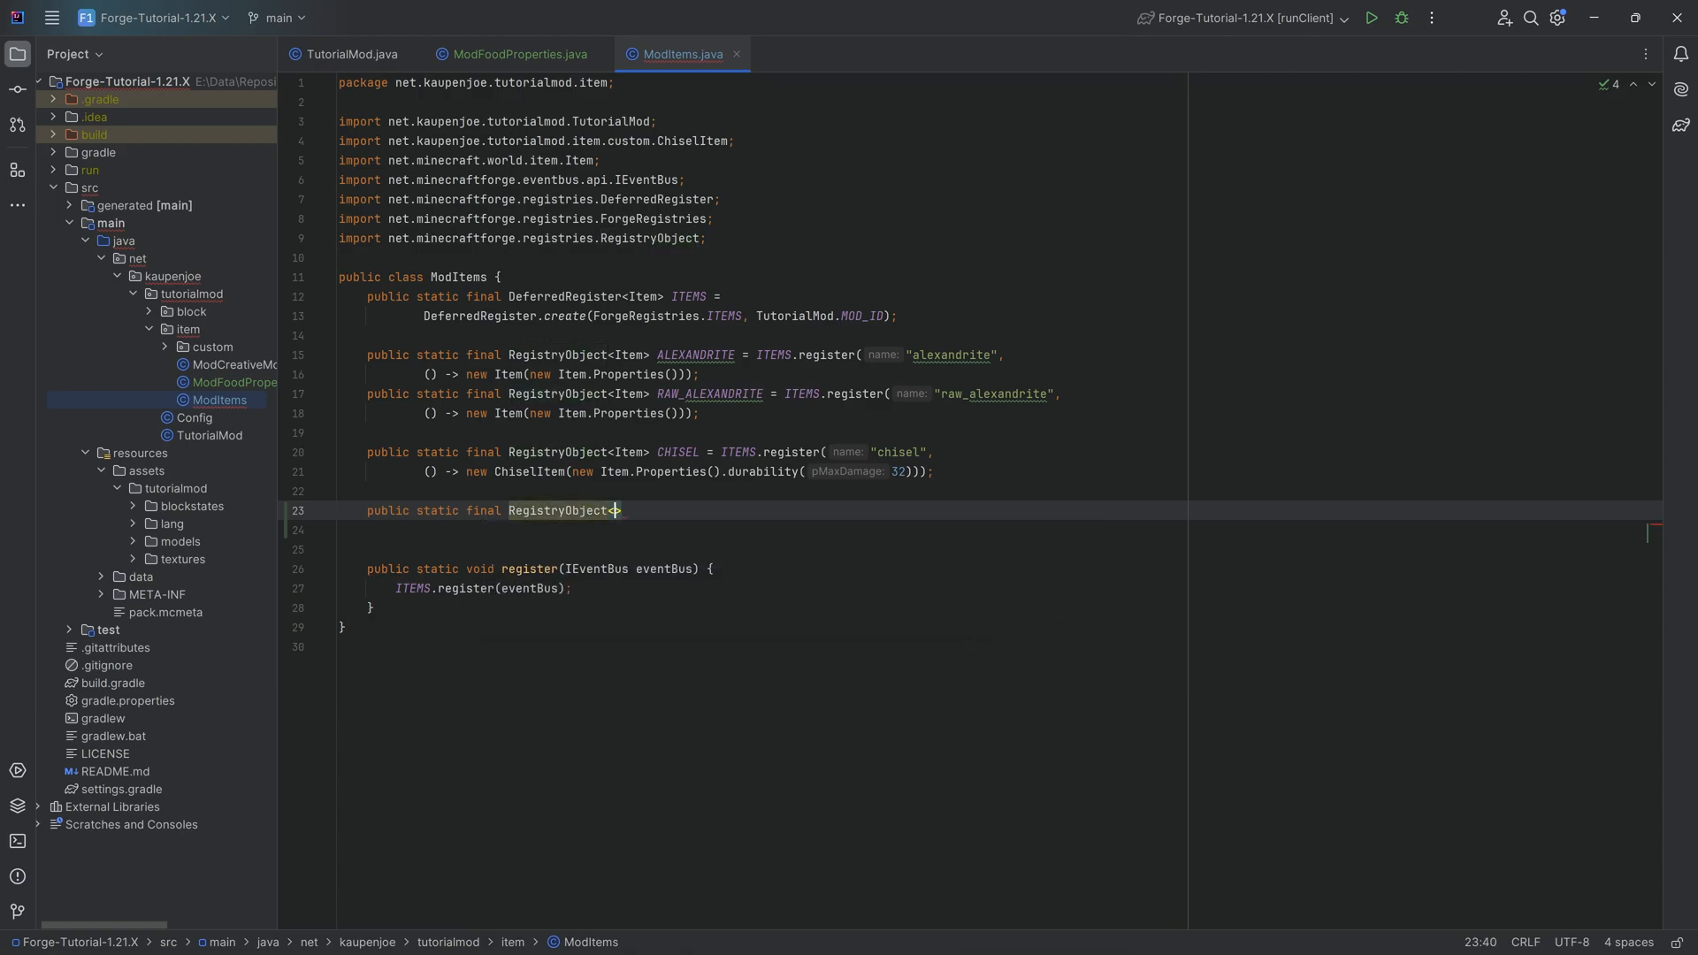
{"action": "type", "text": "Item>"}
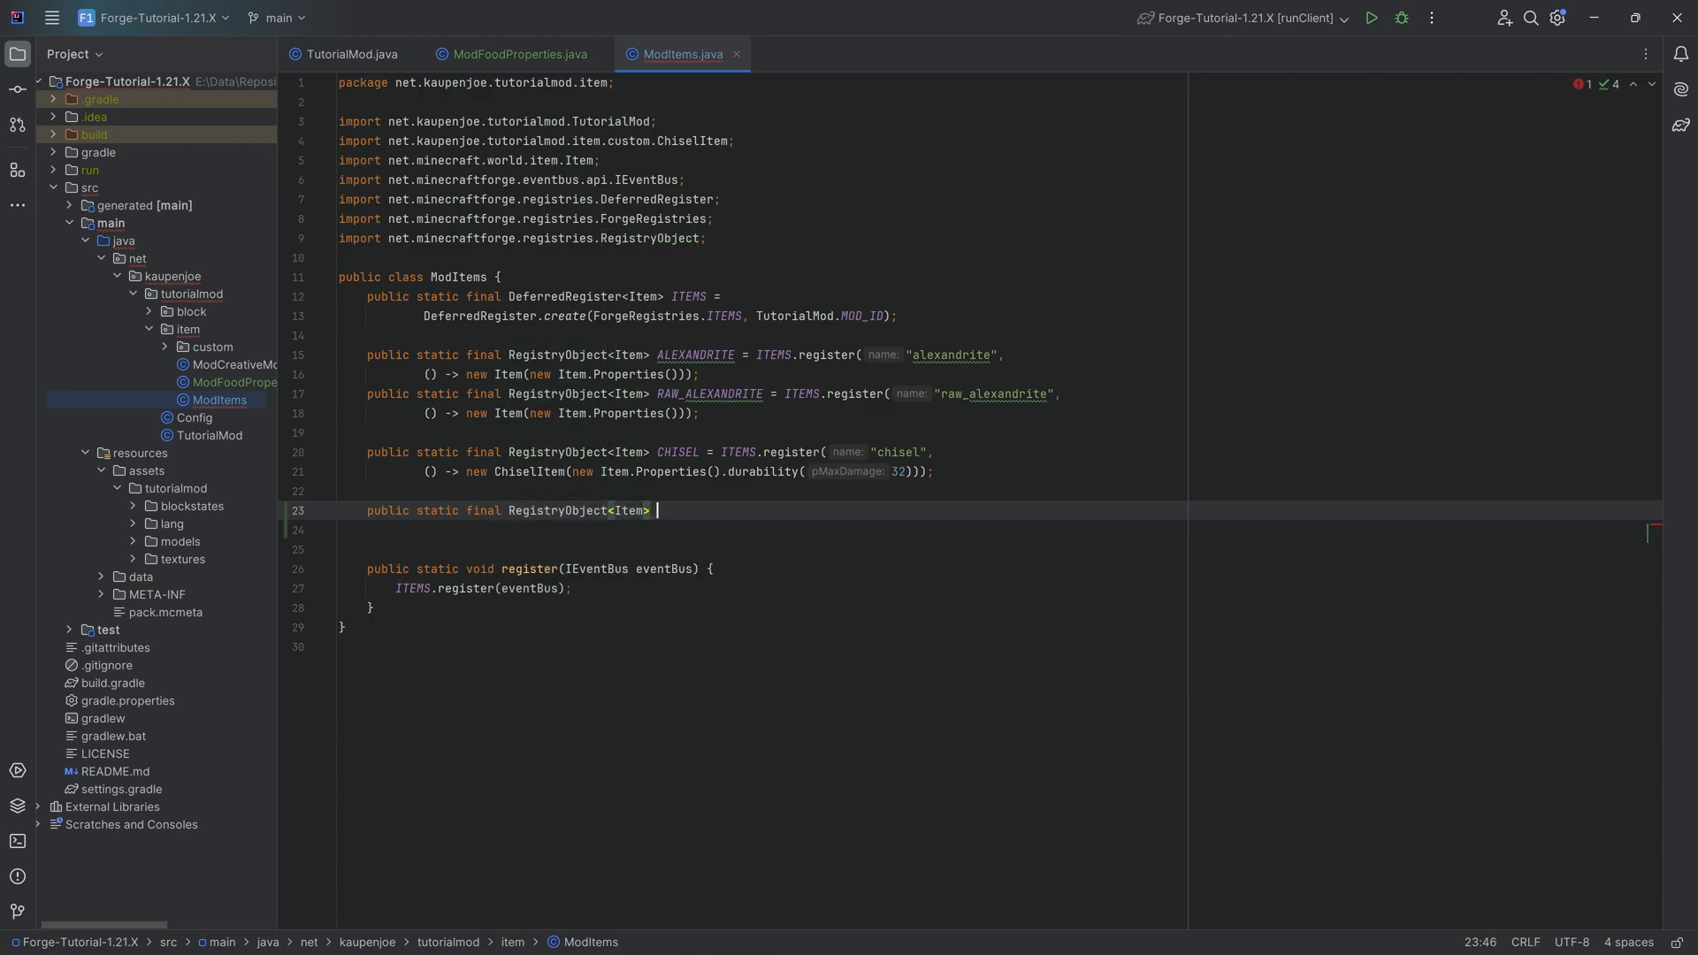
{"action": "type", "text": "KOHLRABI"}
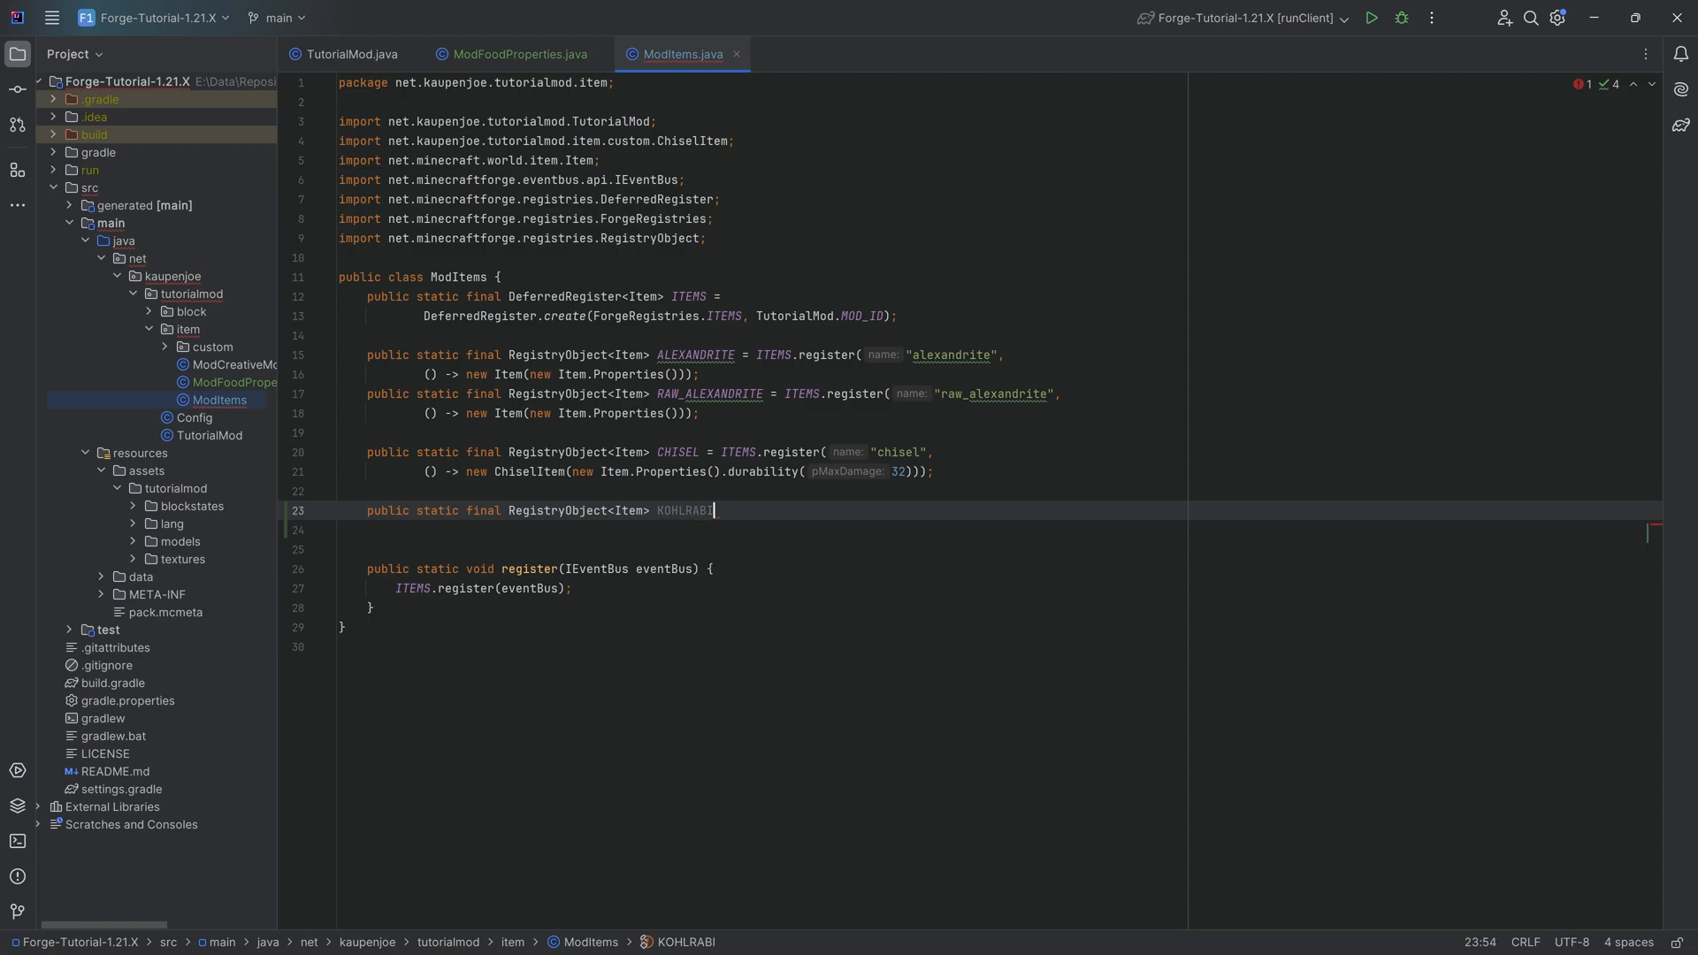
{"action": "type", "text": "= ITEMS.register(\"kohlrabi\","}
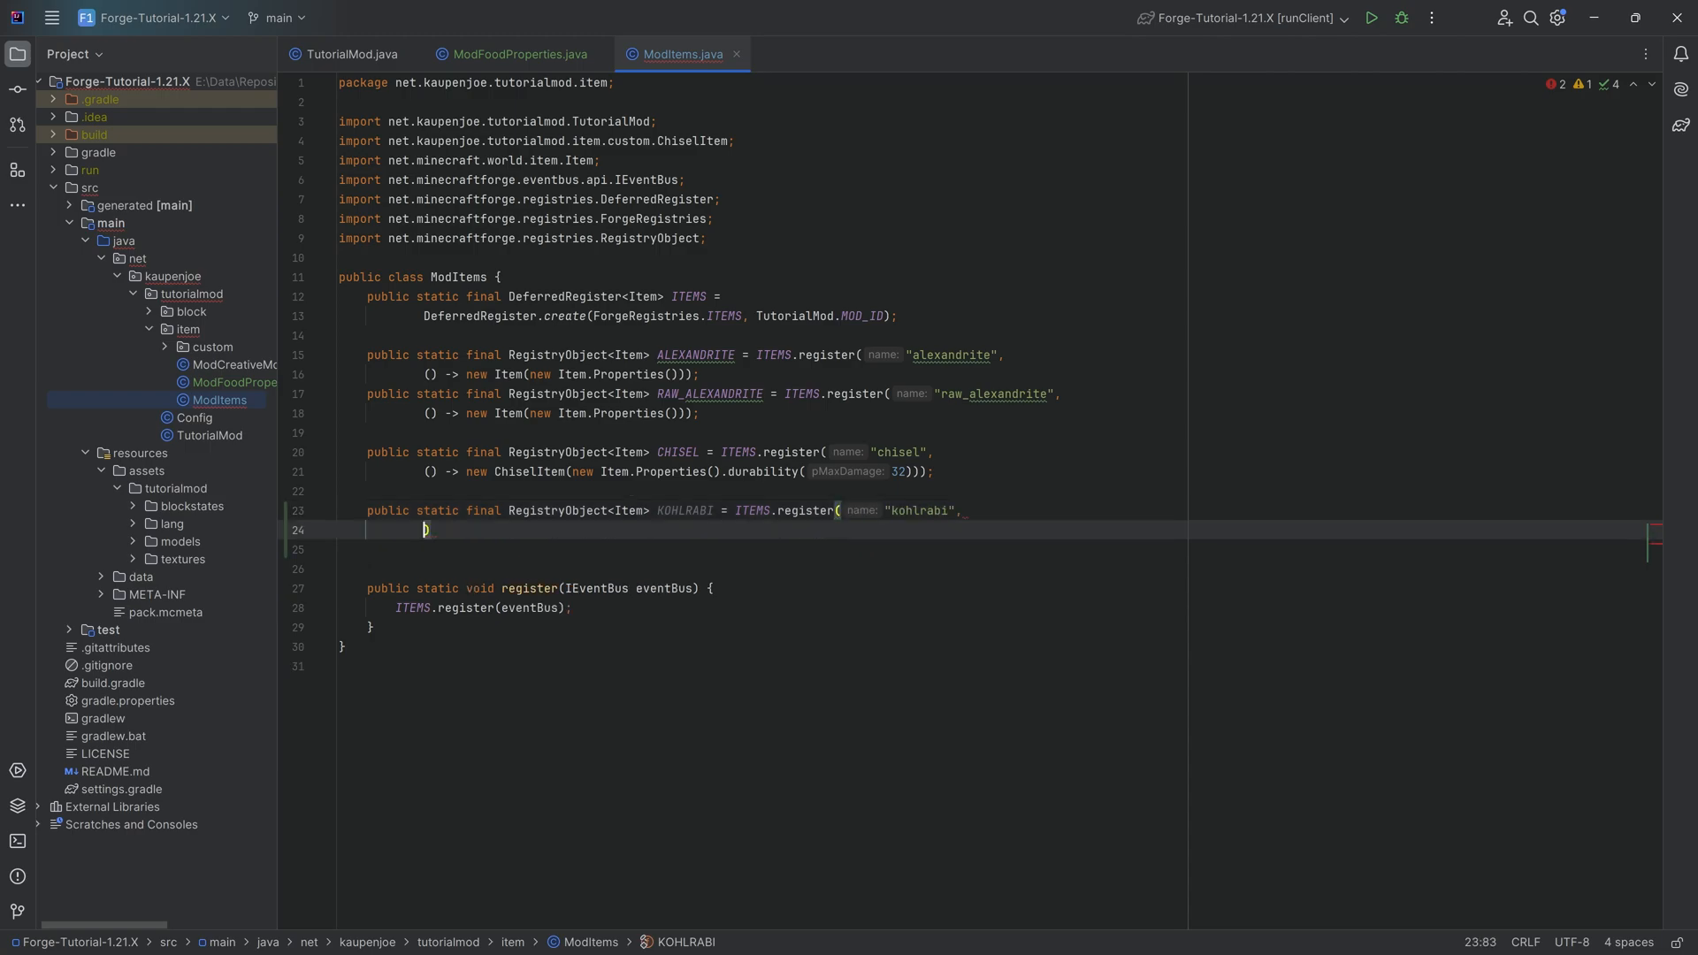
Step: Supply a new Item whose Item.Properties use food(ModFoodProperties.KOHLRABI)
{"action": "type", "text": "() -> )"}
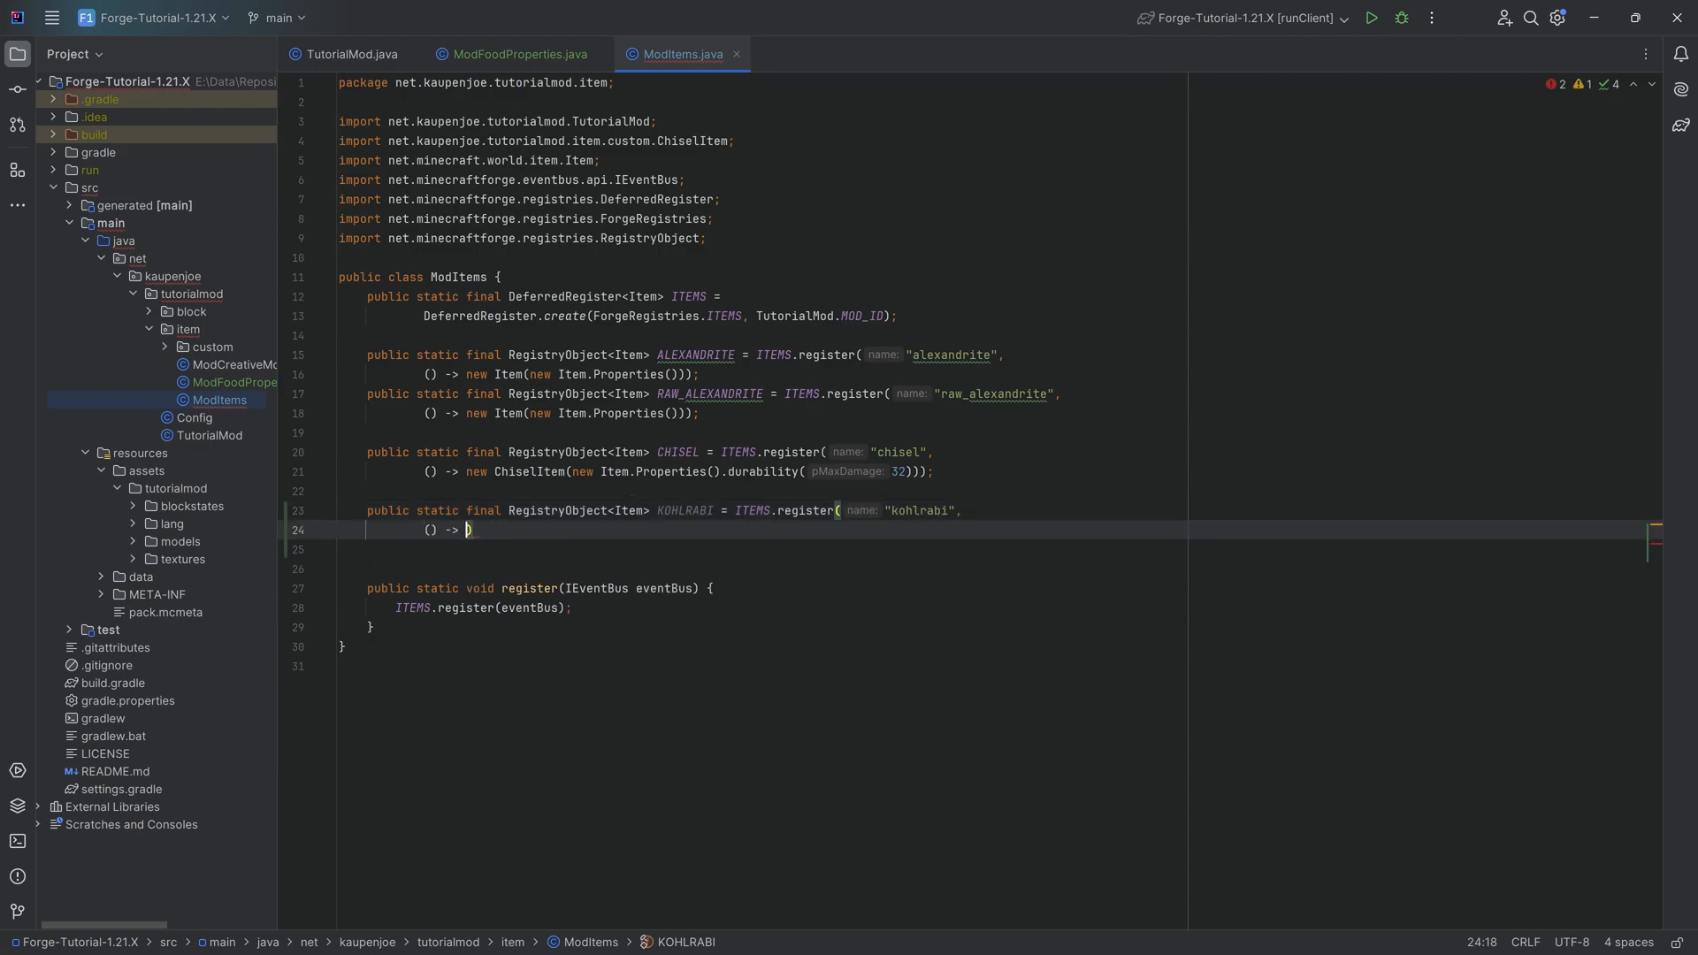
{"action": "type", "text": "new Item(new Item.Properties("}
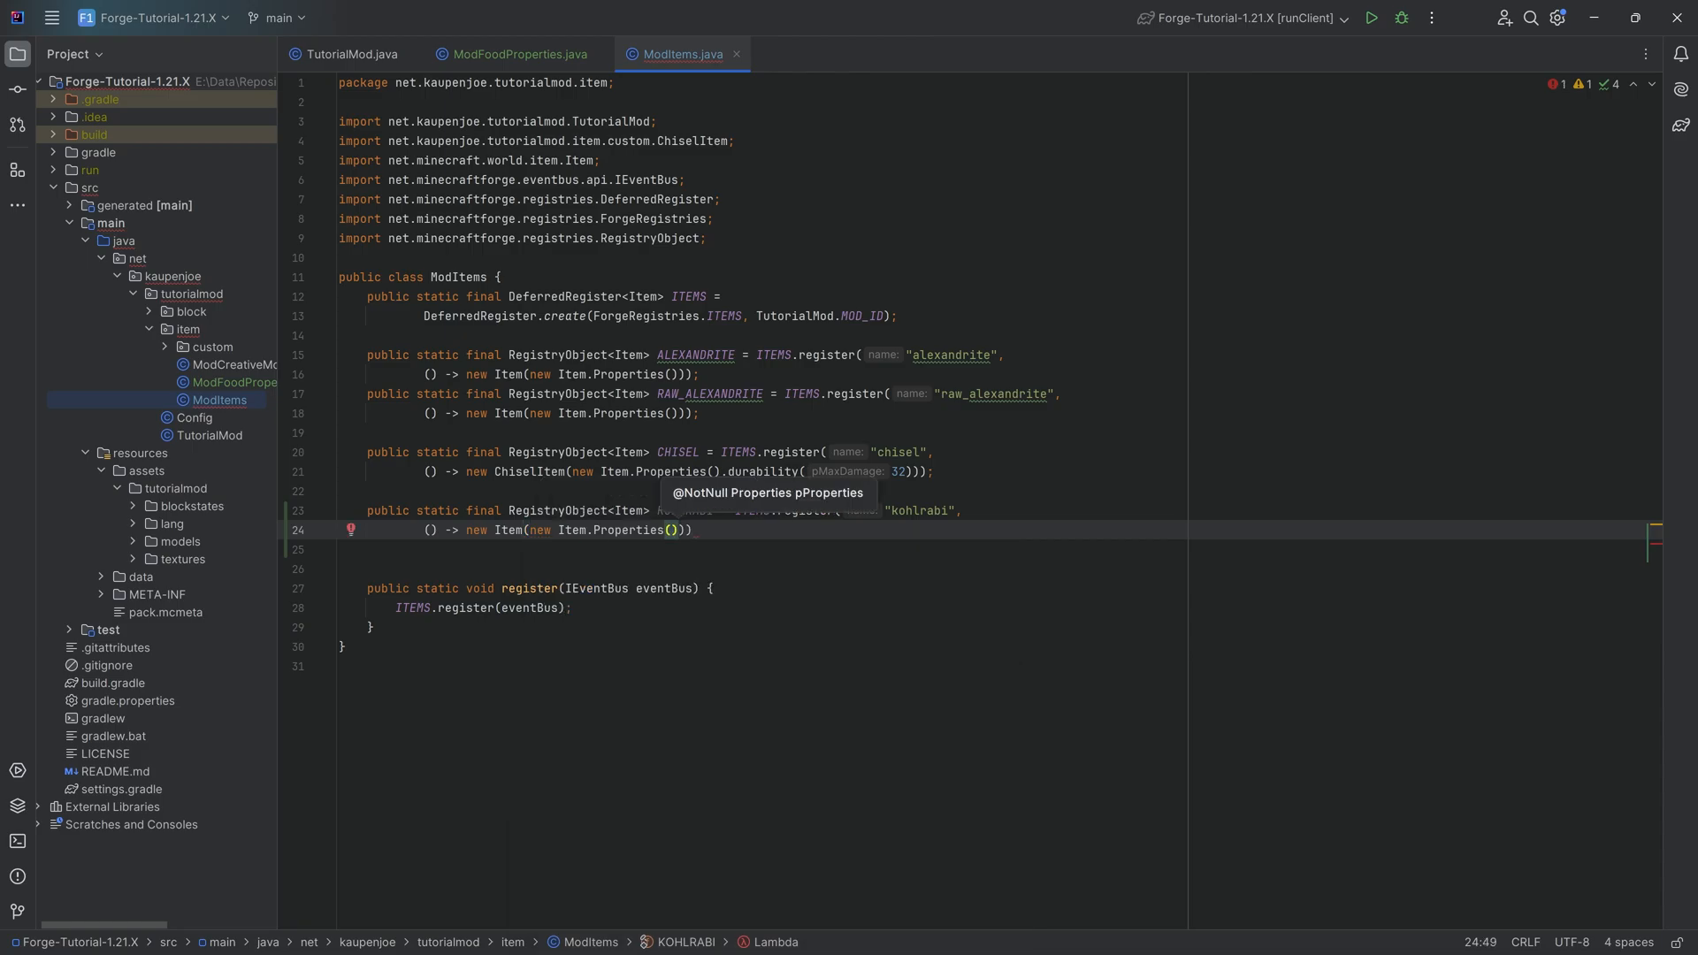
{"action": "type", "text": ".food()"}
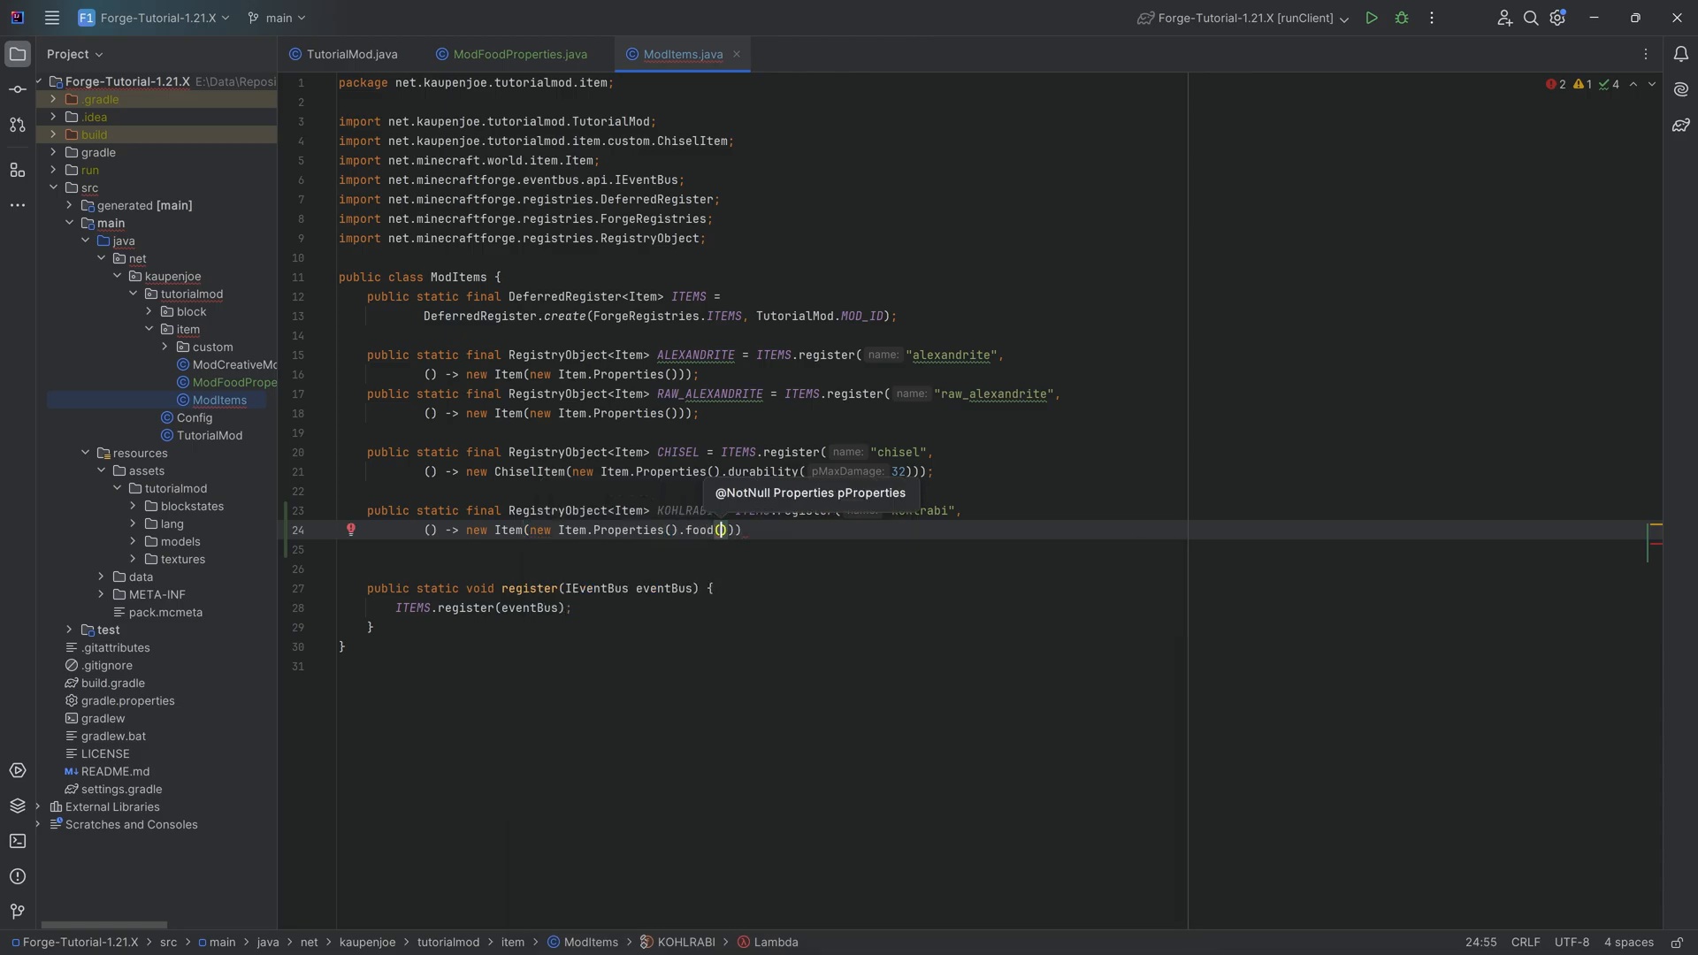
{"action": "type", "text": "ModFoodProperties.KOHLRABI"}
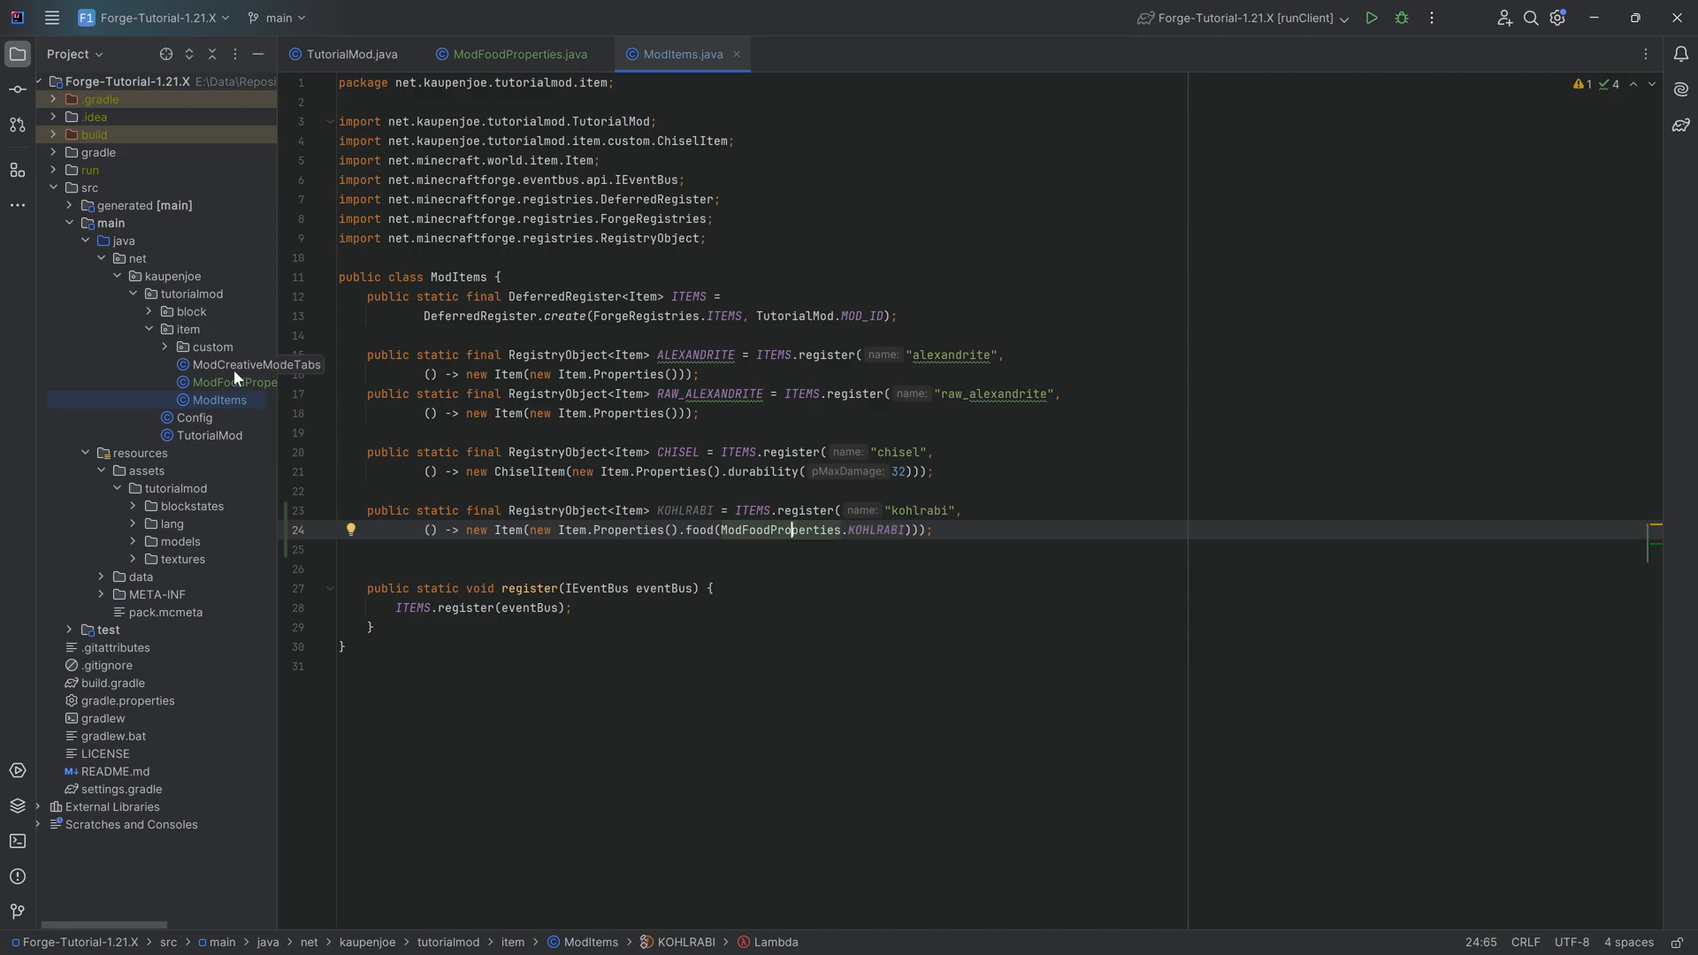
Step: Add "item.tutorialmod.kohlrabi": "Kohlrabi" to en_us.json and pick chisel.json to duplicate
{"action": "left_click", "coordinate": [256, 364]}
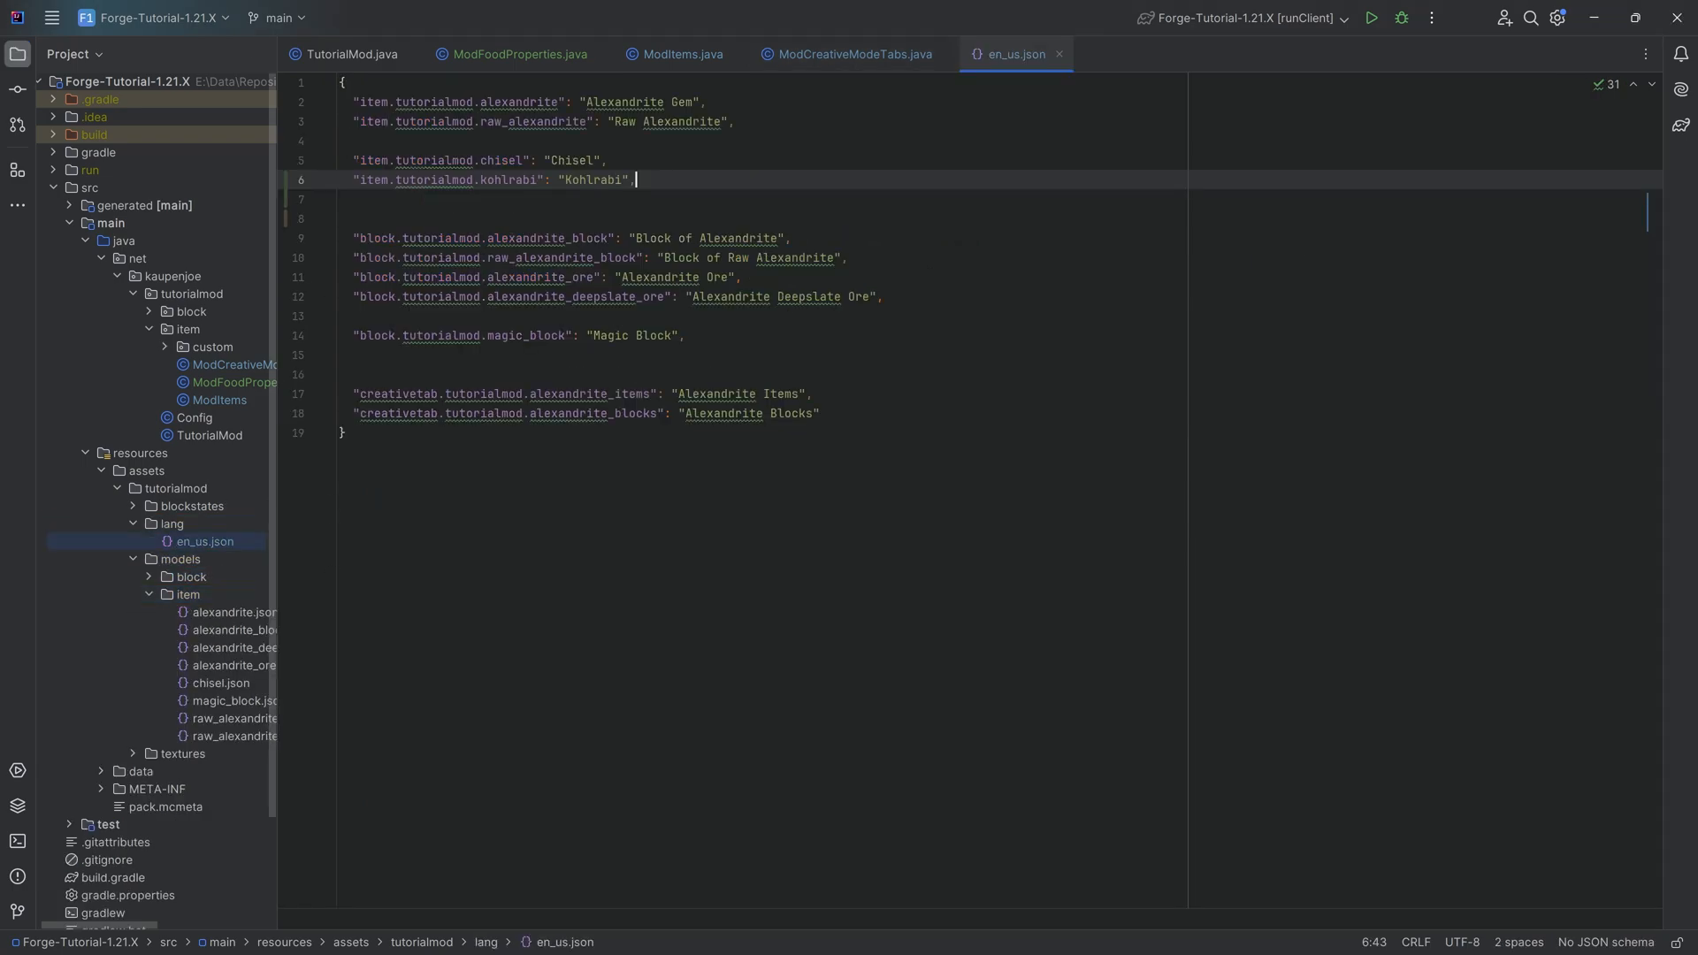
{"action": "double_click", "coordinate": [508, 180]}
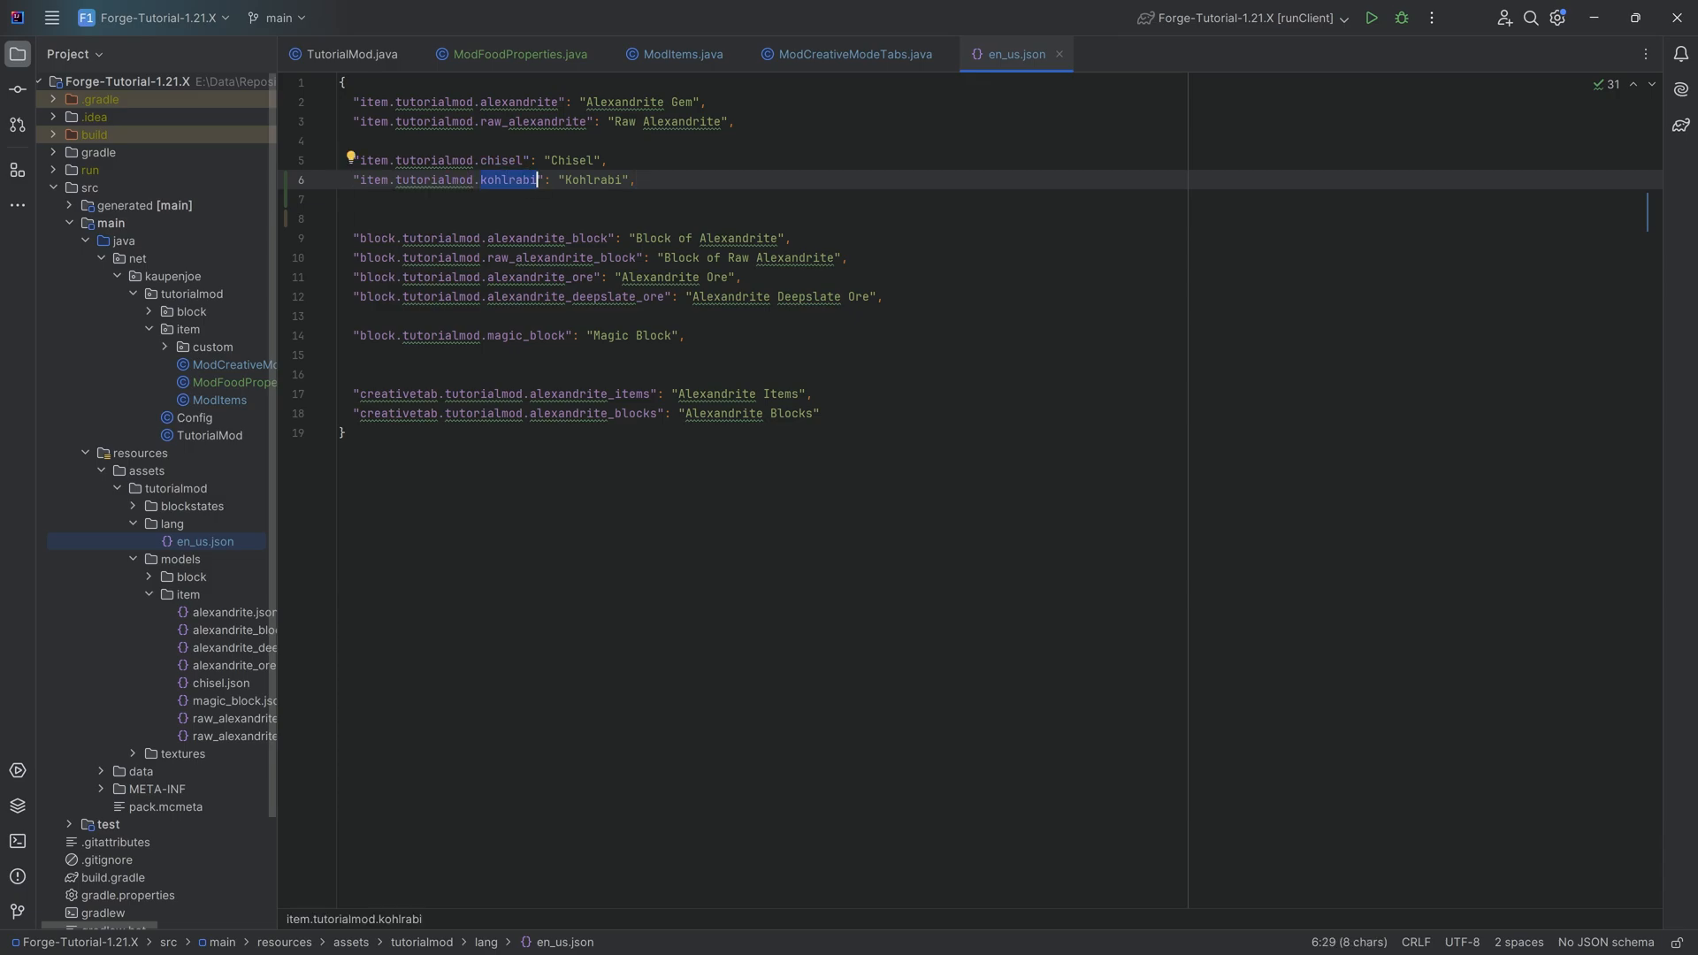
{"action": "left_click", "coordinate": [218, 683]}
{"action": "type", "text": "kohlrabi.json"}
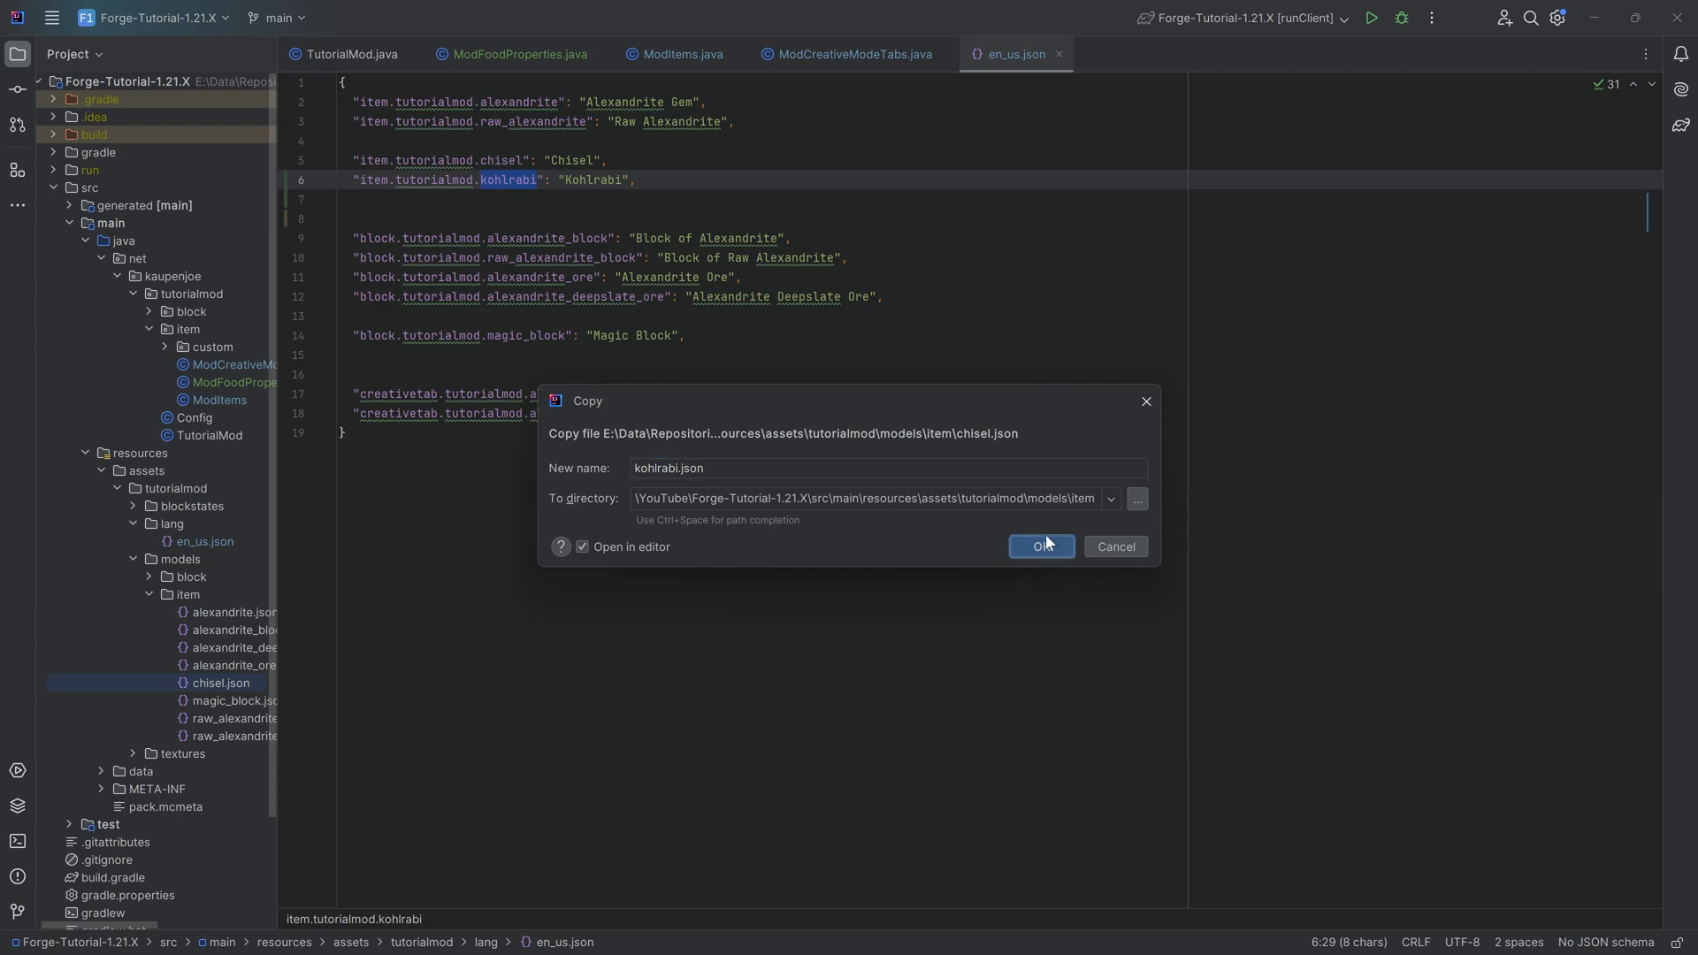
Step: Create kohlrabi.json pointing to tutorialmod:item/kohlrabi and add kohlrabi.png to item textures
{"action": "left_click", "coordinate": [1040, 547]}
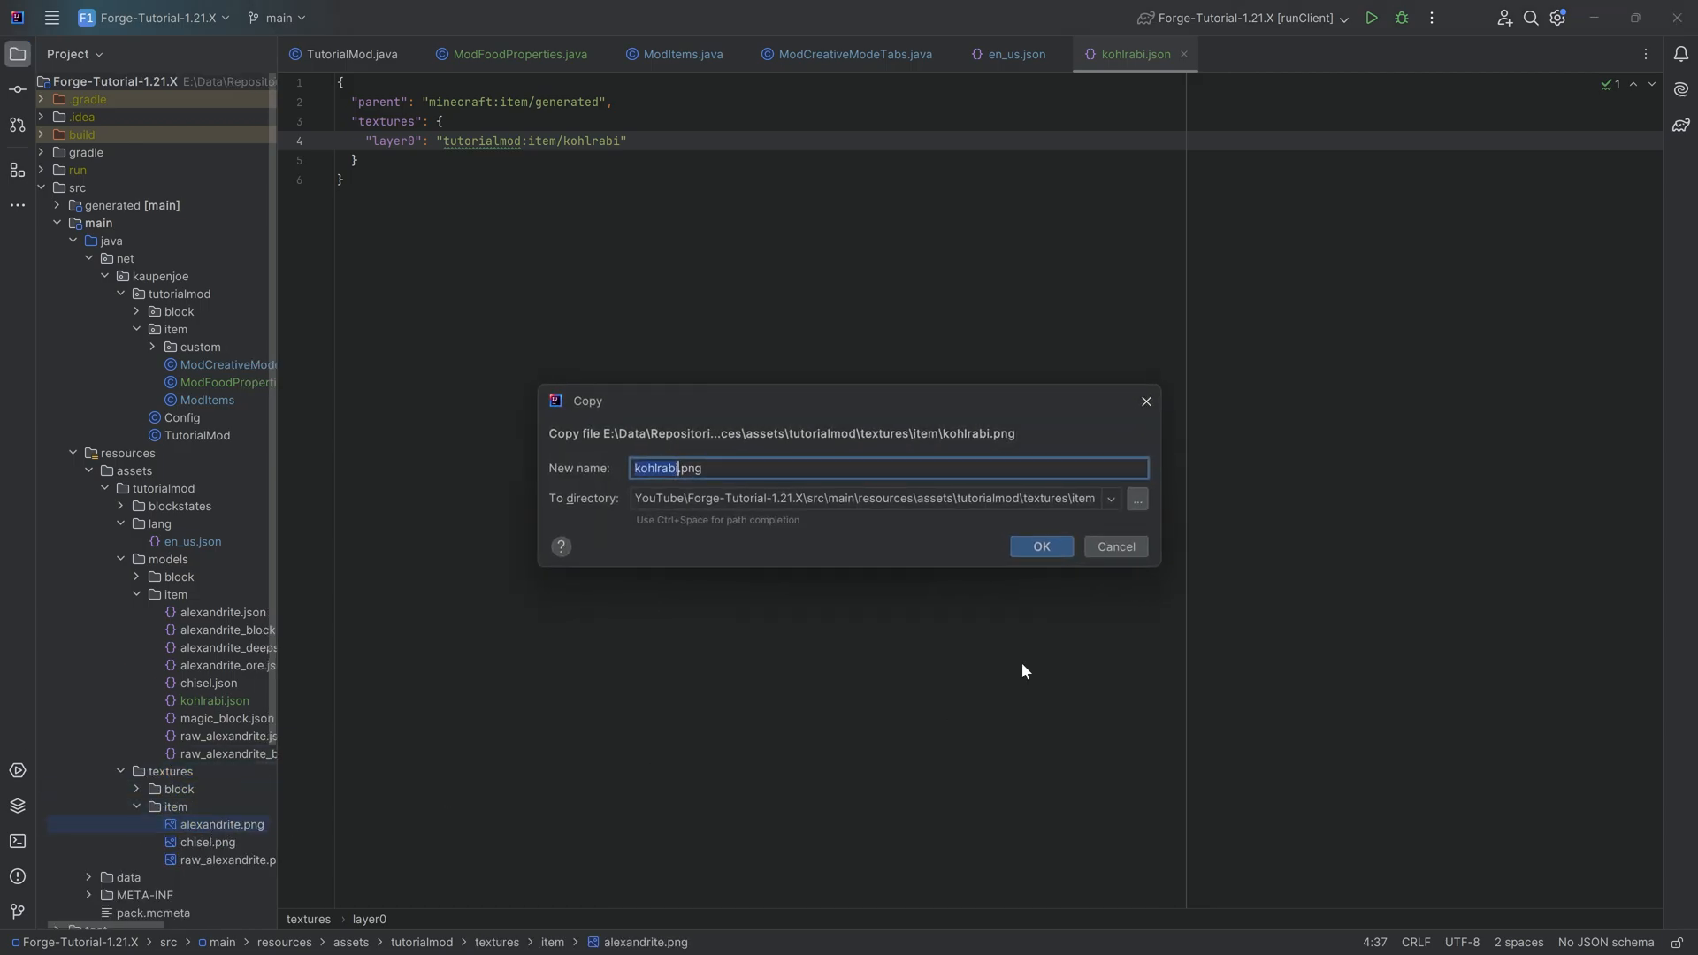
{"action": "left_click", "coordinate": [1041, 546]}
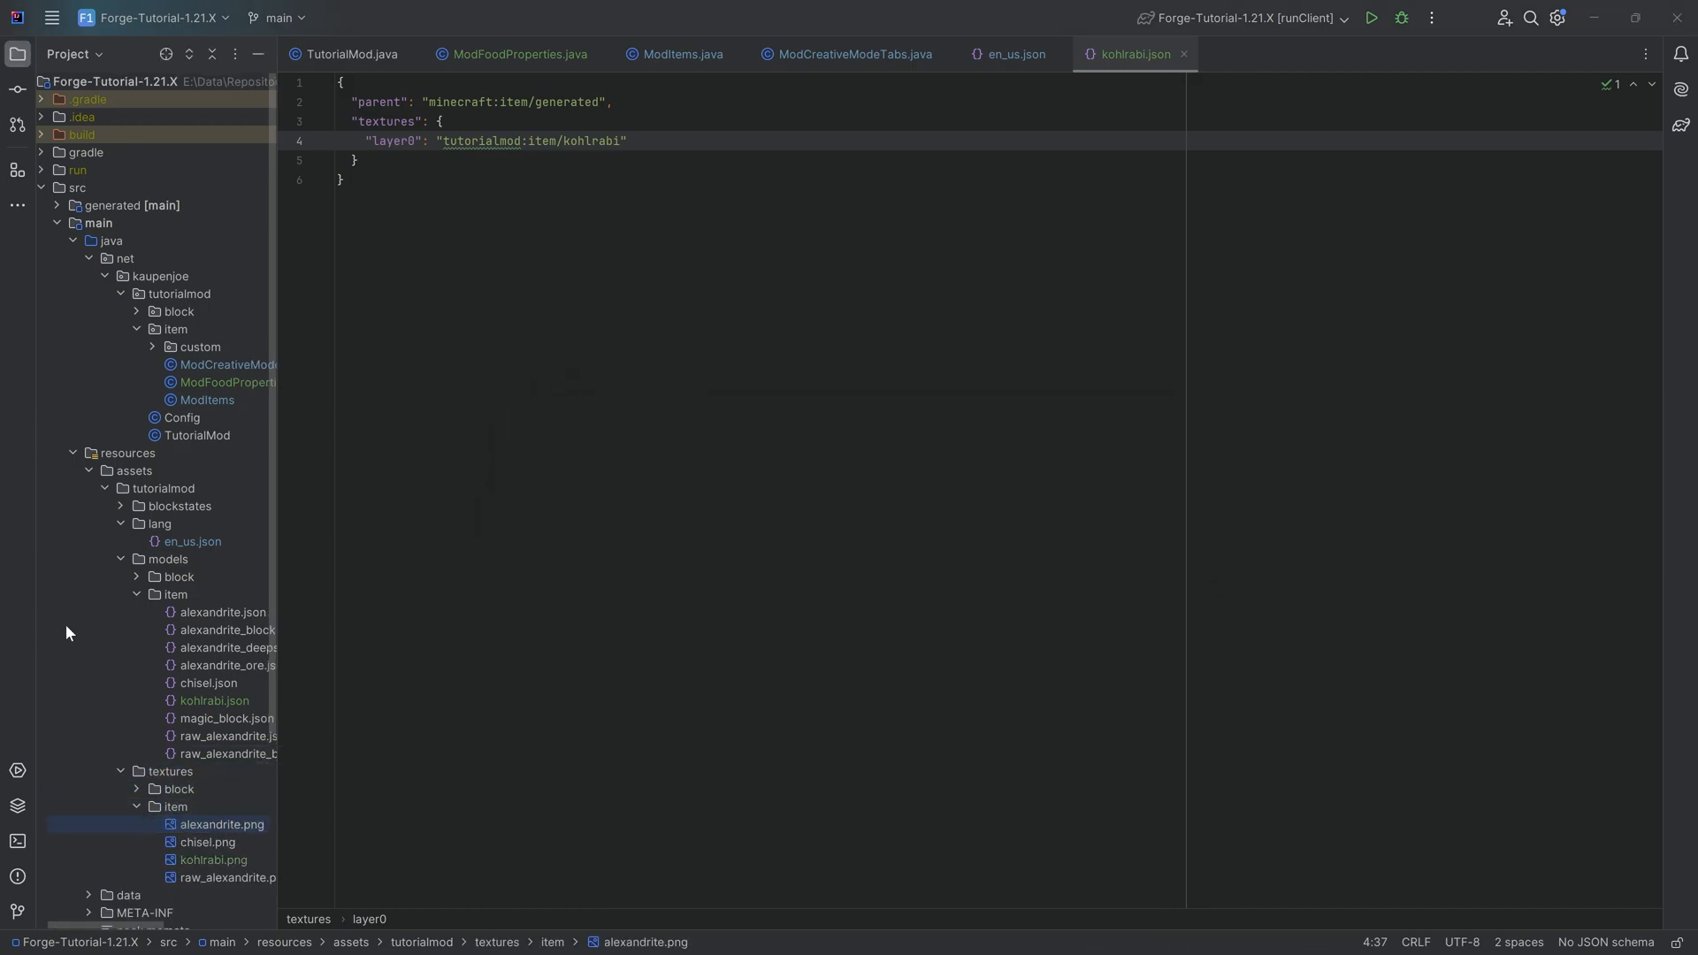
{"action": "left_click", "coordinate": [518, 53]}
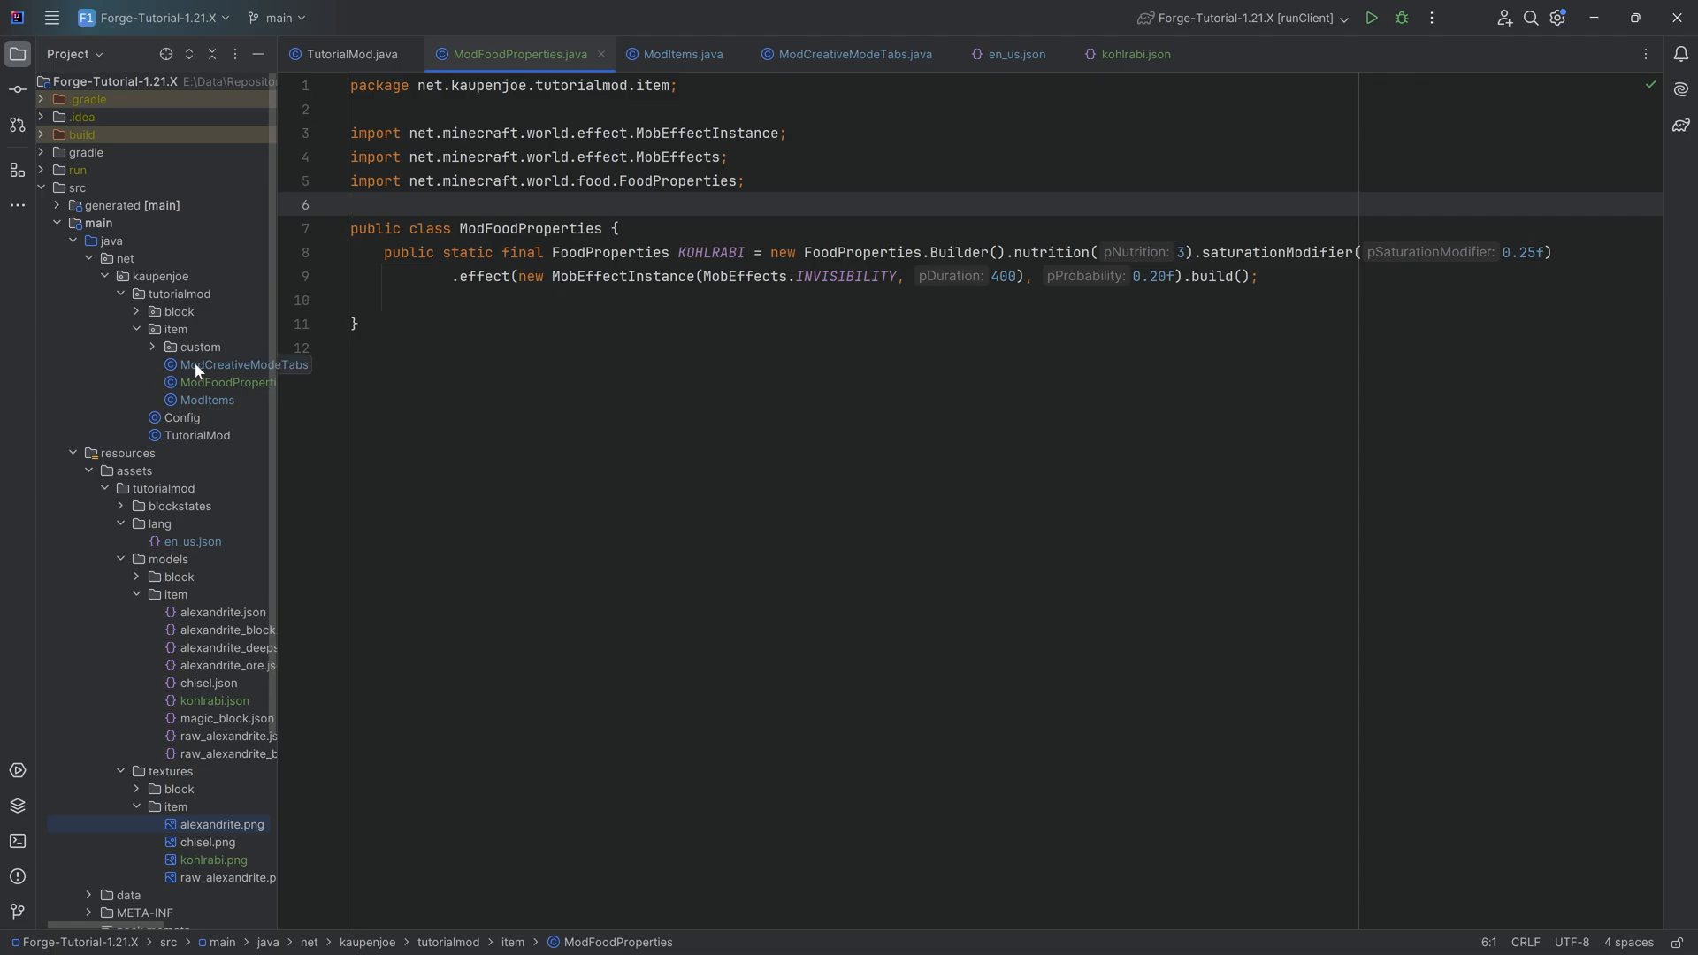
Step: Override getUseAnimation in ChiselItem to return UseAnim.DRINK, then return to ModItems
{"action": "left_click", "coordinate": [681, 53]}
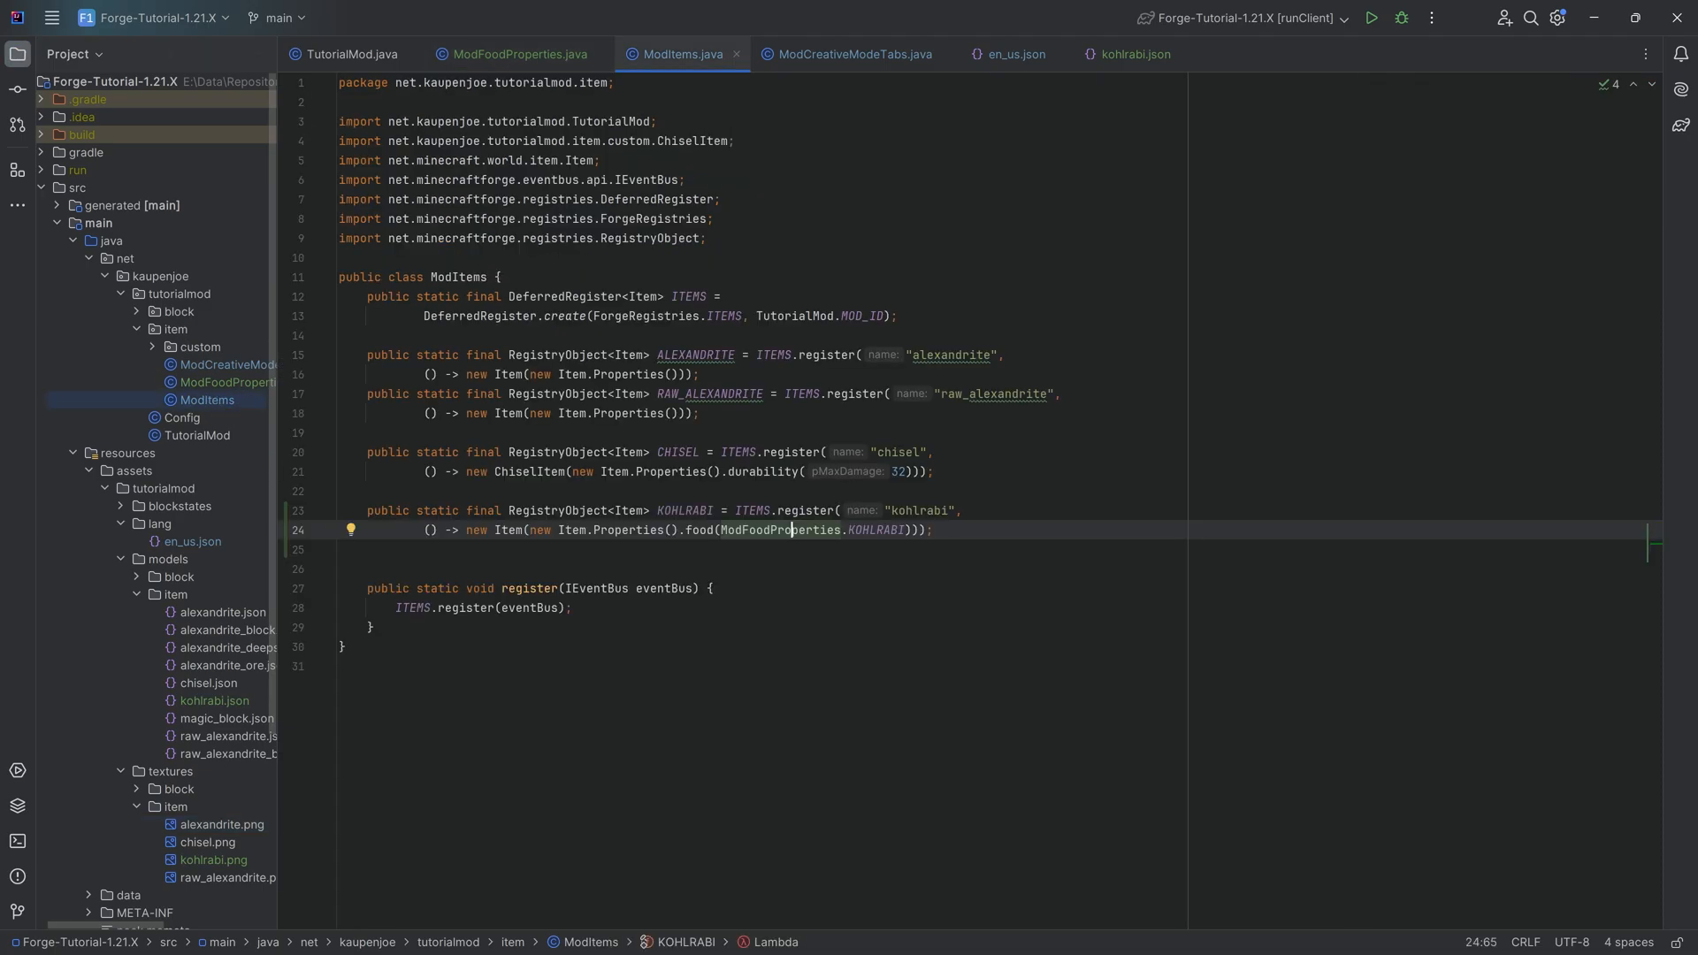
{"action": "left_click", "coordinate": [202, 347]}
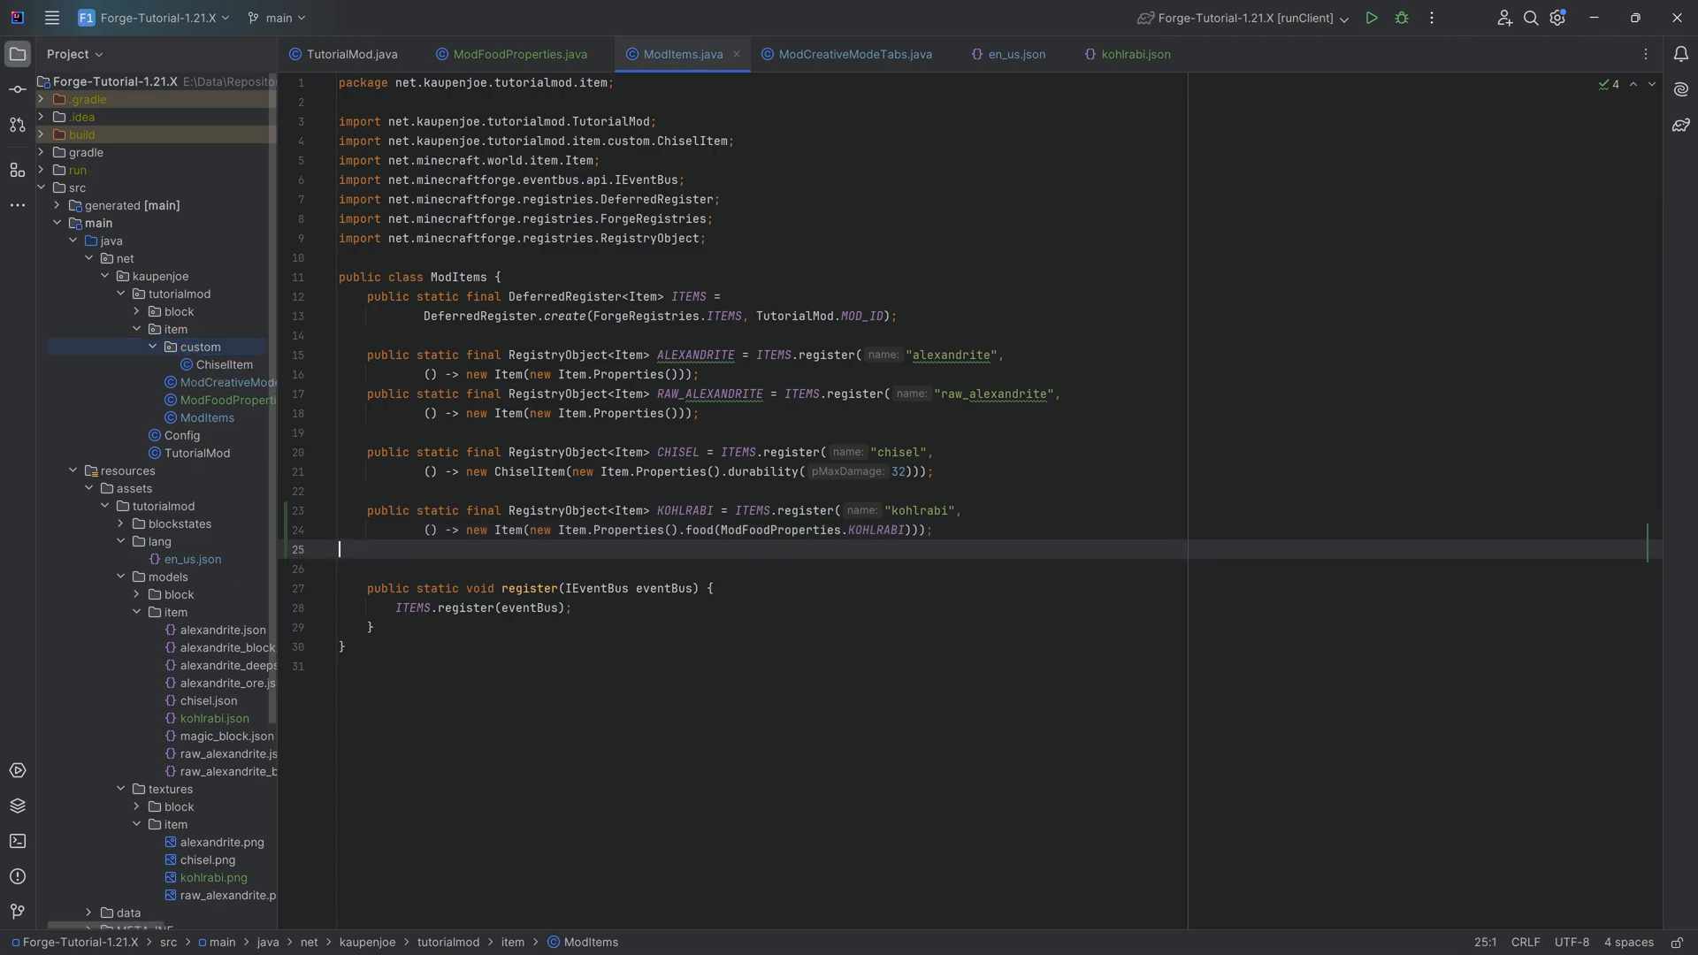
{"action": "left_click", "coordinate": [227, 365]}
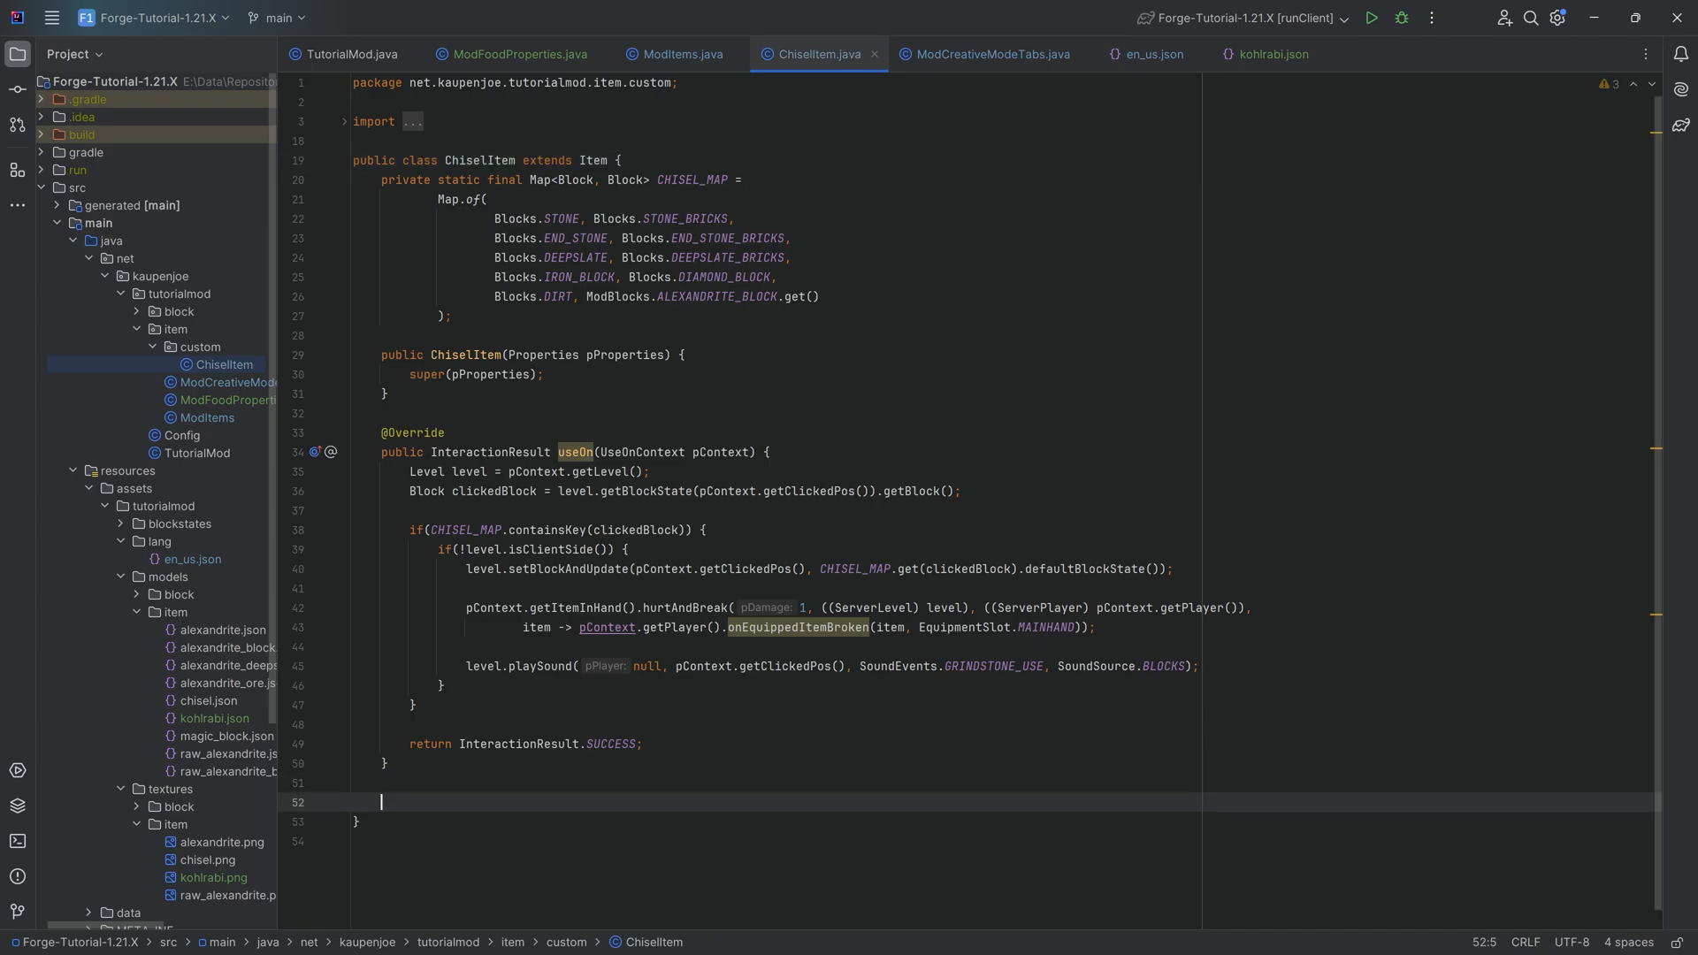
{"action": "type", "text": "usean"}
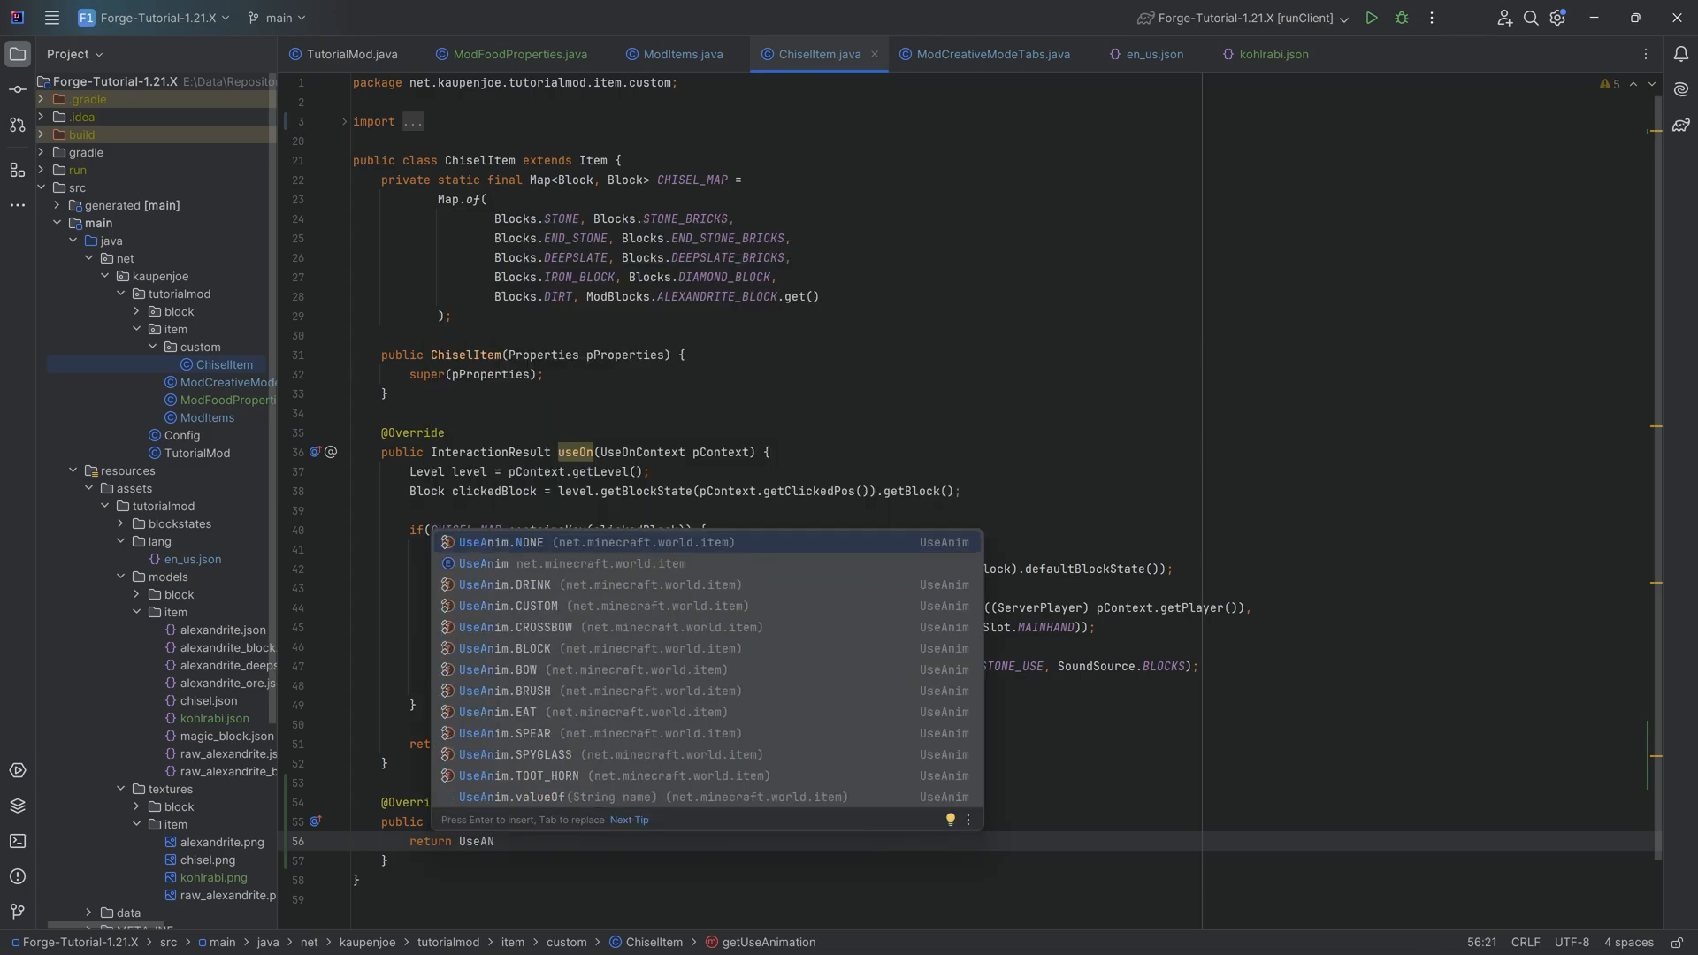
{"action": "left_click", "coordinate": [506, 583]}
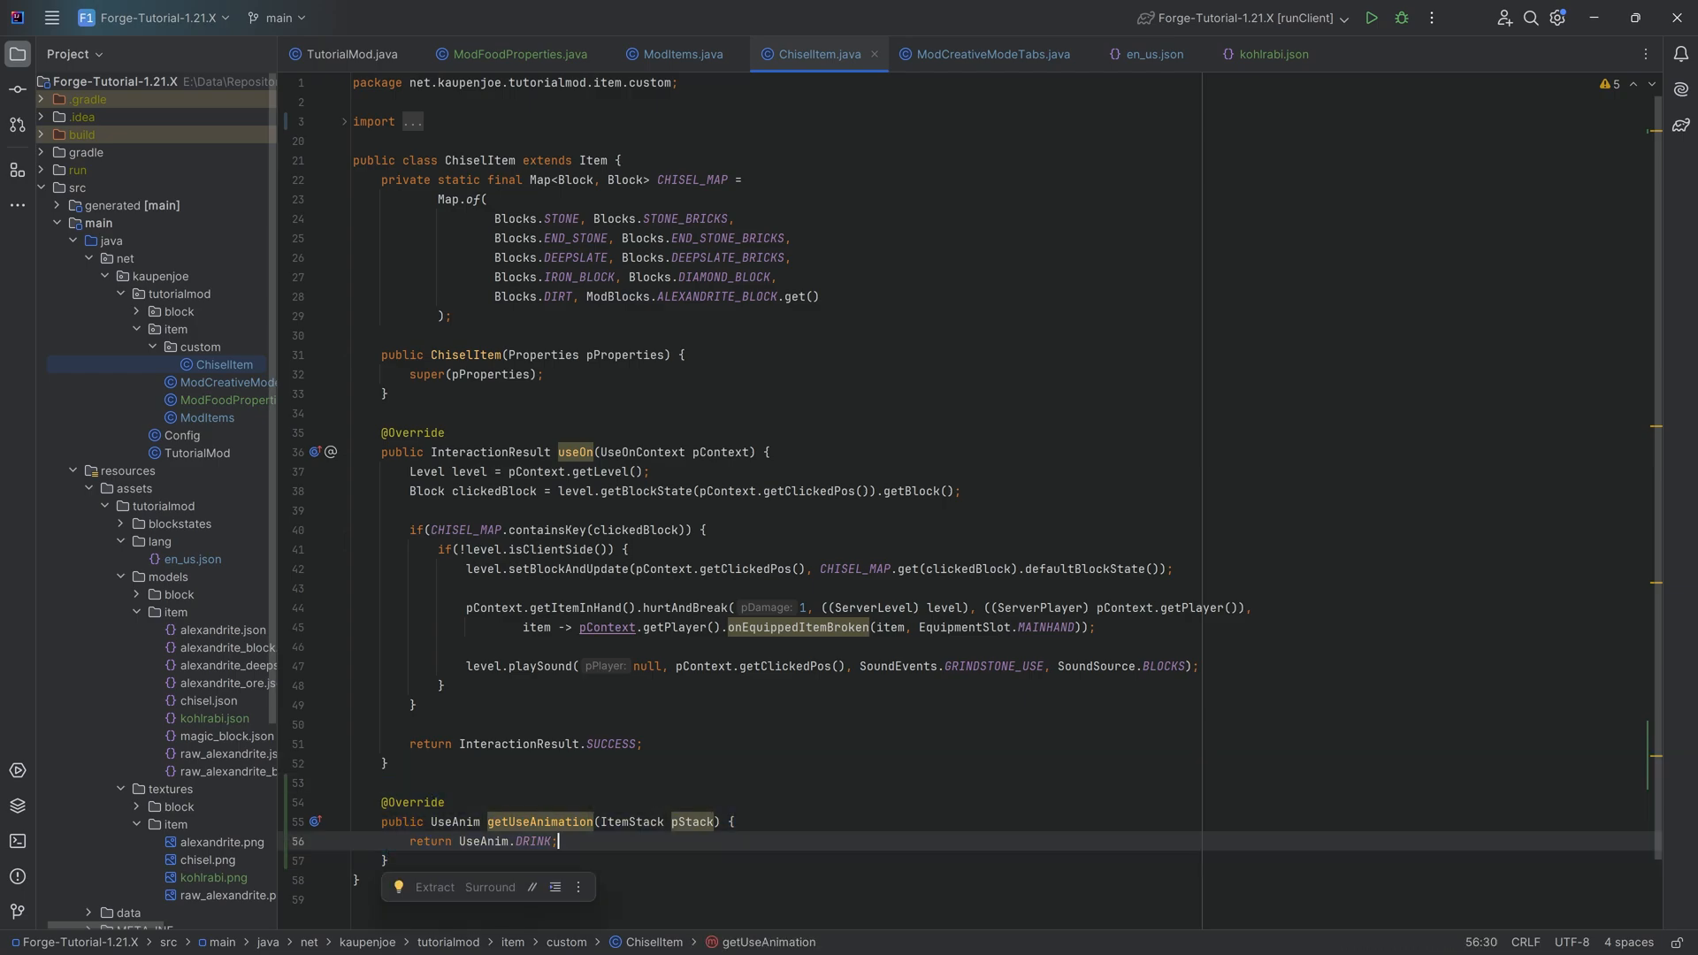
{"action": "left_click", "coordinate": [683, 53]}
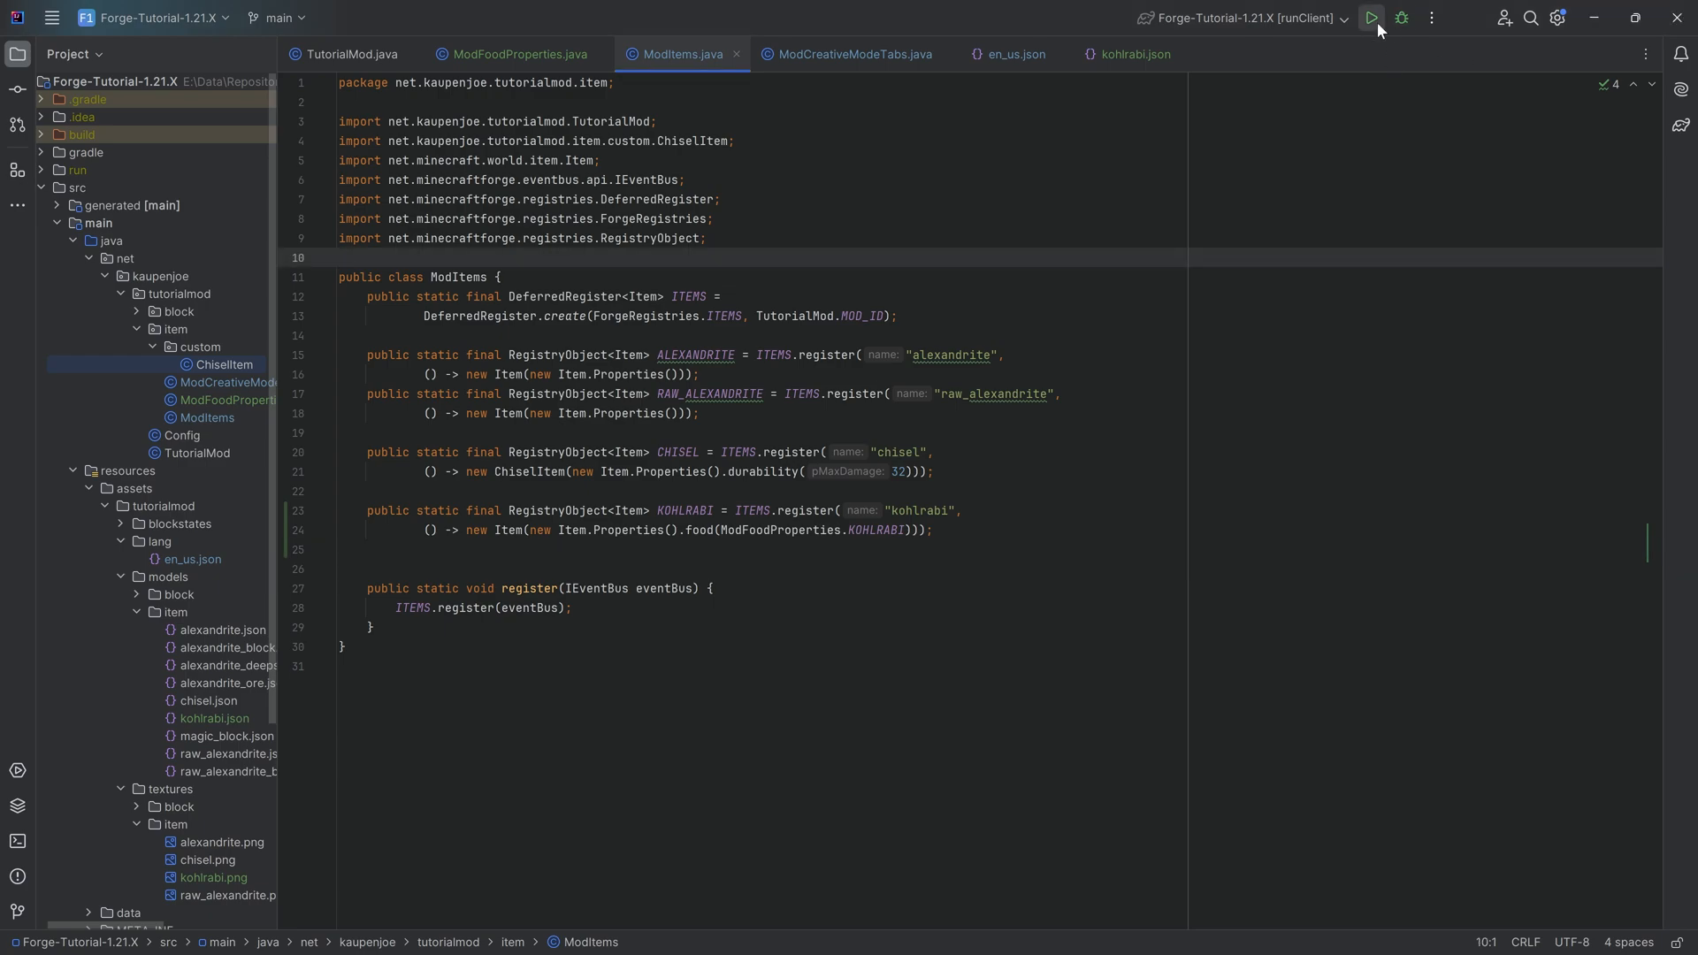
Step: Launch runClient and check the Kohlrabi stack in the inventory
{"action": "left_click", "coordinate": [1374, 18]}
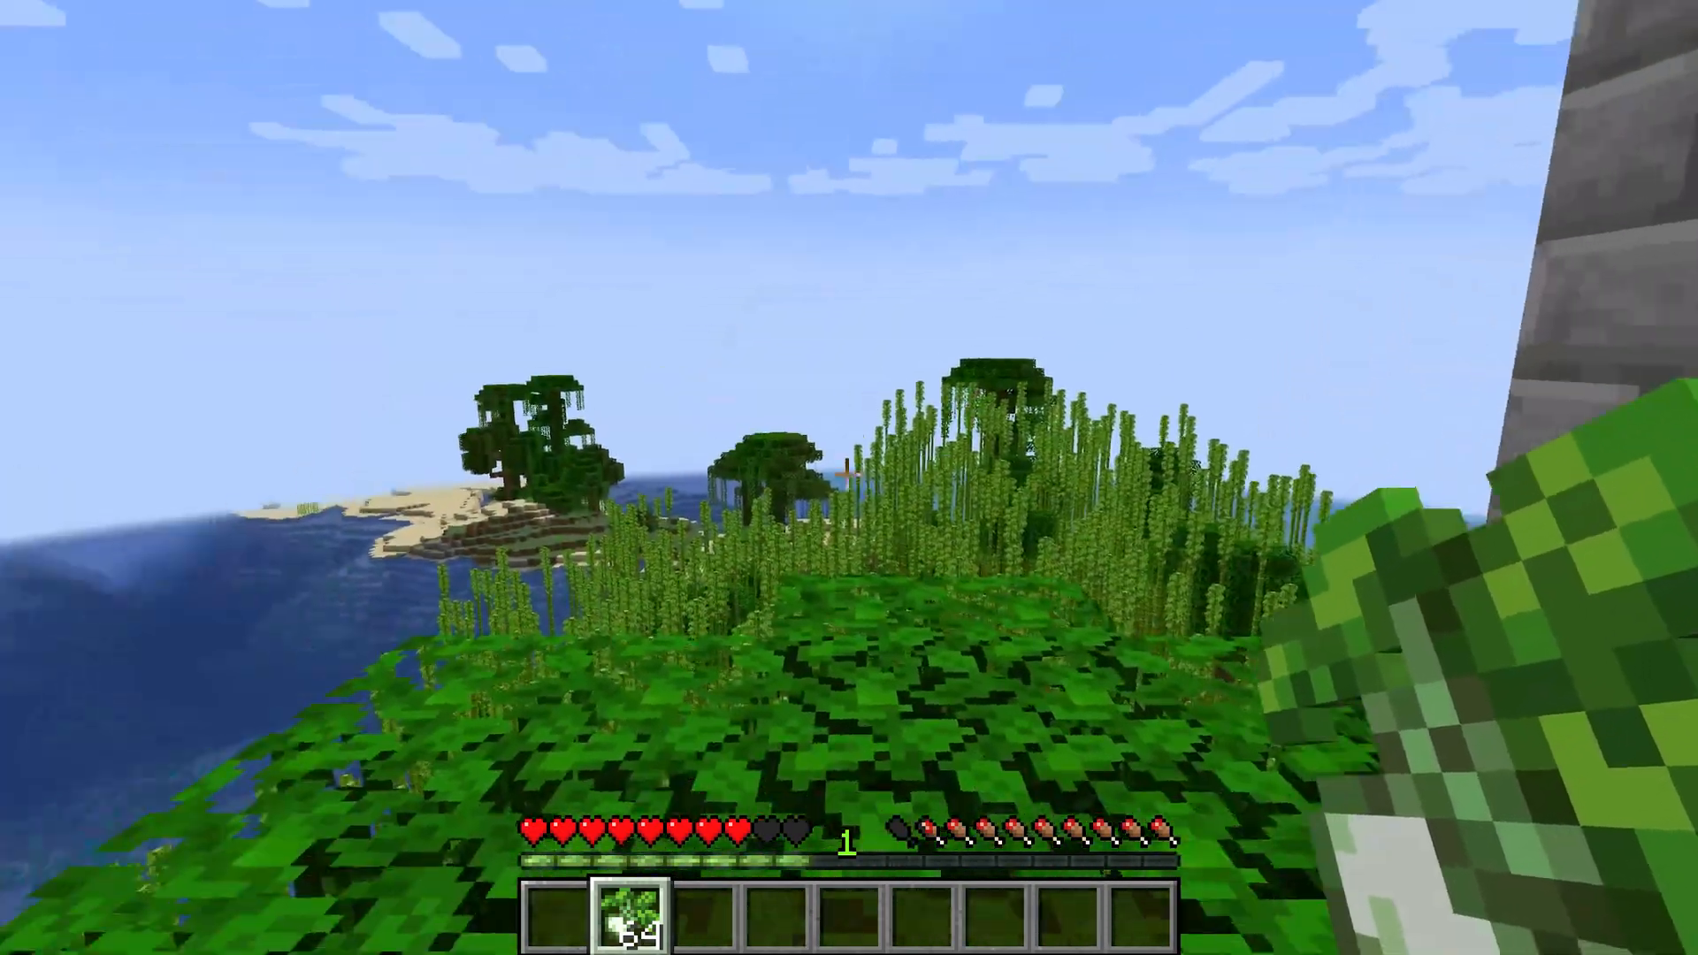
{"action": "key", "text": "e"}
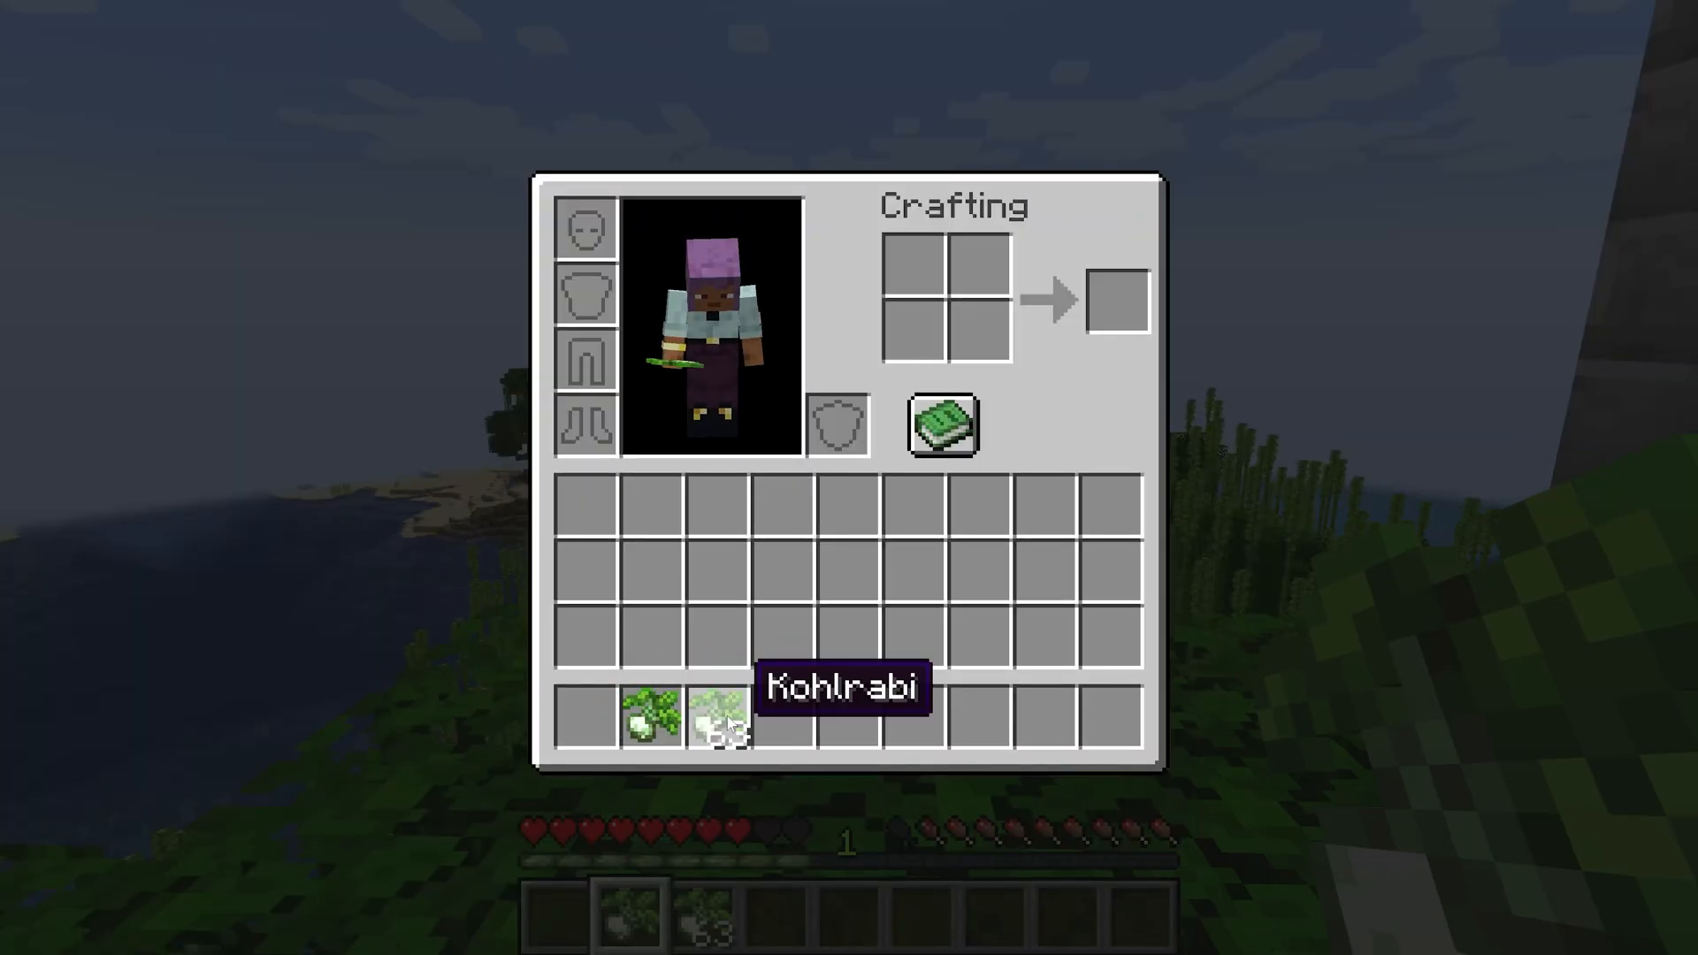
{"action": "key", "text": "Escape"}
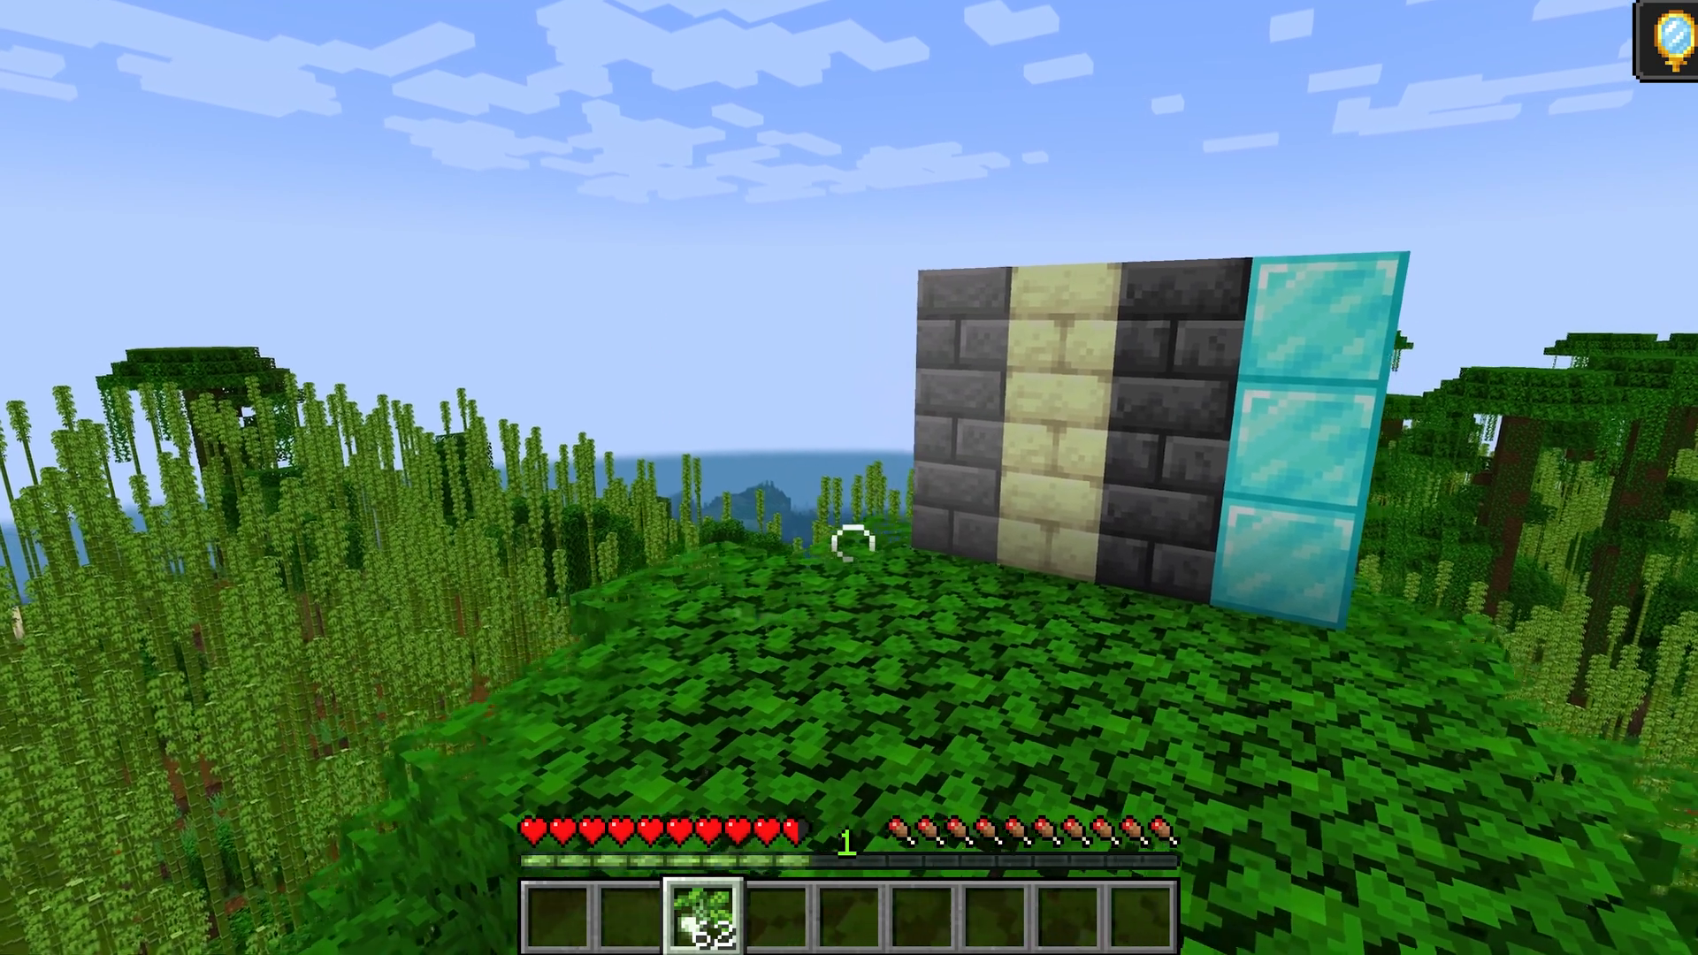
{"action": "mouse_move", "coordinate": [845, 479]}
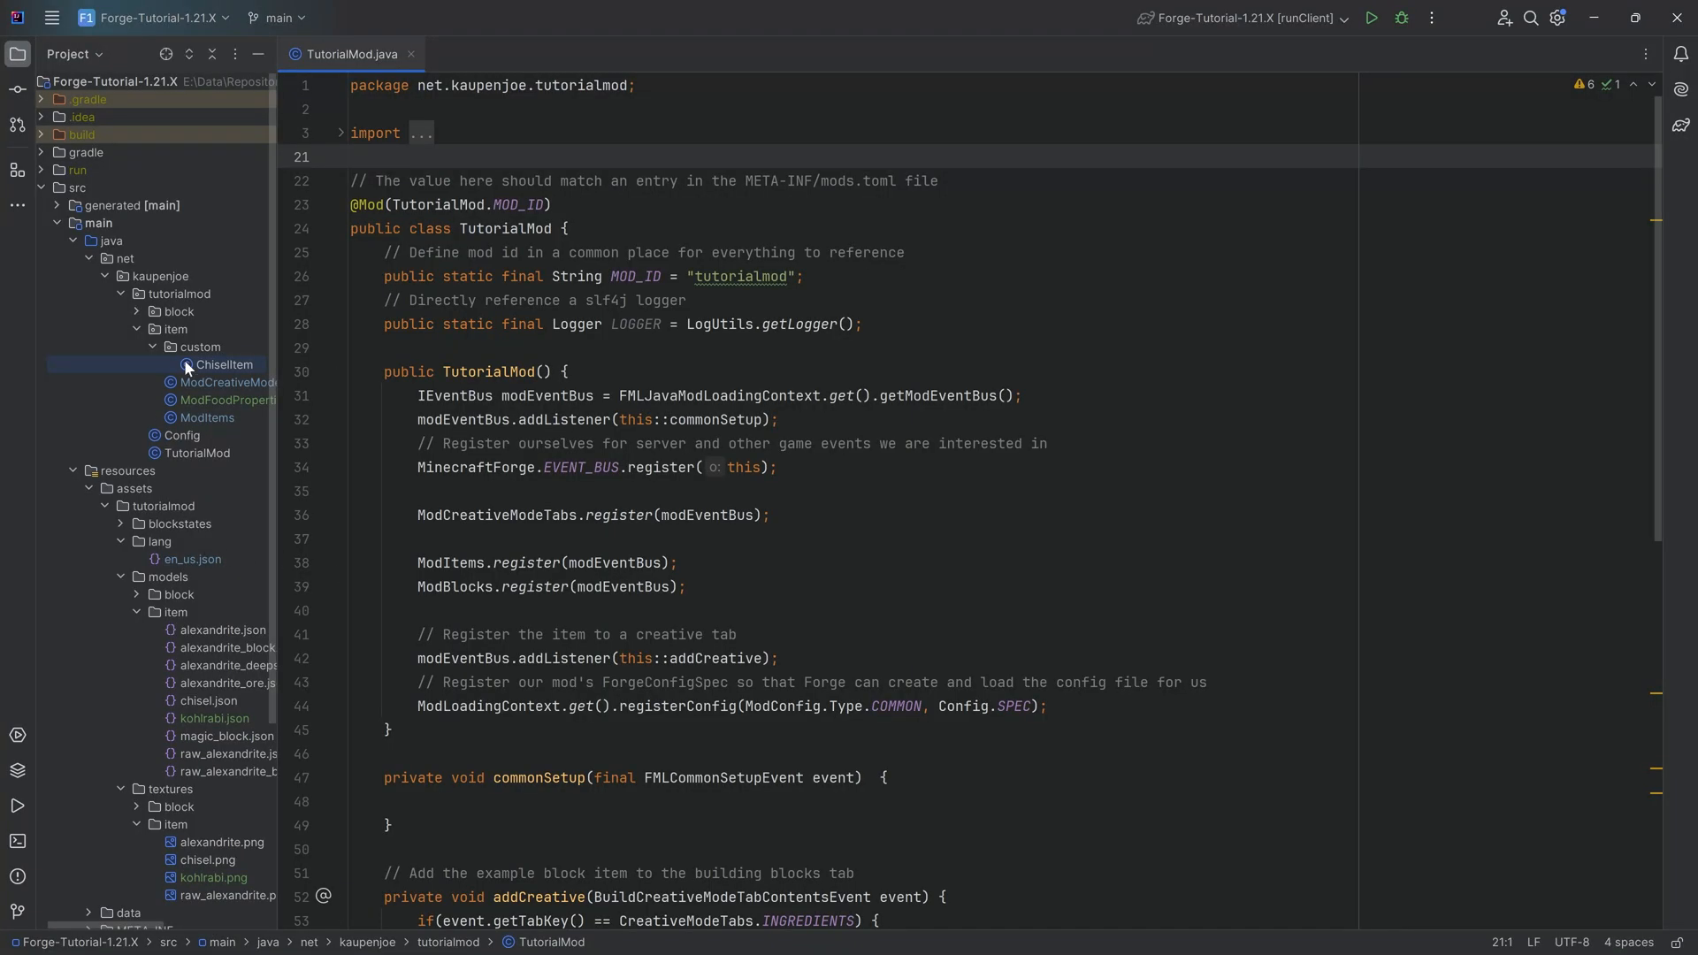
Step: Create a FuelItem class in the custom package that extends Item
{"action": "left_click", "coordinate": [202, 347]}
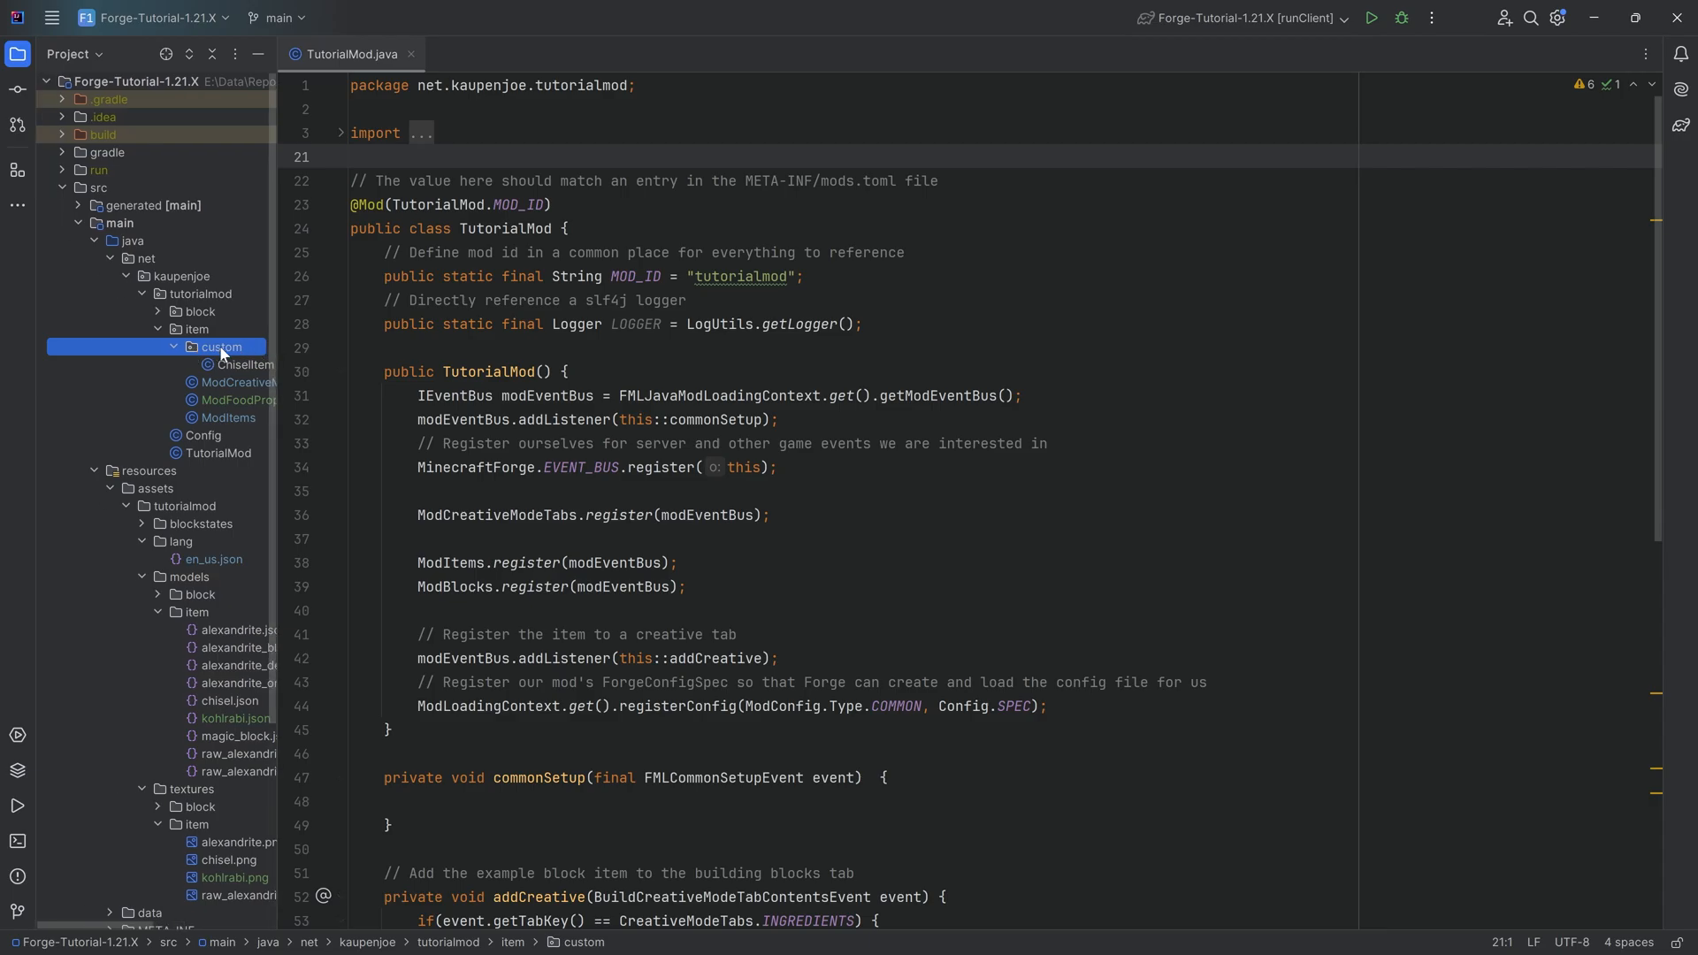
{"action": "right_click", "coordinate": [221, 347]}
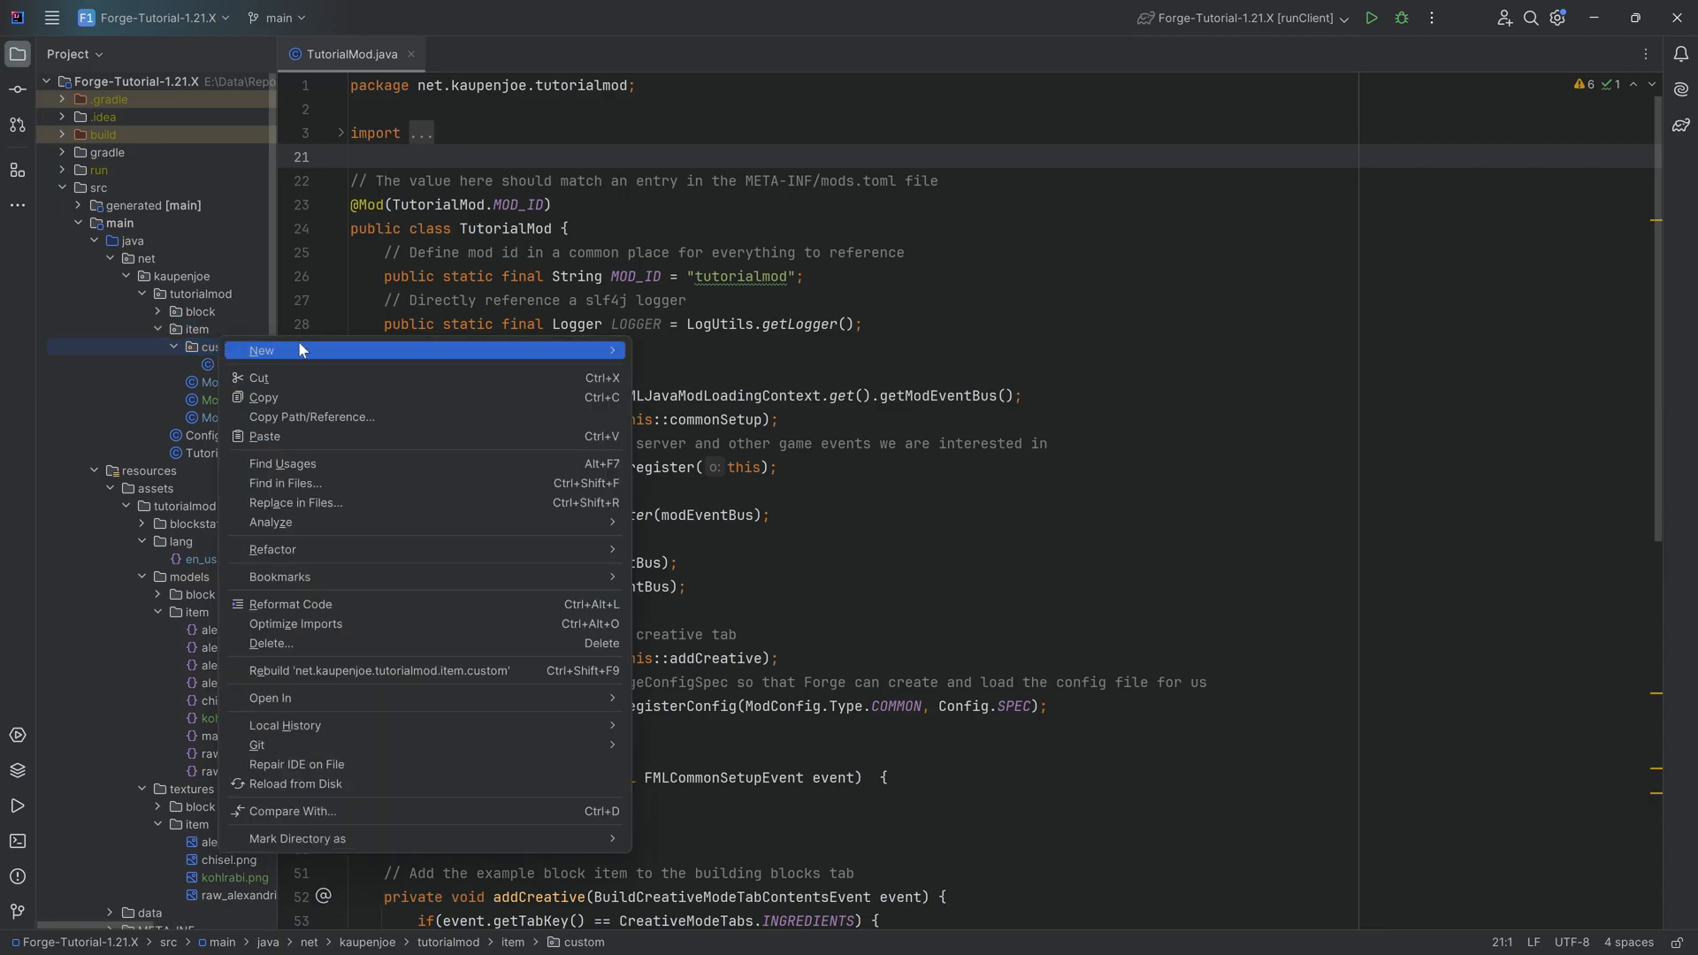
{"action": "left_click", "coordinate": [260, 350]}
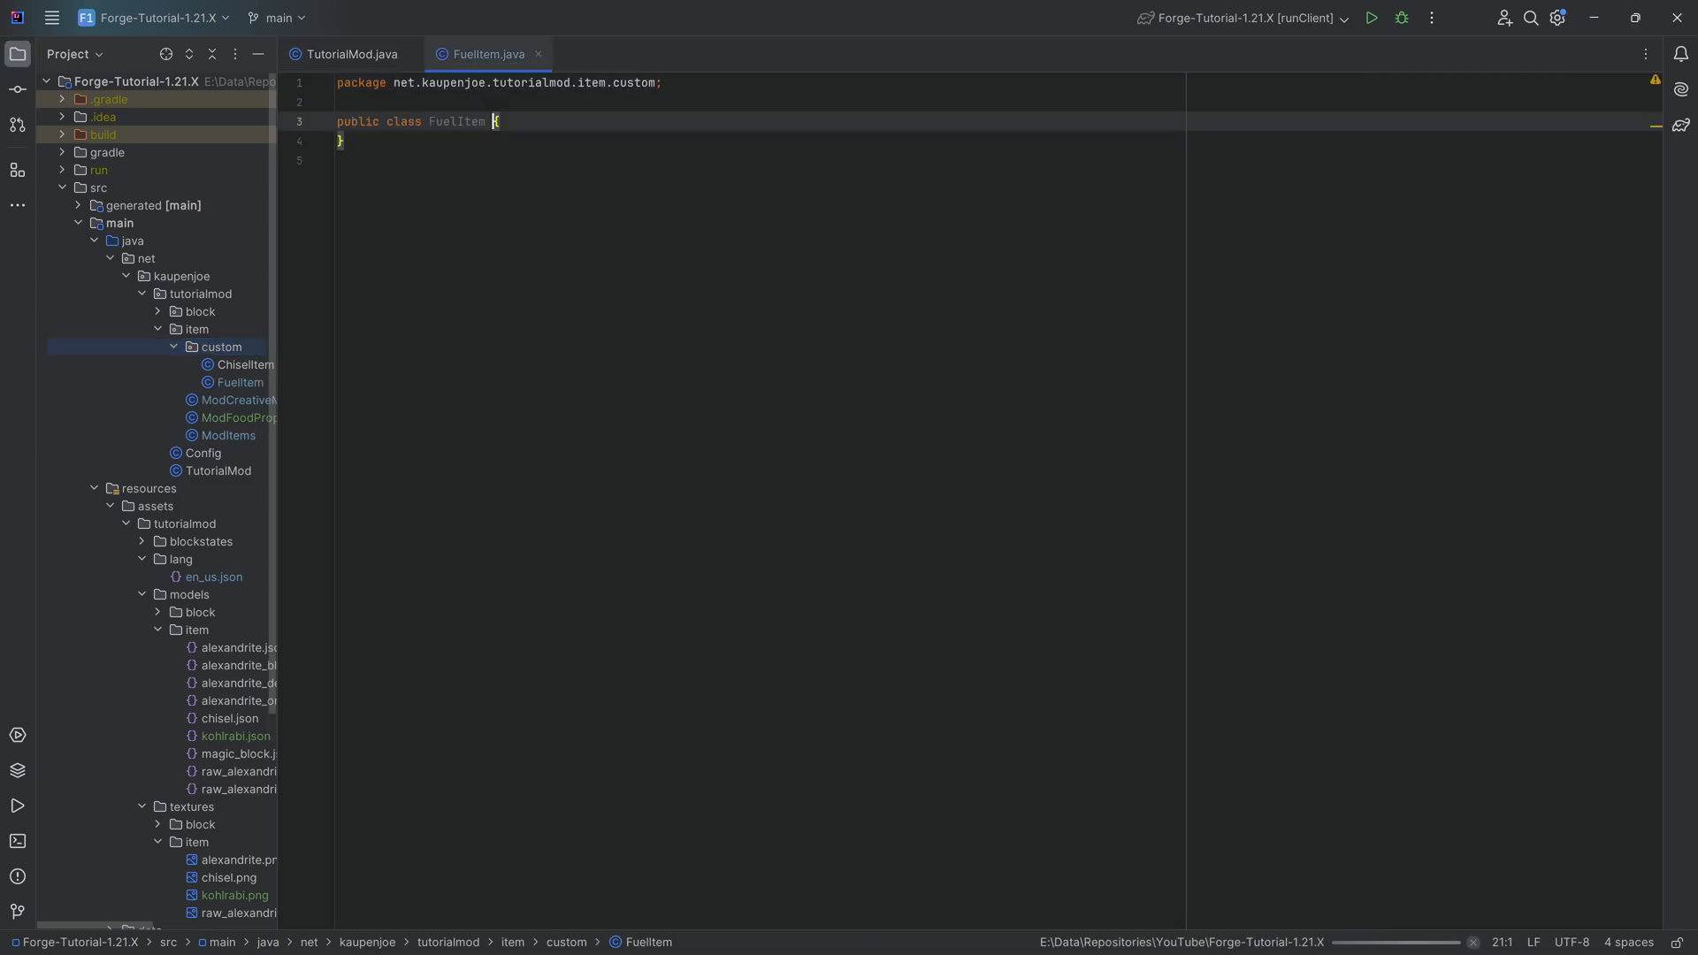
{"action": "type", "text": "extends"}
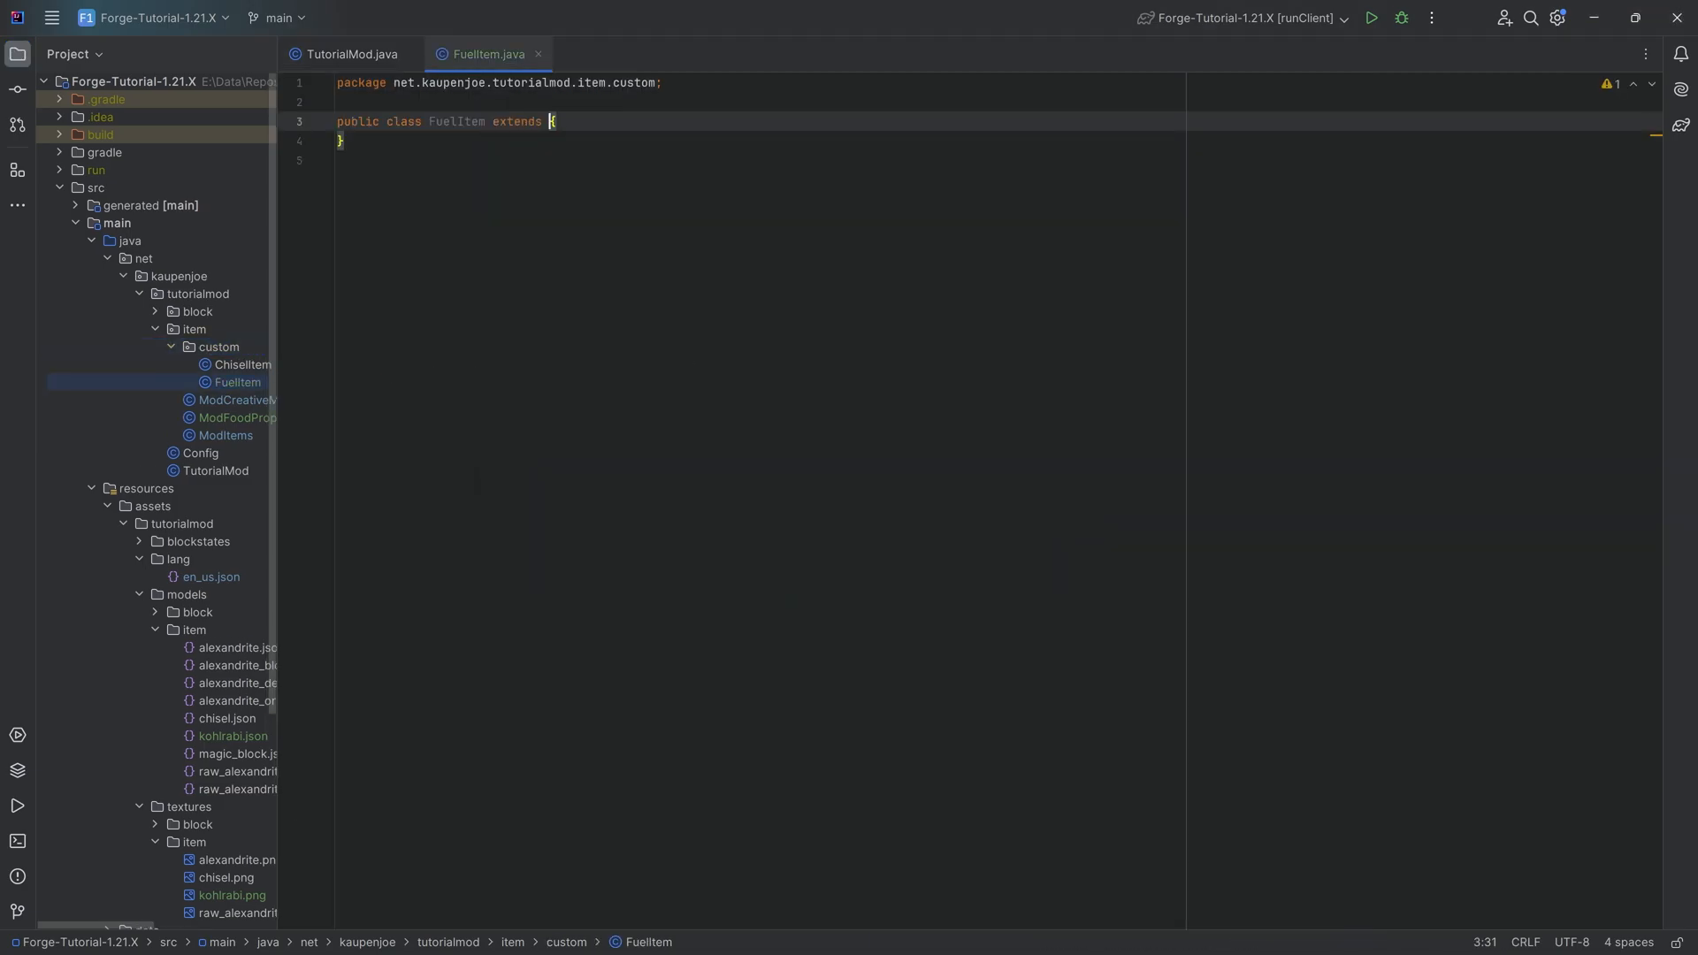
{"action": "type", "text": "Item"}
{"action": "type", "text": "p"}
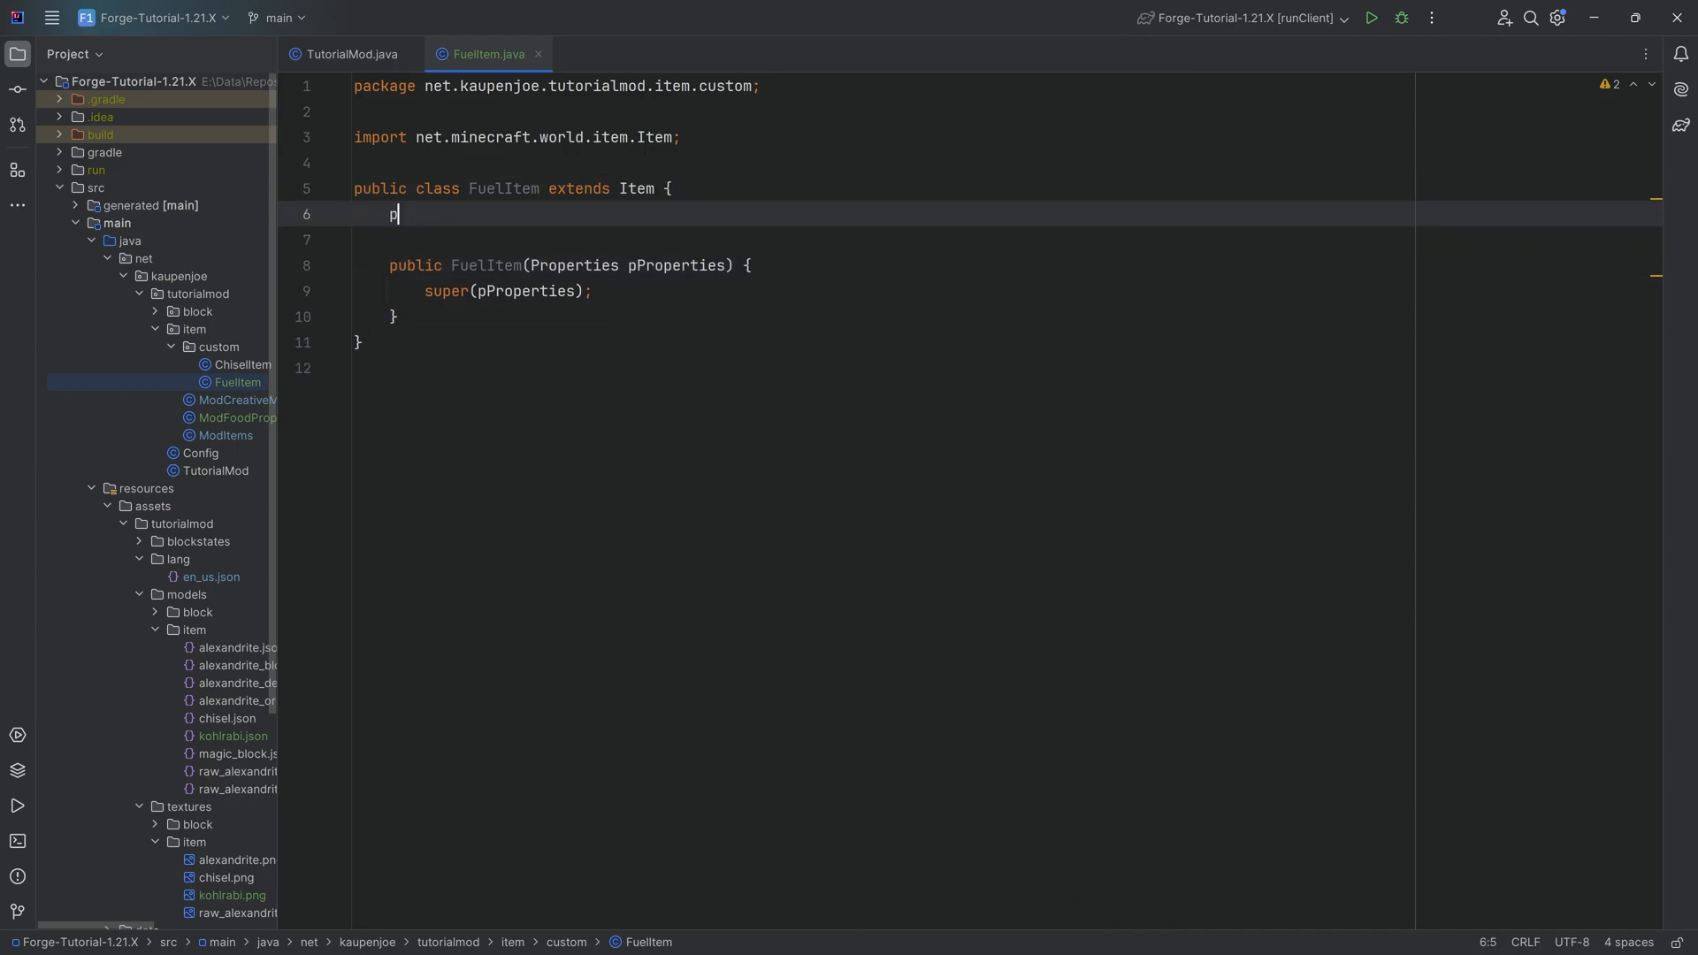
Step: Add a private int burnTime field and a constructor that sets this.burnTime
{"action": "type", "text": "rivate int burn"}
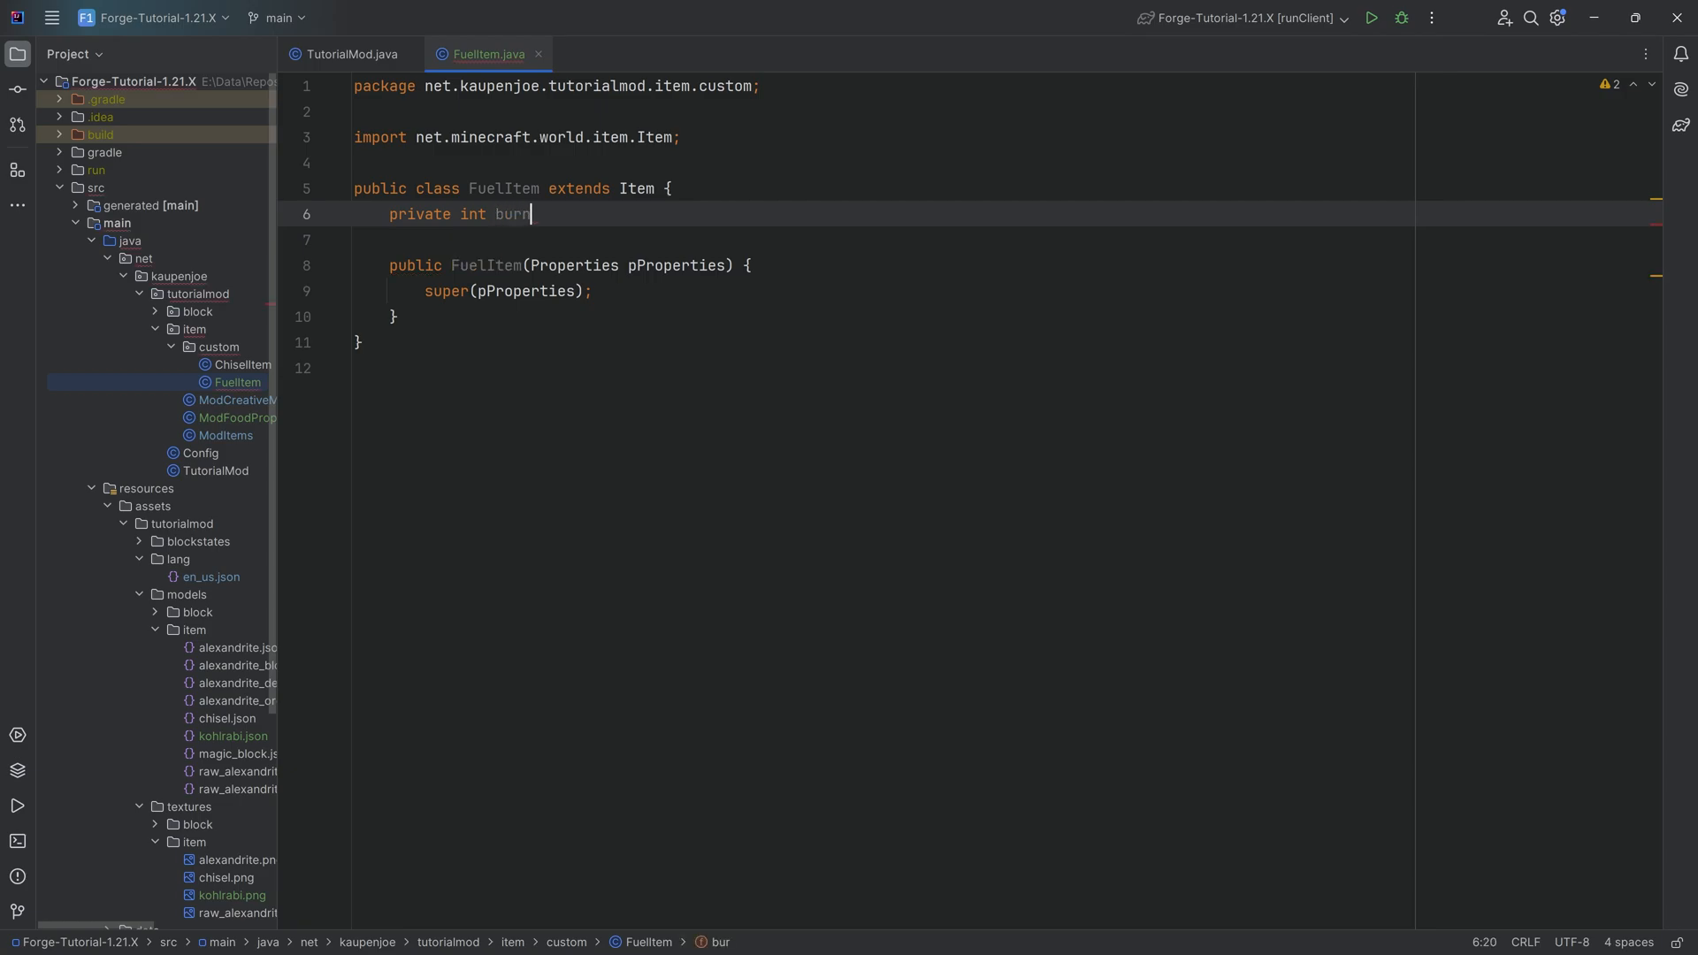
{"action": "type", "text": "Time = 0;"}
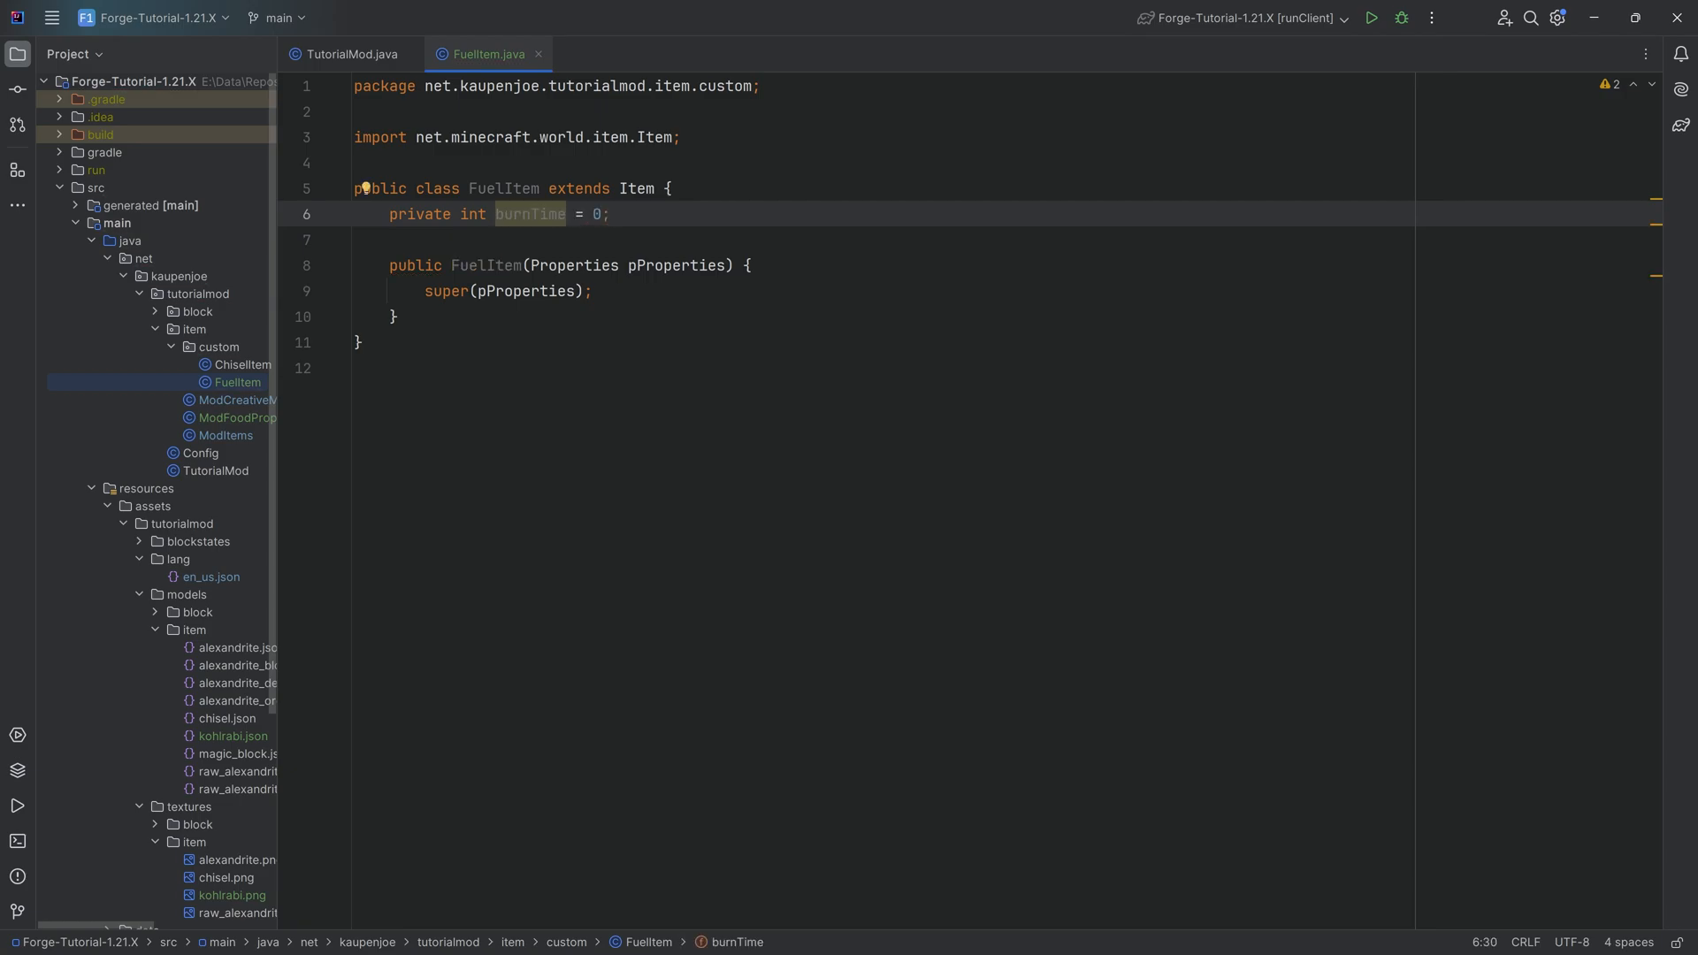
{"action": "type", "text": ", int"}
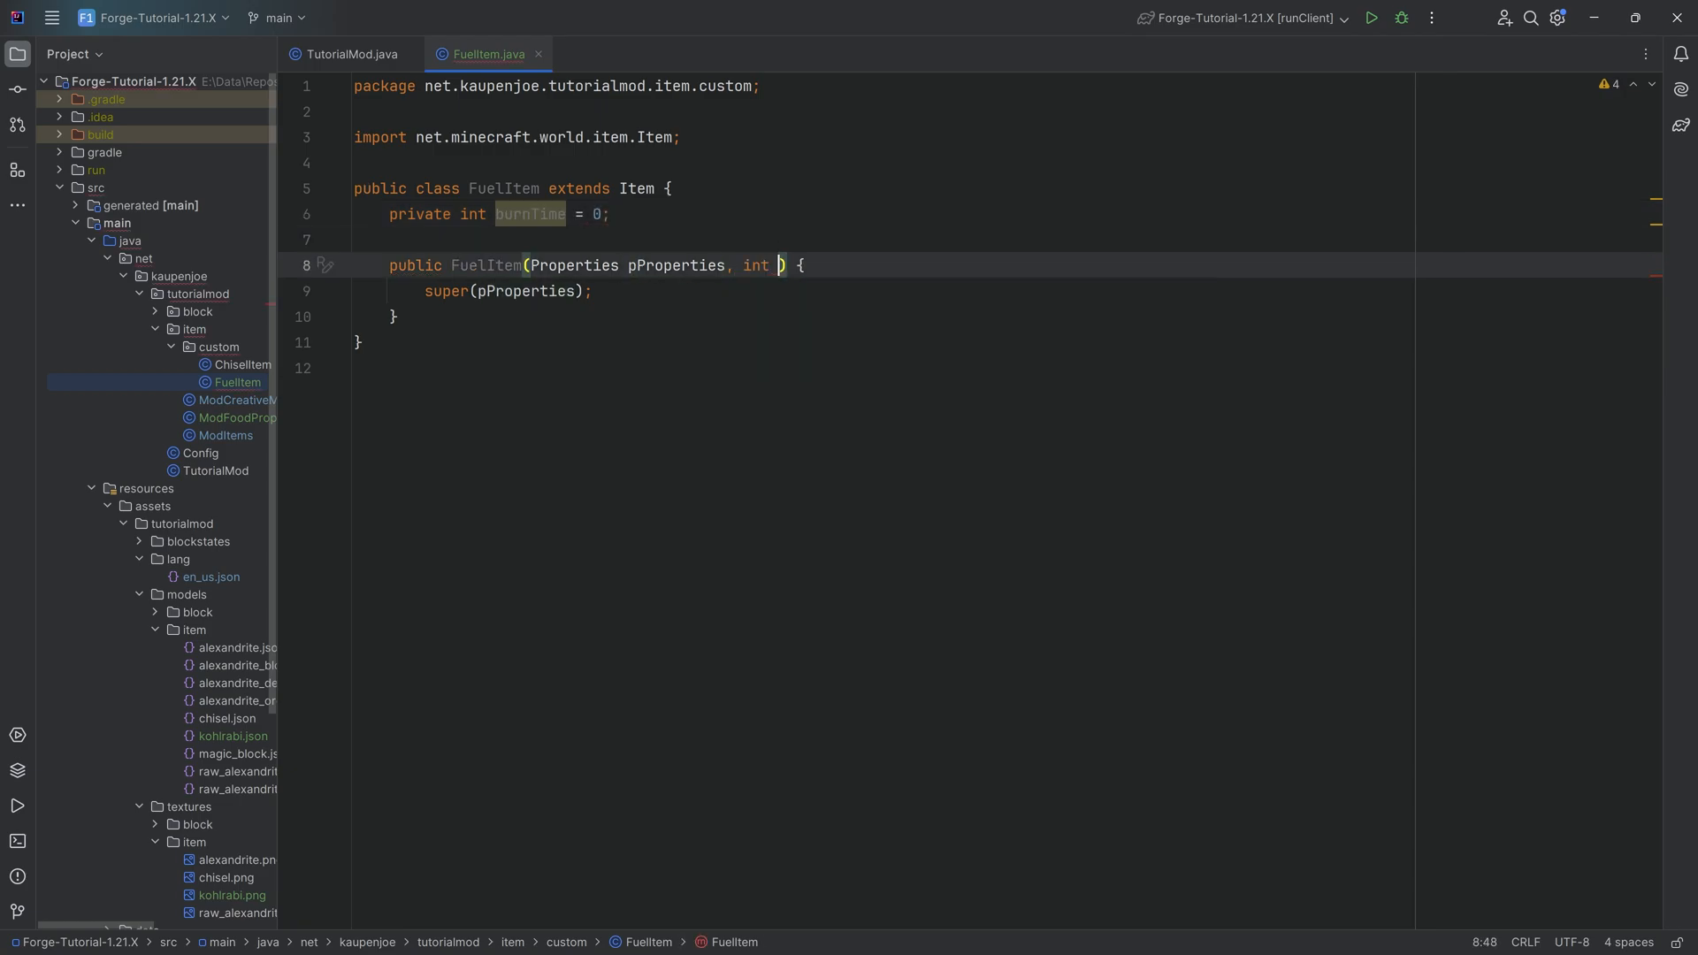
{"action": "type", "text": "burnTim"}
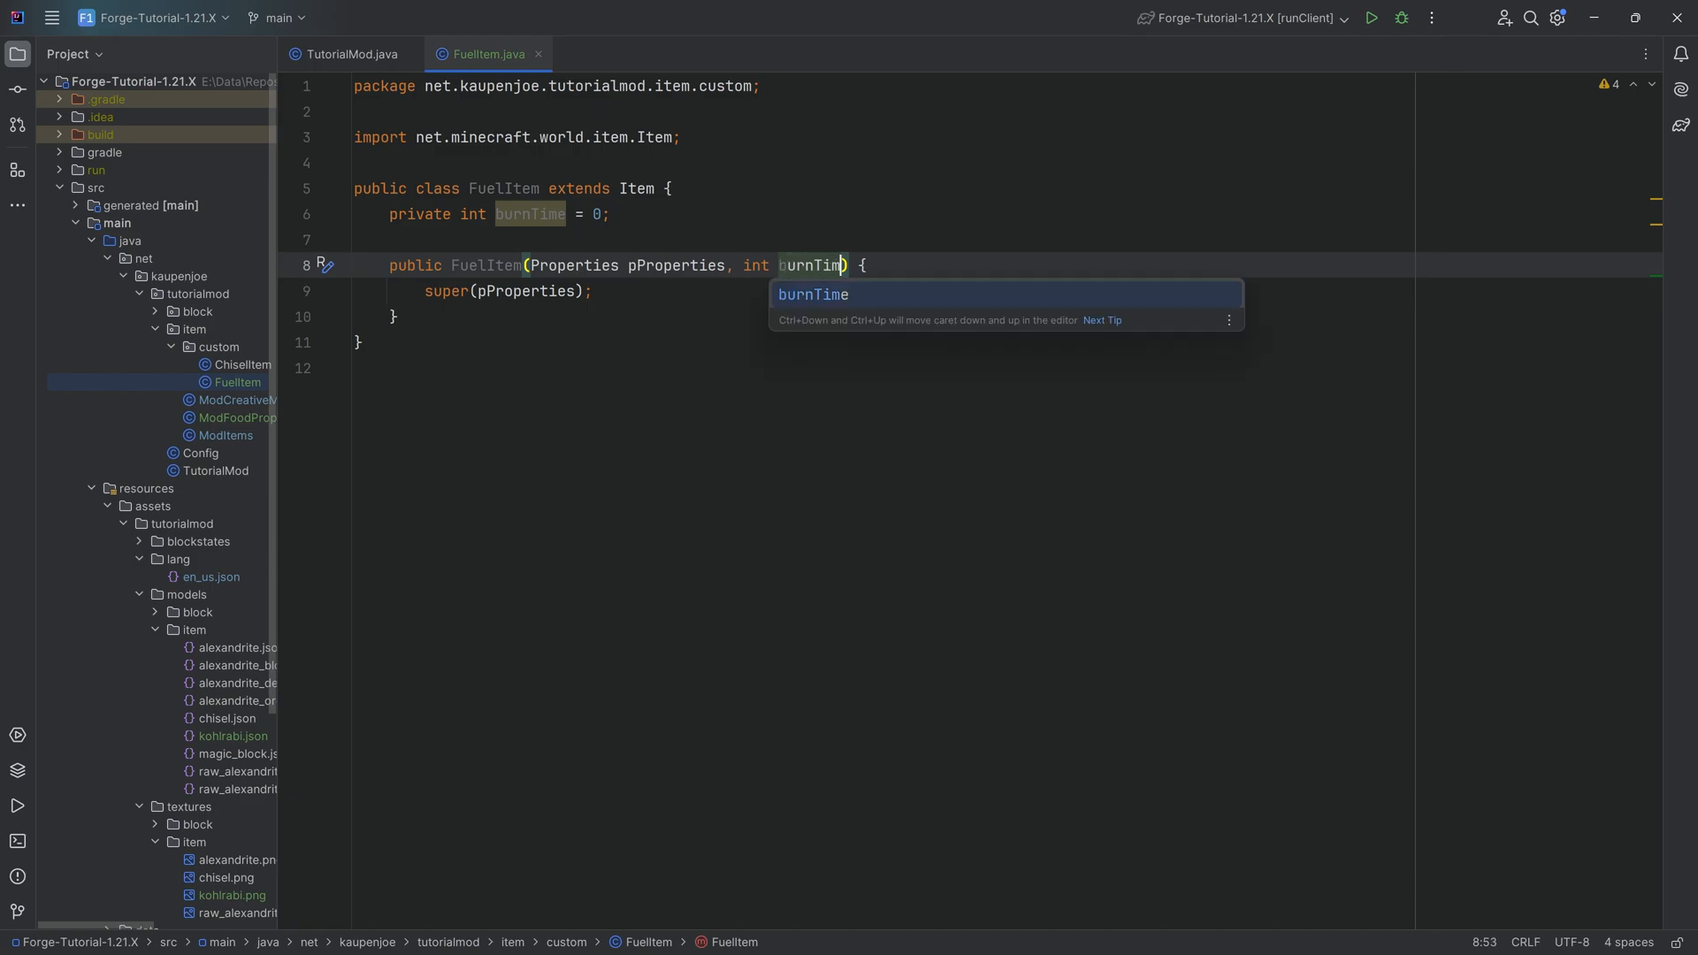
{"action": "type", "text": "this.burnTime"}
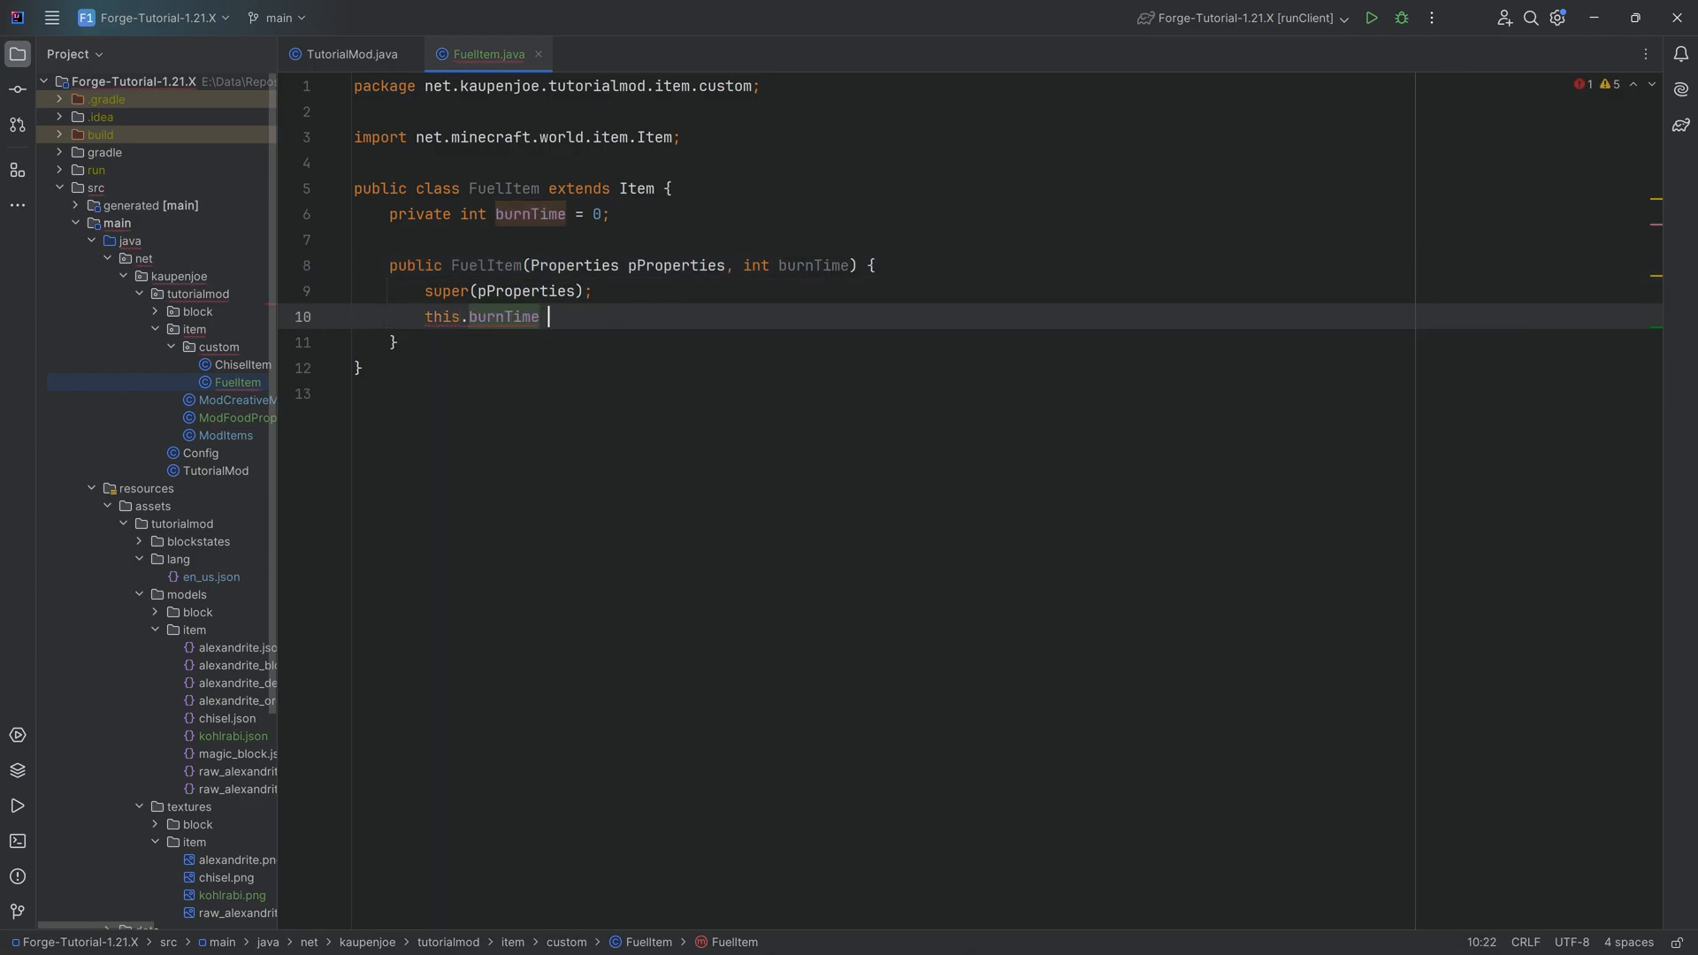
{"action": "type", "text": "= bu"}
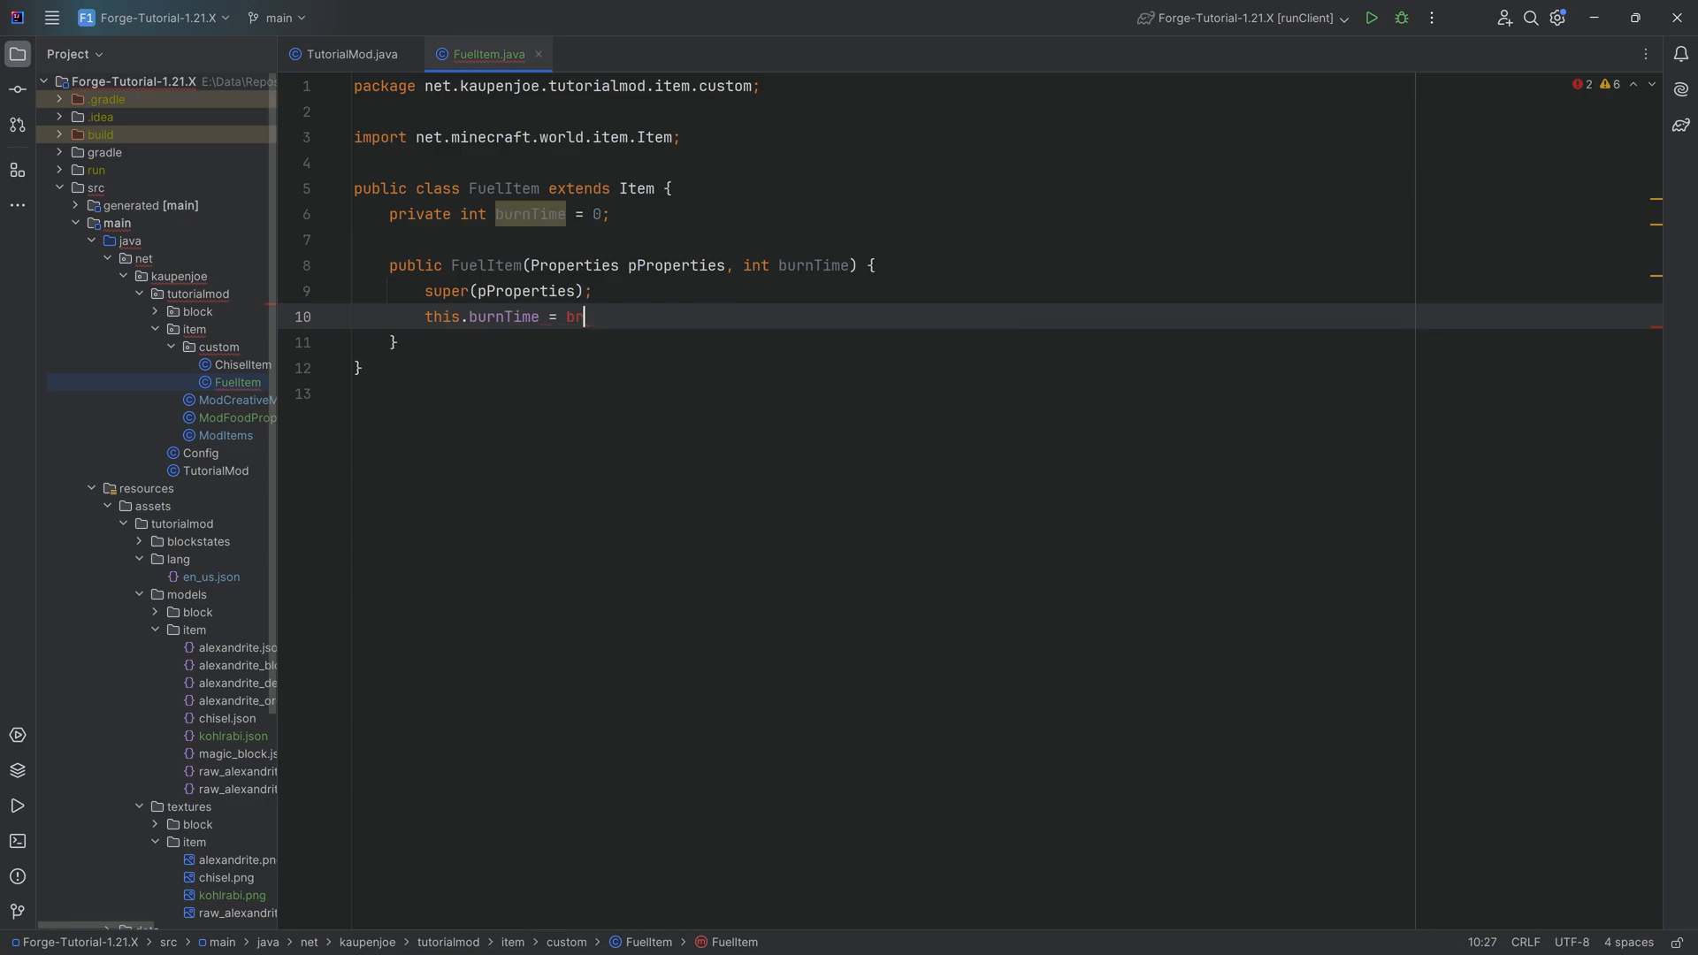
{"action": "type", "text": "urnTime;"}
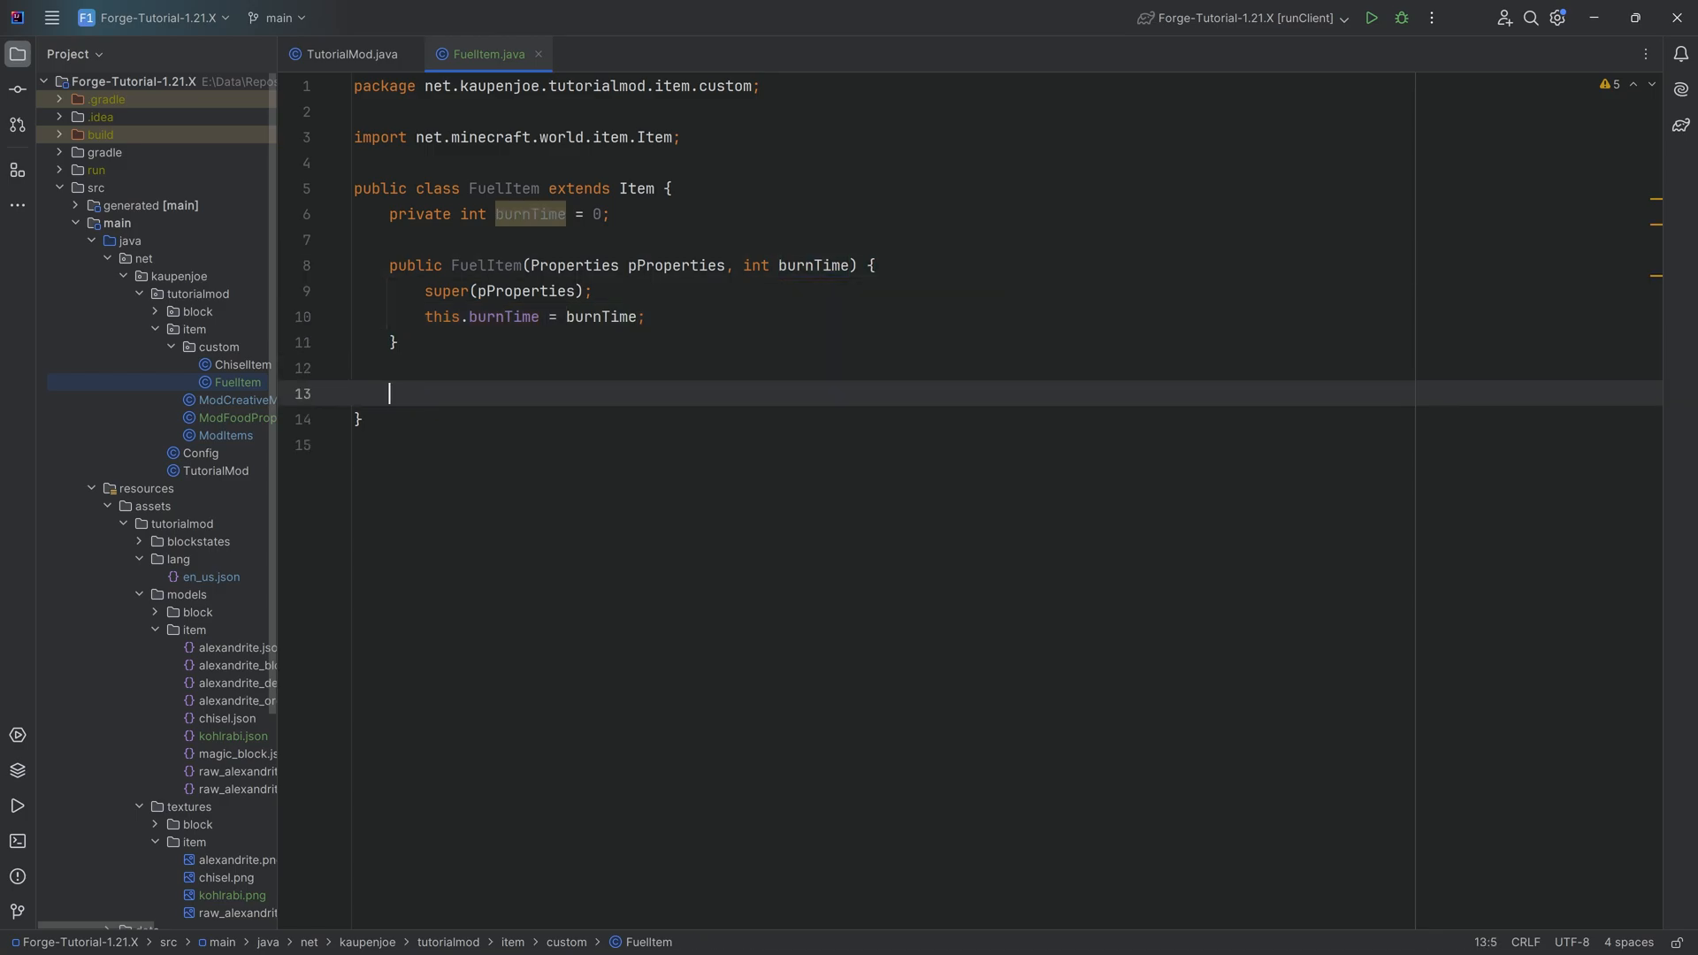
Step: Override getBurnTime to return this.burnTime
{"action": "type", "text": "getbrun"}
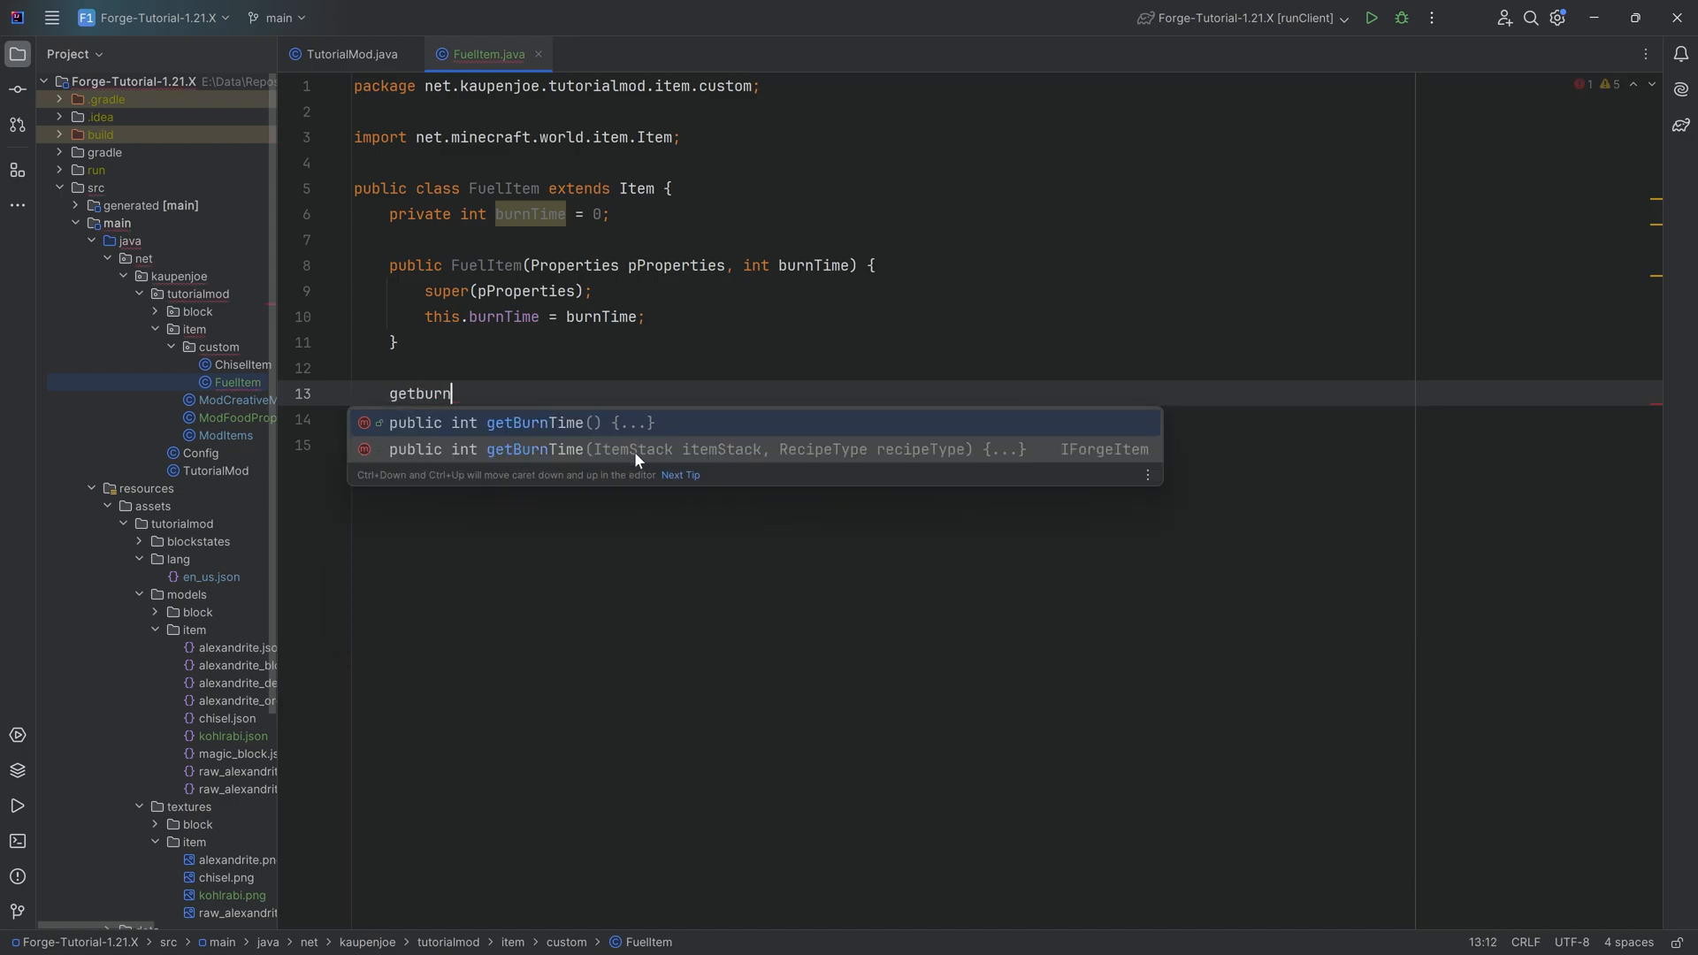
{"action": "mouse_move", "coordinate": [1134, 471]}
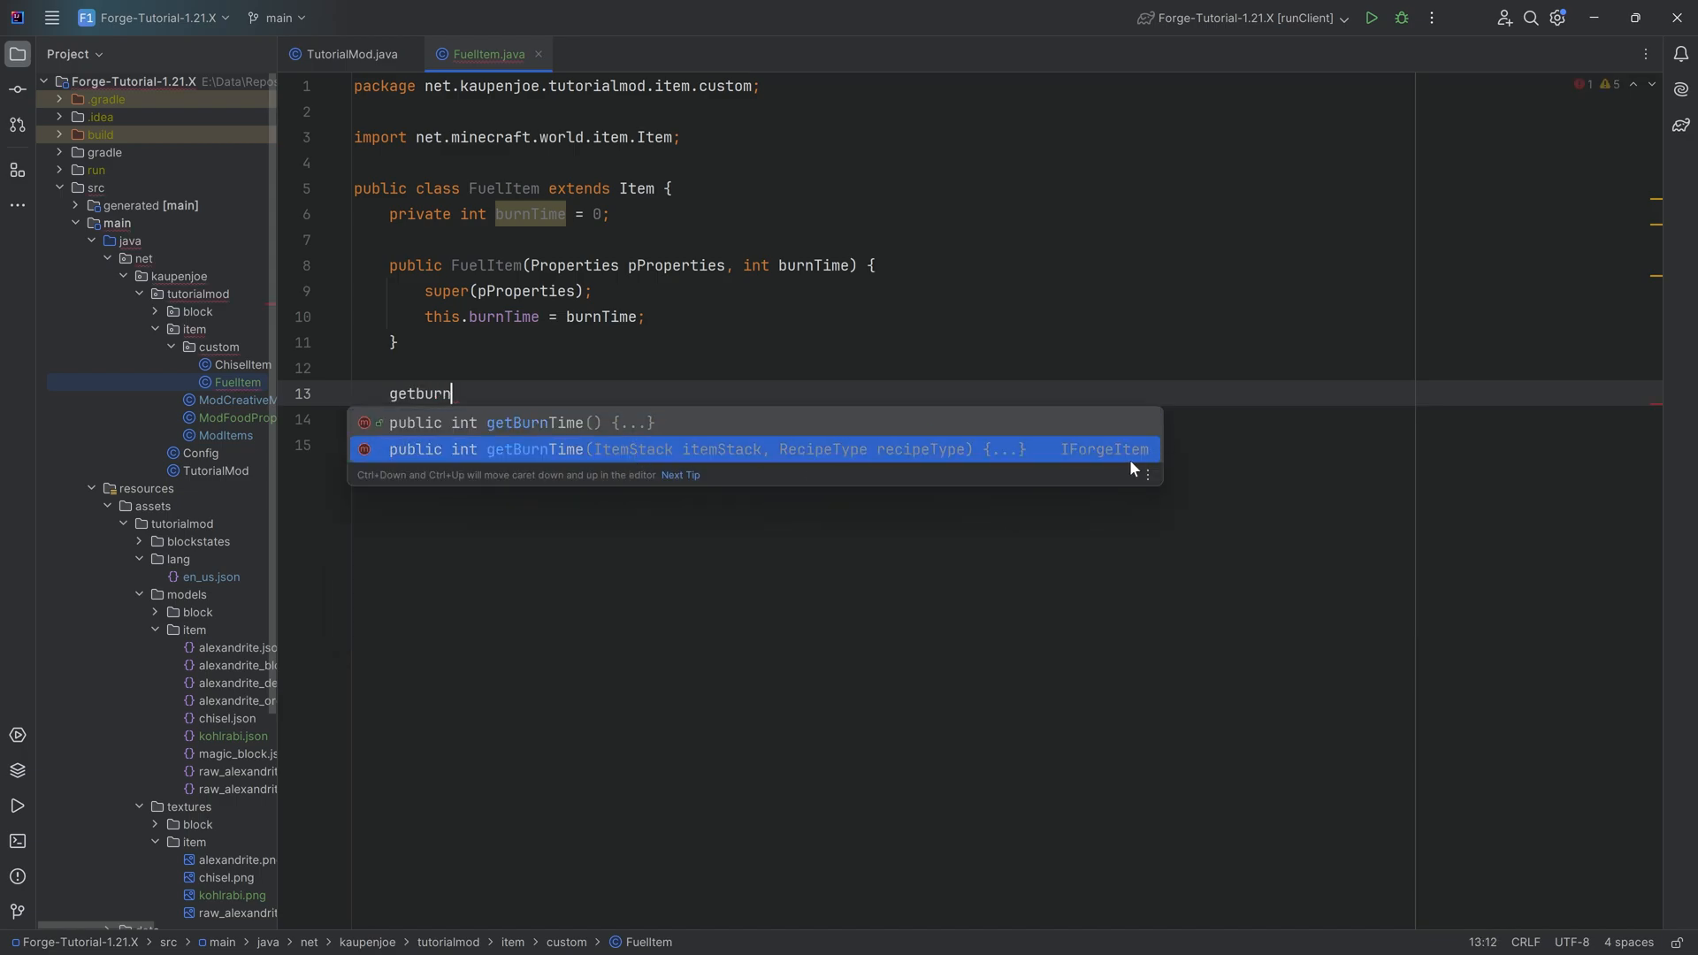
{"action": "mouse_move", "coordinate": [920, 476]}
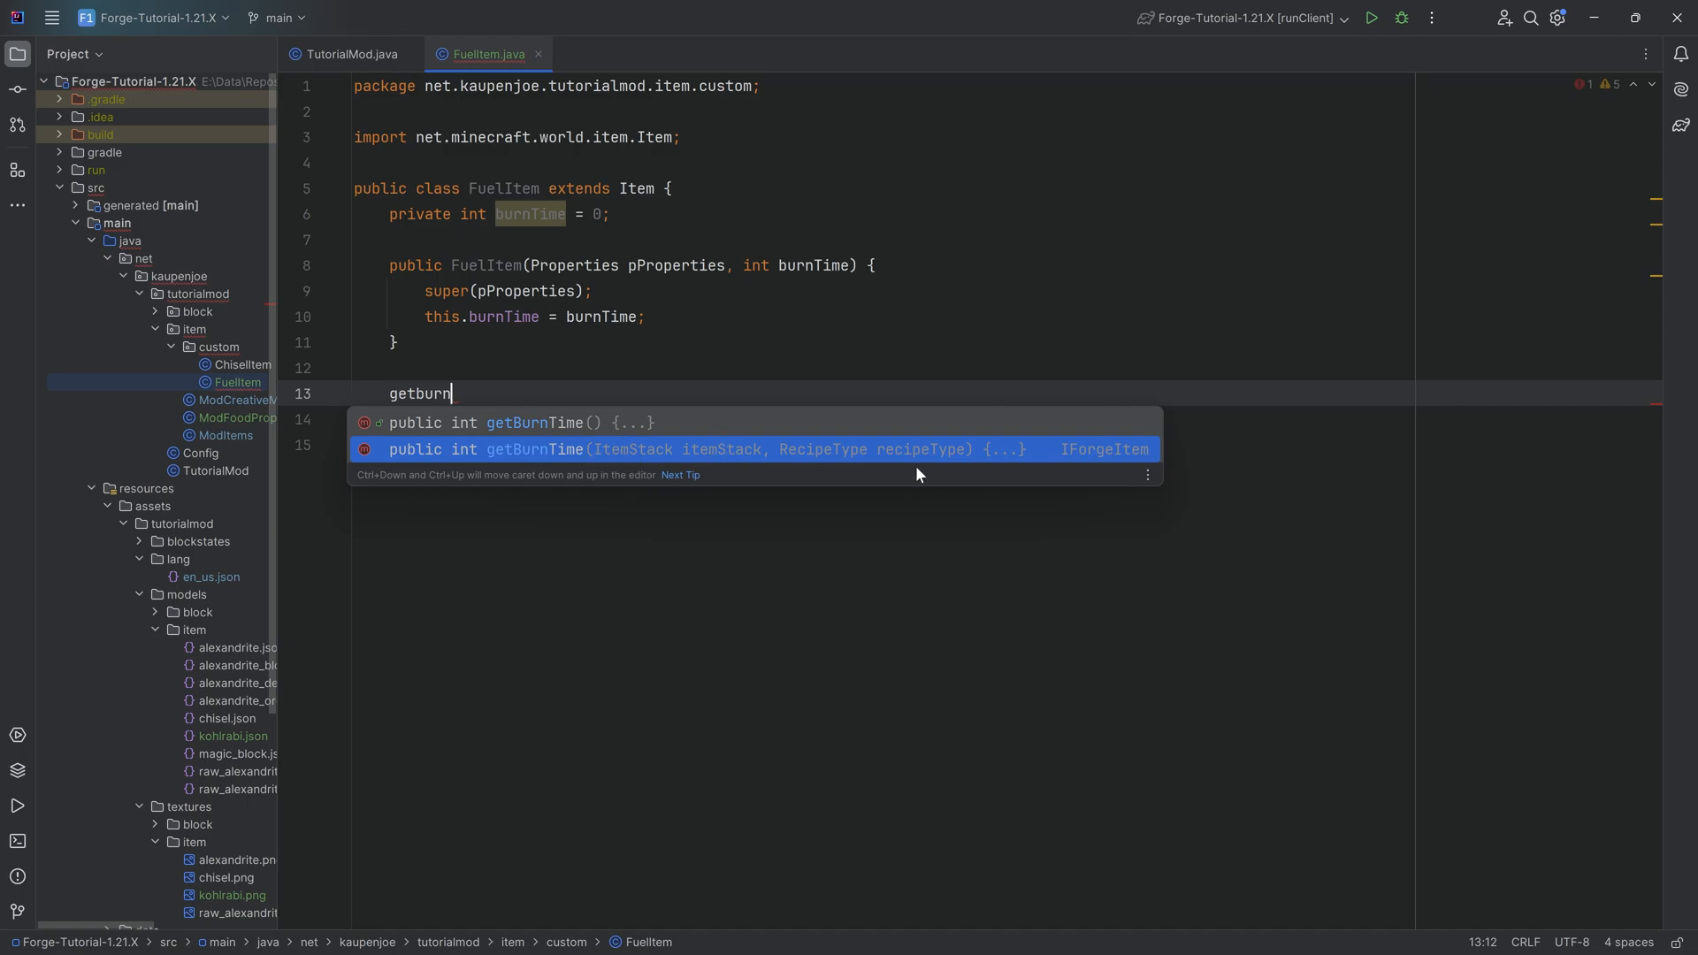
{"action": "left_click", "coordinate": [785, 449]}
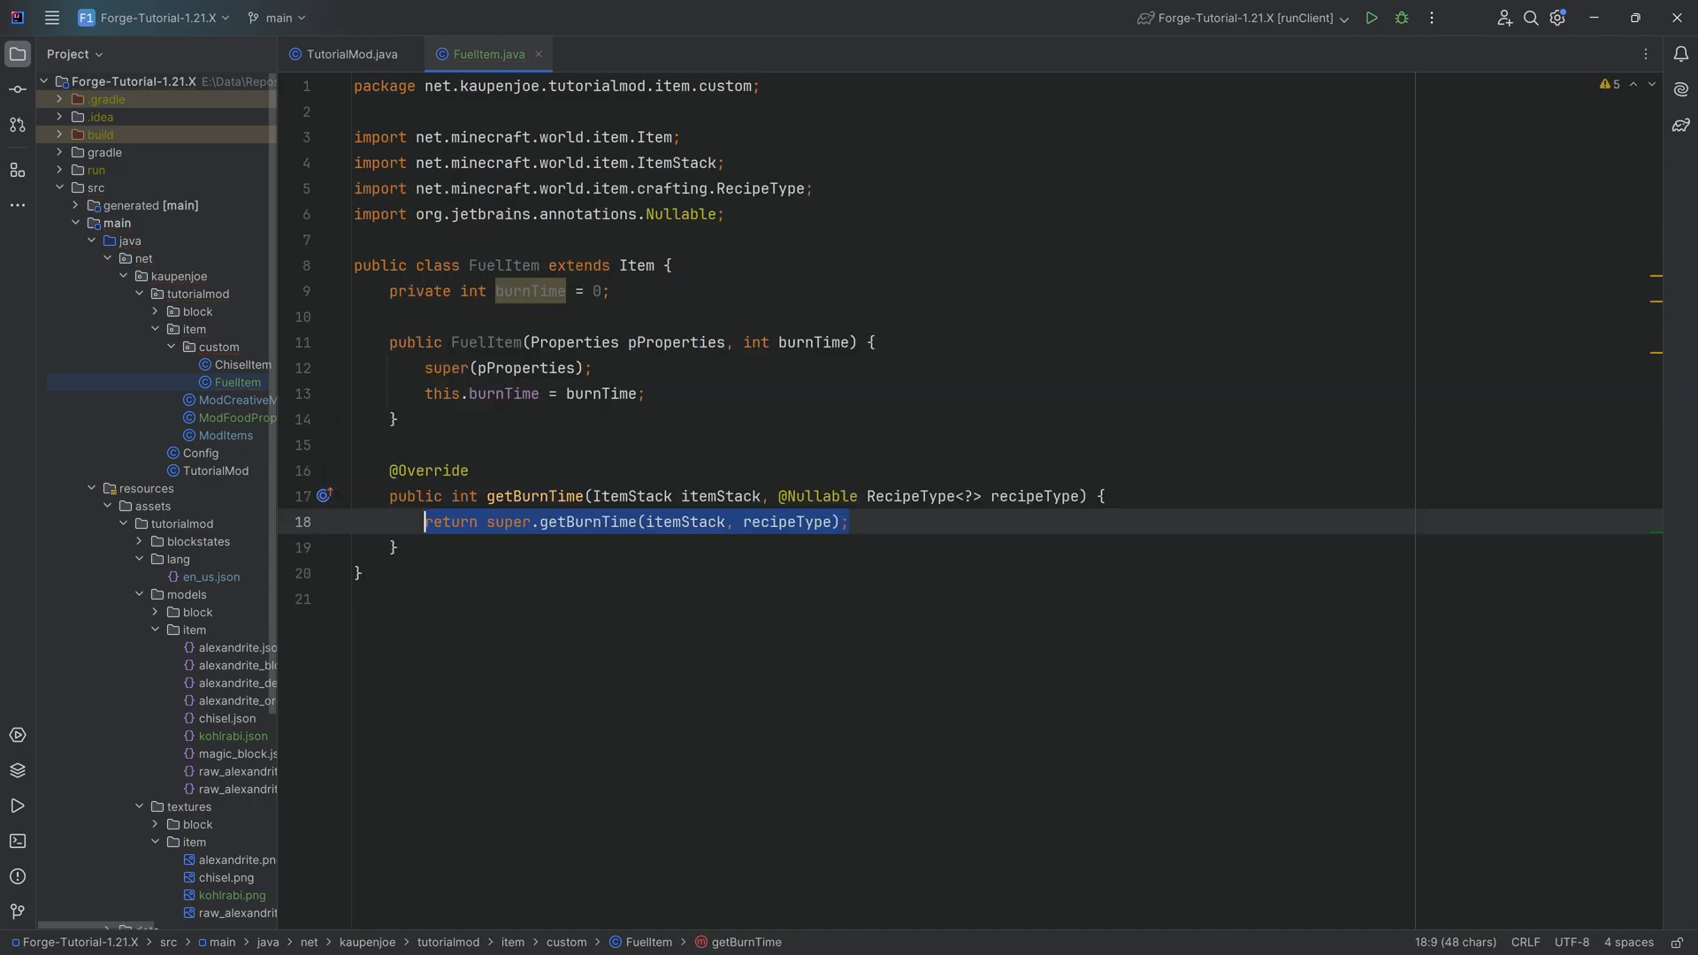
{"action": "key", "text": "Delete"}
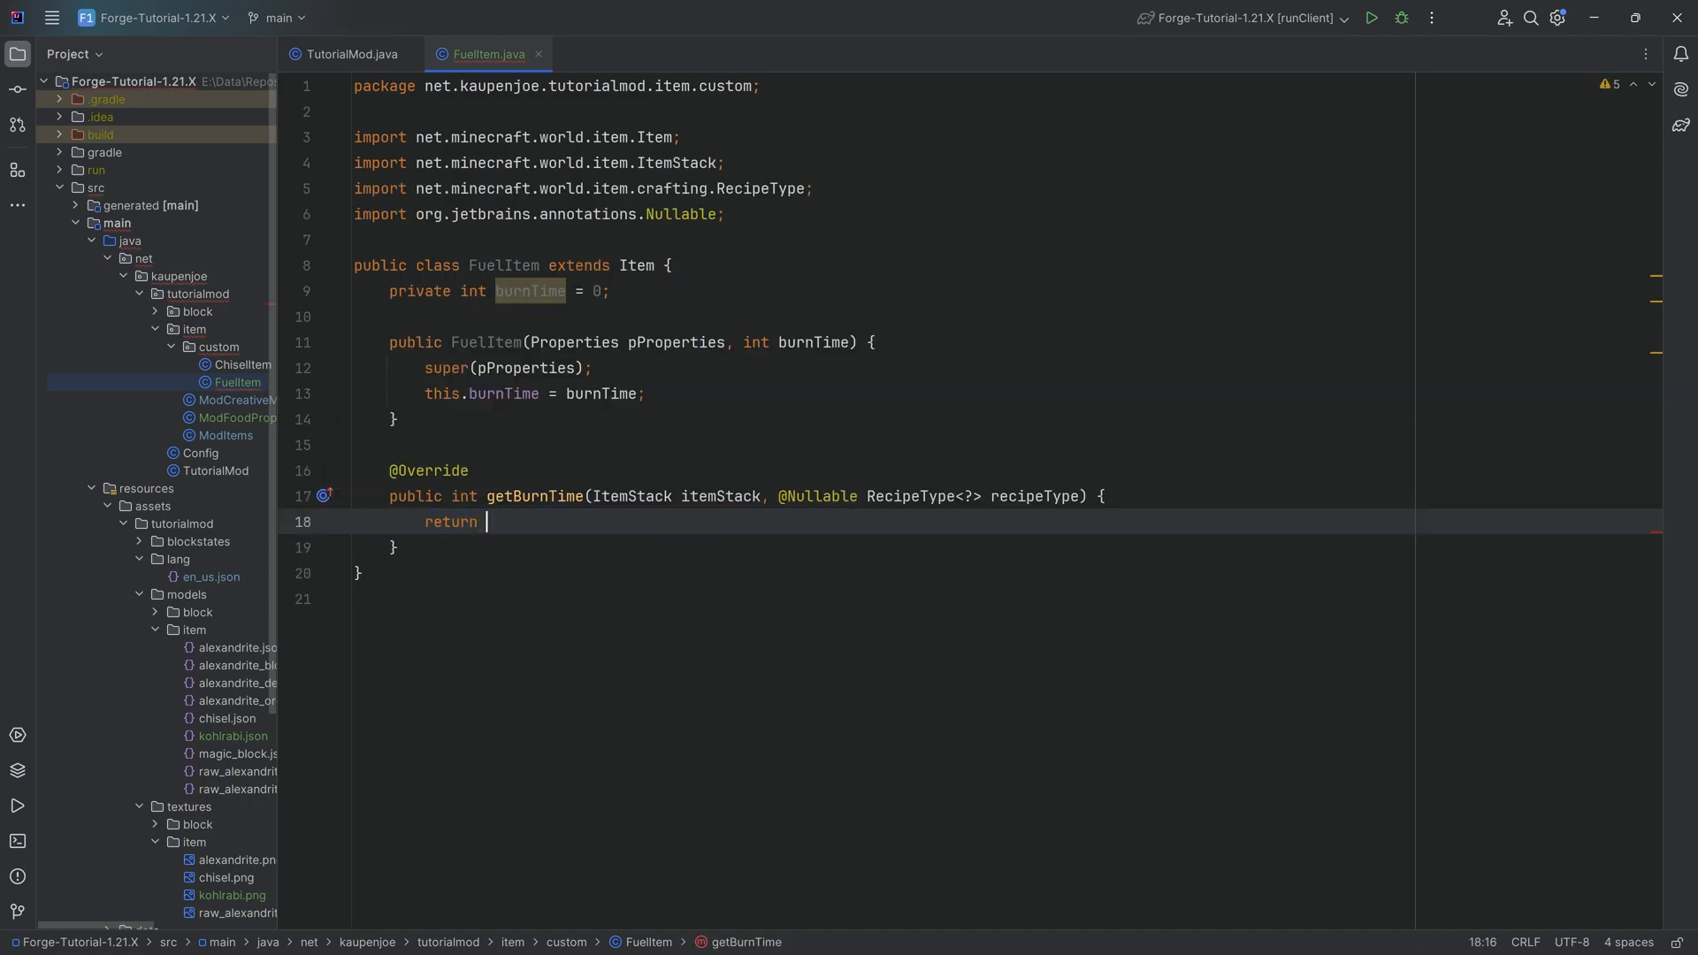
{"action": "type", "text": "this.burnTime;"}
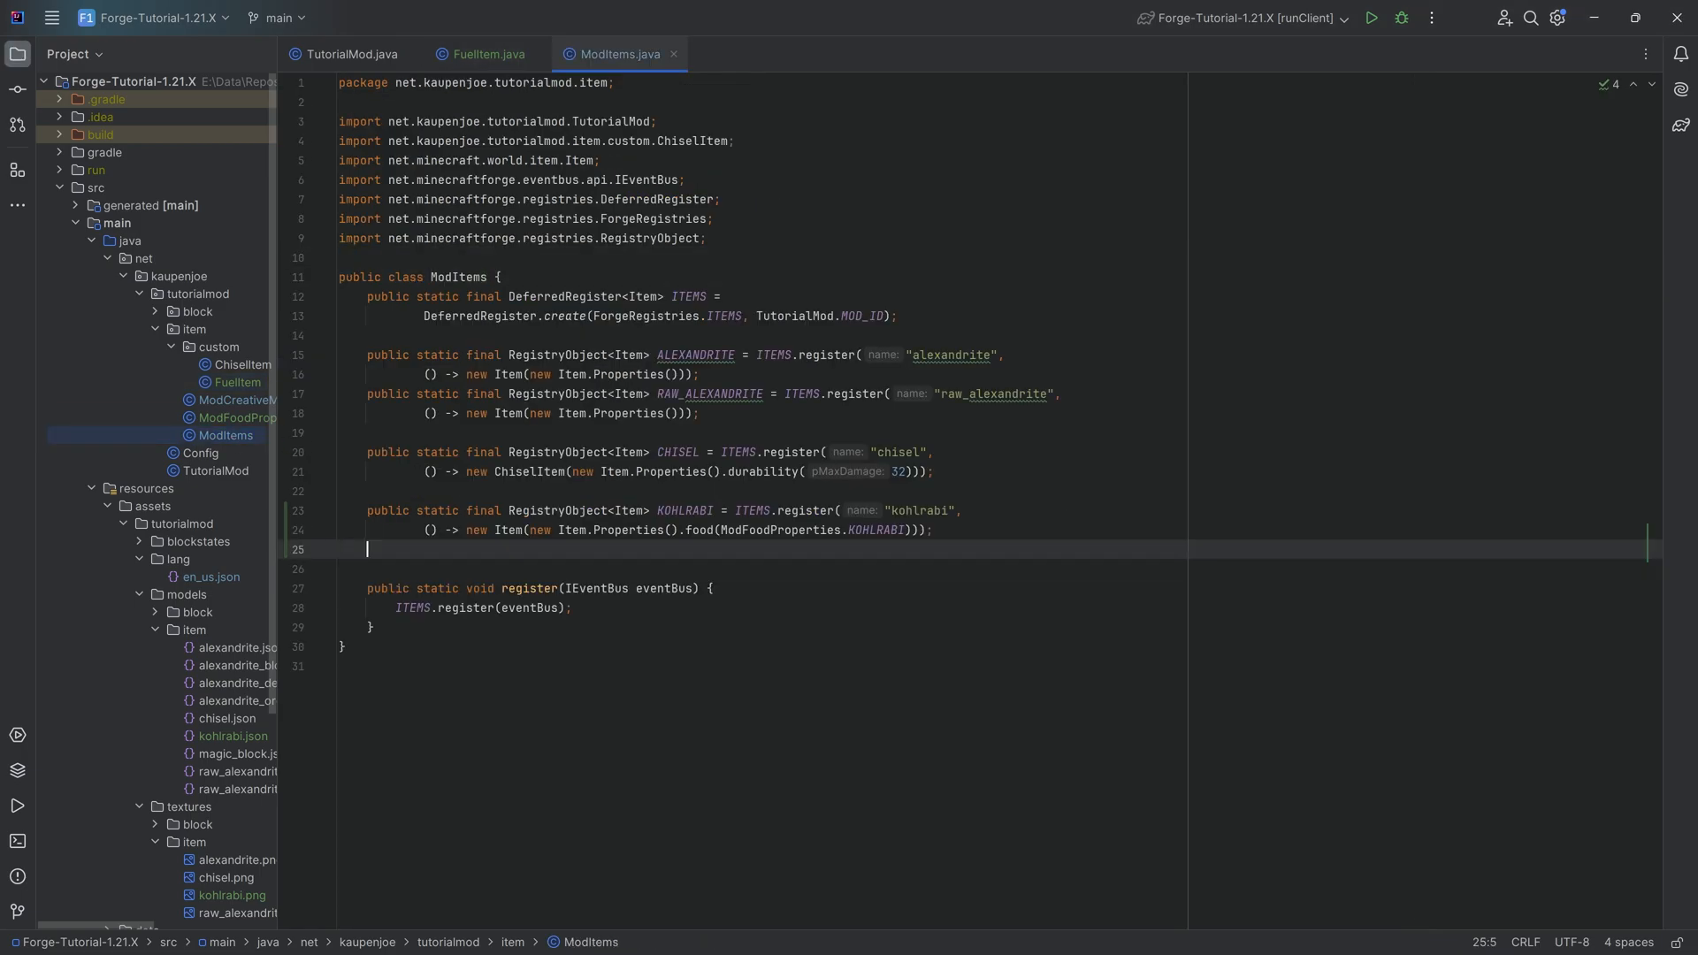
Step: Register AURORA_ASHES as "aurora_ashes" built from FuelItem with Item.Properties and burn time 1200
{"action": "type", "text": "public static final"}
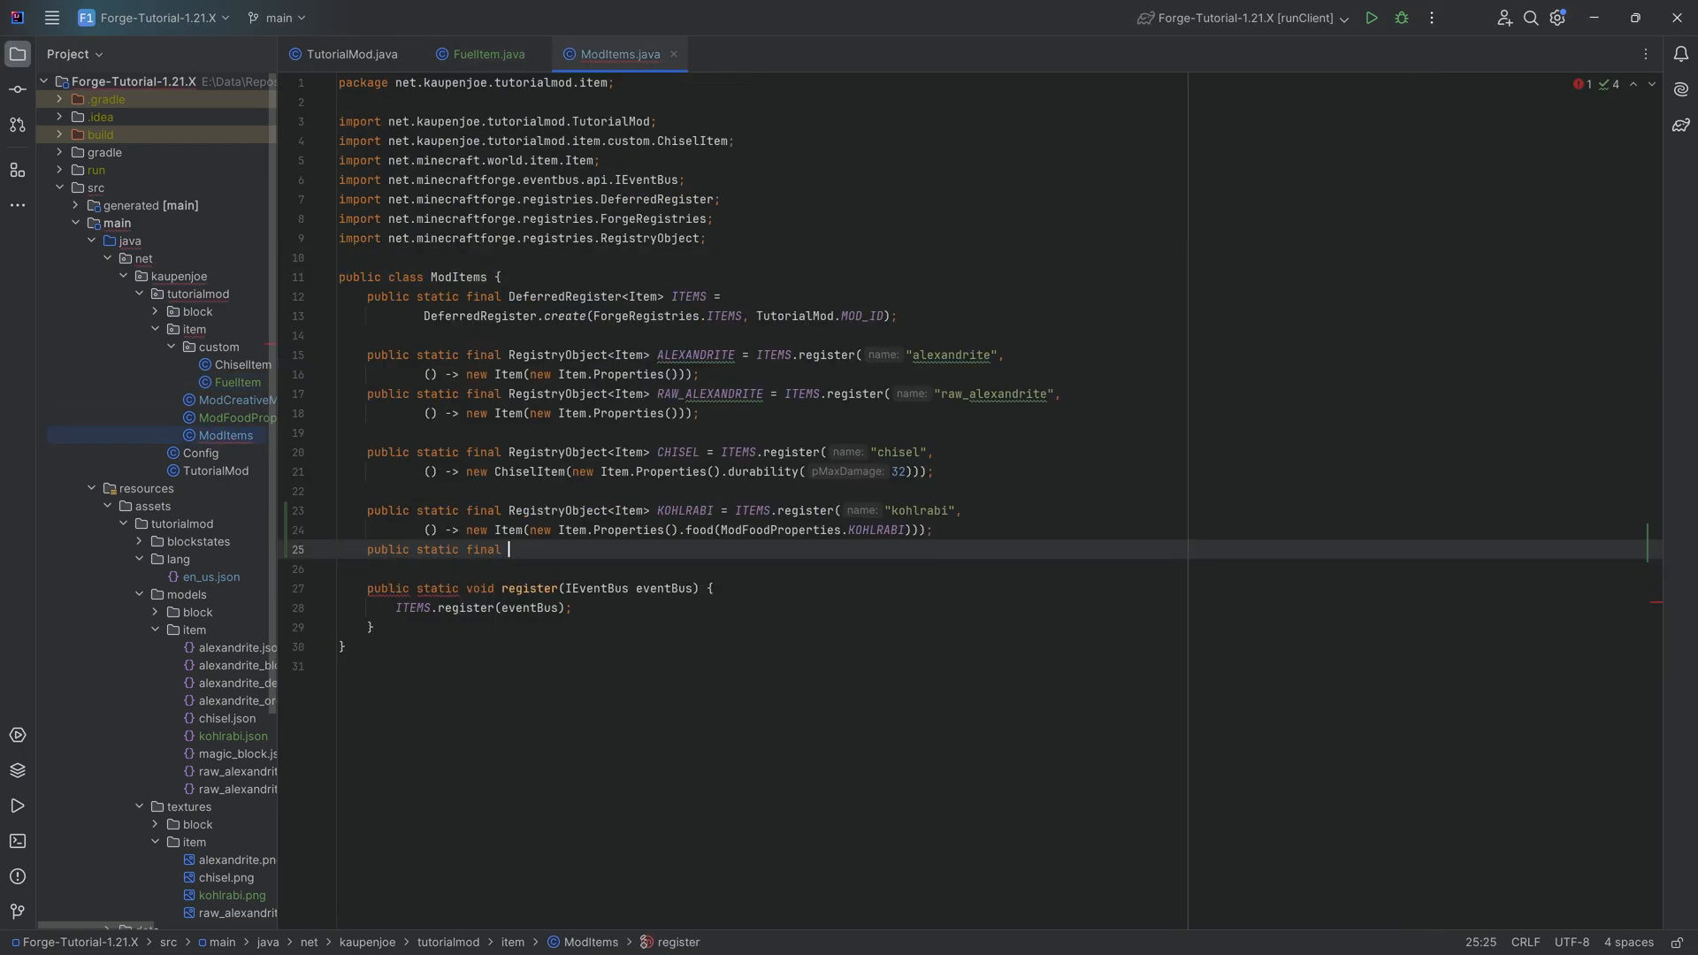
{"action": "type", "text": "RegistryObject<Item> AUR"}
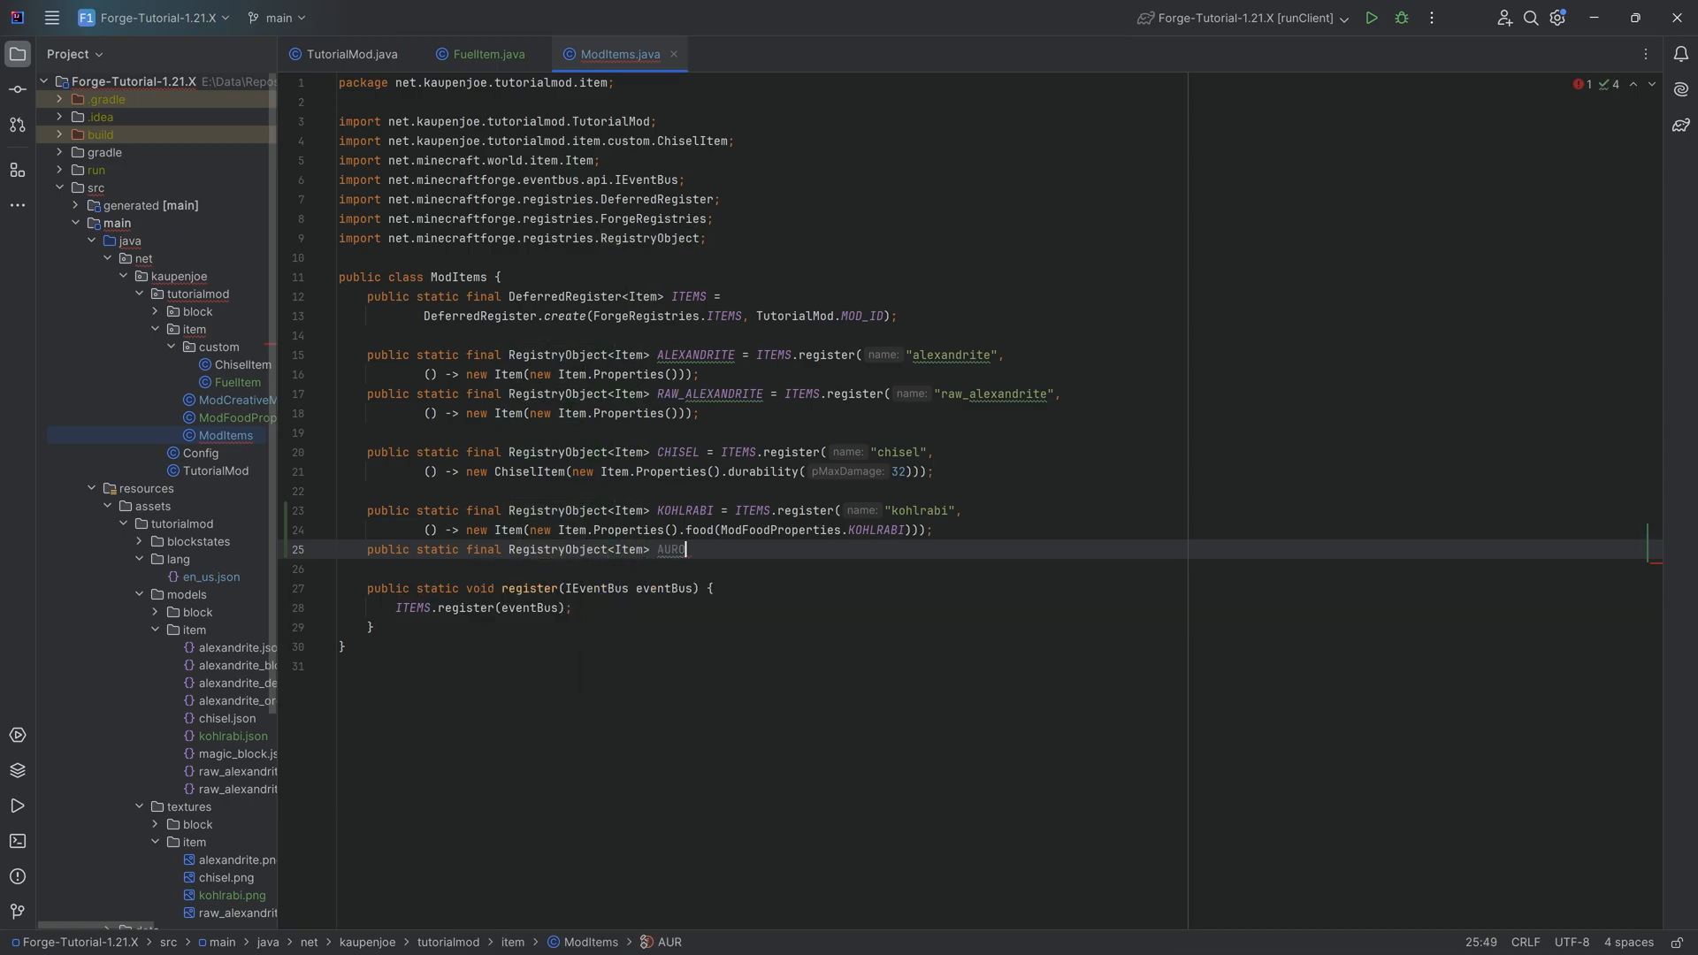
{"action": "type", "text": "ORA_ASHED"}
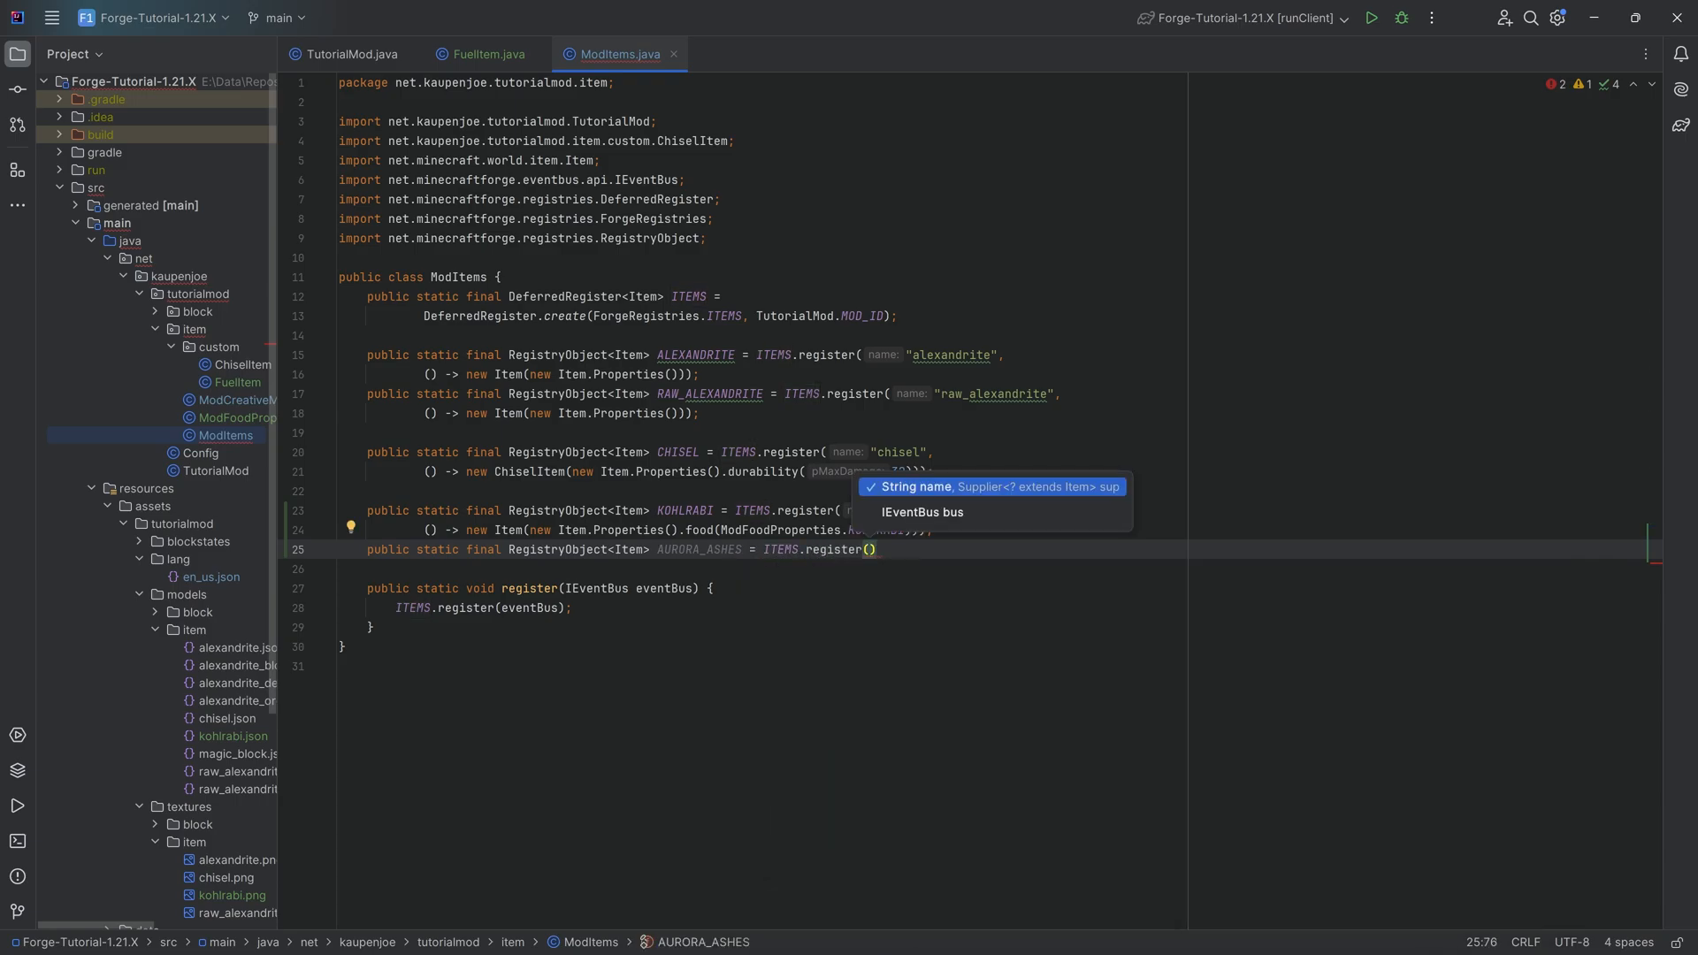
{"action": "type", "text": "aurora_ashes\","}
{"action": "left_click", "coordinate": [991, 568]}
{"action": "type", "text": "() -> new"}
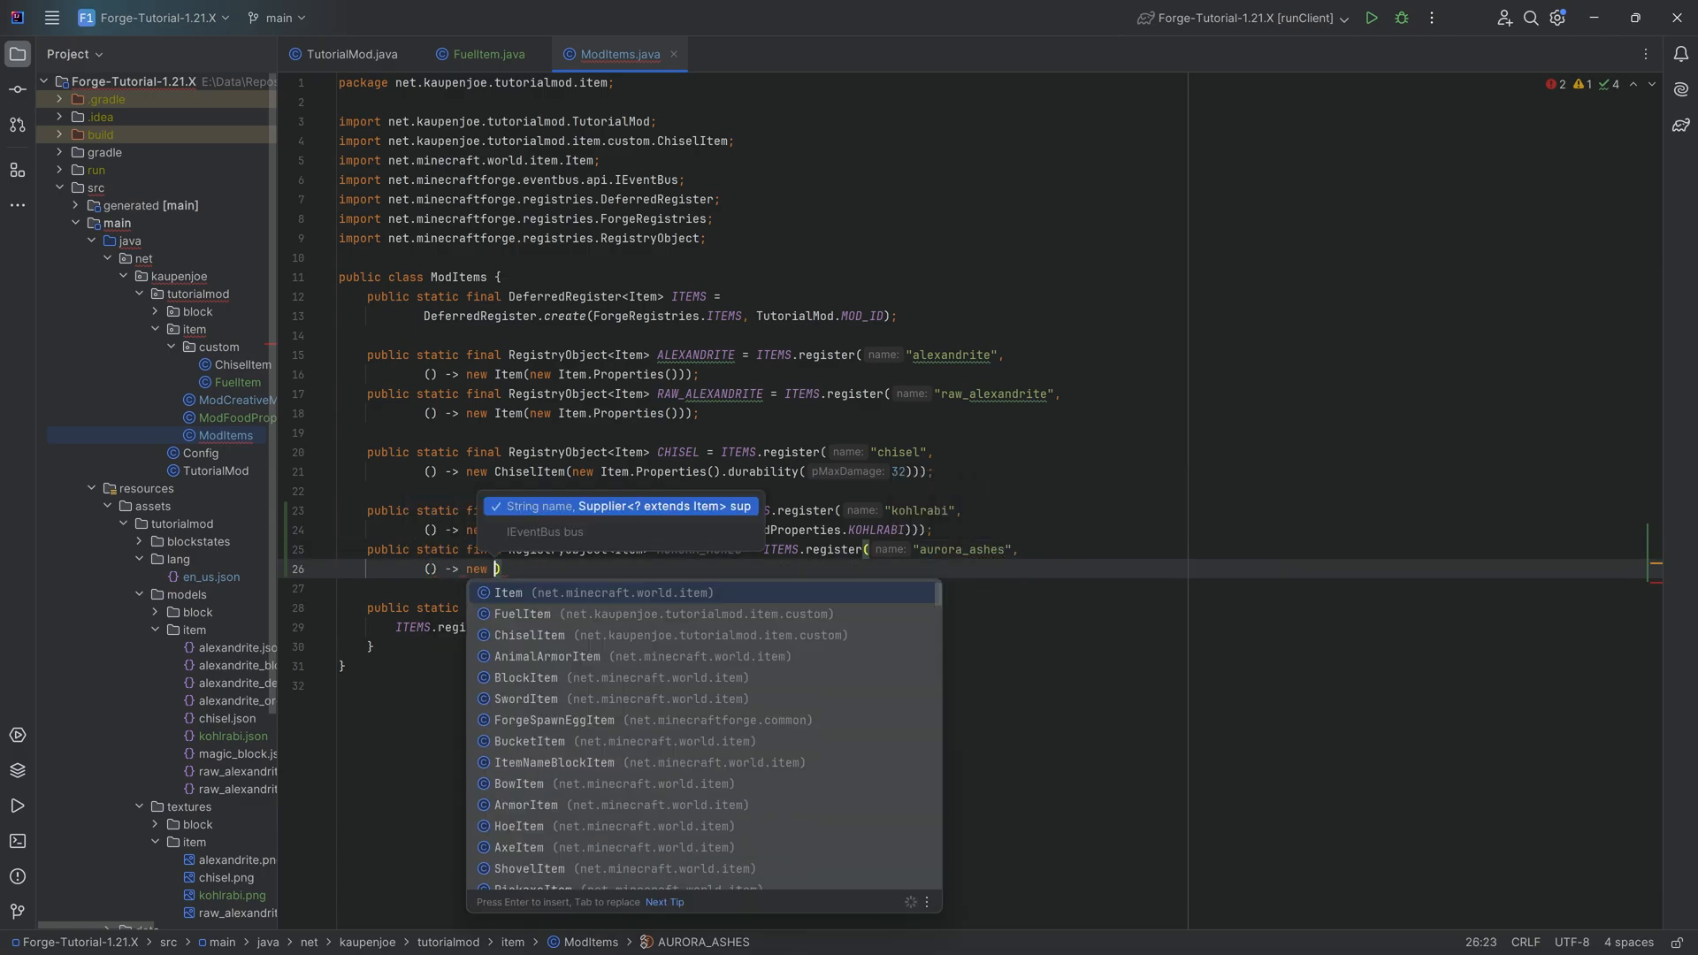
{"action": "left_click", "coordinate": [520, 614]}
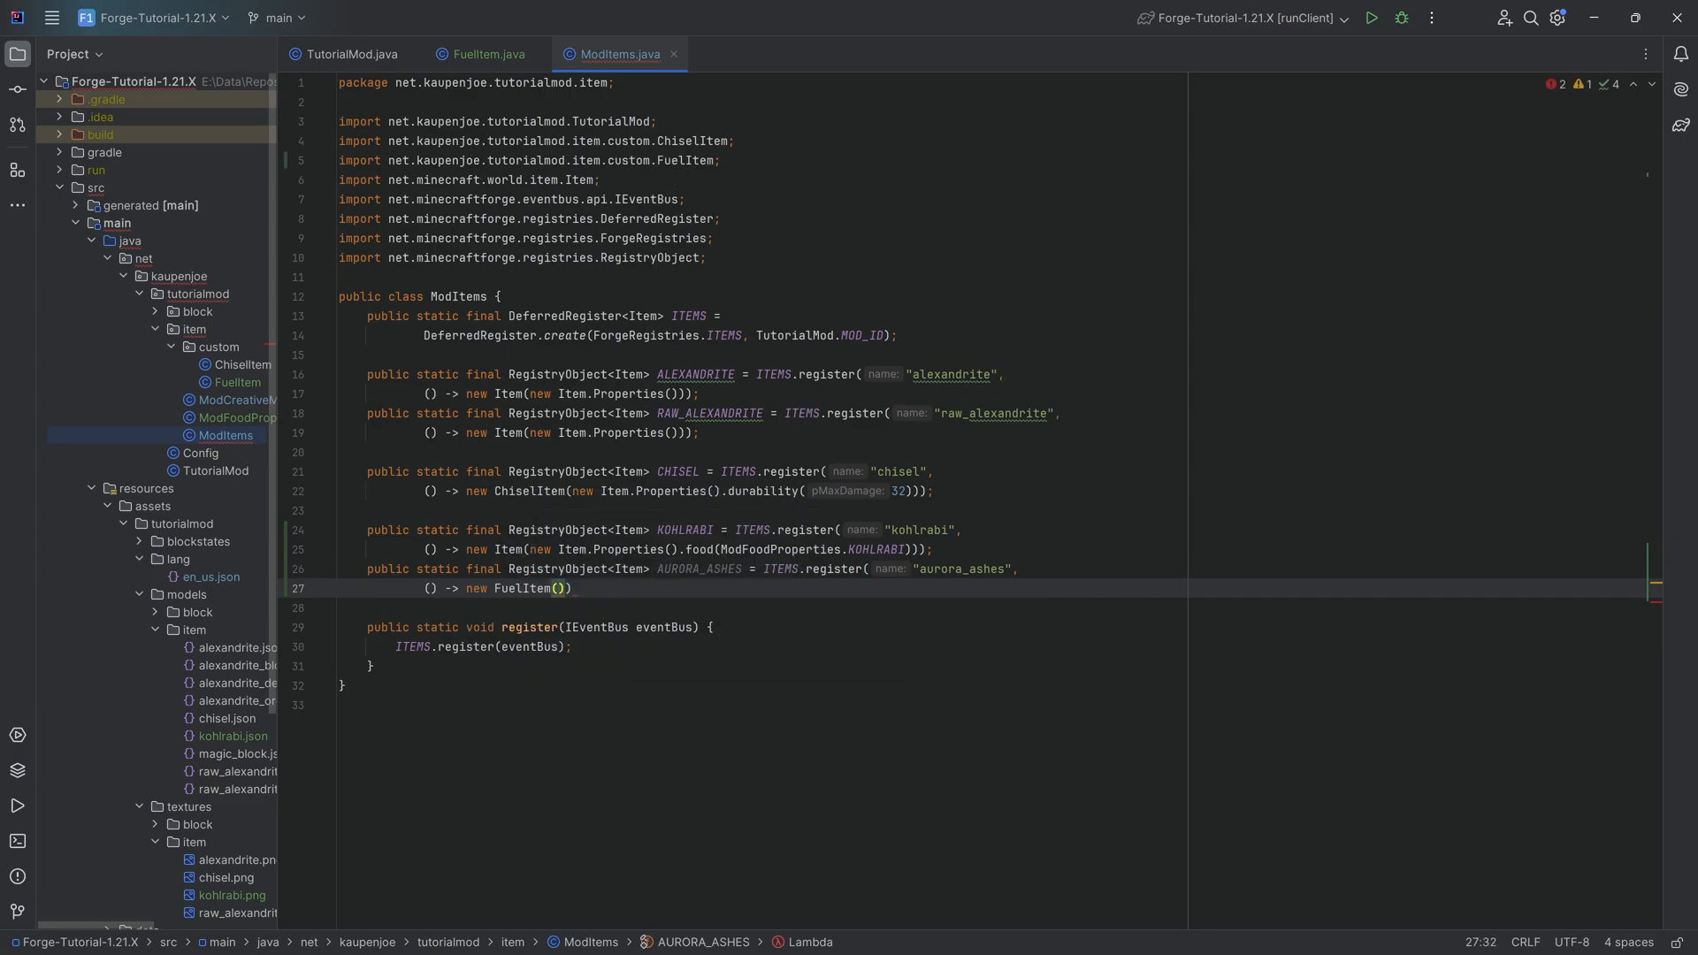
{"action": "type", "text": "new Item.Properties(),"}
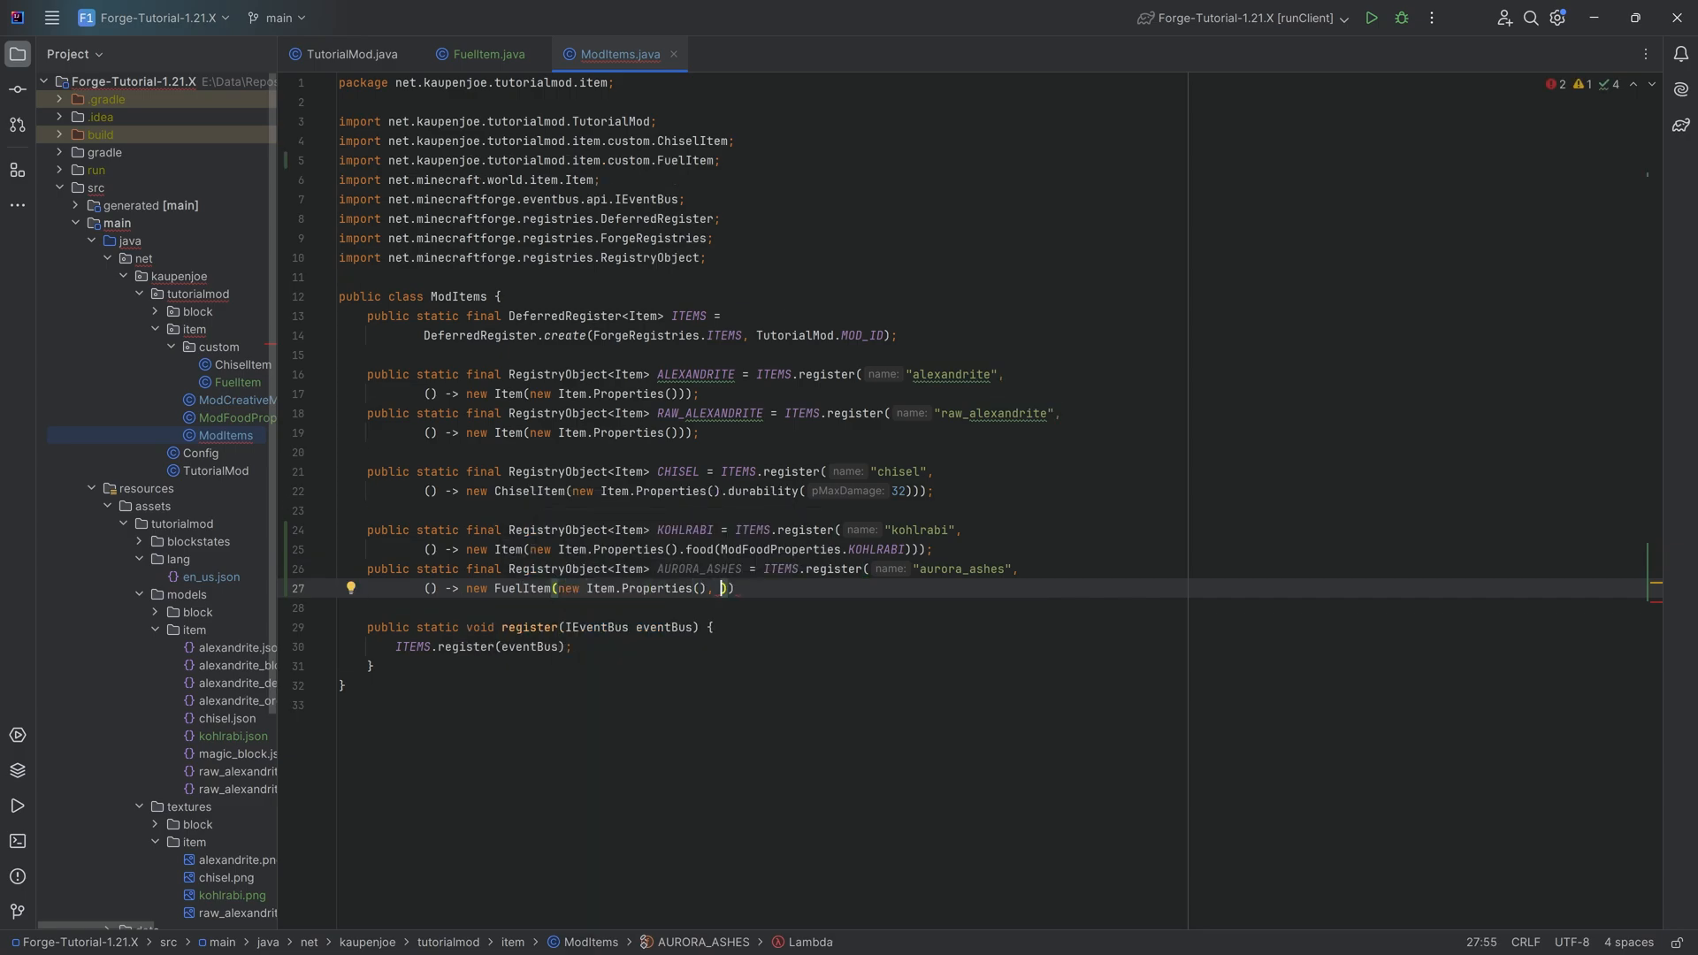
{"action": "type", "text": "1200"}
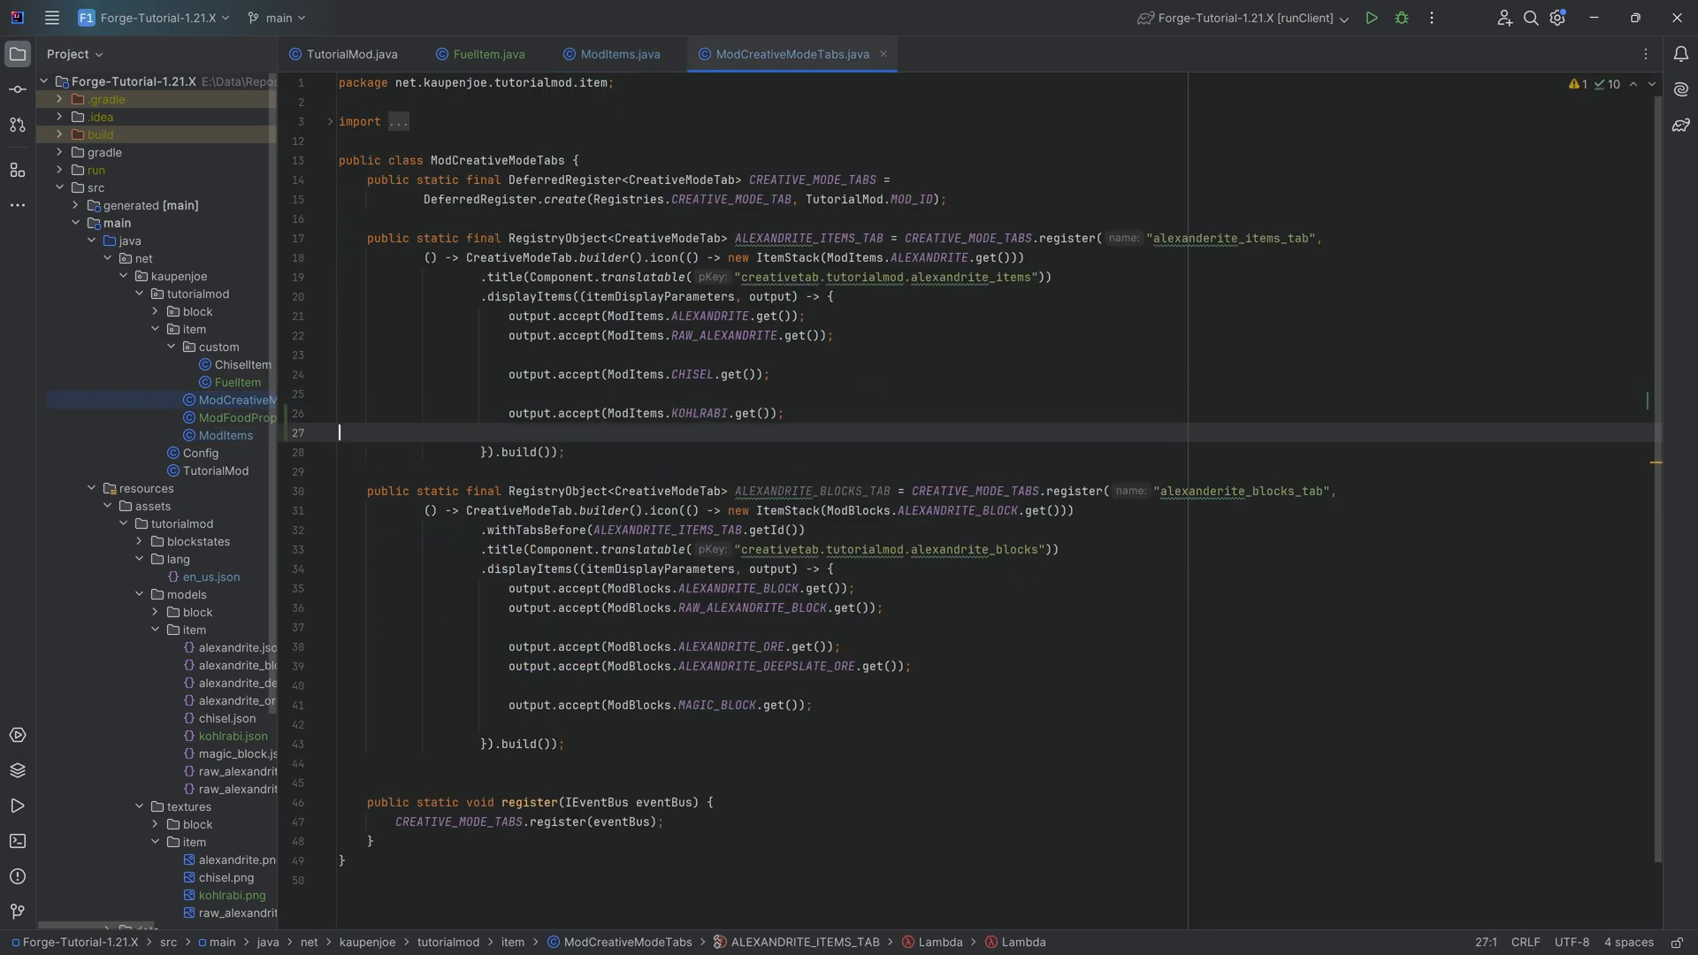
Step: Accept ModItems.AURORA_ASHES in the creative tab and add "Aurora Ashes" to en_us.json
{"action": "type", "text": "output.accept(ModItems.ALEXANDRITE.get());"}
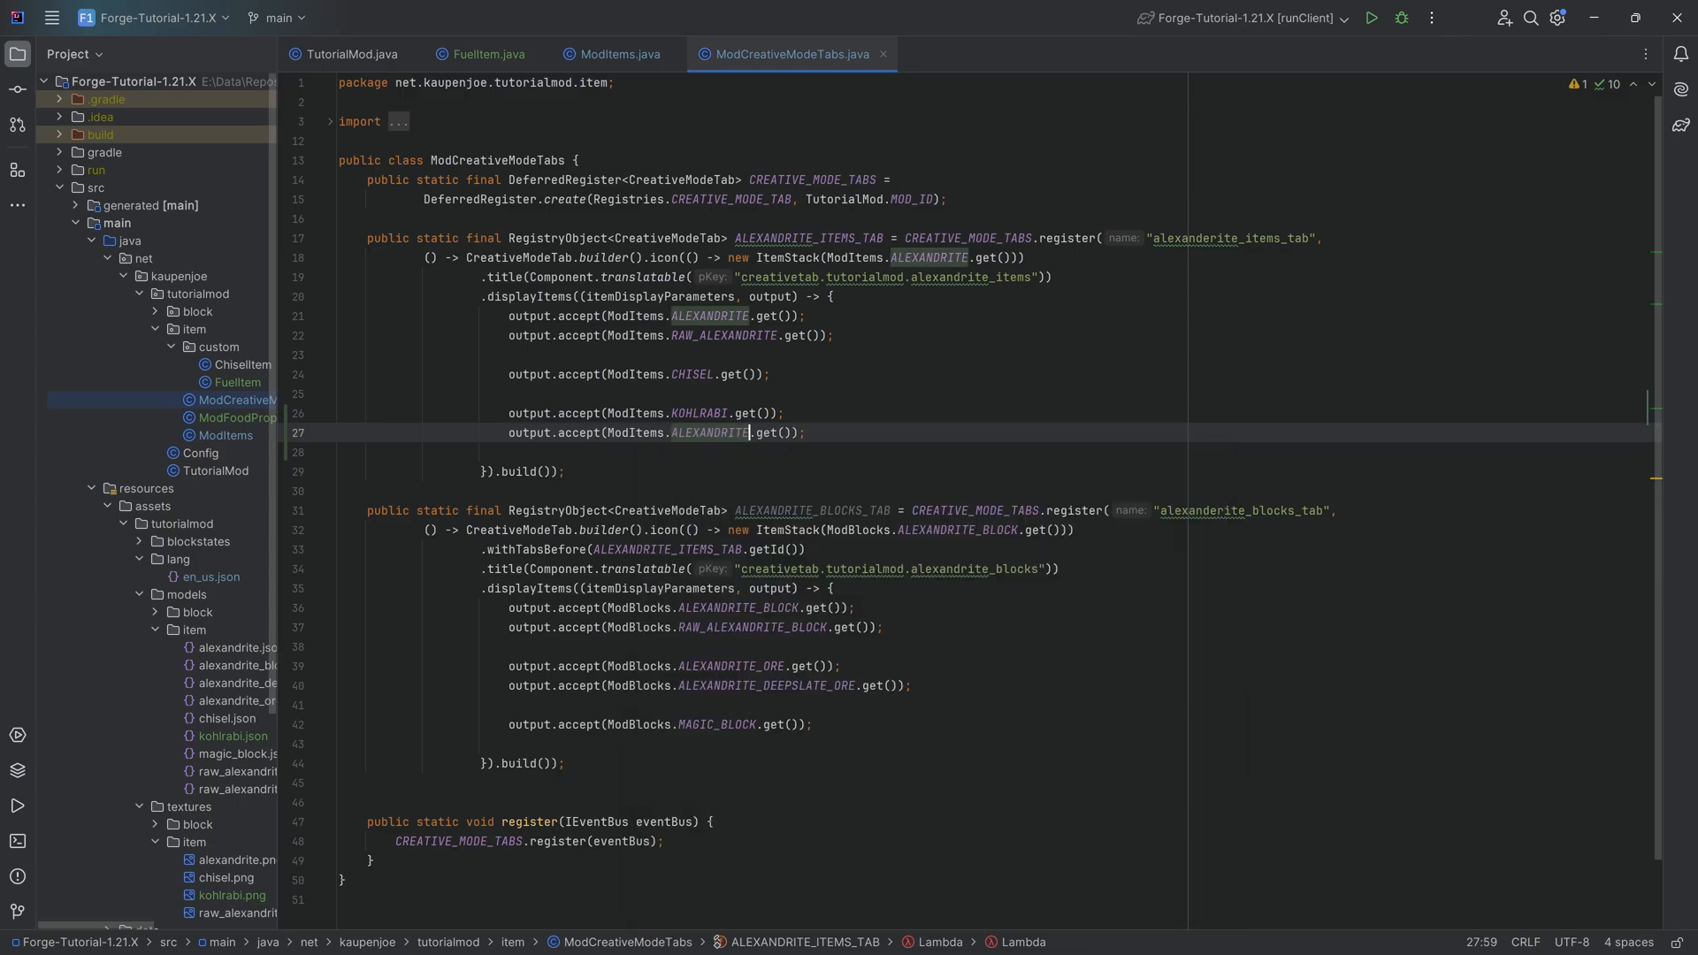
{"action": "type", "text": "AURORA_ASHES"}
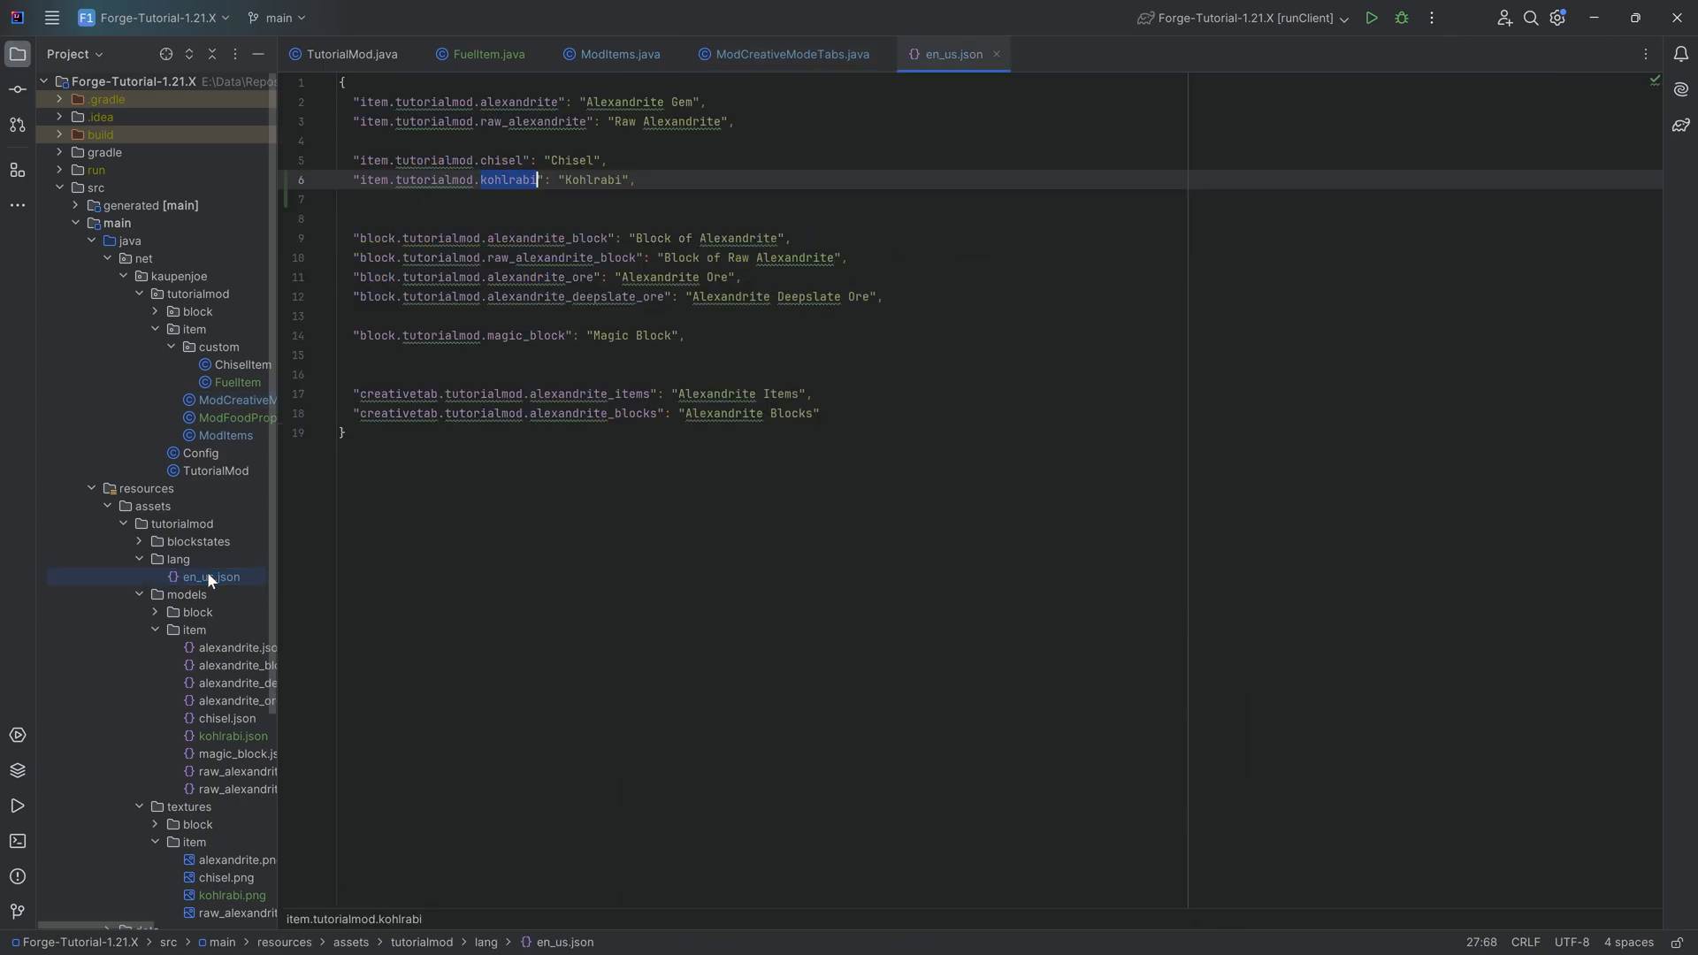
{"action": "type", "text": "\"item.tutorialmod.aurora_ashes\": \"Aurora Ashes\","}
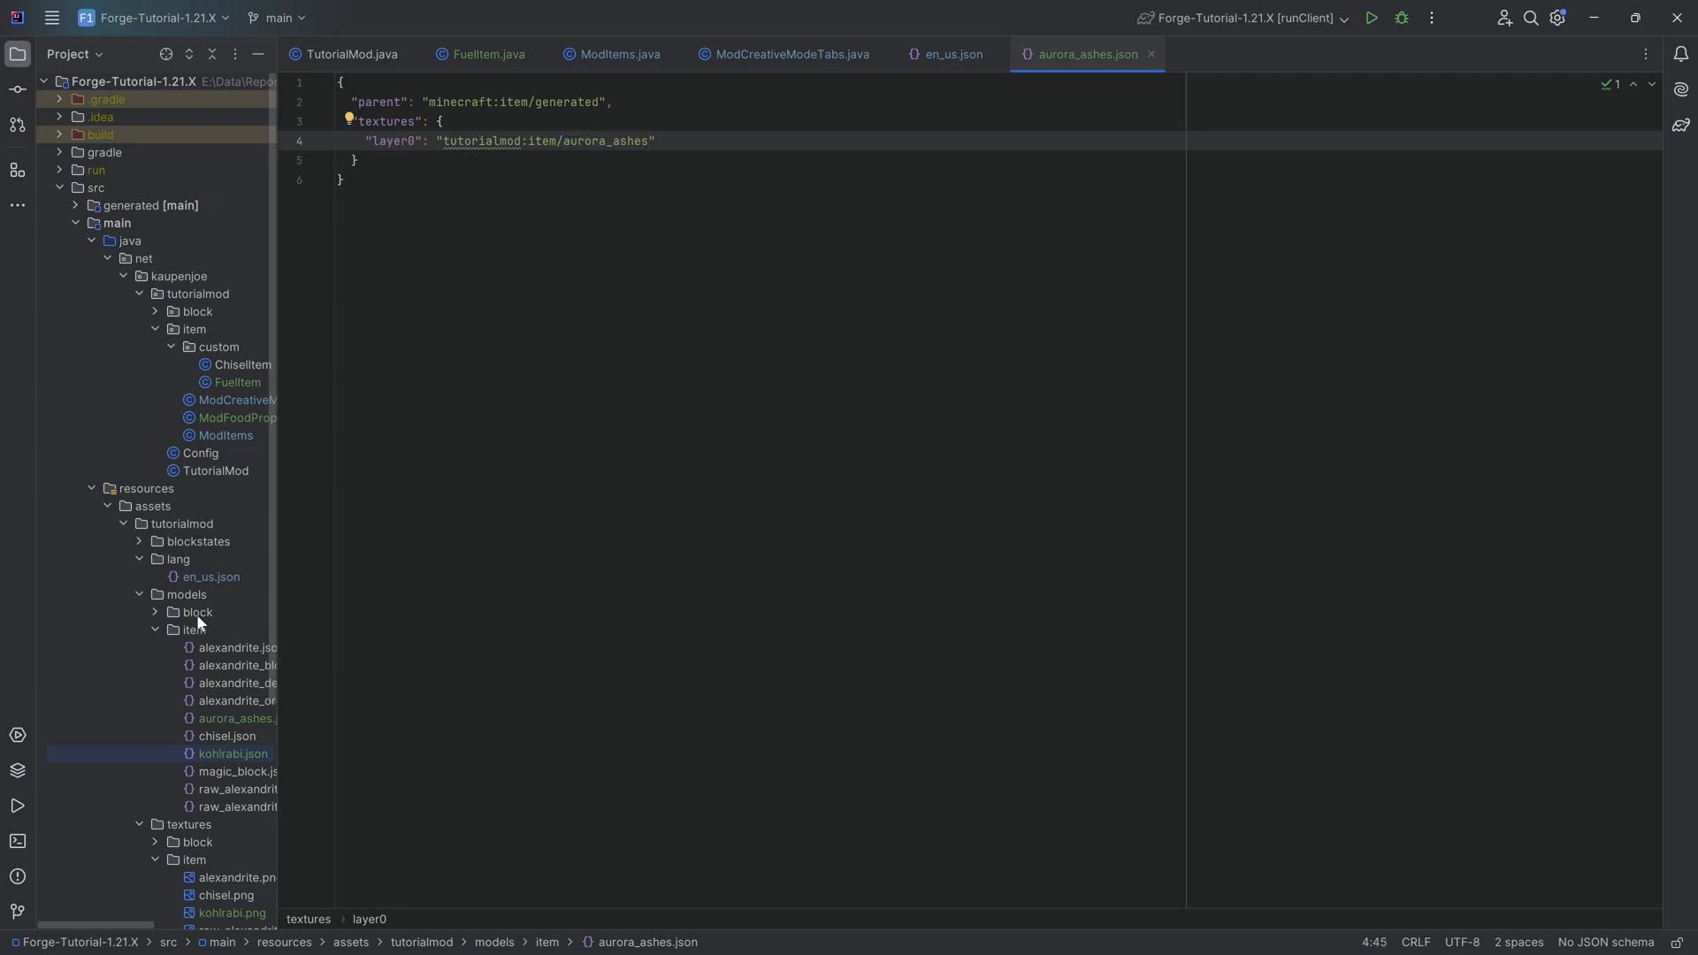
Step: Point the aurora_ashes model at tutorialmod:item/aurora_ashes and copy in aurora_ashes.png
{"action": "scroll", "scroll_direction": "down", "scroll_amount": 3}
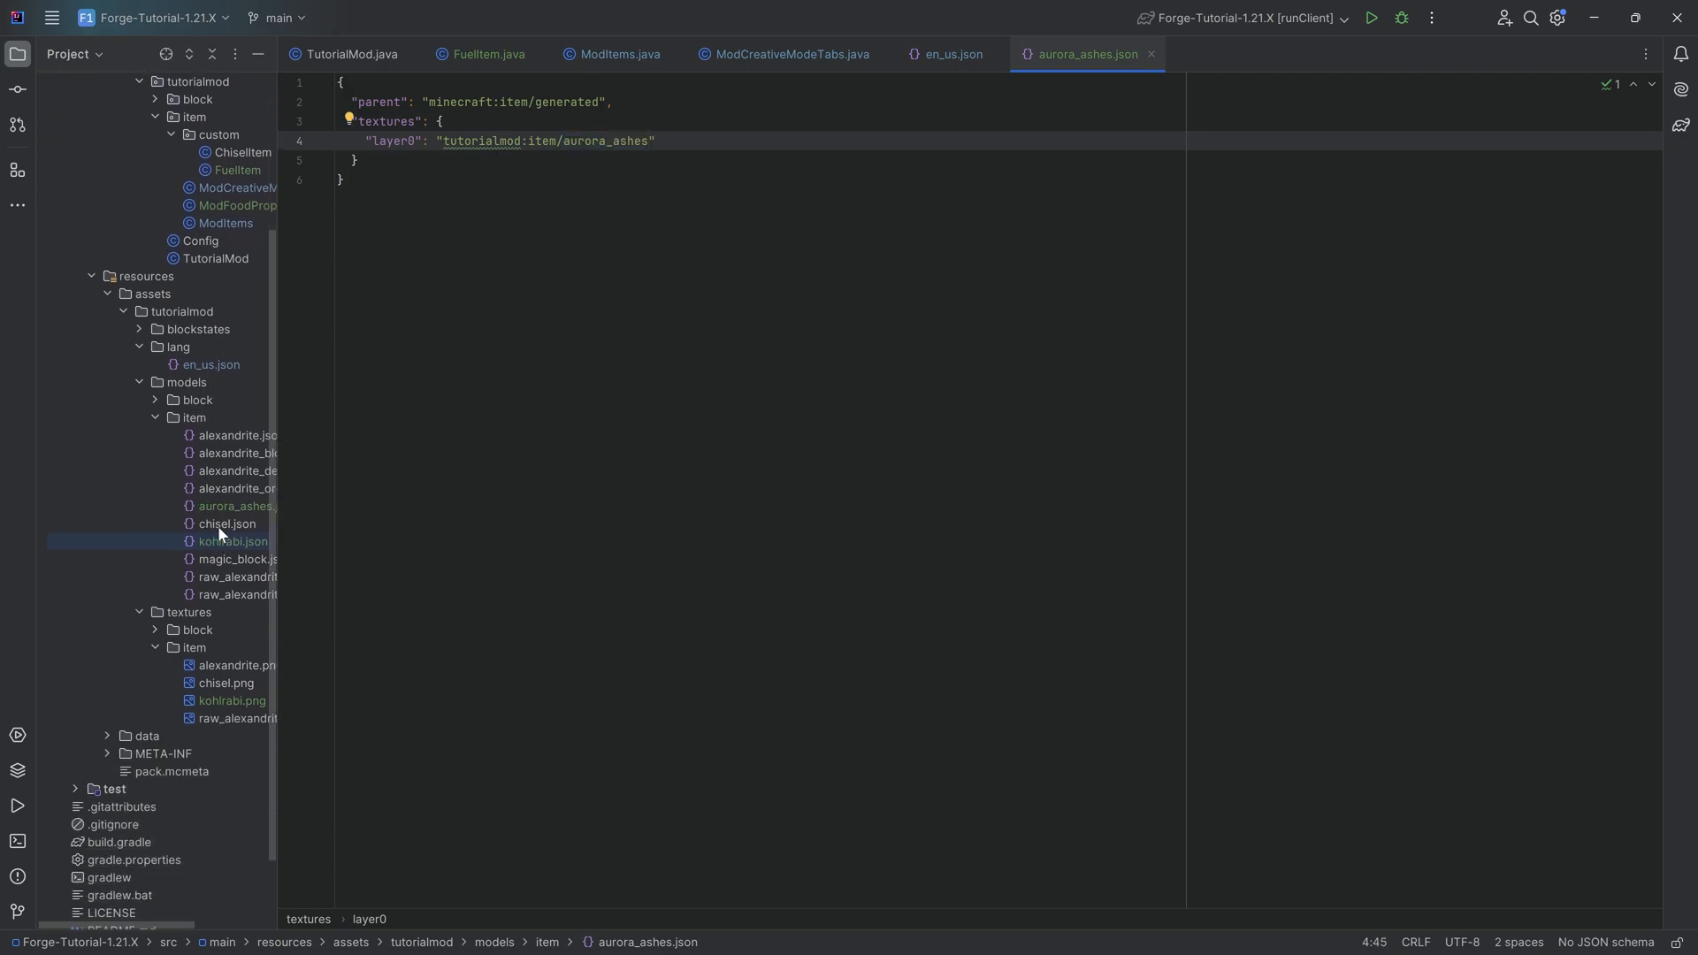
{"action": "left_click", "coordinate": [227, 524]}
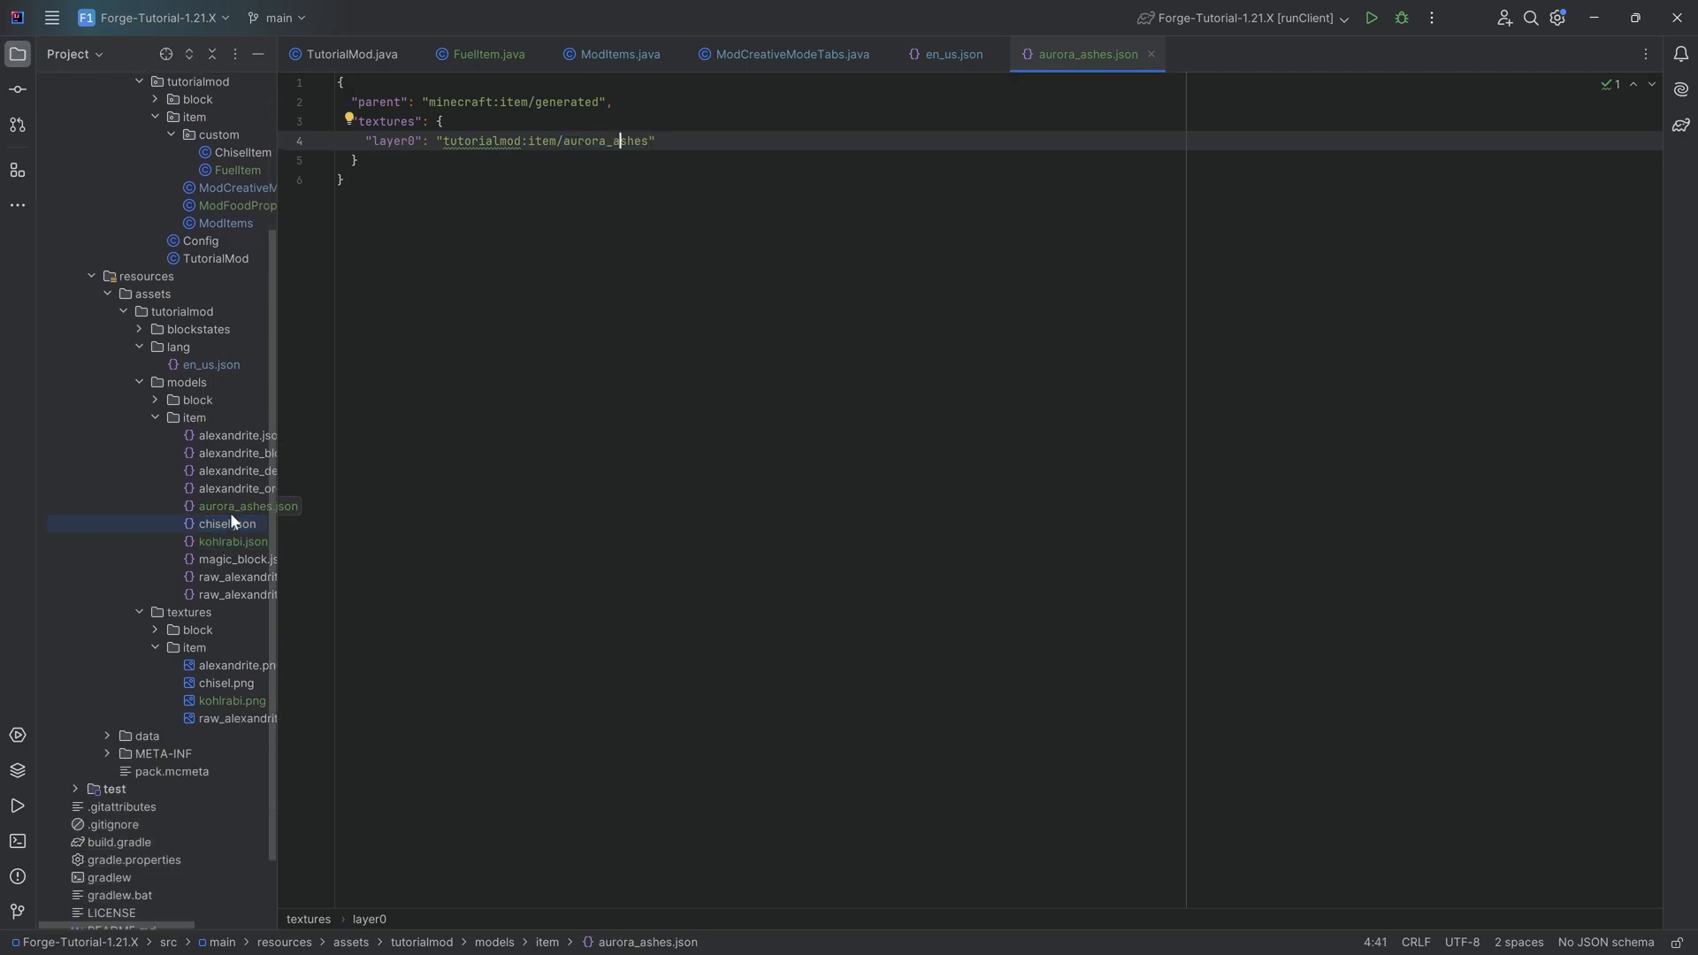
{"action": "double_click", "coordinate": [605, 142]}
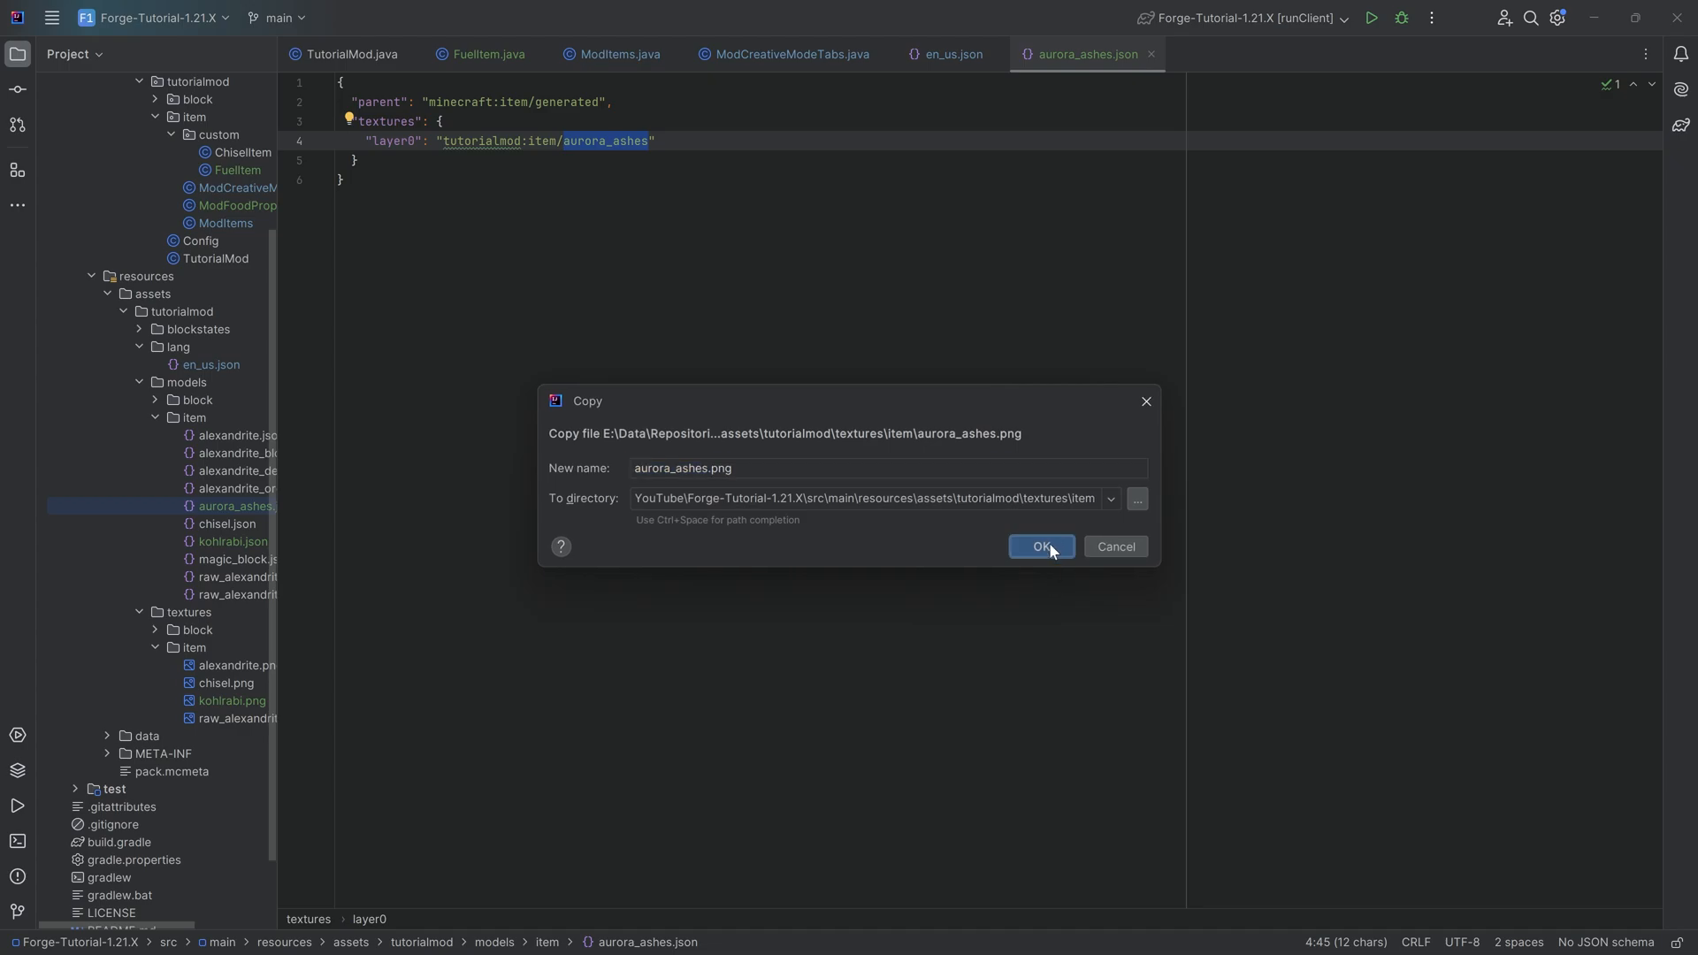
{"action": "left_click", "coordinate": [1040, 547]}
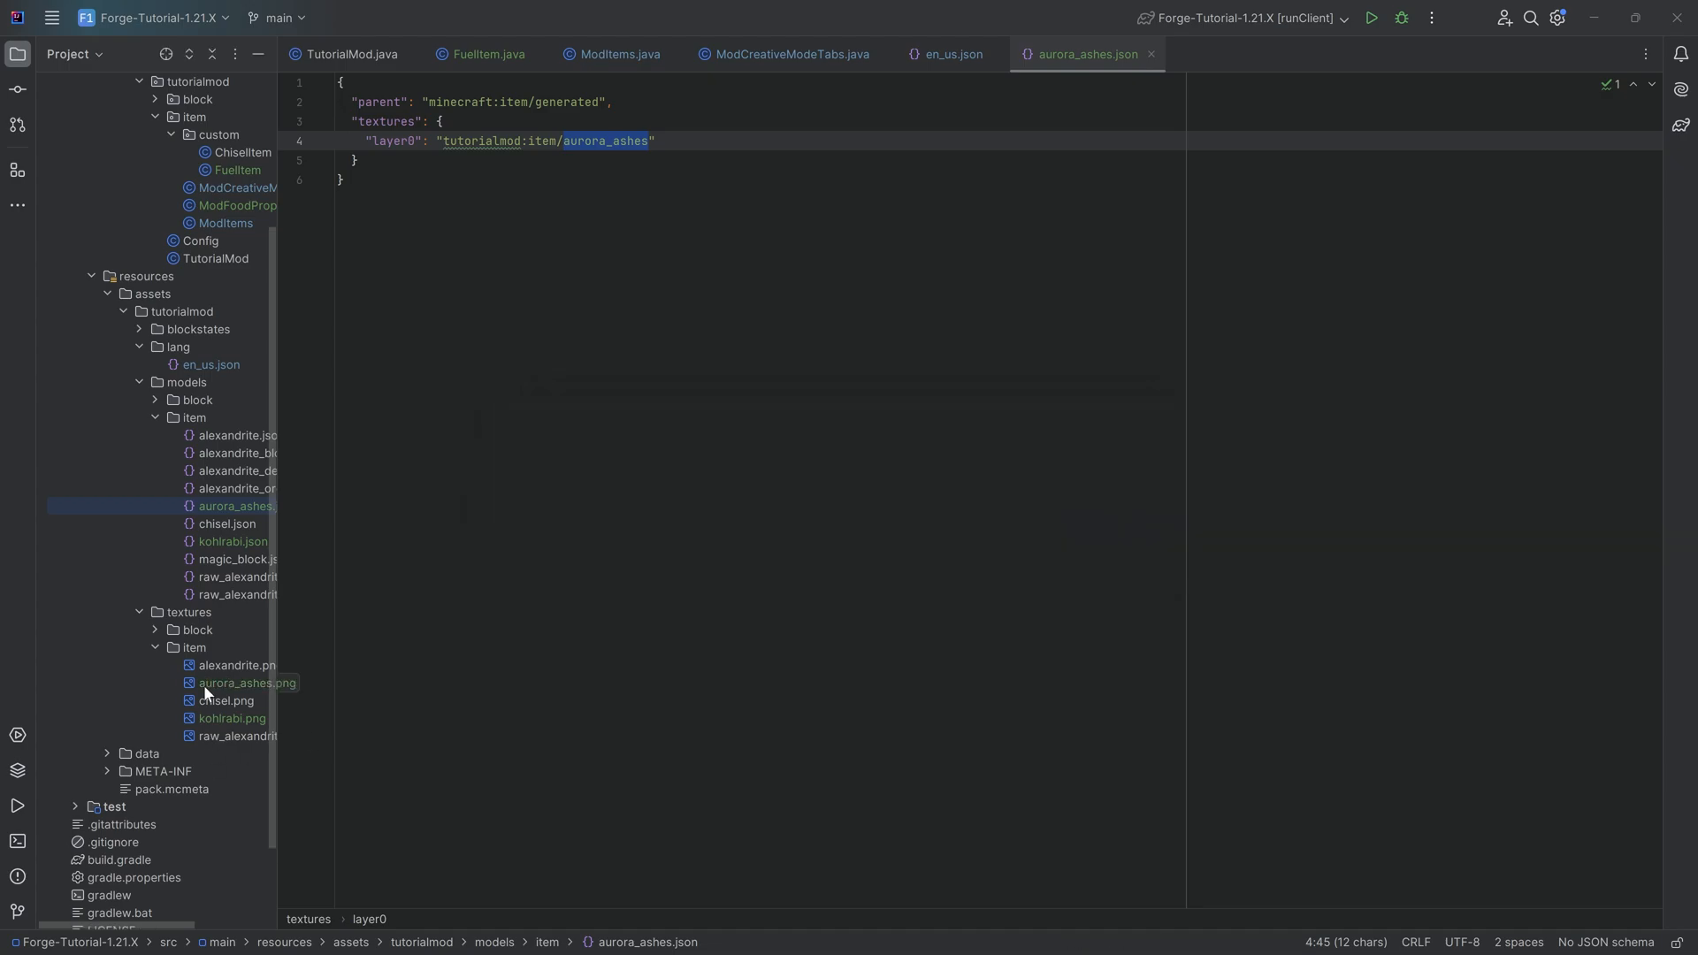
{"action": "left_click", "coordinate": [483, 53]}
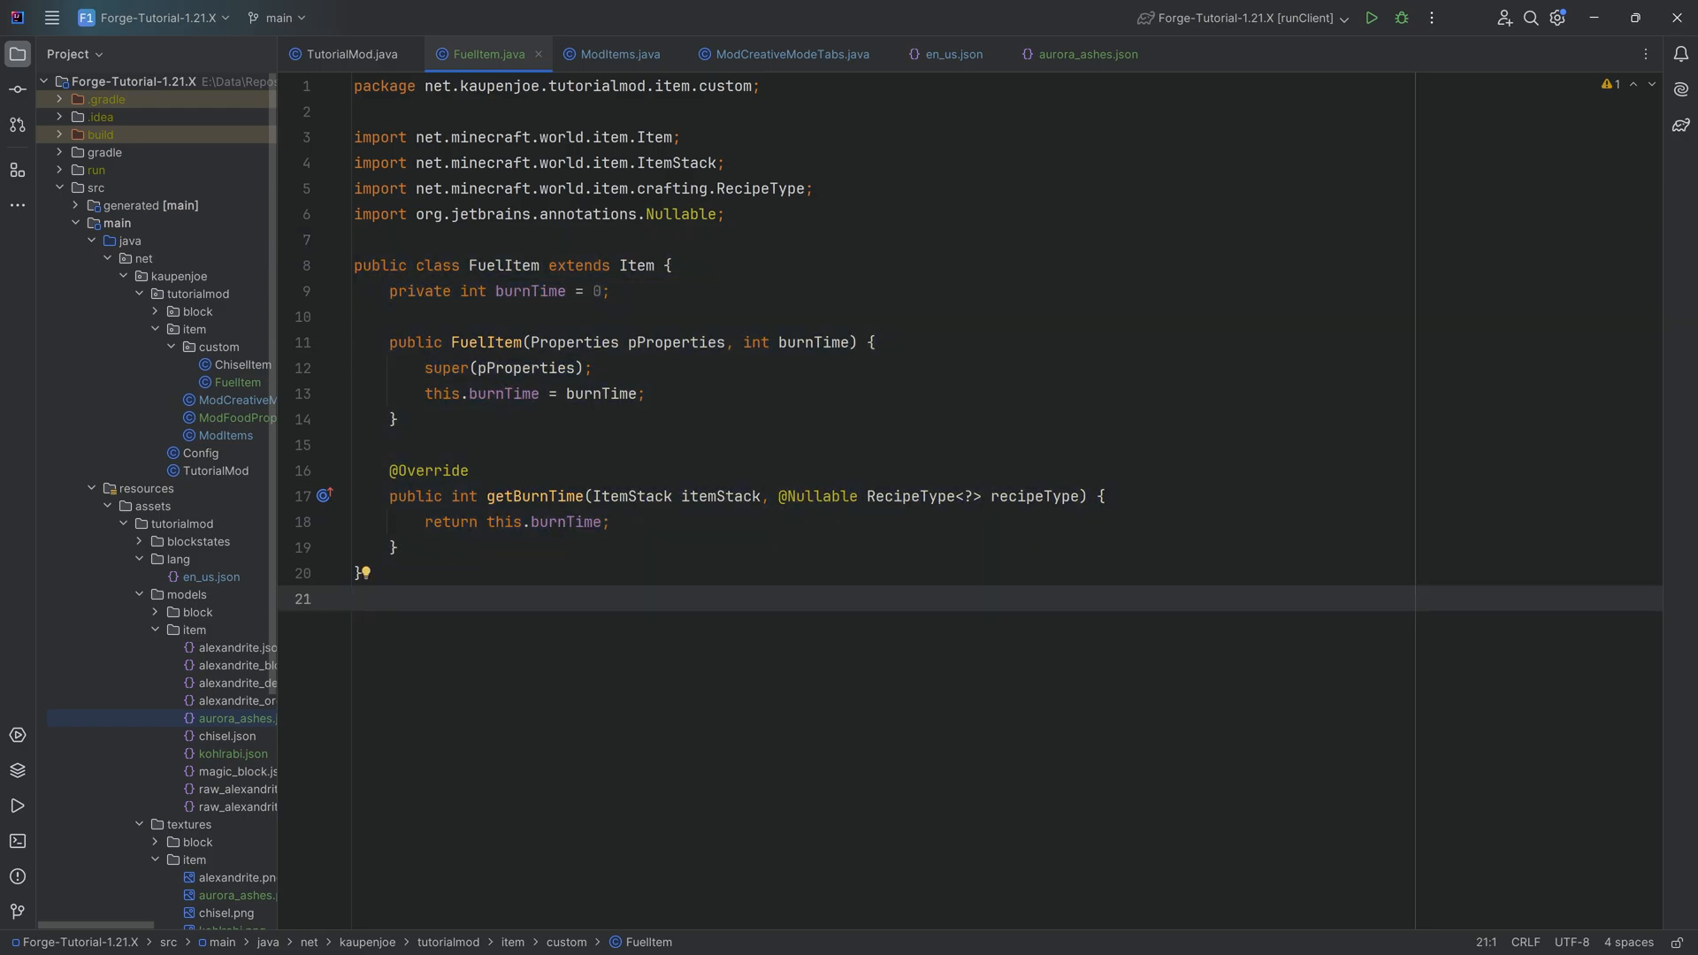
{"action": "left_click", "coordinate": [620, 53]}
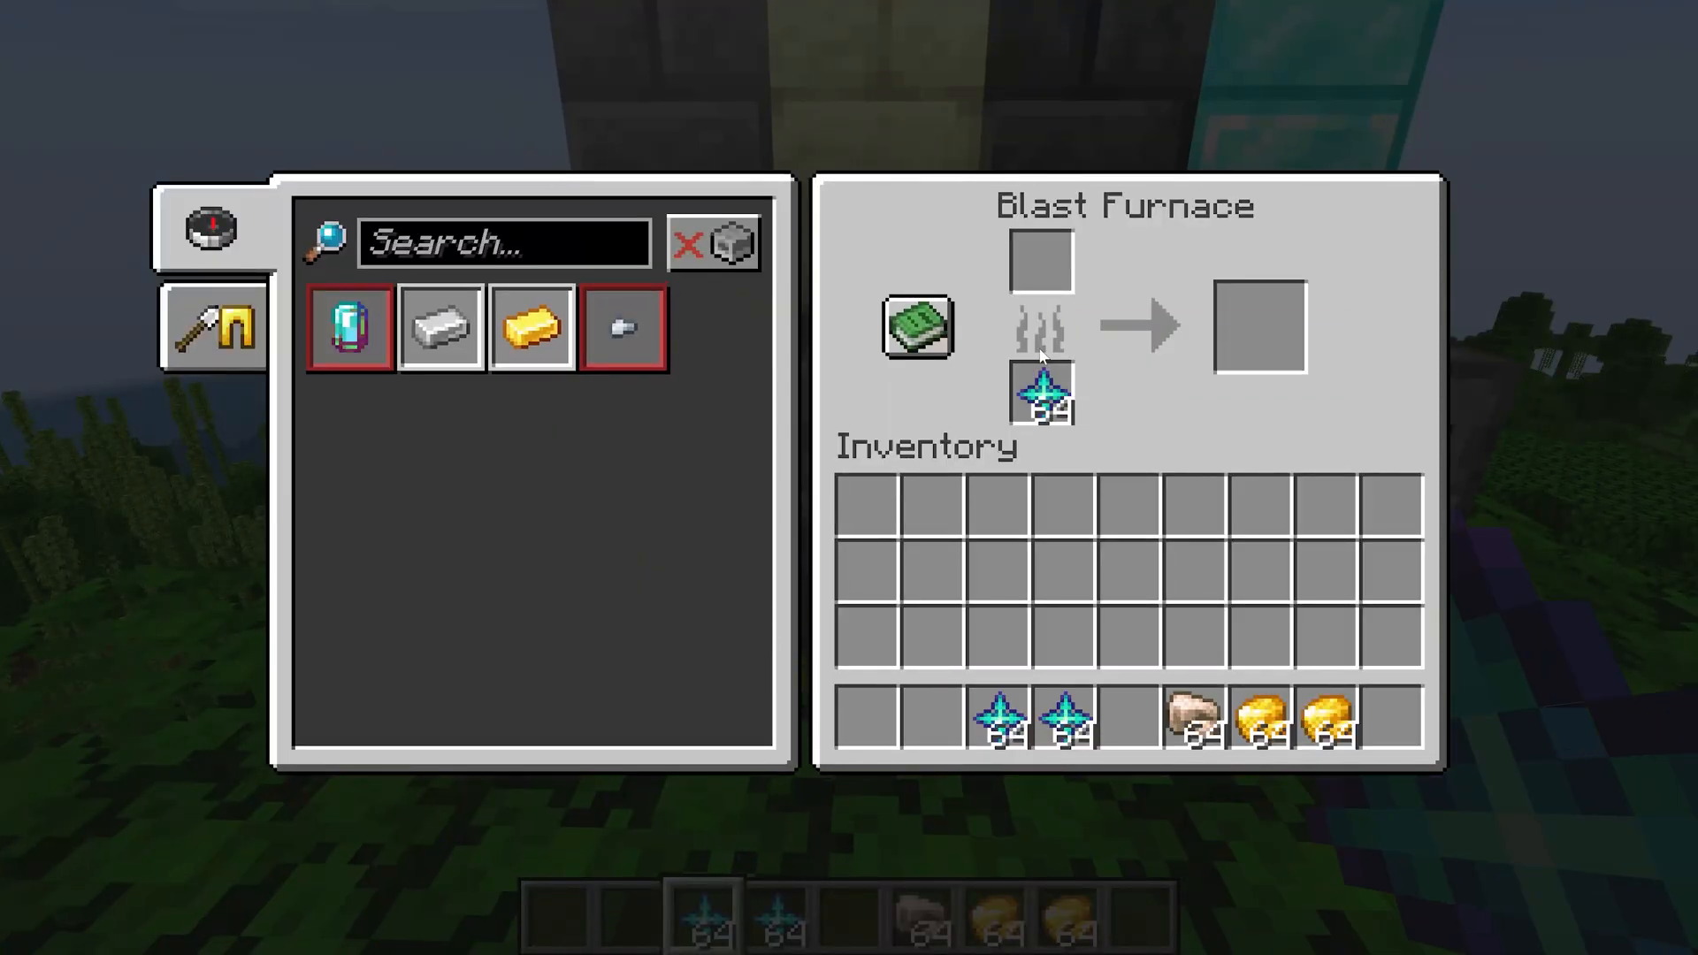
Step: Smelt gold in the Blast Furnace with Aurora Ashes as fuel, then close the screens
{"action": "key", "text": "Escape"}
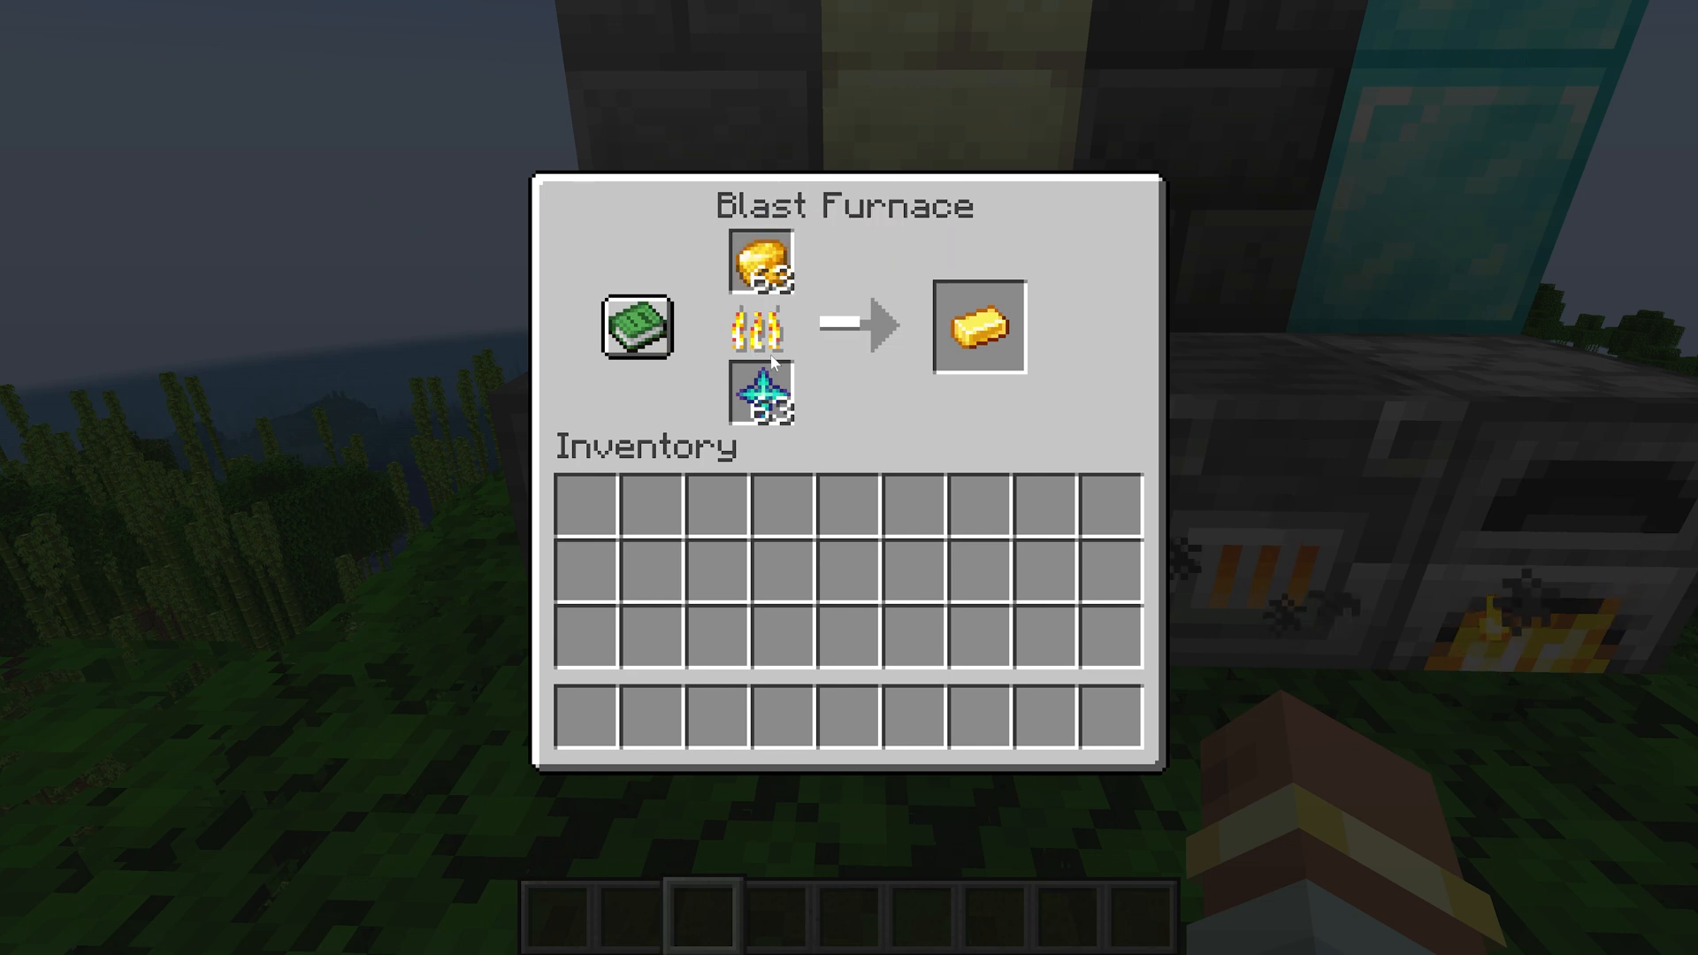
{"action": "key", "text": "Escape"}
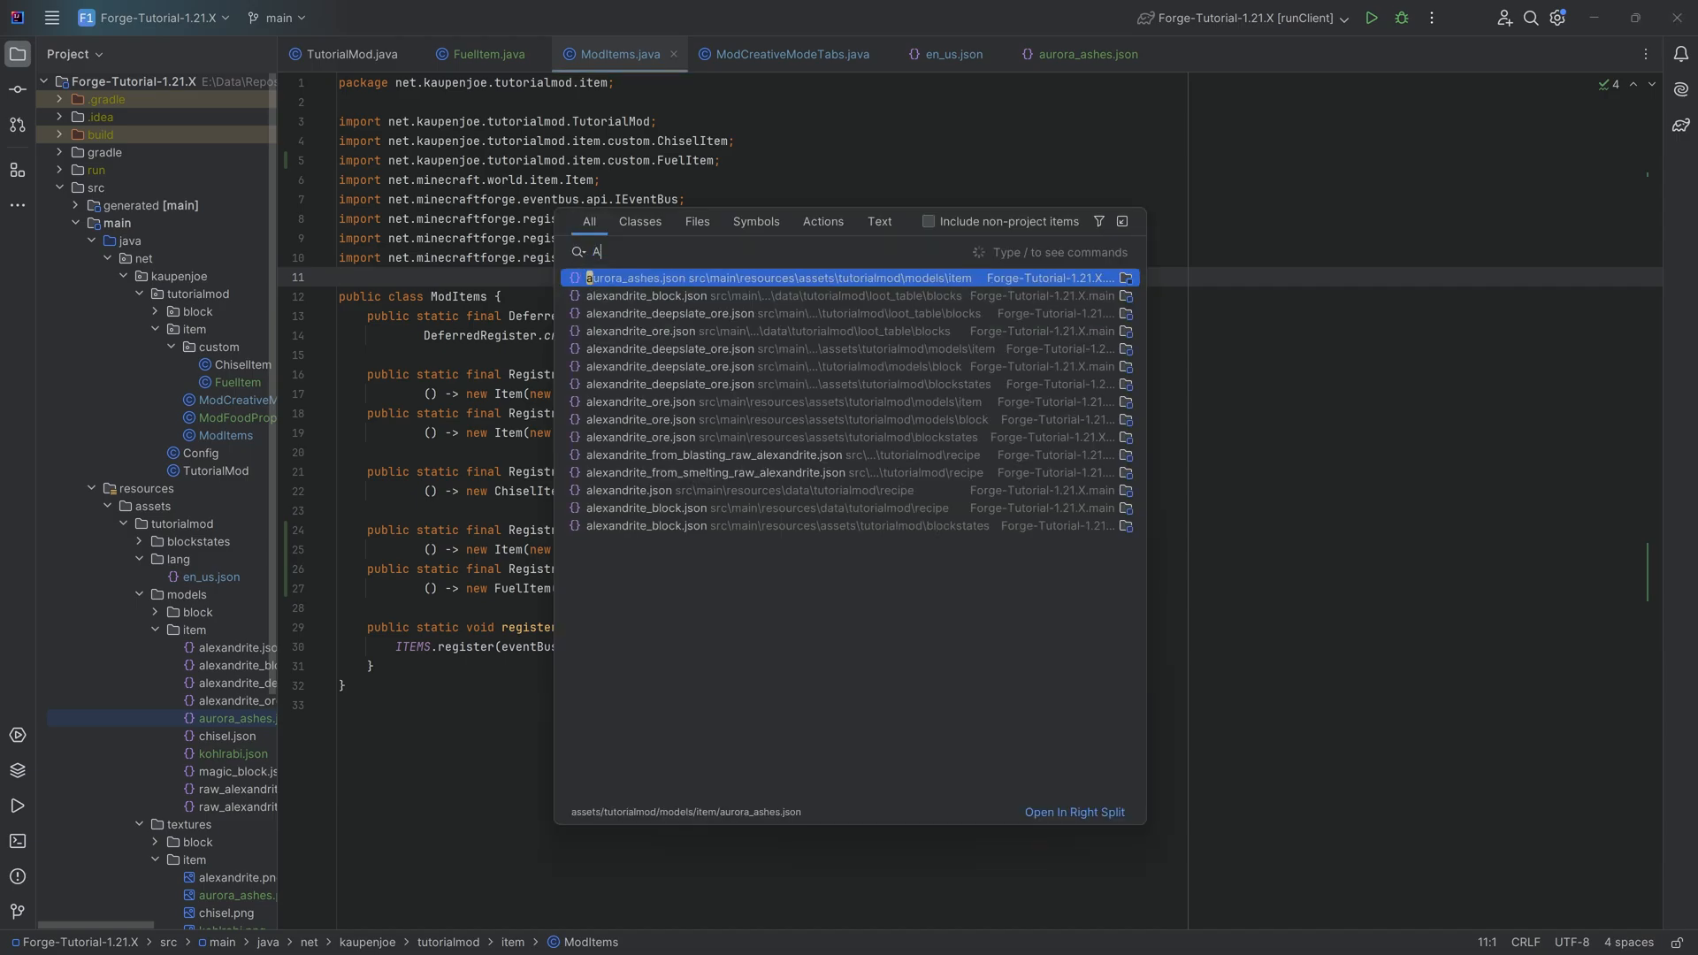
Step: Search for AbstractFurnaceBlockEntity, open it and find coal's burn time of 1600 in getFuel
{"action": "type", "text": "bstractFurnace"}
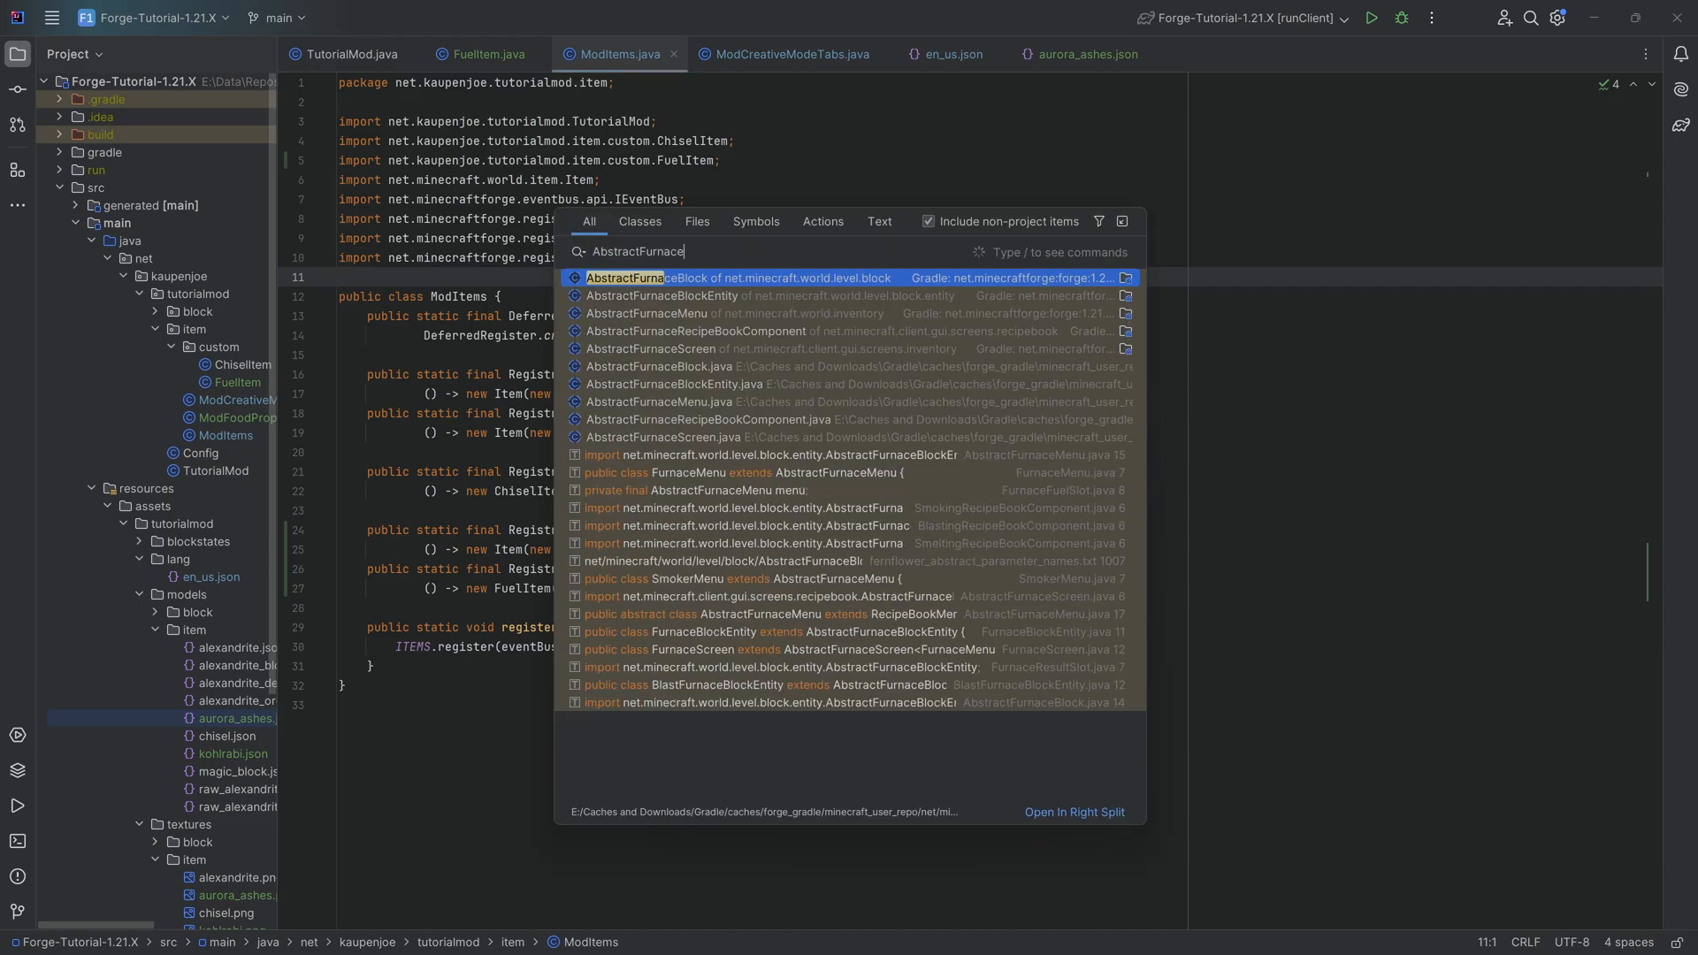
{"action": "type", "text": "BlockEntity"}
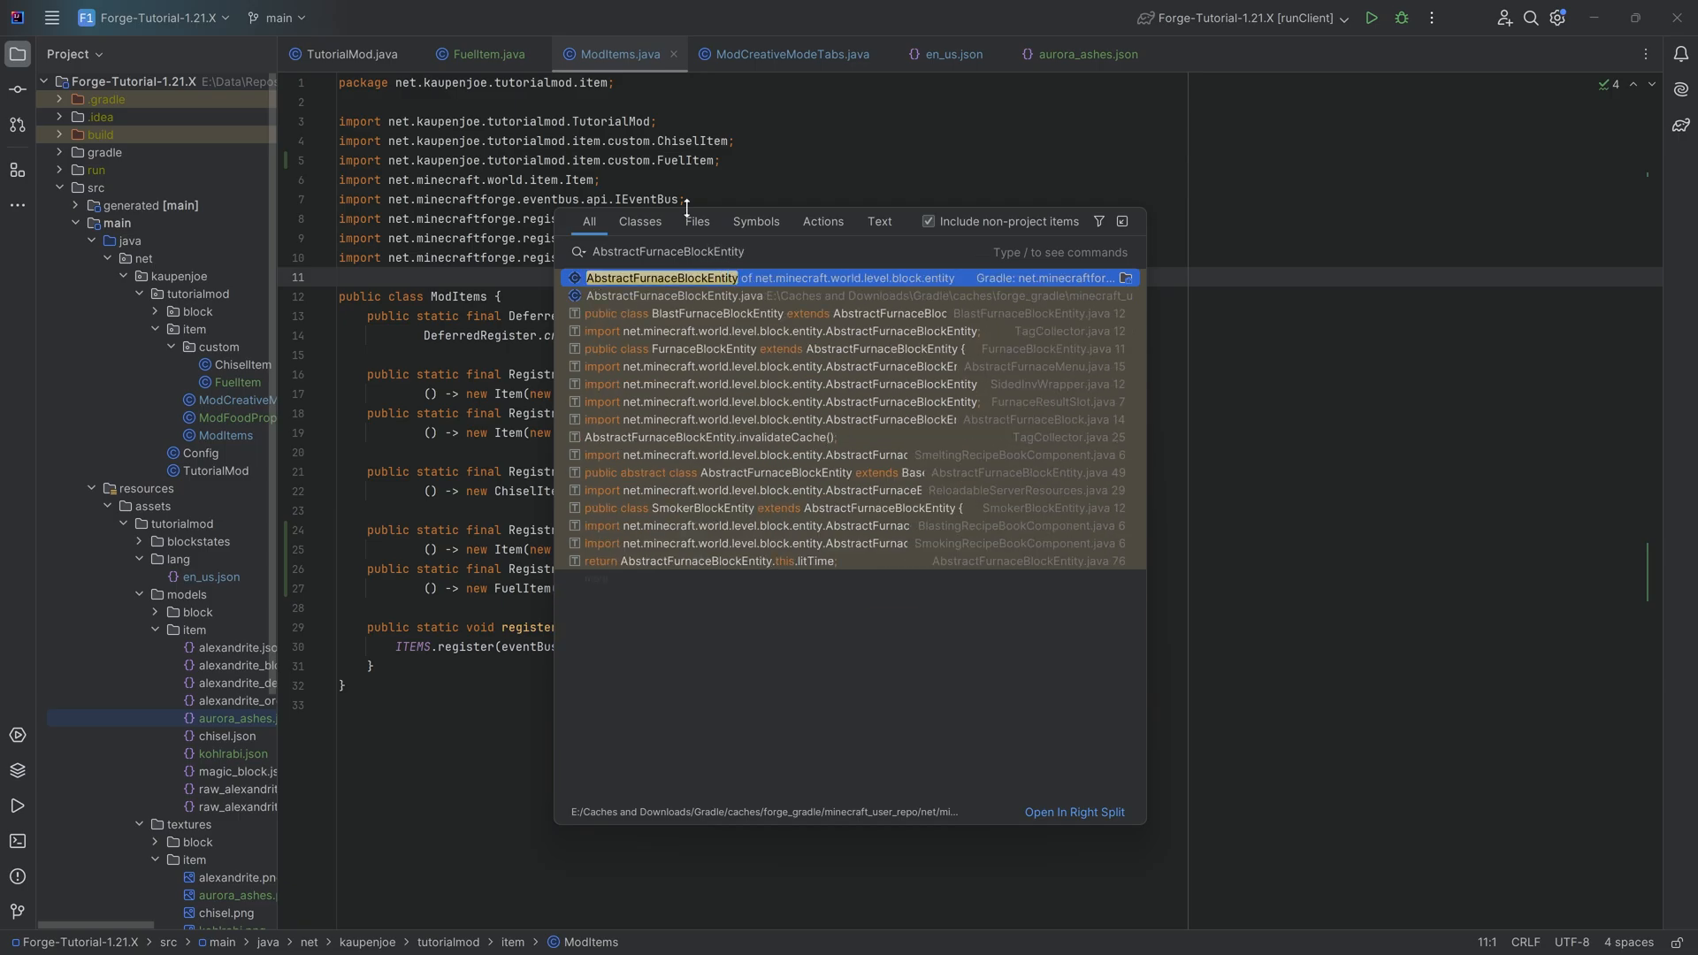
{"action": "left_click", "coordinate": [661, 278]}
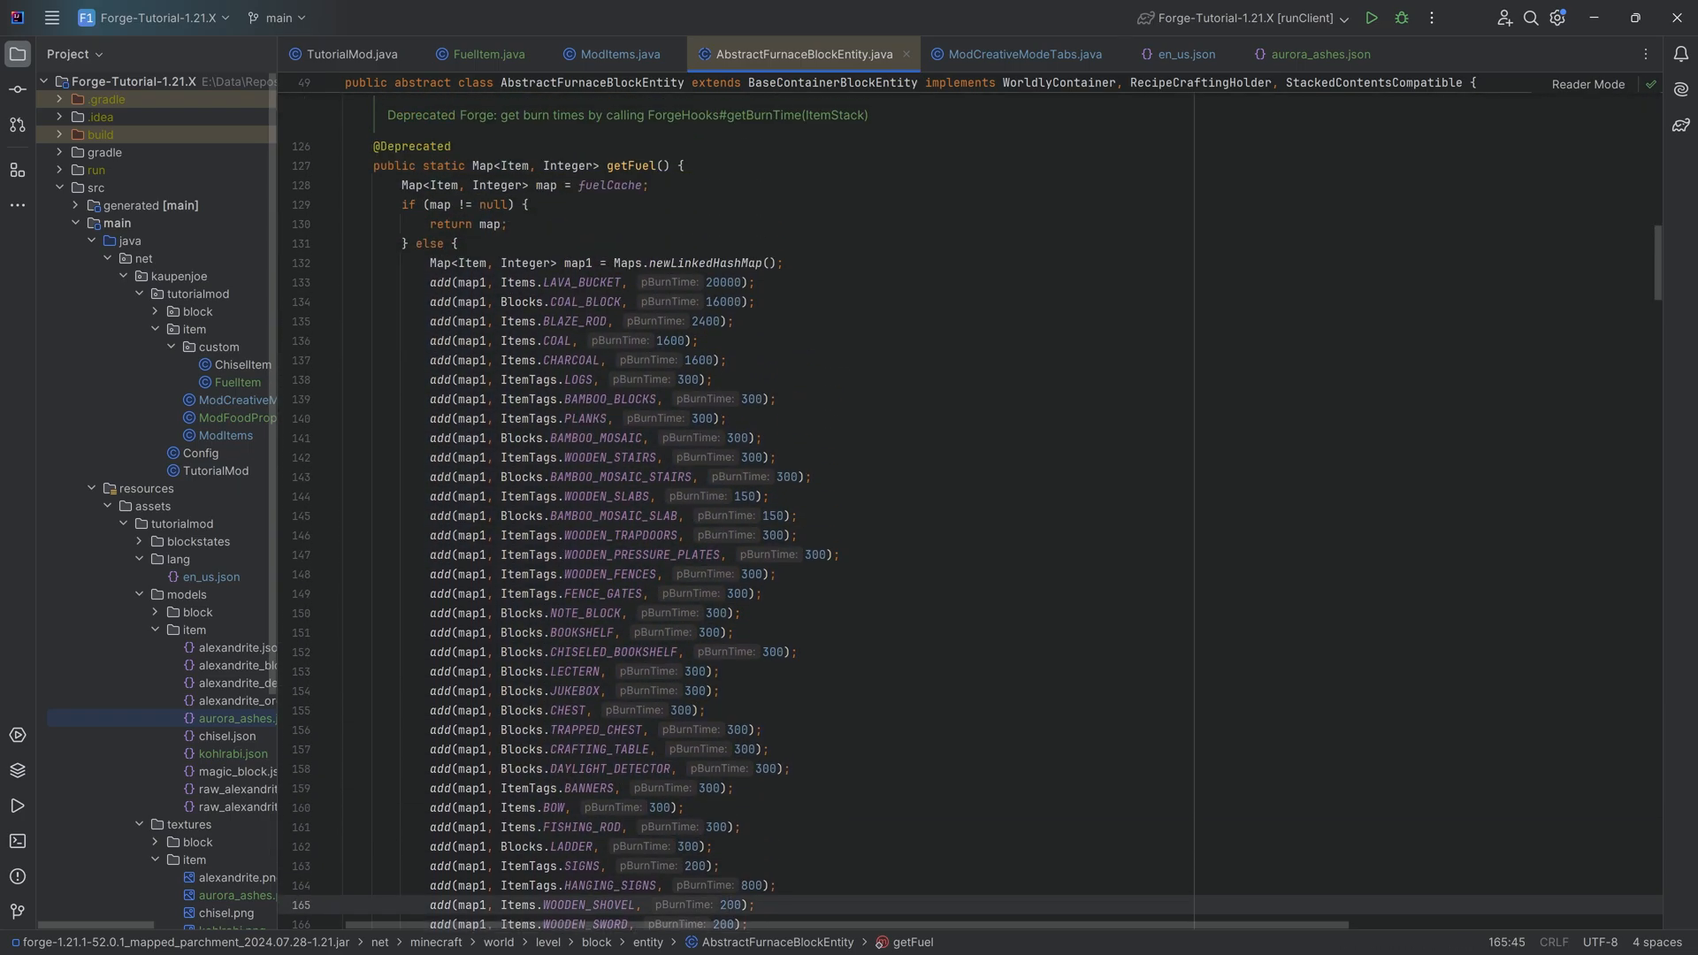
{"action": "double_click", "coordinate": [722, 281]}
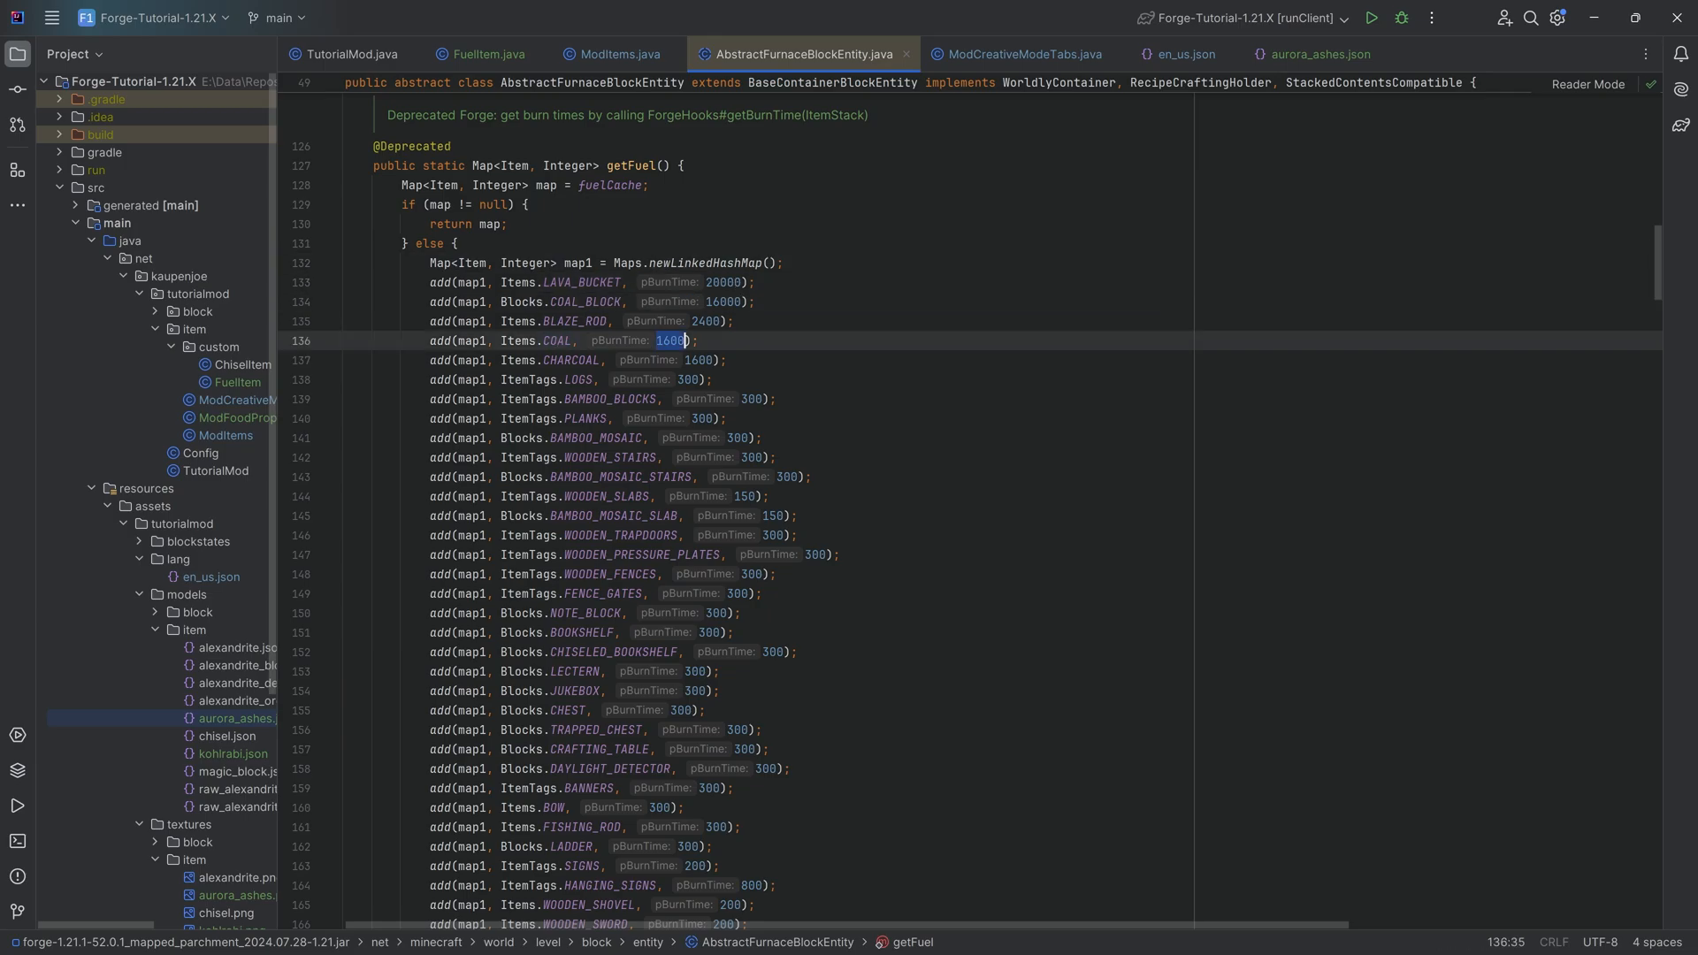
{"action": "scroll", "scroll_direction": "down", "scroll_amount": 3}
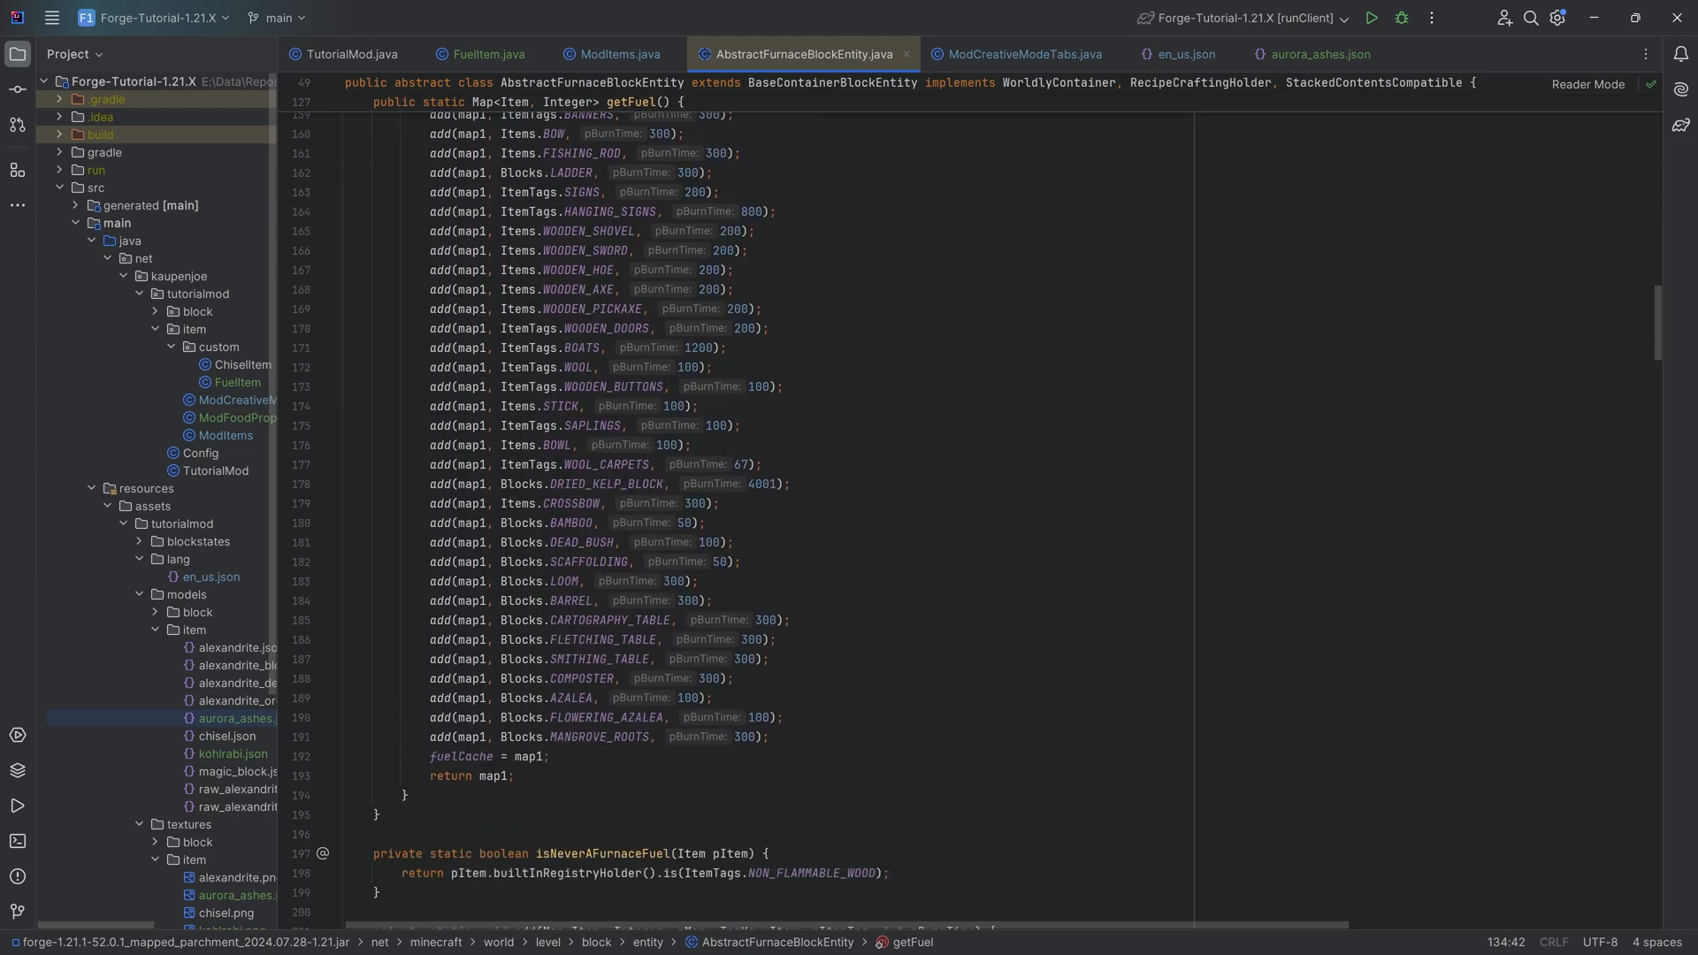